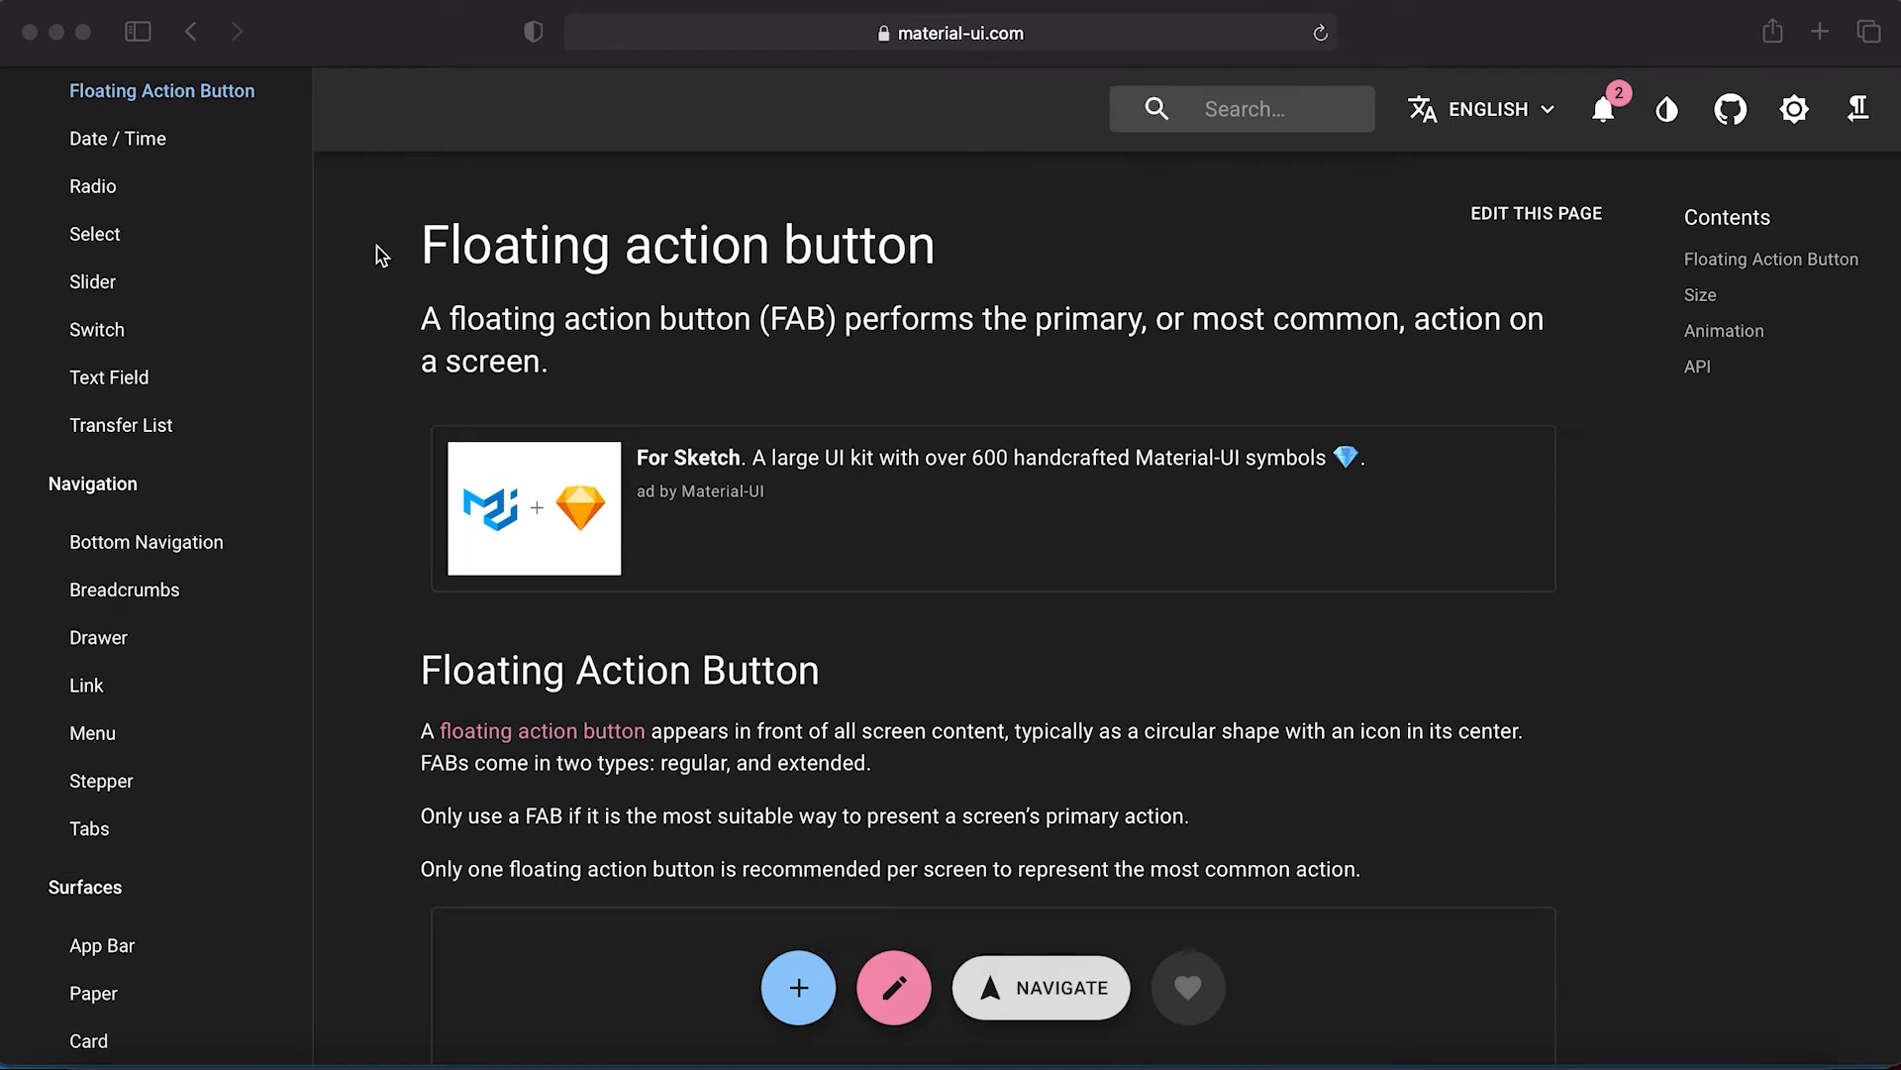
pyautogui.moveTo(999, 258)
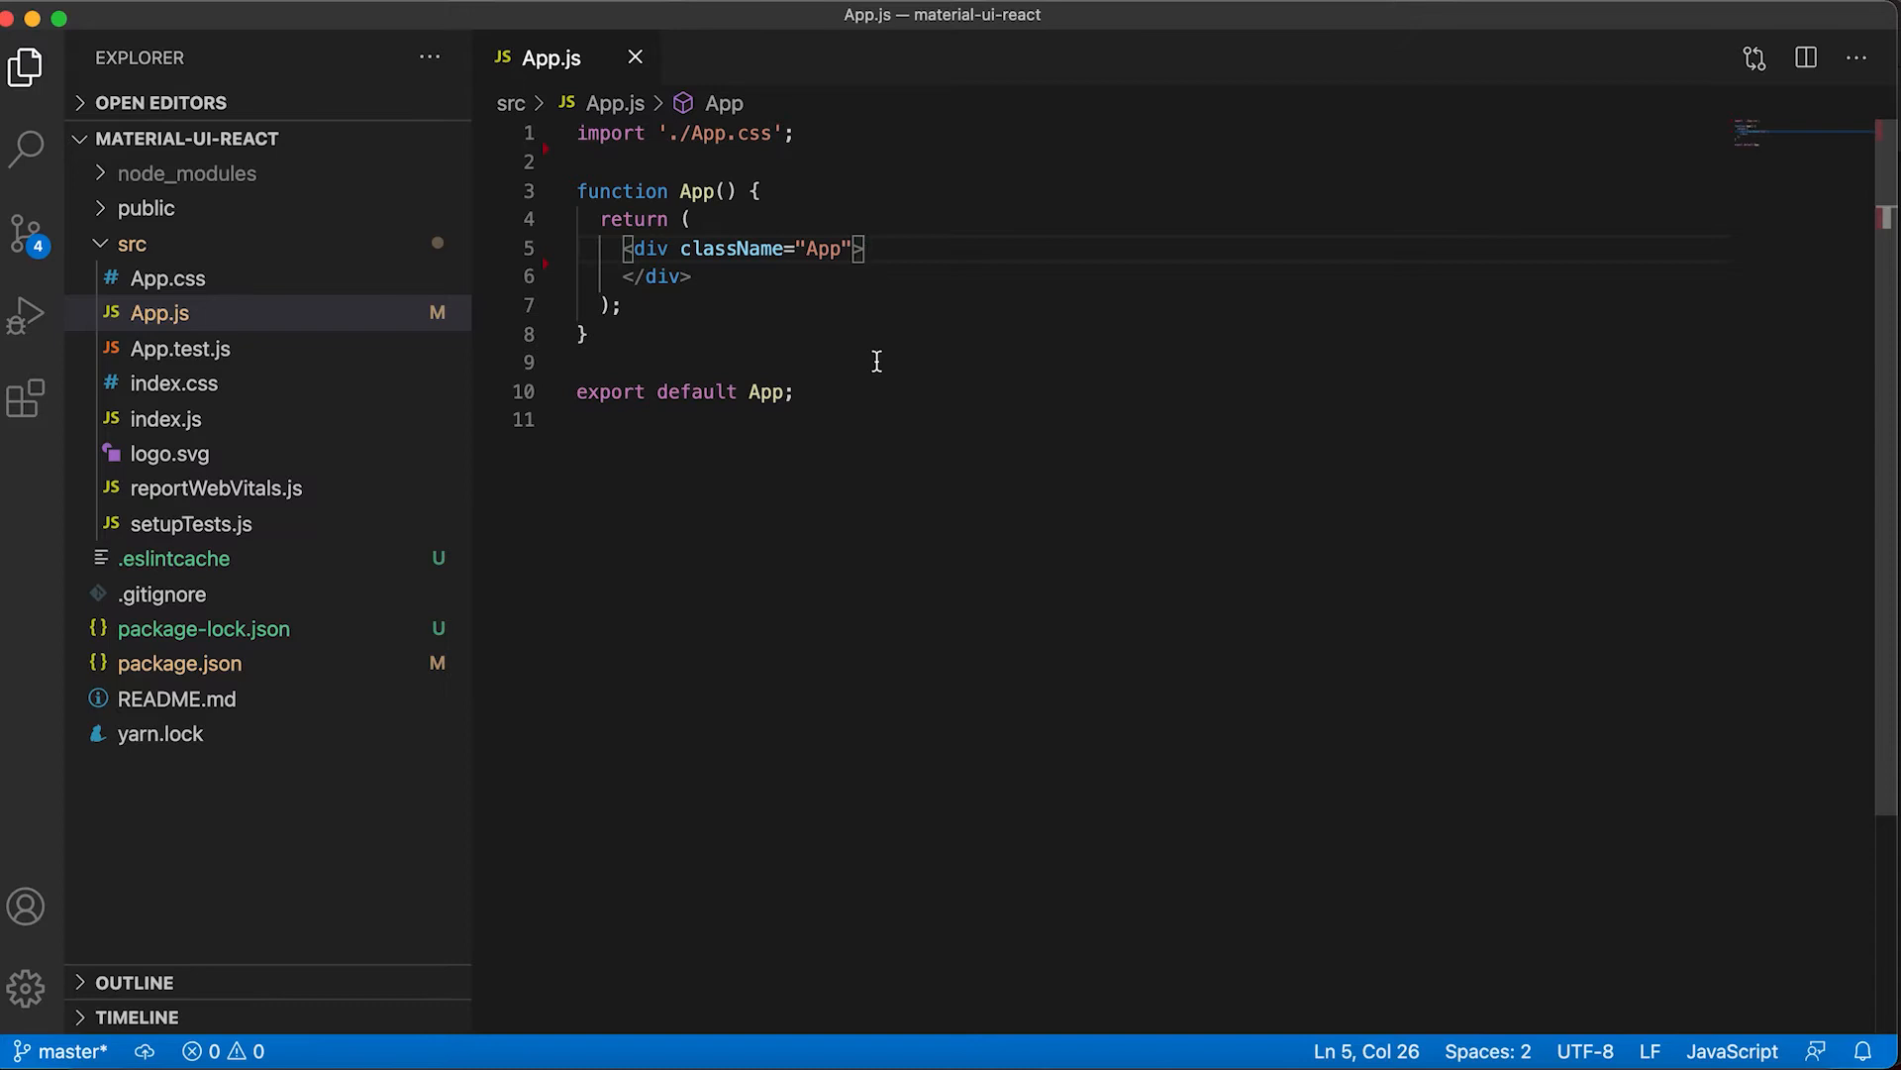
pyautogui.press('enter')
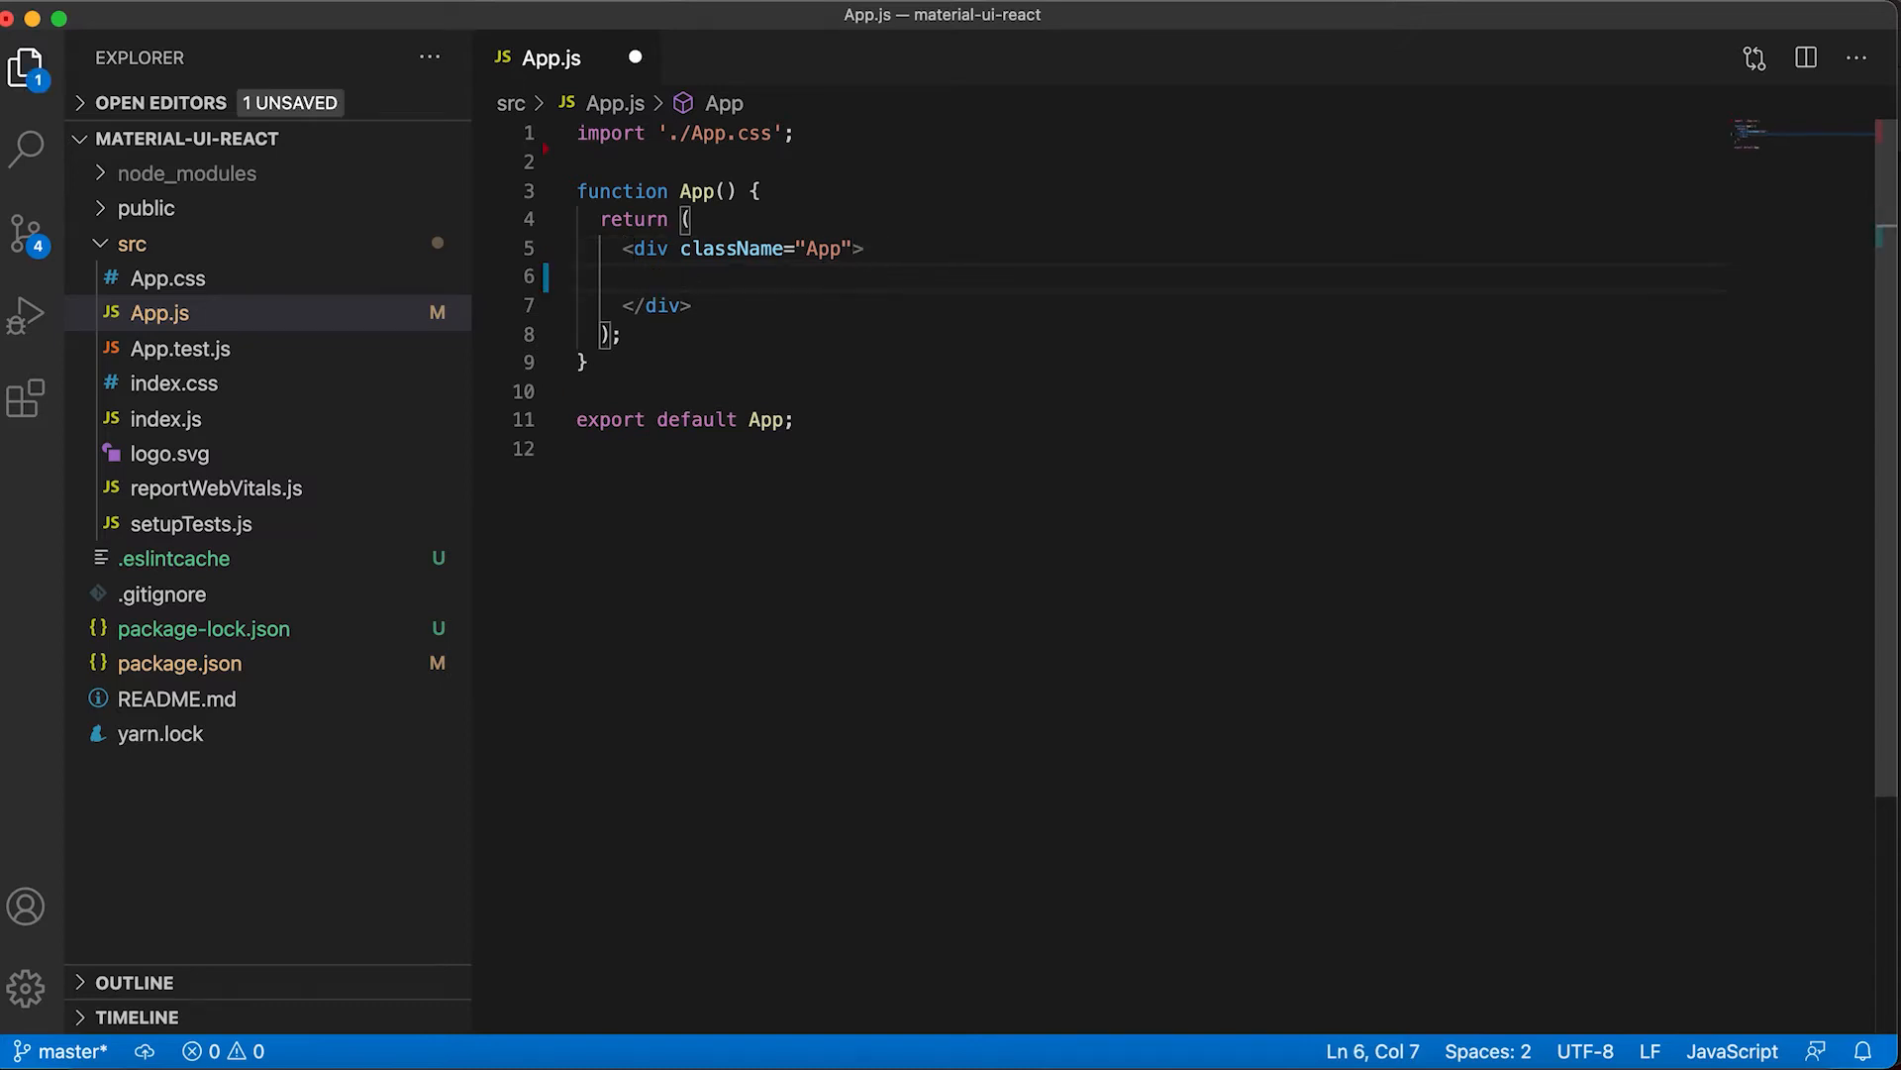
pyautogui.moveTo(870, 472)
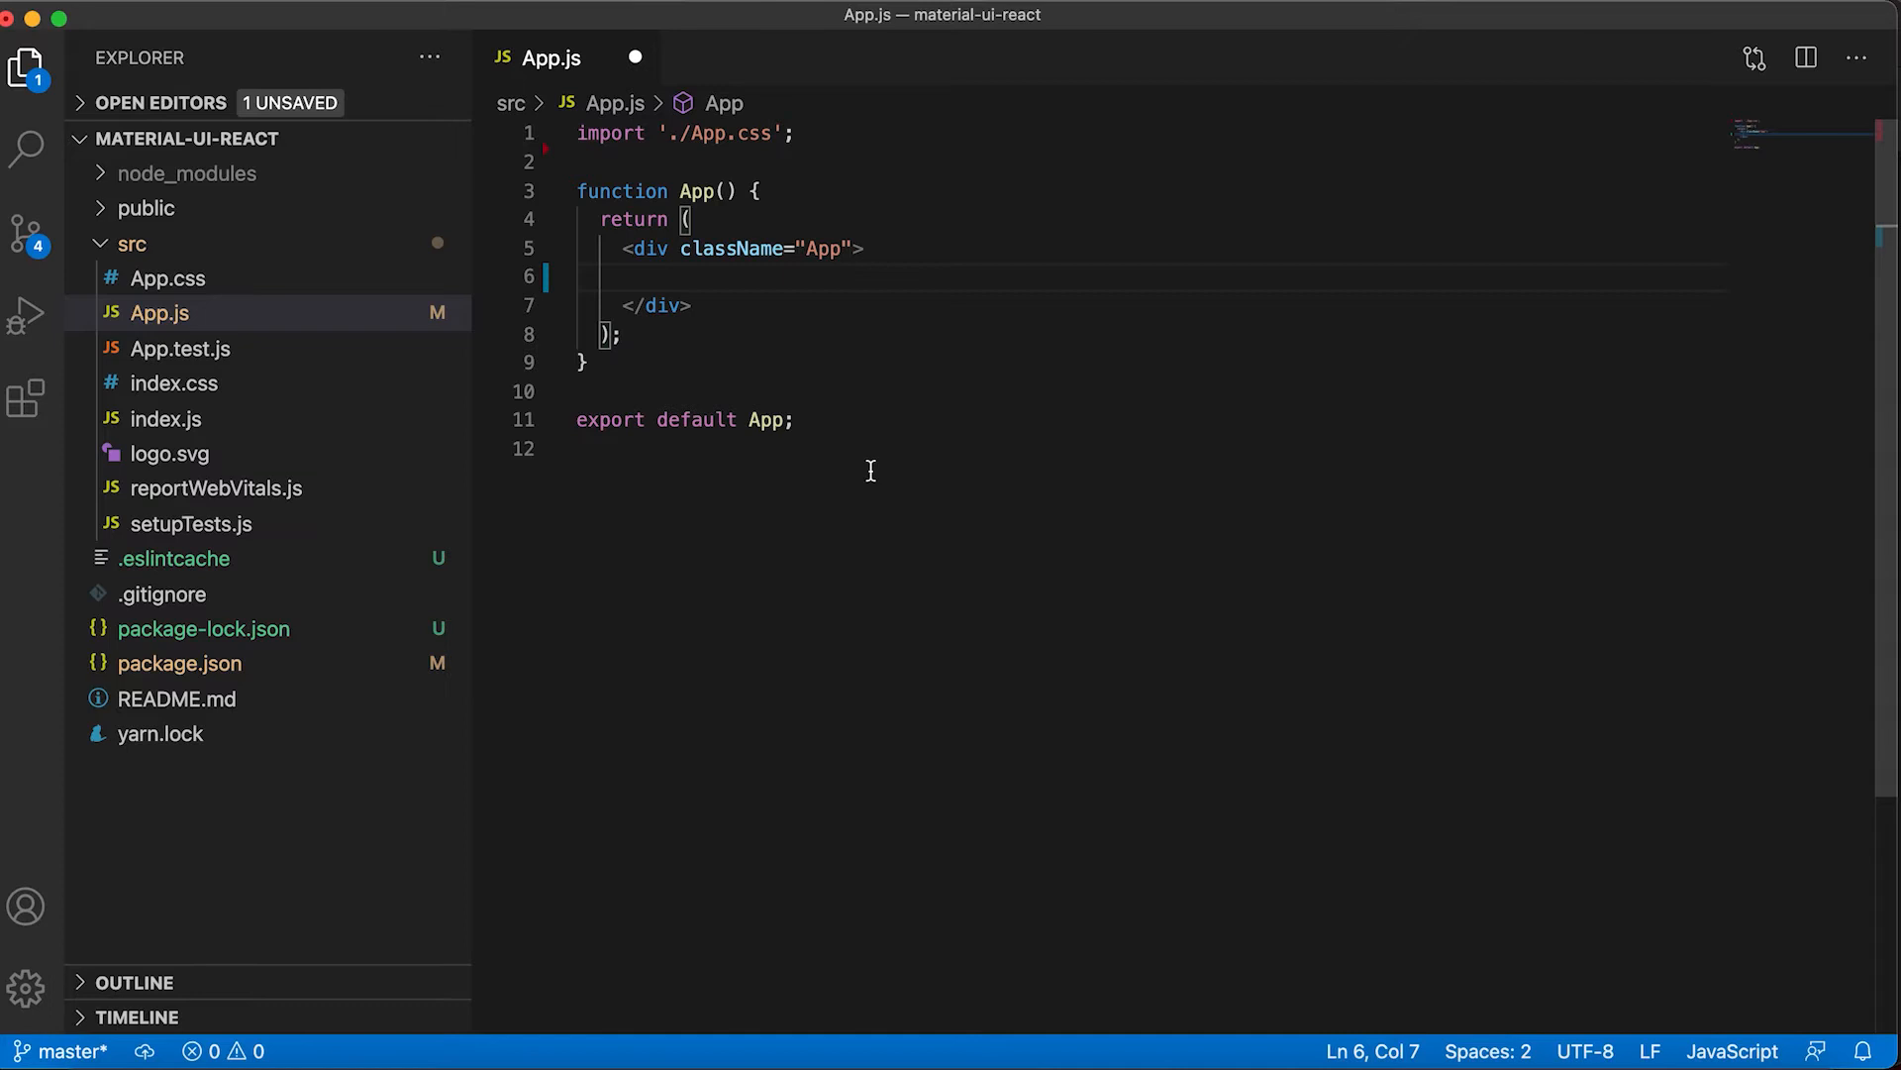
pyautogui.write('F')
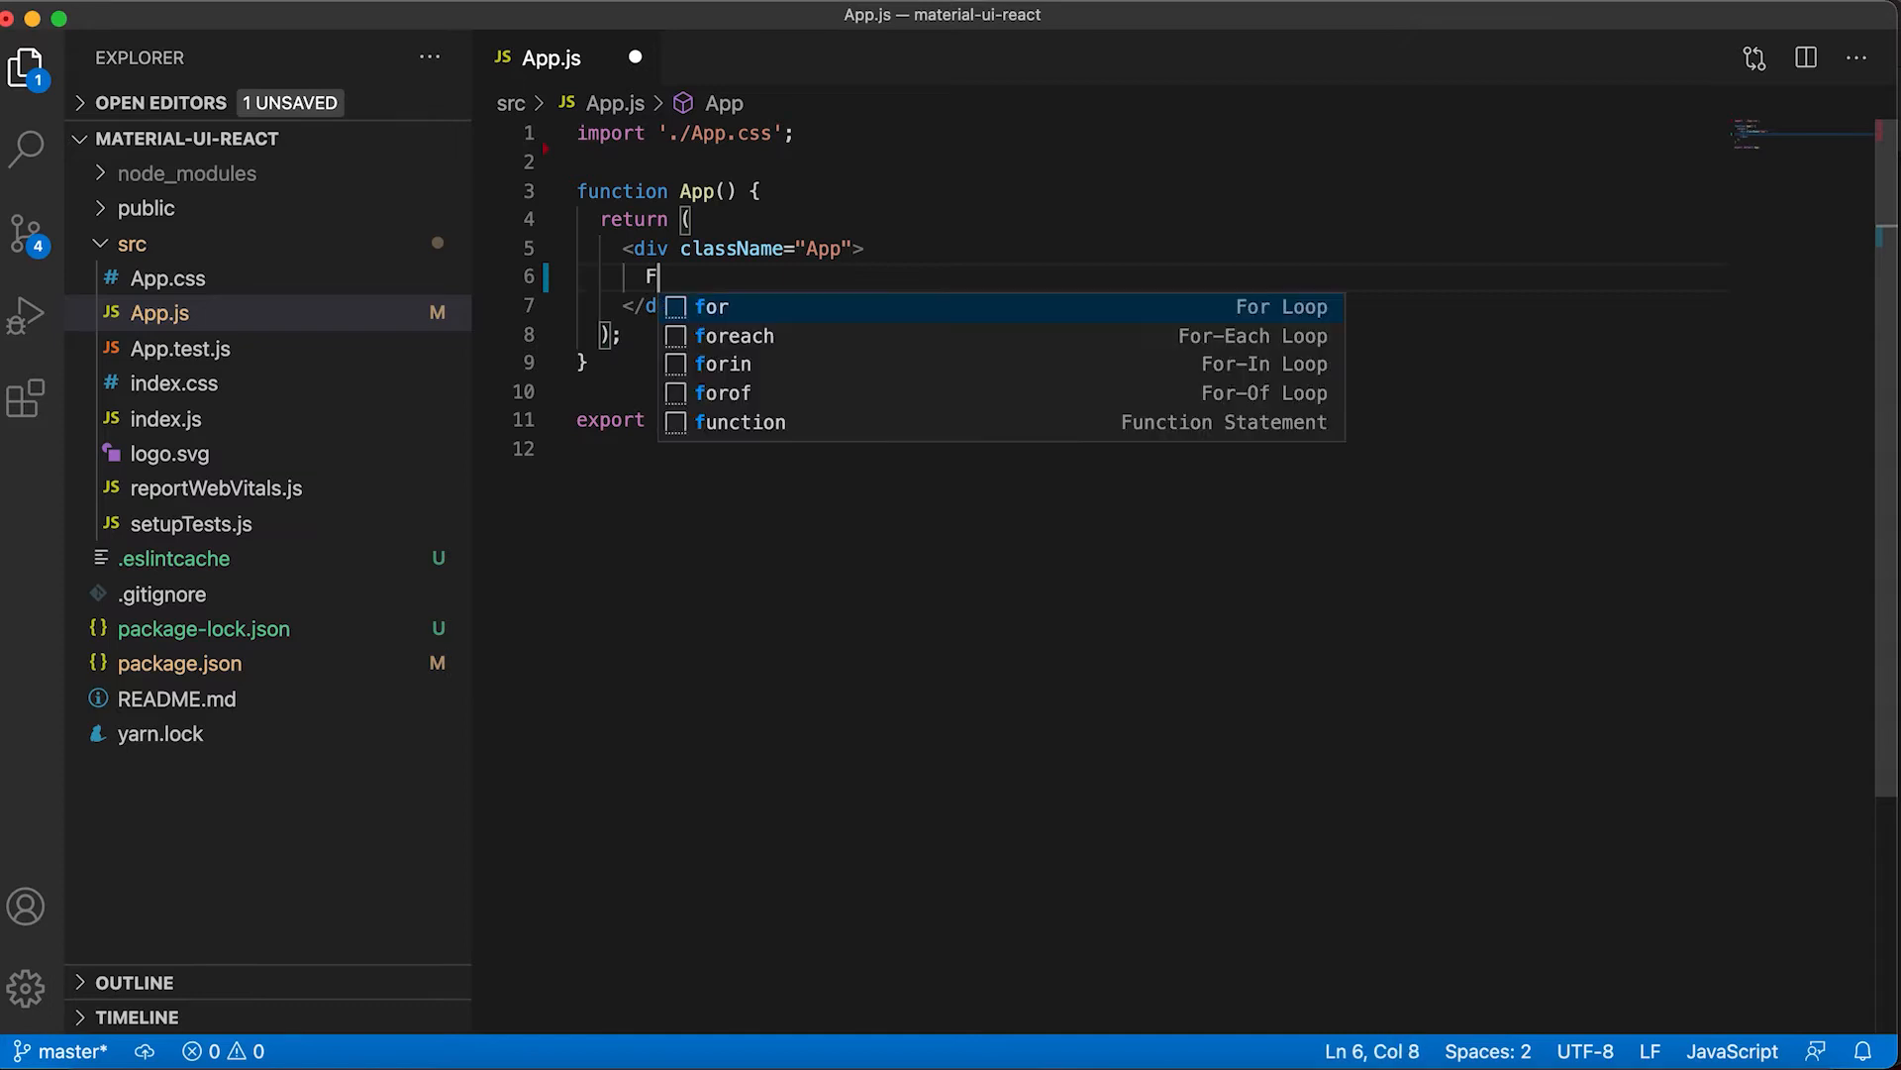
pyautogui.write('ab')
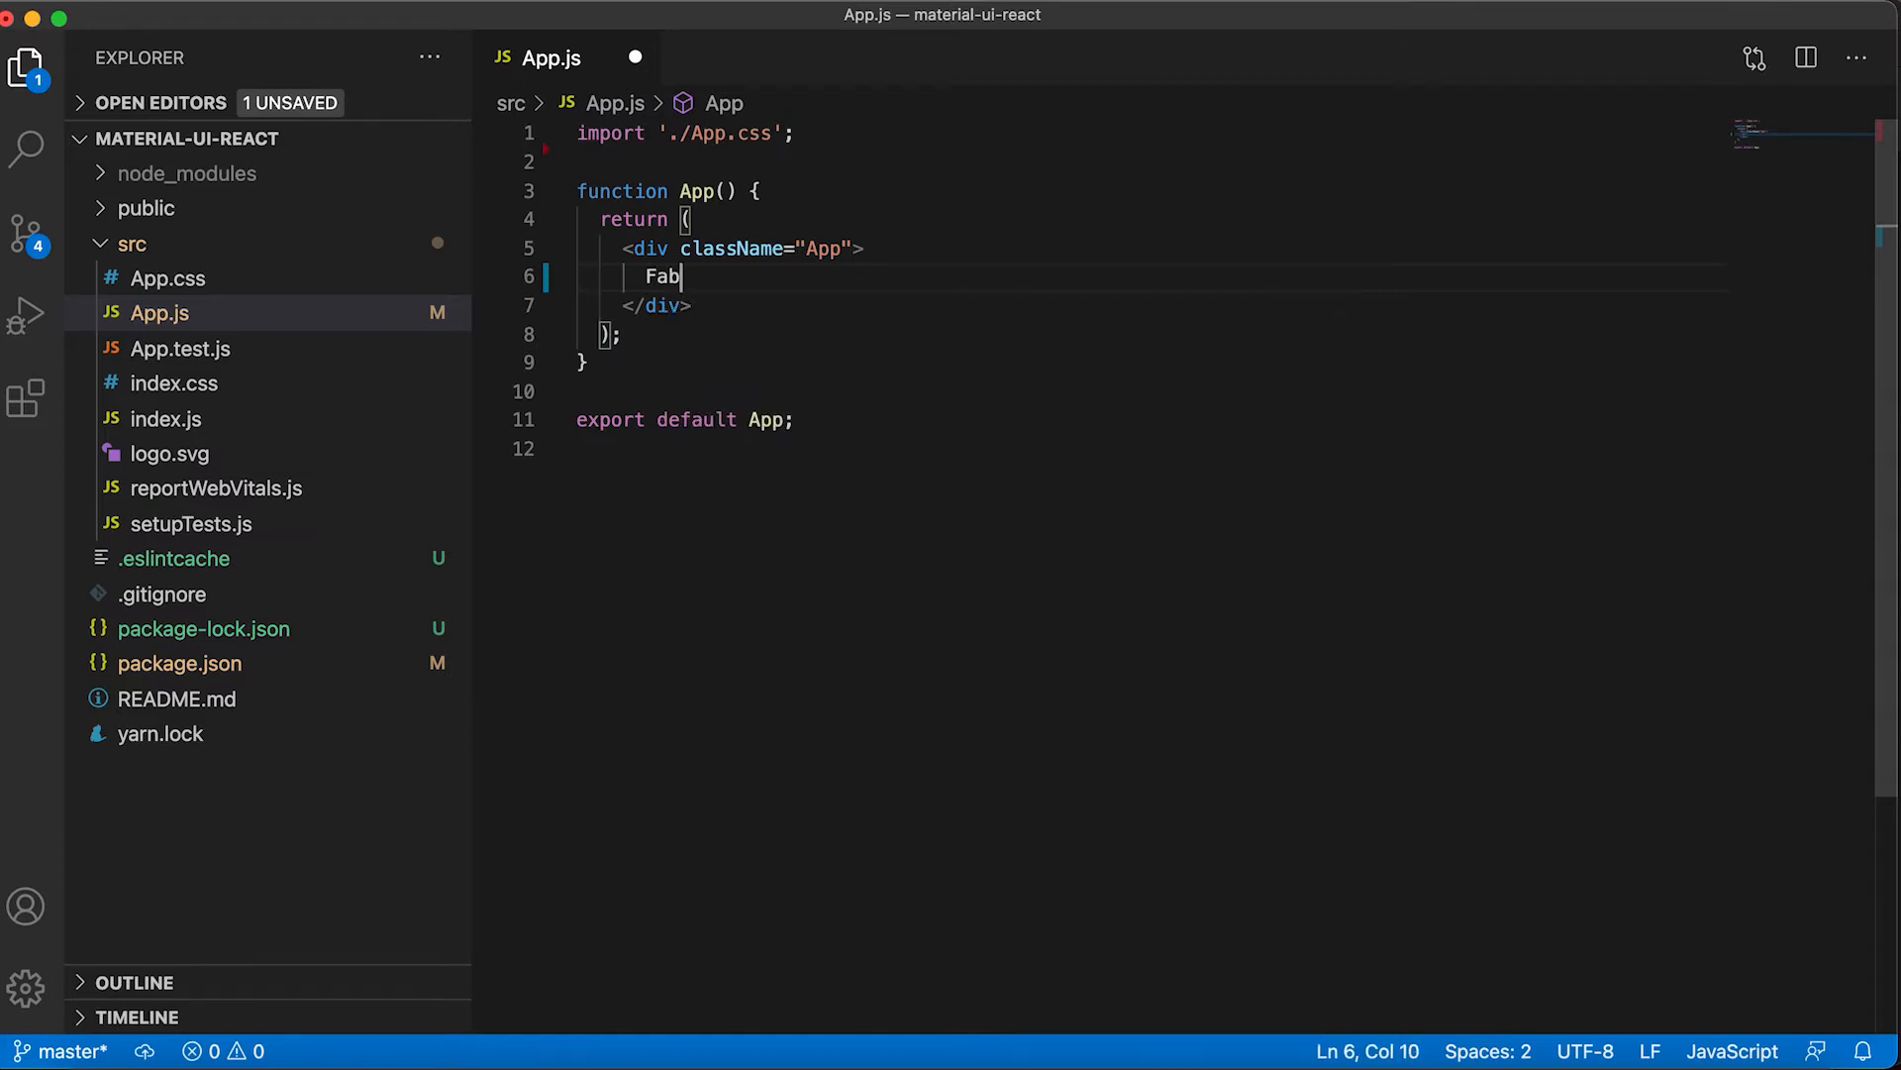
pyautogui.moveTo(807, 145)
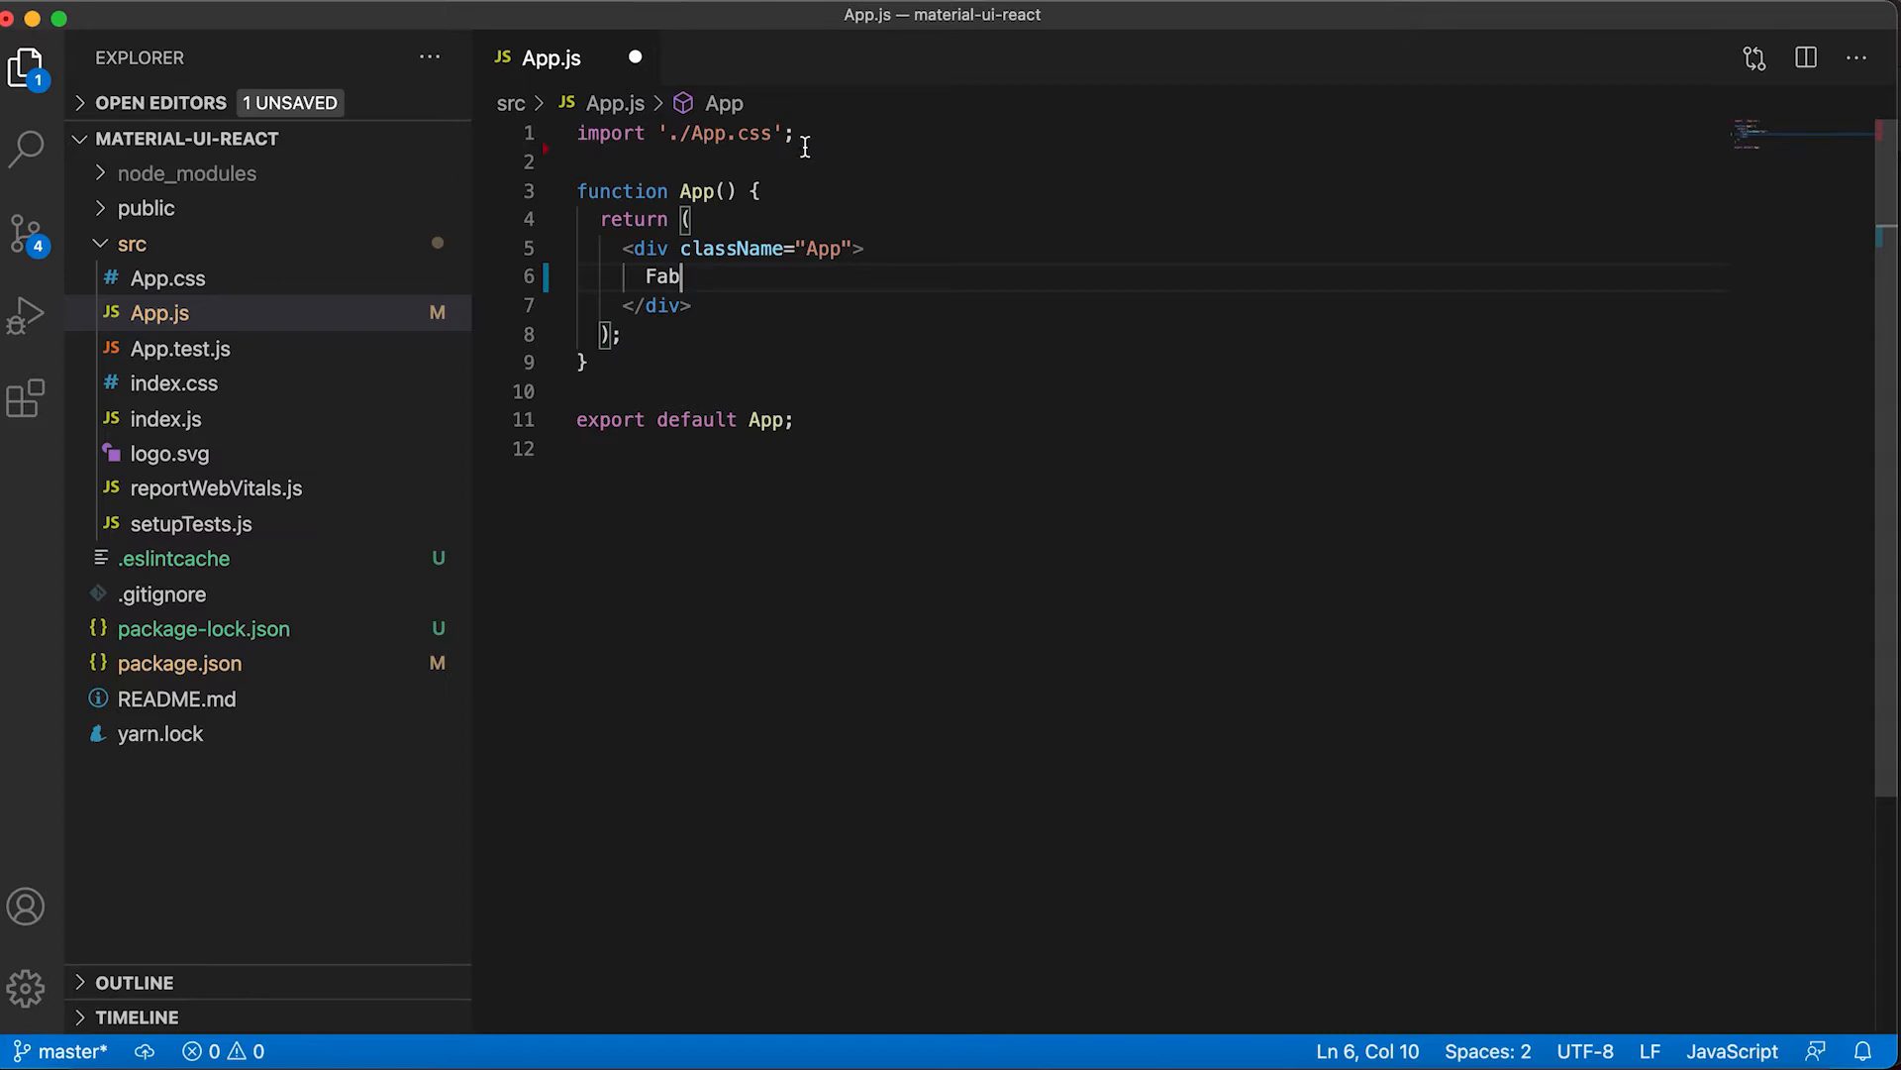
pyautogui.write('imp')
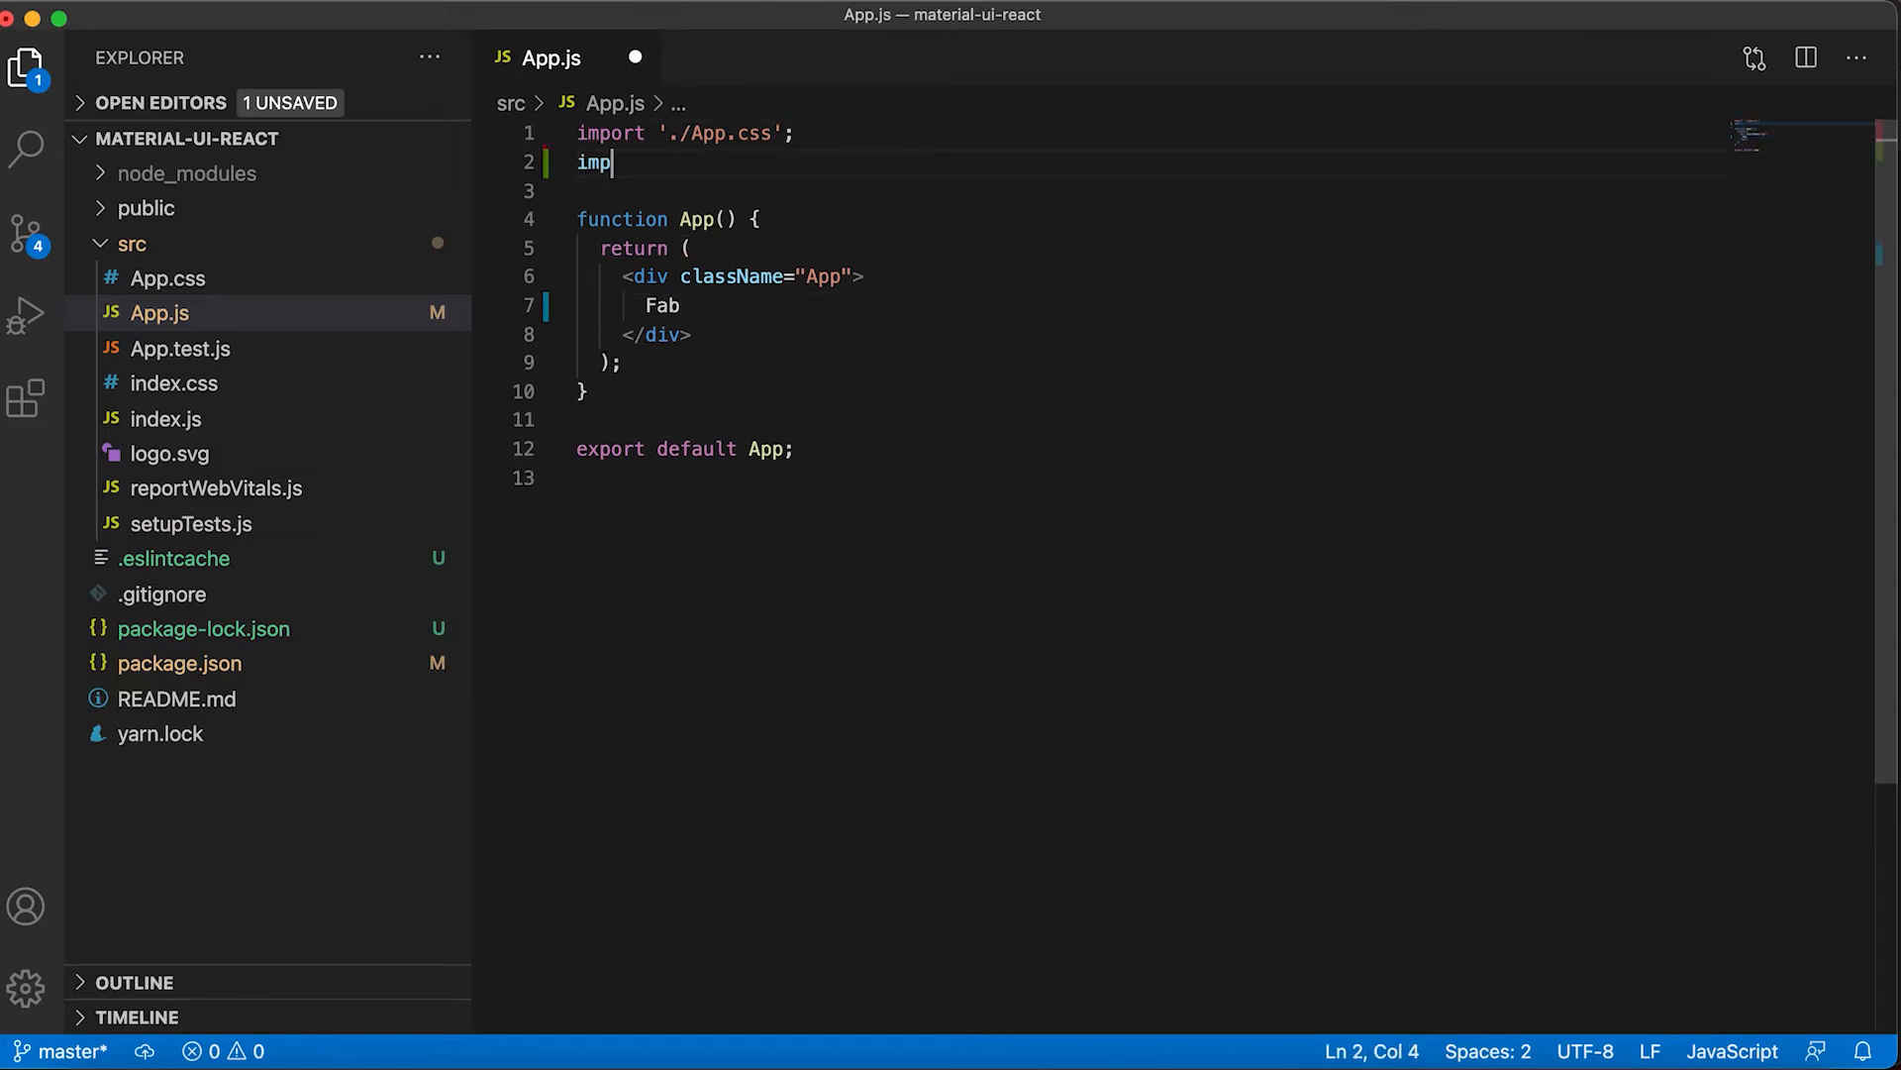
pyautogui.write('ort F')
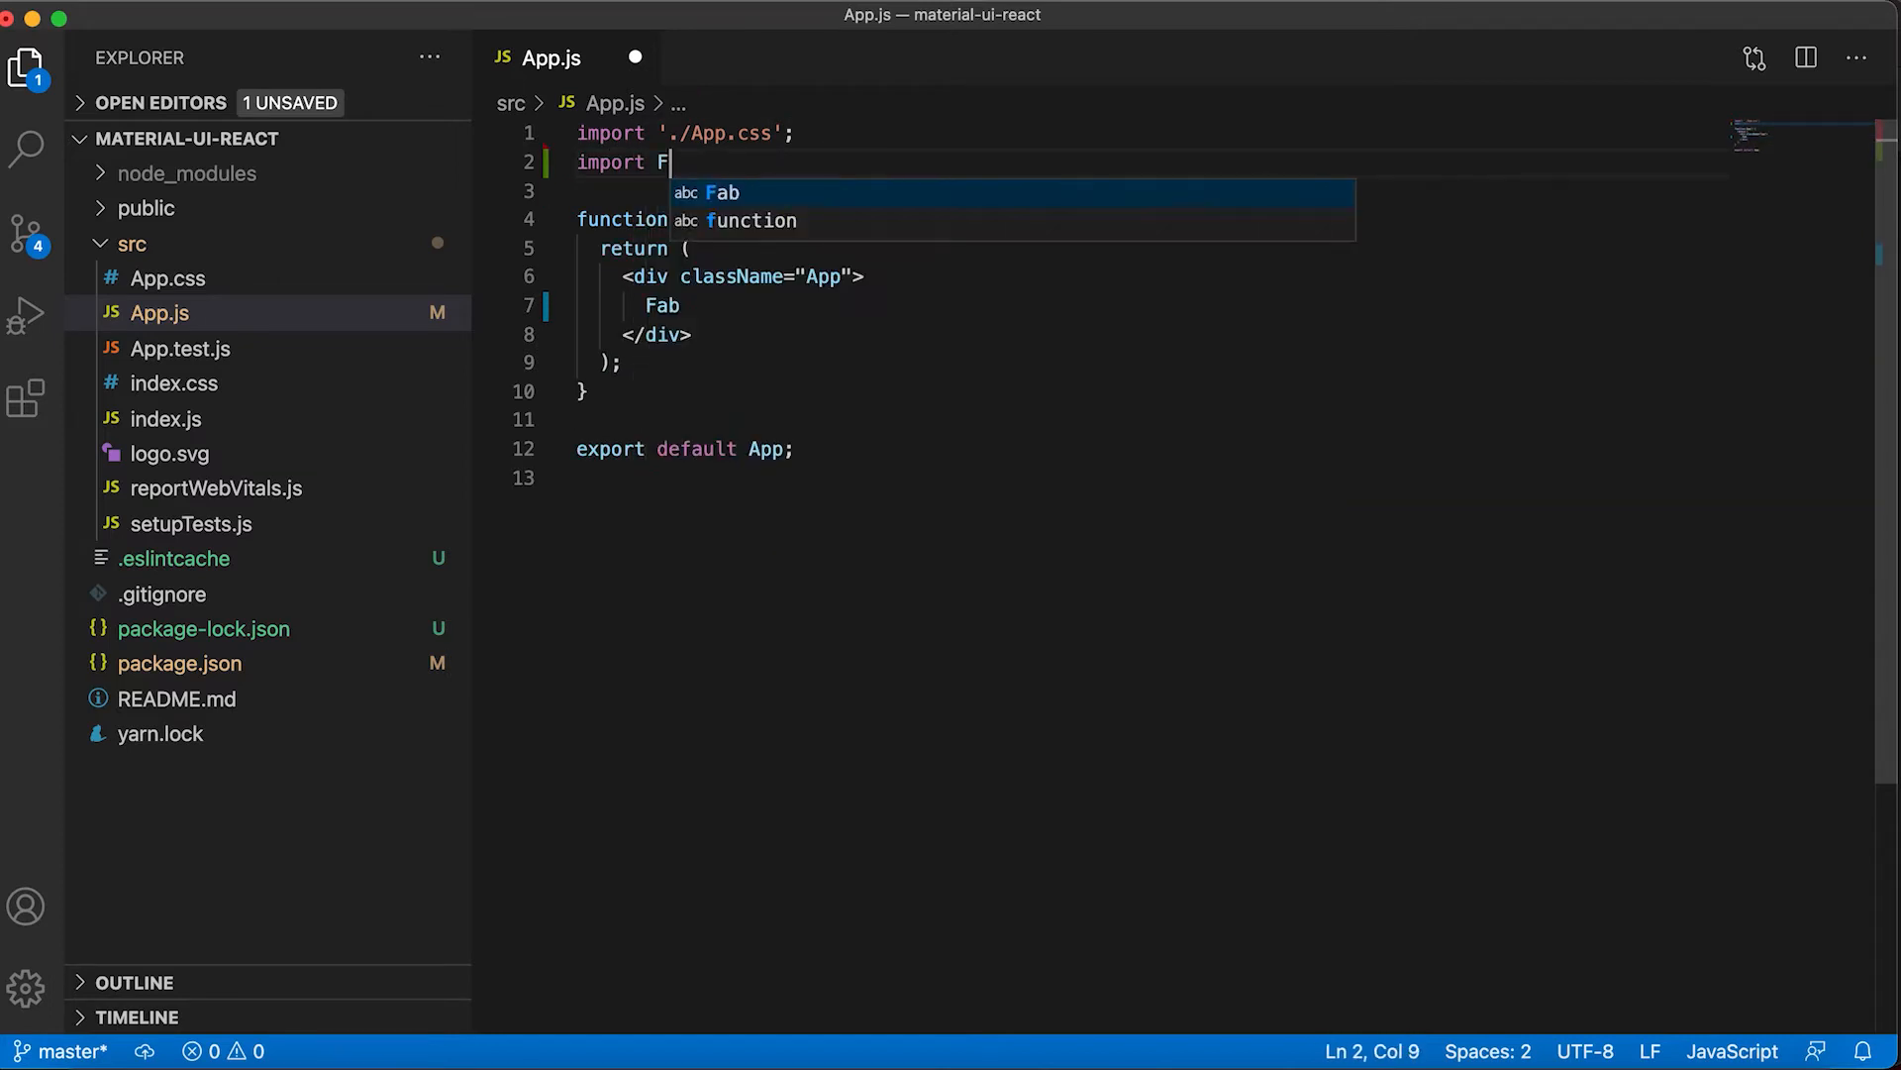
pyautogui.write('Fab from')
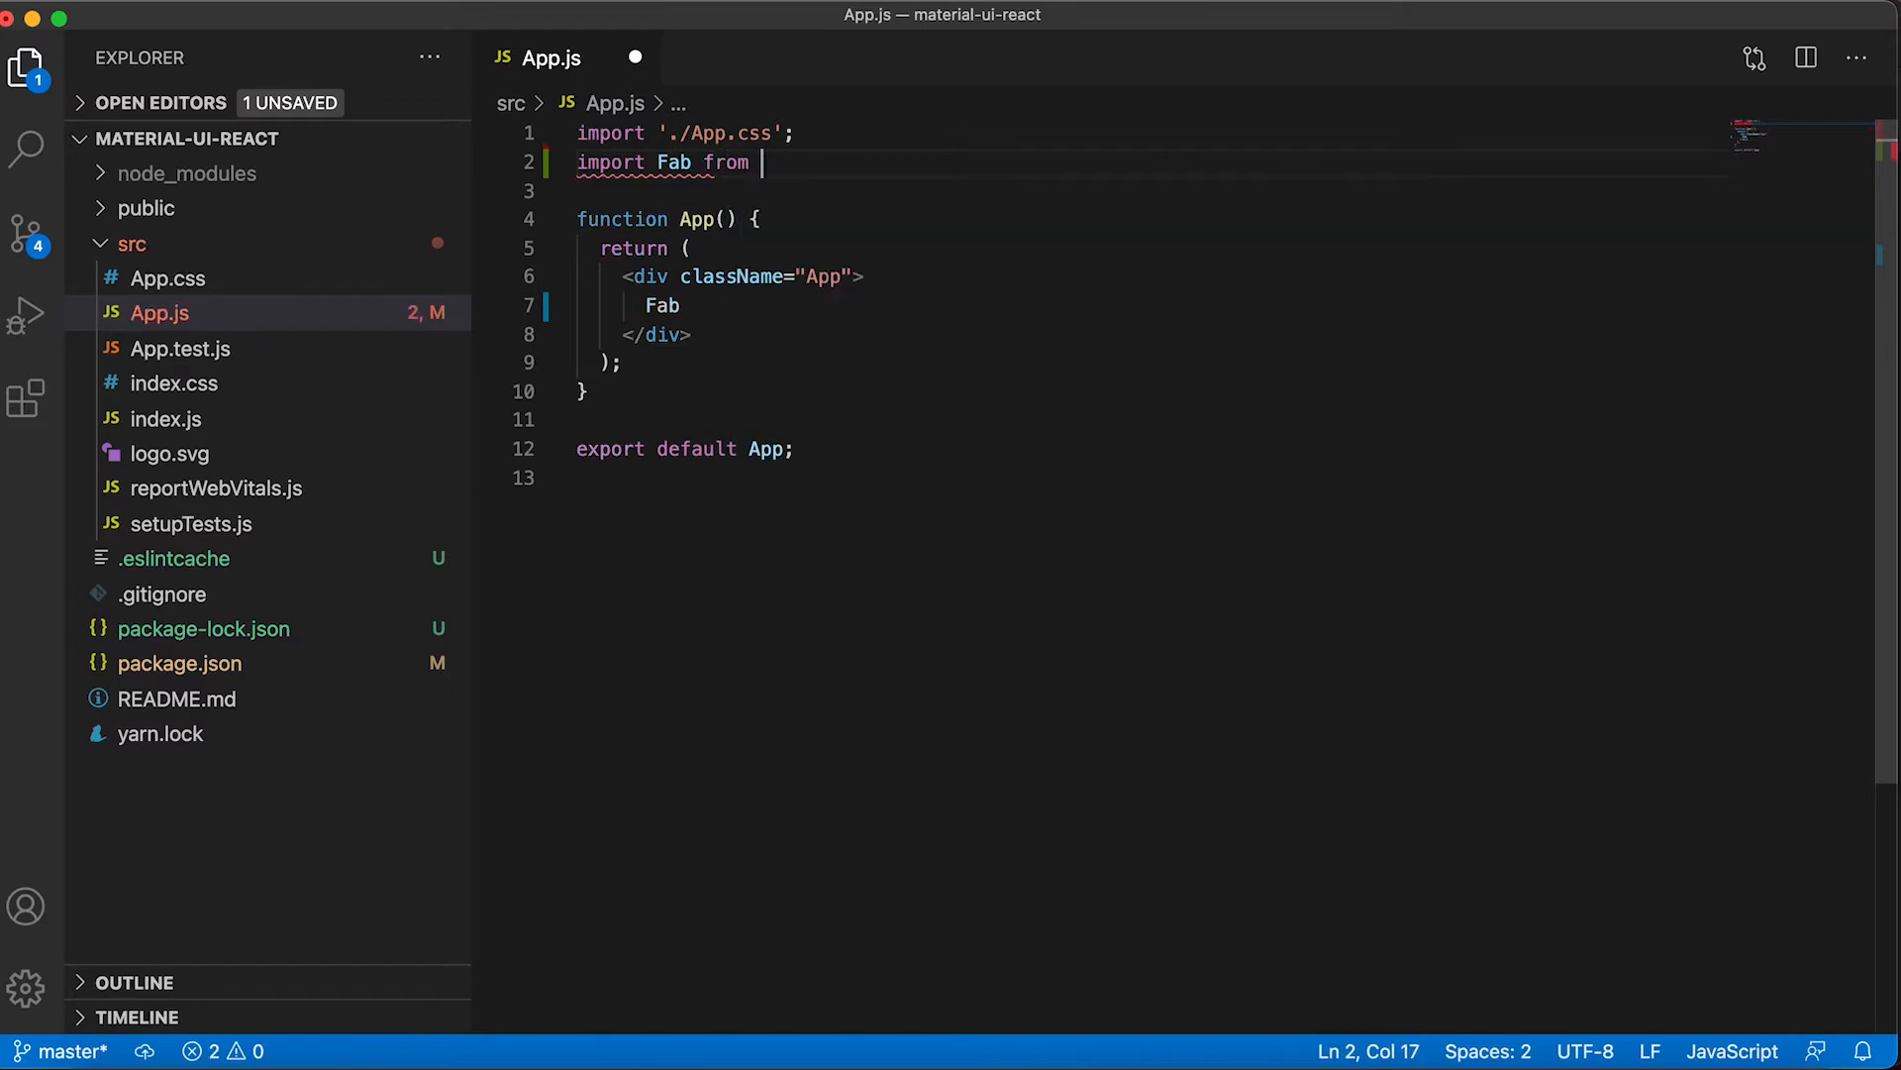
pyautogui.write("'@material-ui/core")
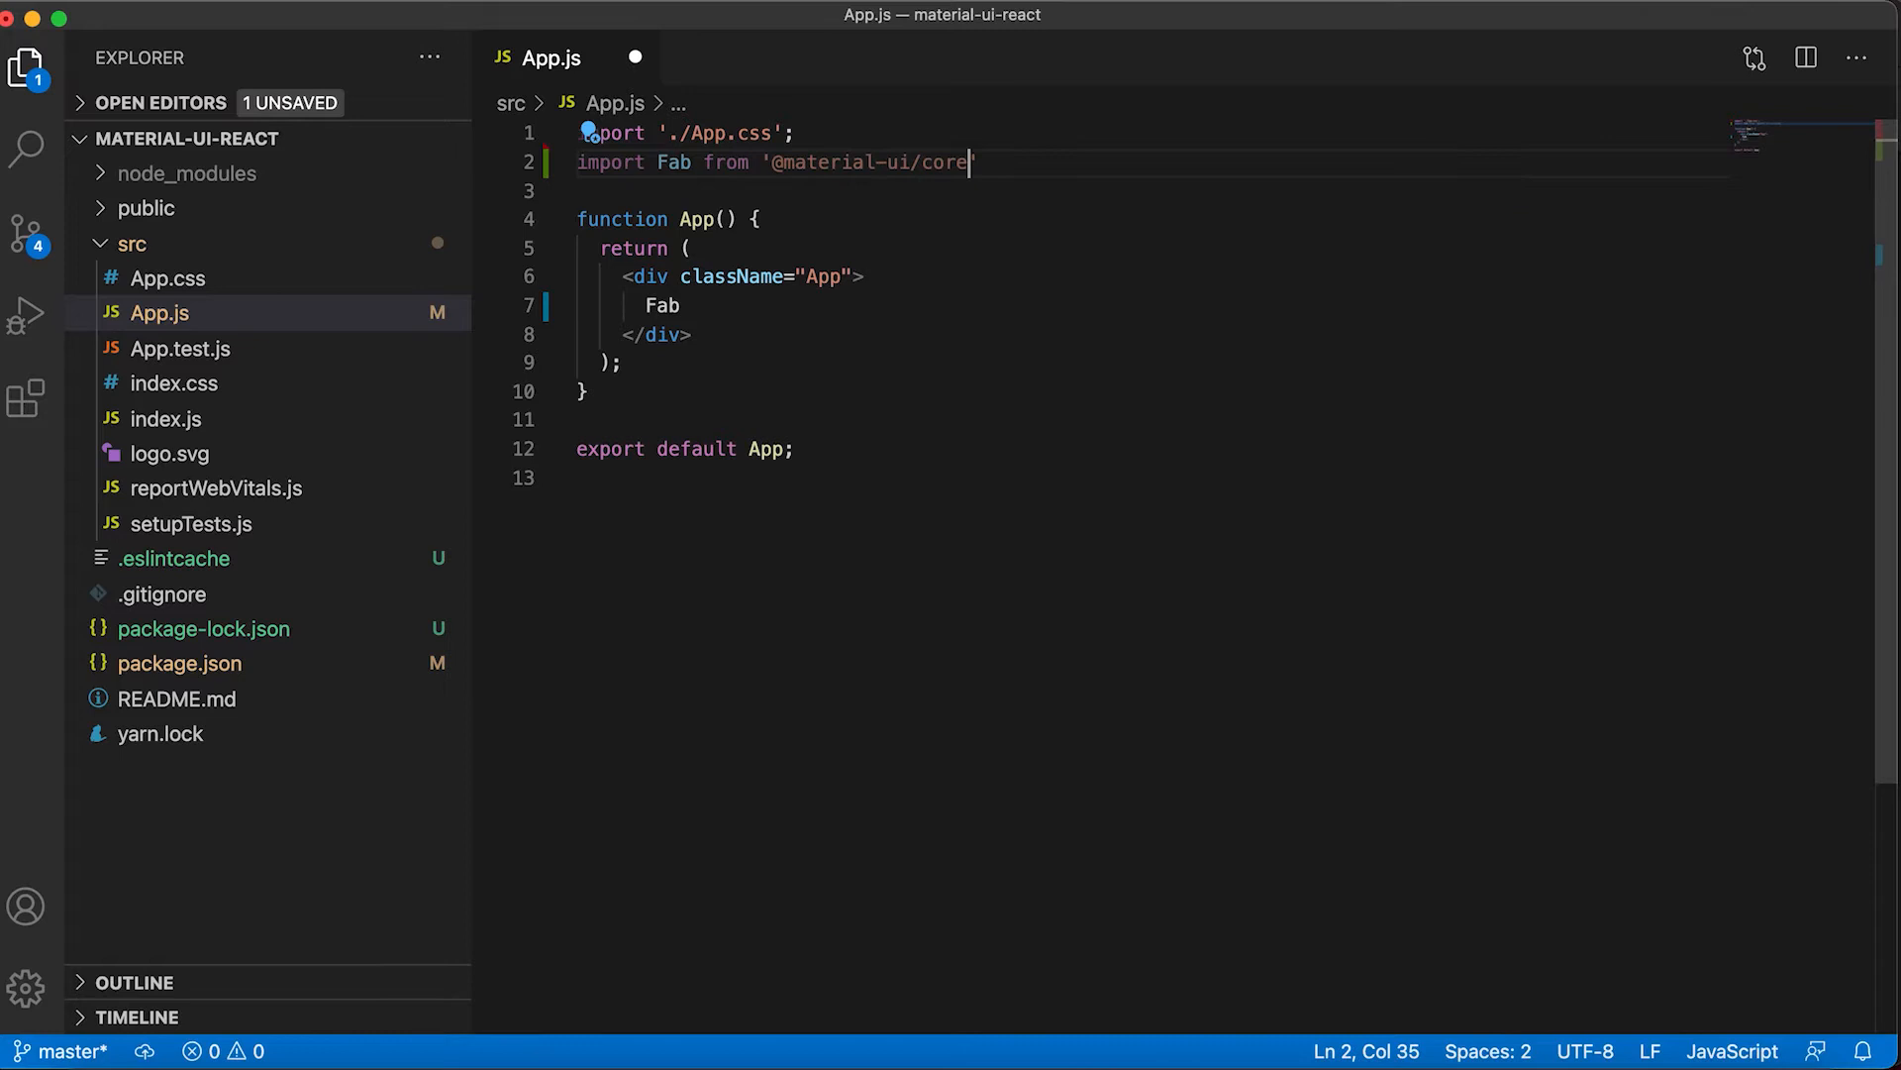
pyautogui.write('/Fab')
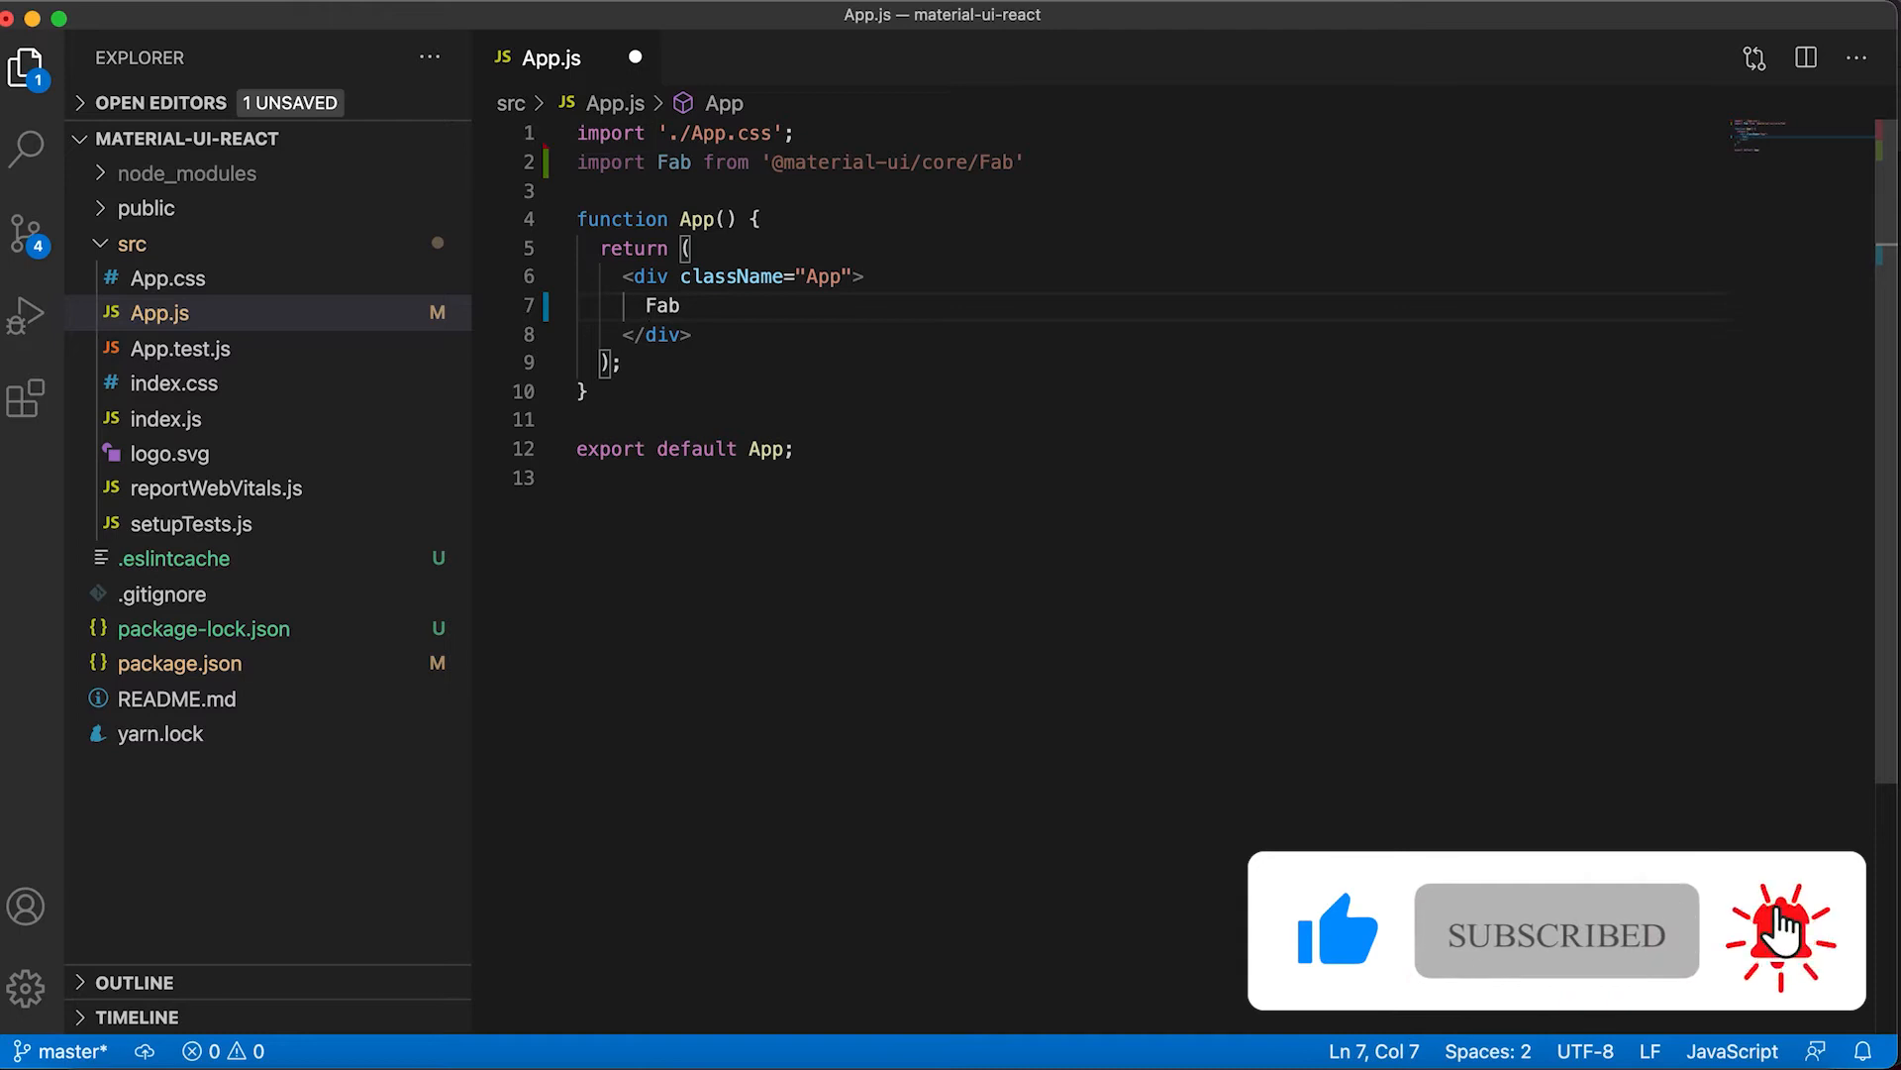
# Render a self-closing <Fab /> inside the App div and save the file
pyautogui.write('<')
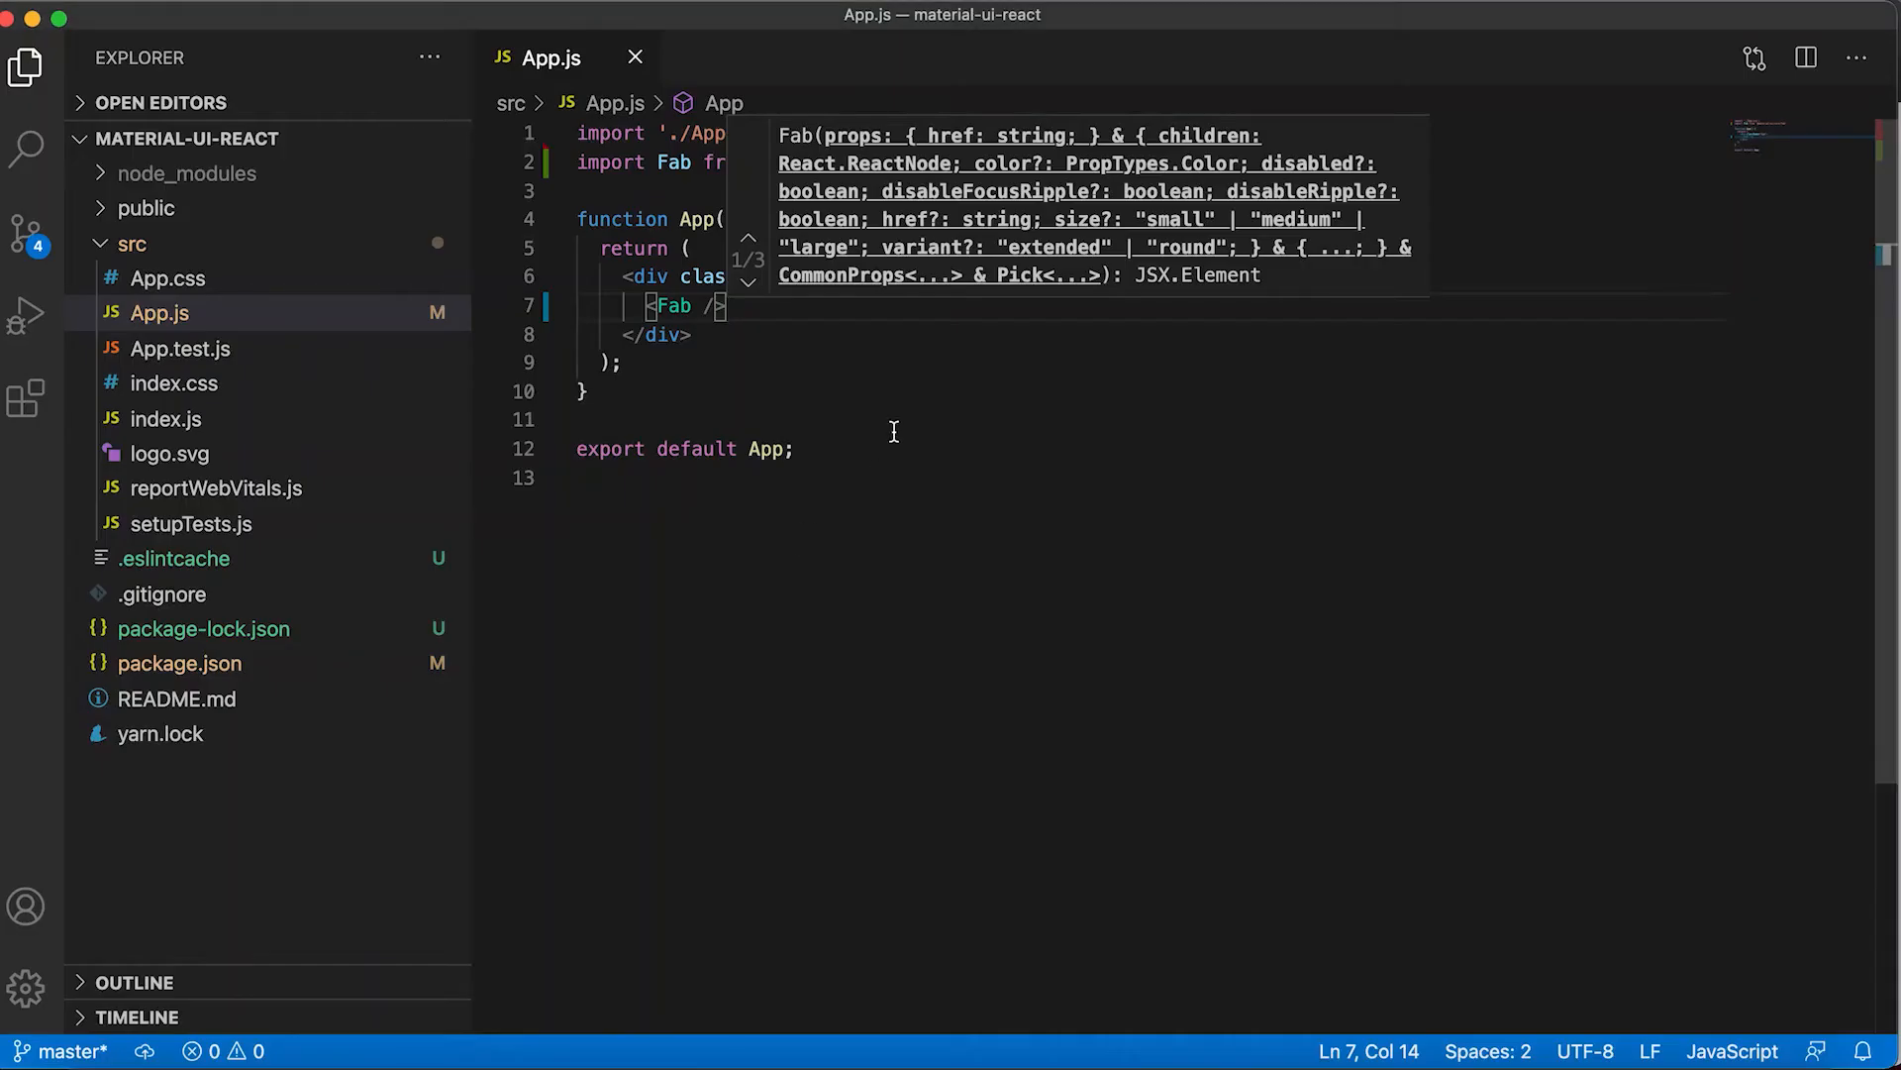
pyautogui.click(1024, 162)
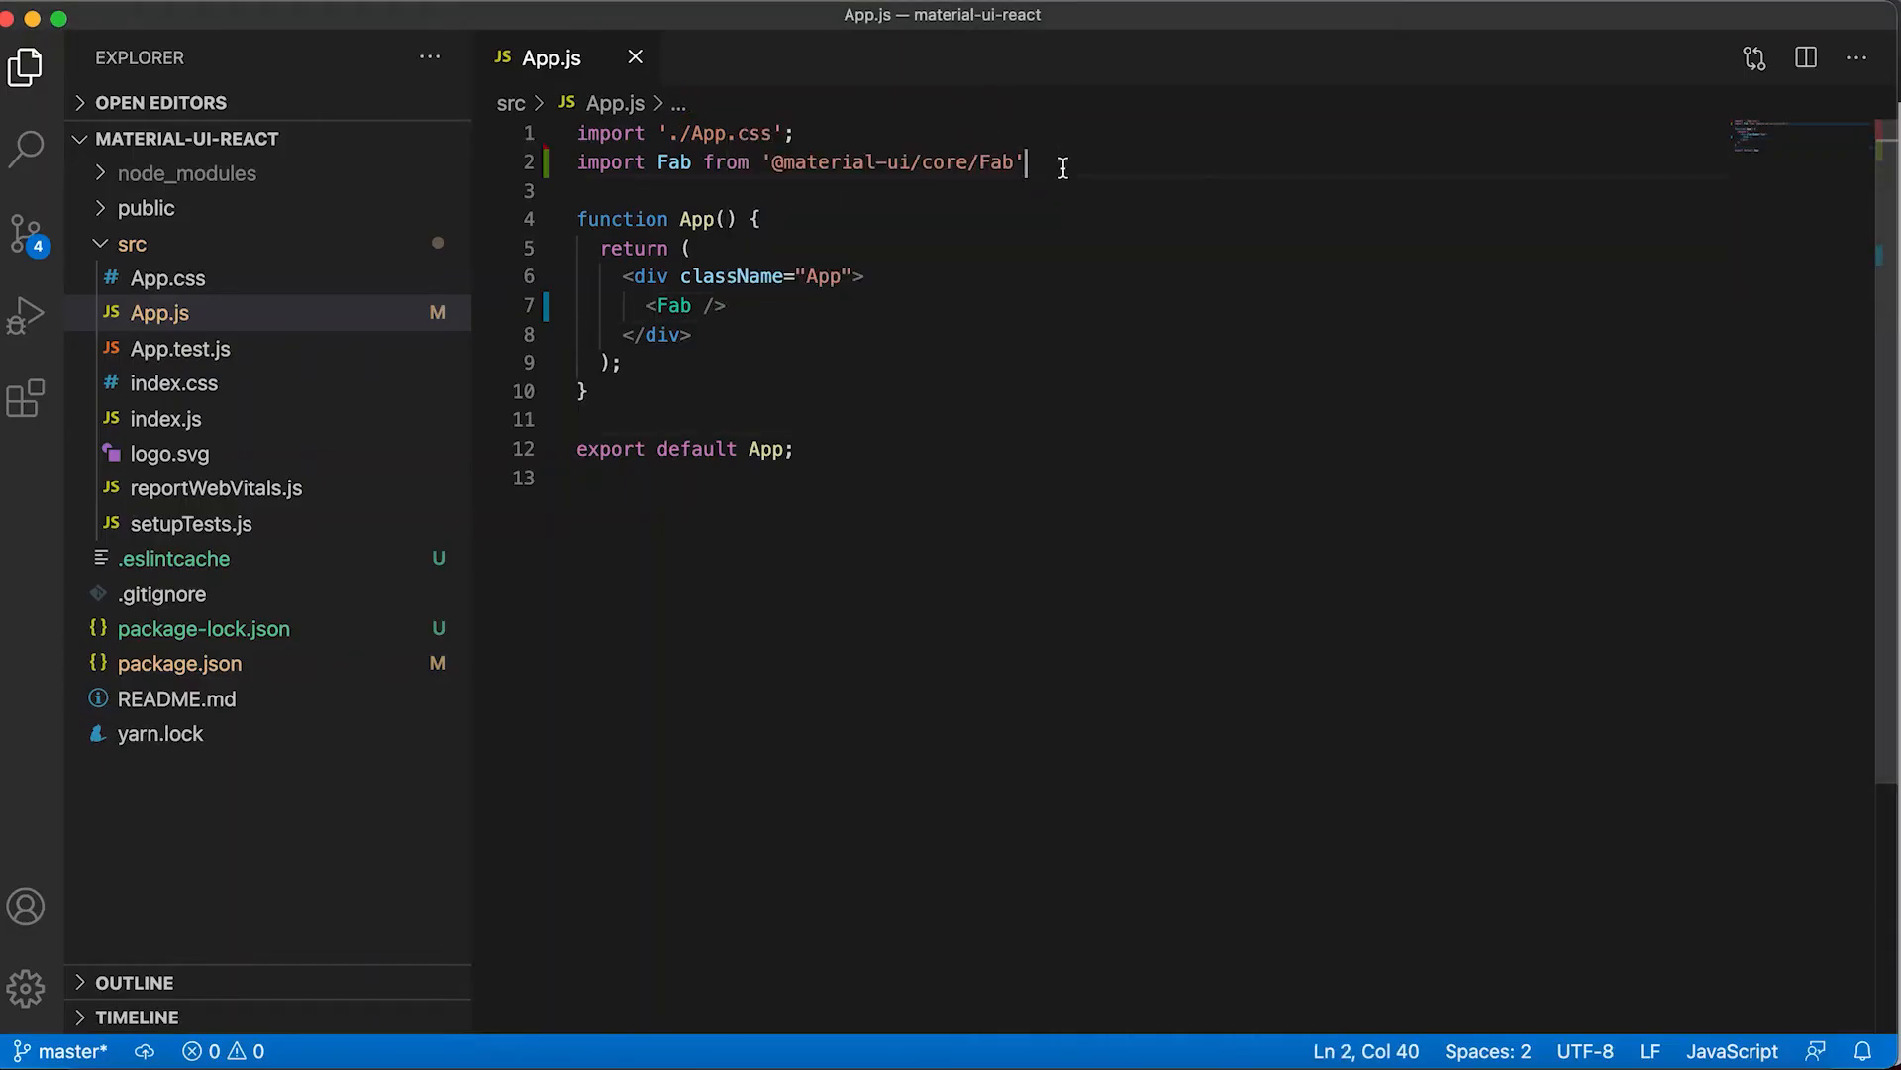
pyautogui.press('enter')
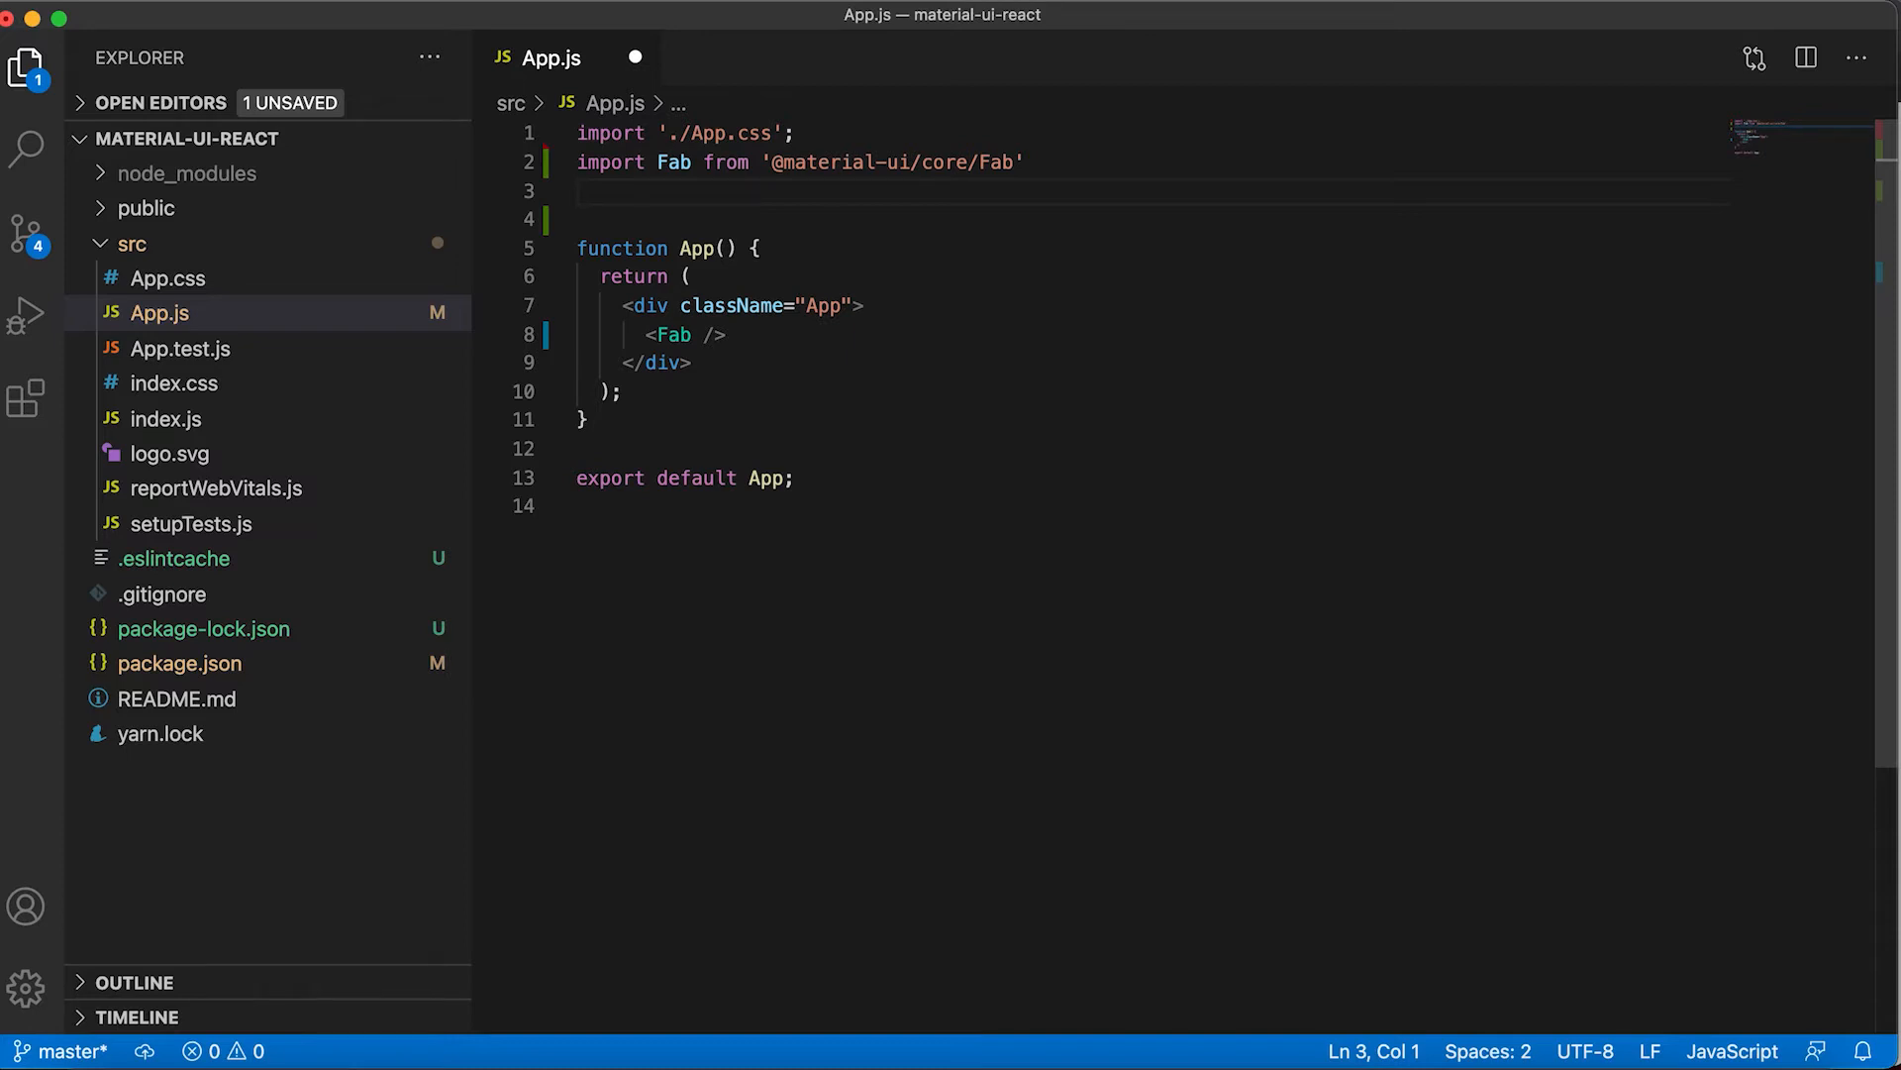
pyautogui.write('A')
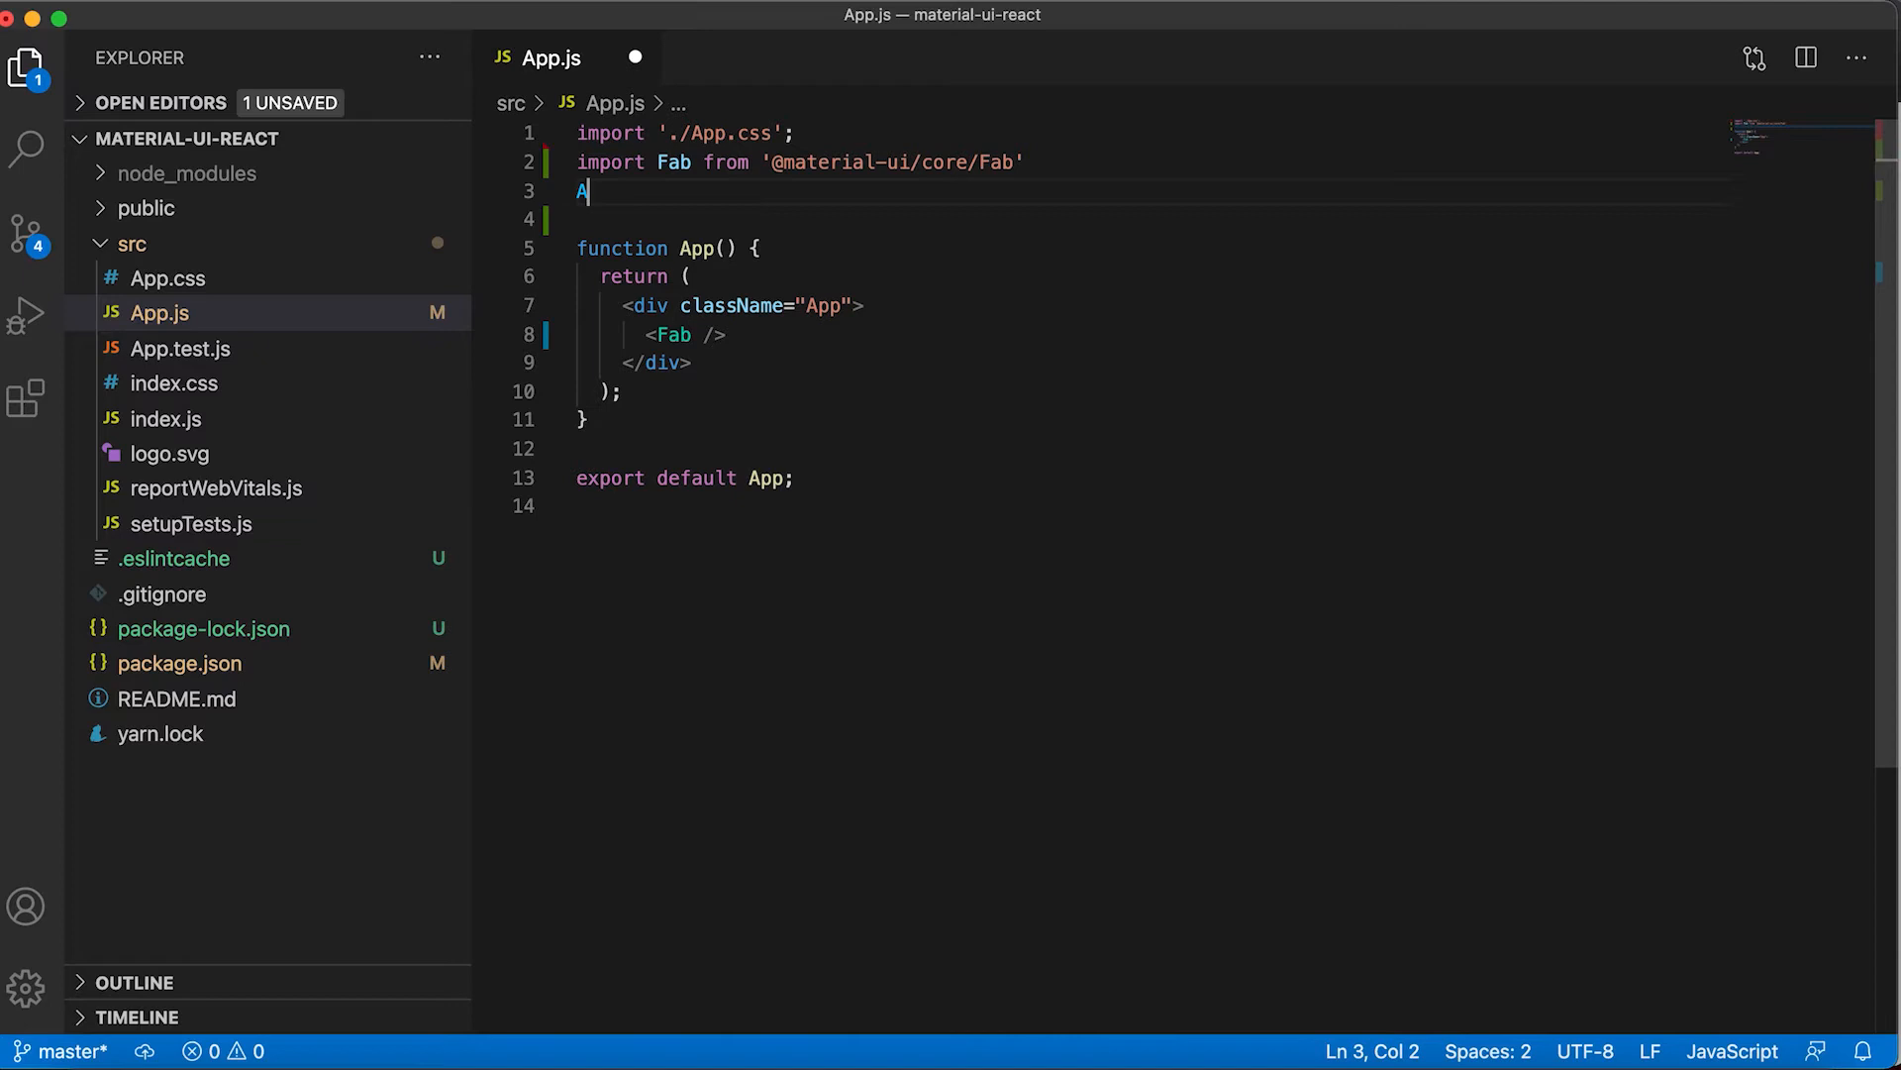
pyautogui.write('ddIcon')
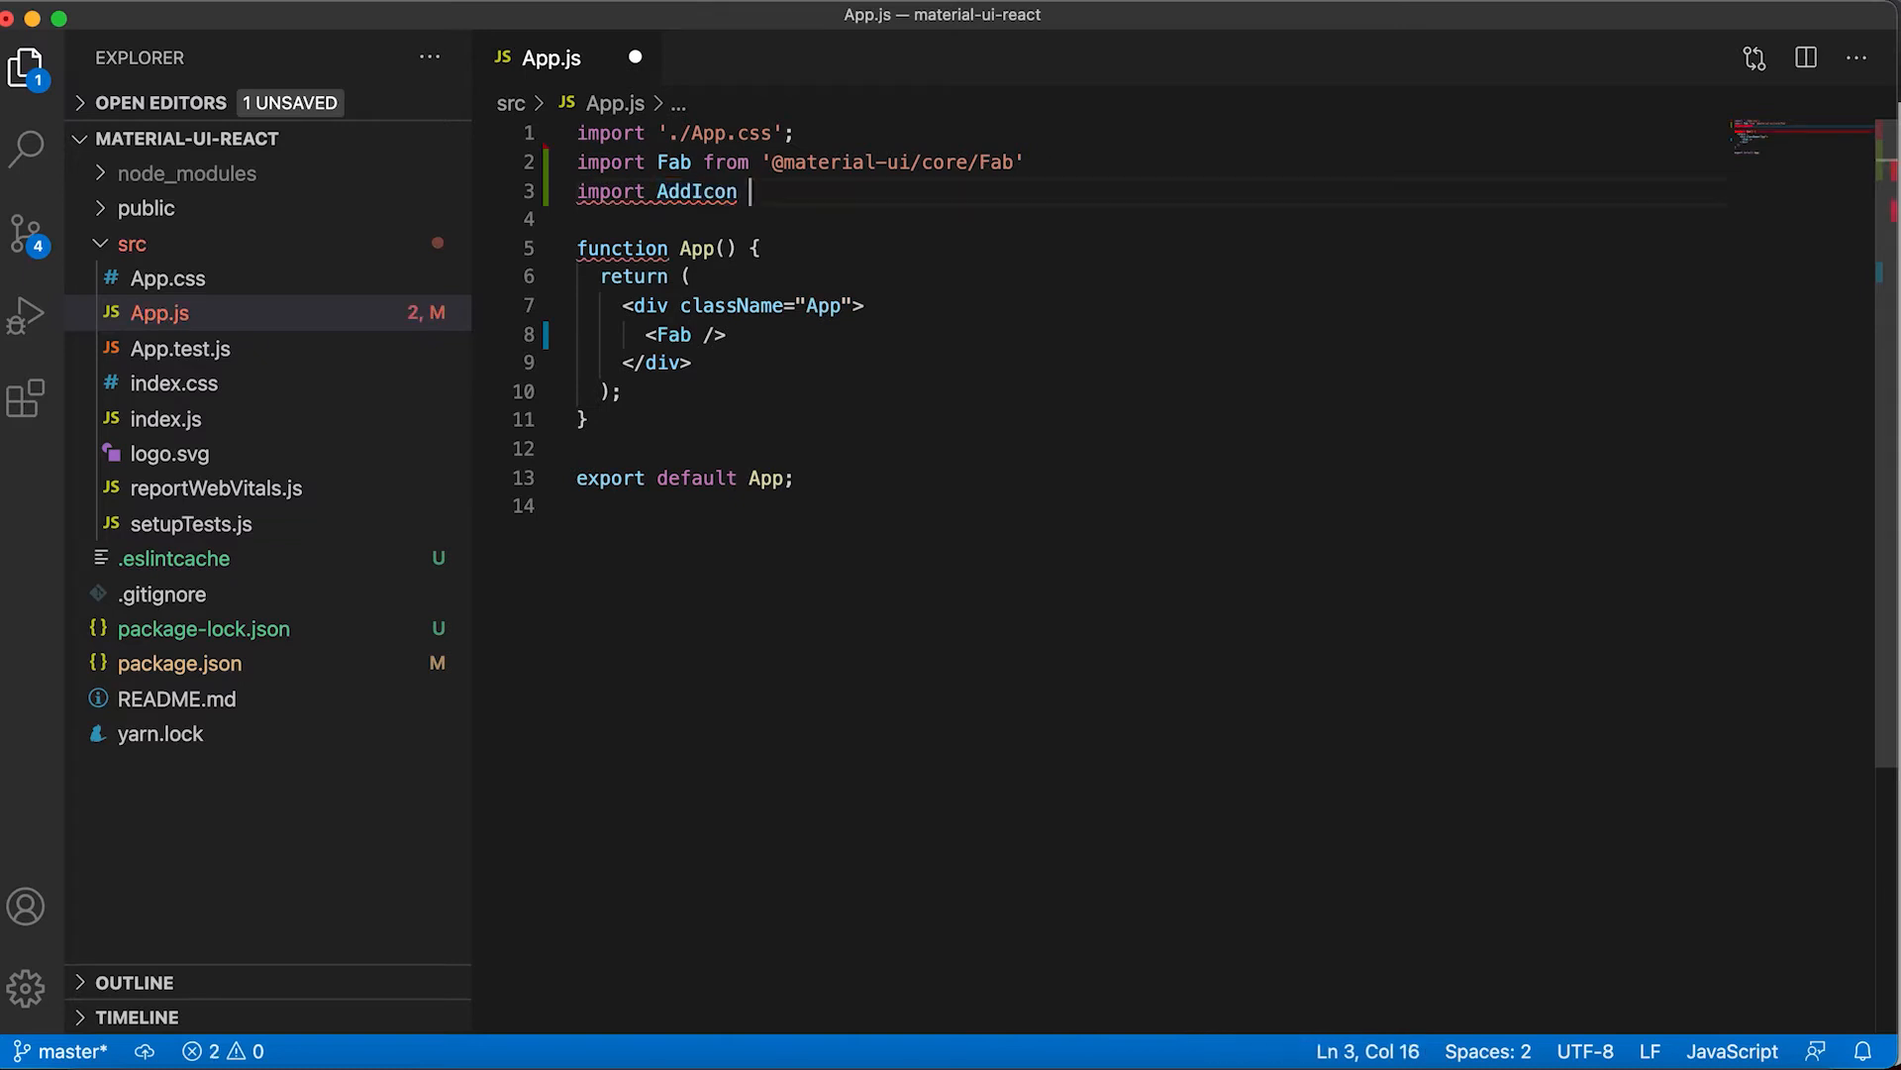
pyautogui.write("from '")
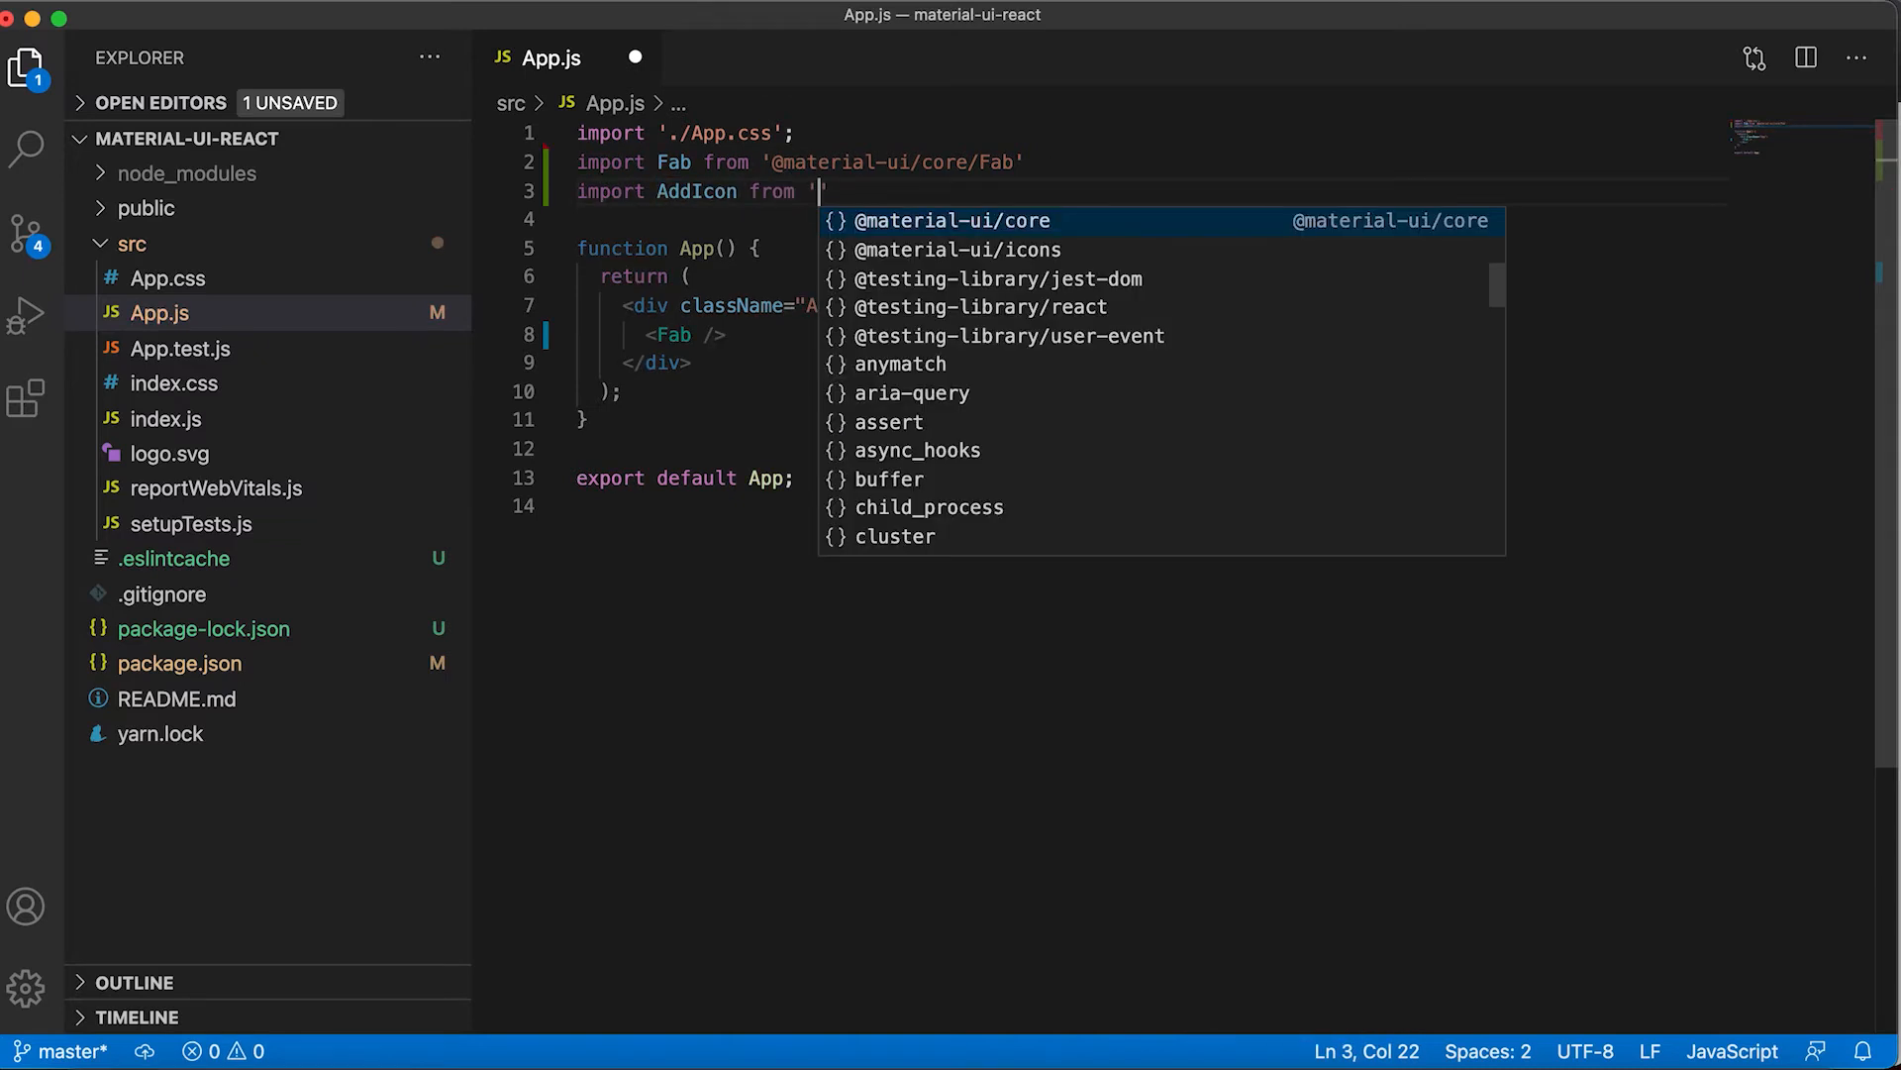
pyautogui.write('@material')
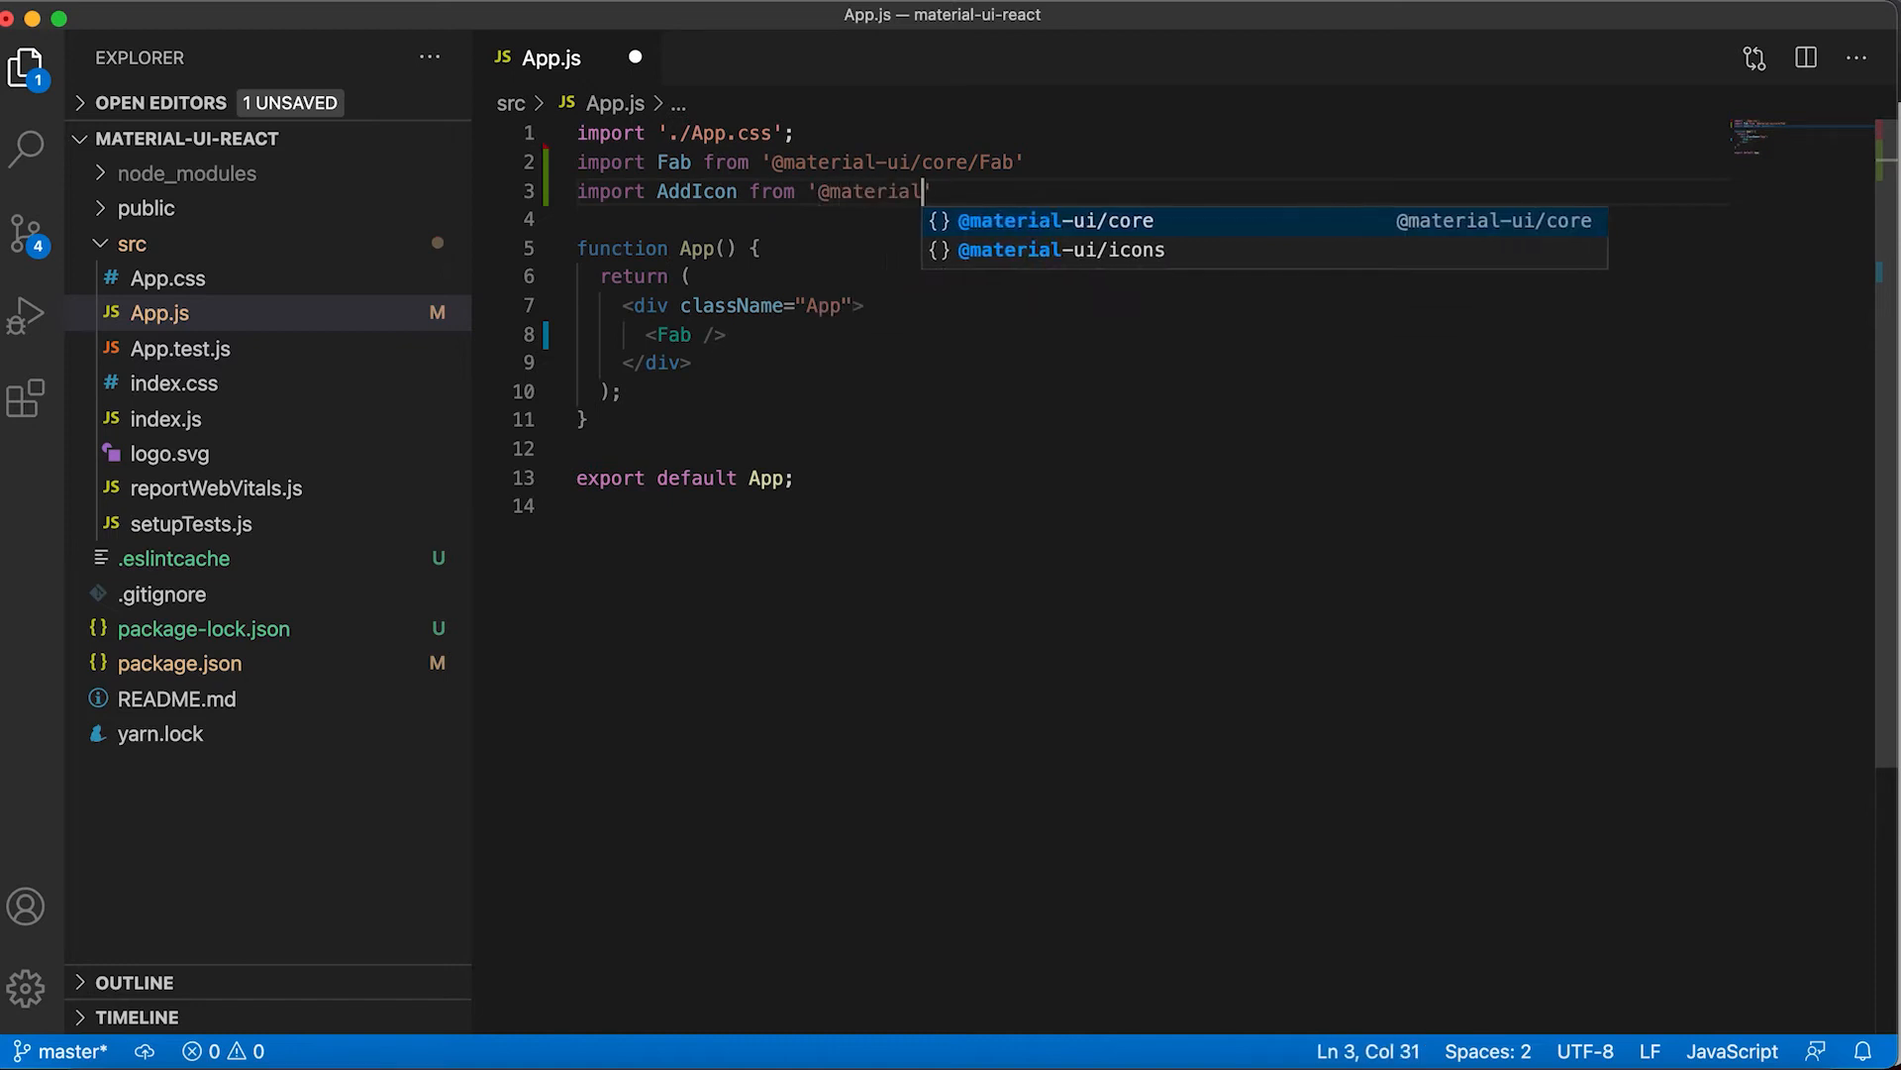
pyautogui.write('-ui')
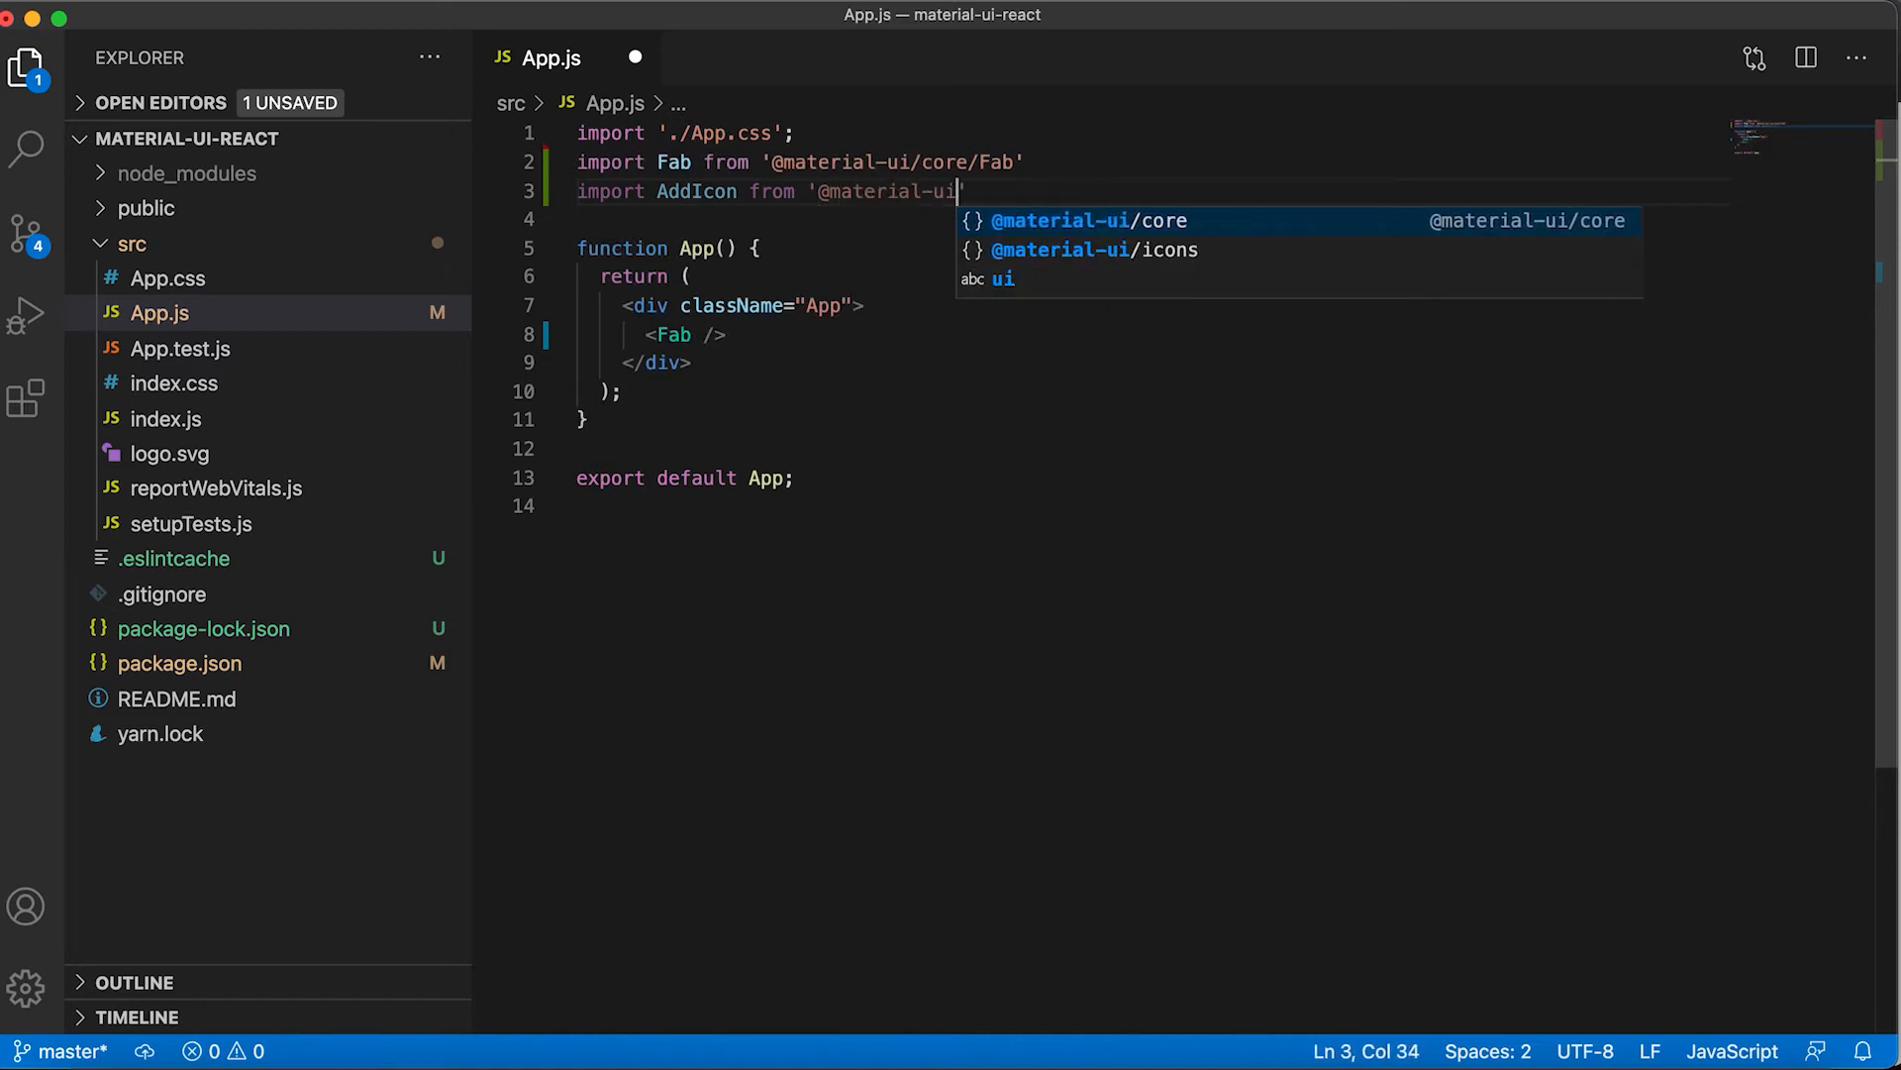
pyautogui.write('ico')
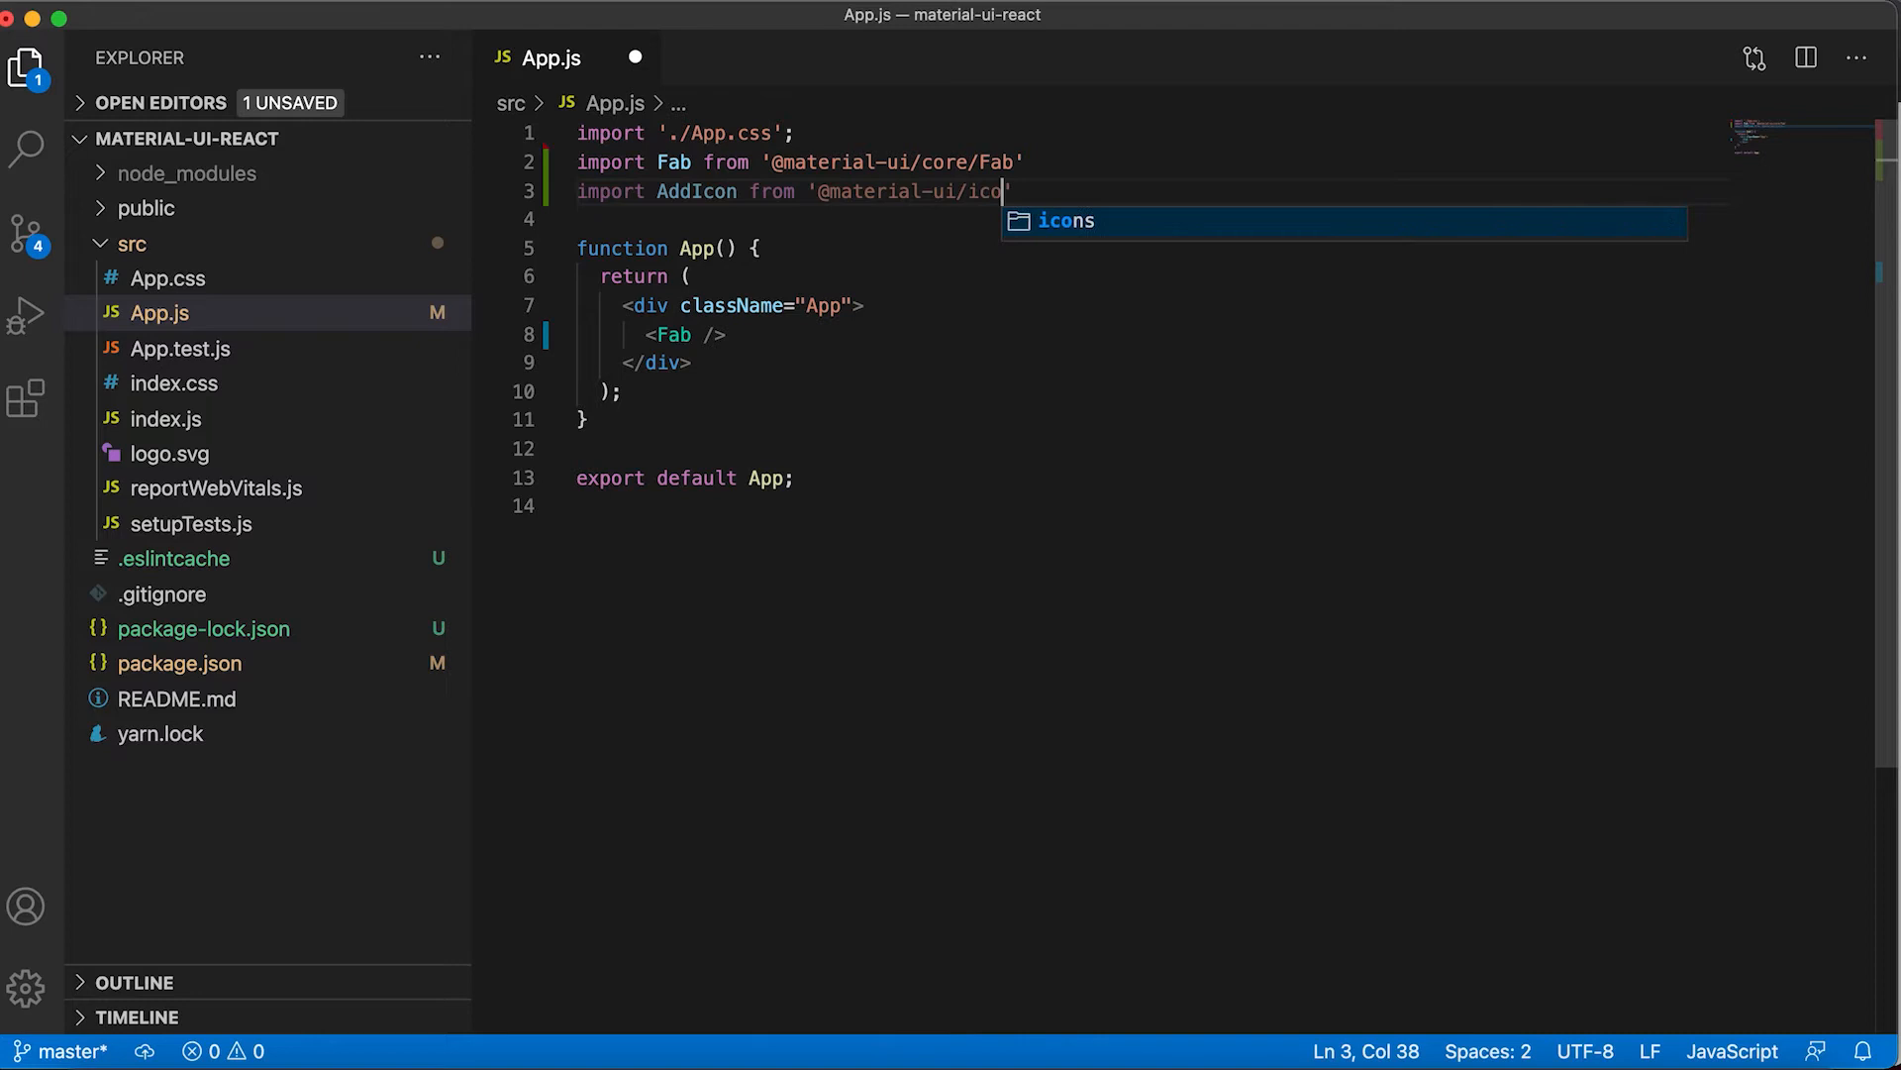
pyautogui.write('ns/Add')
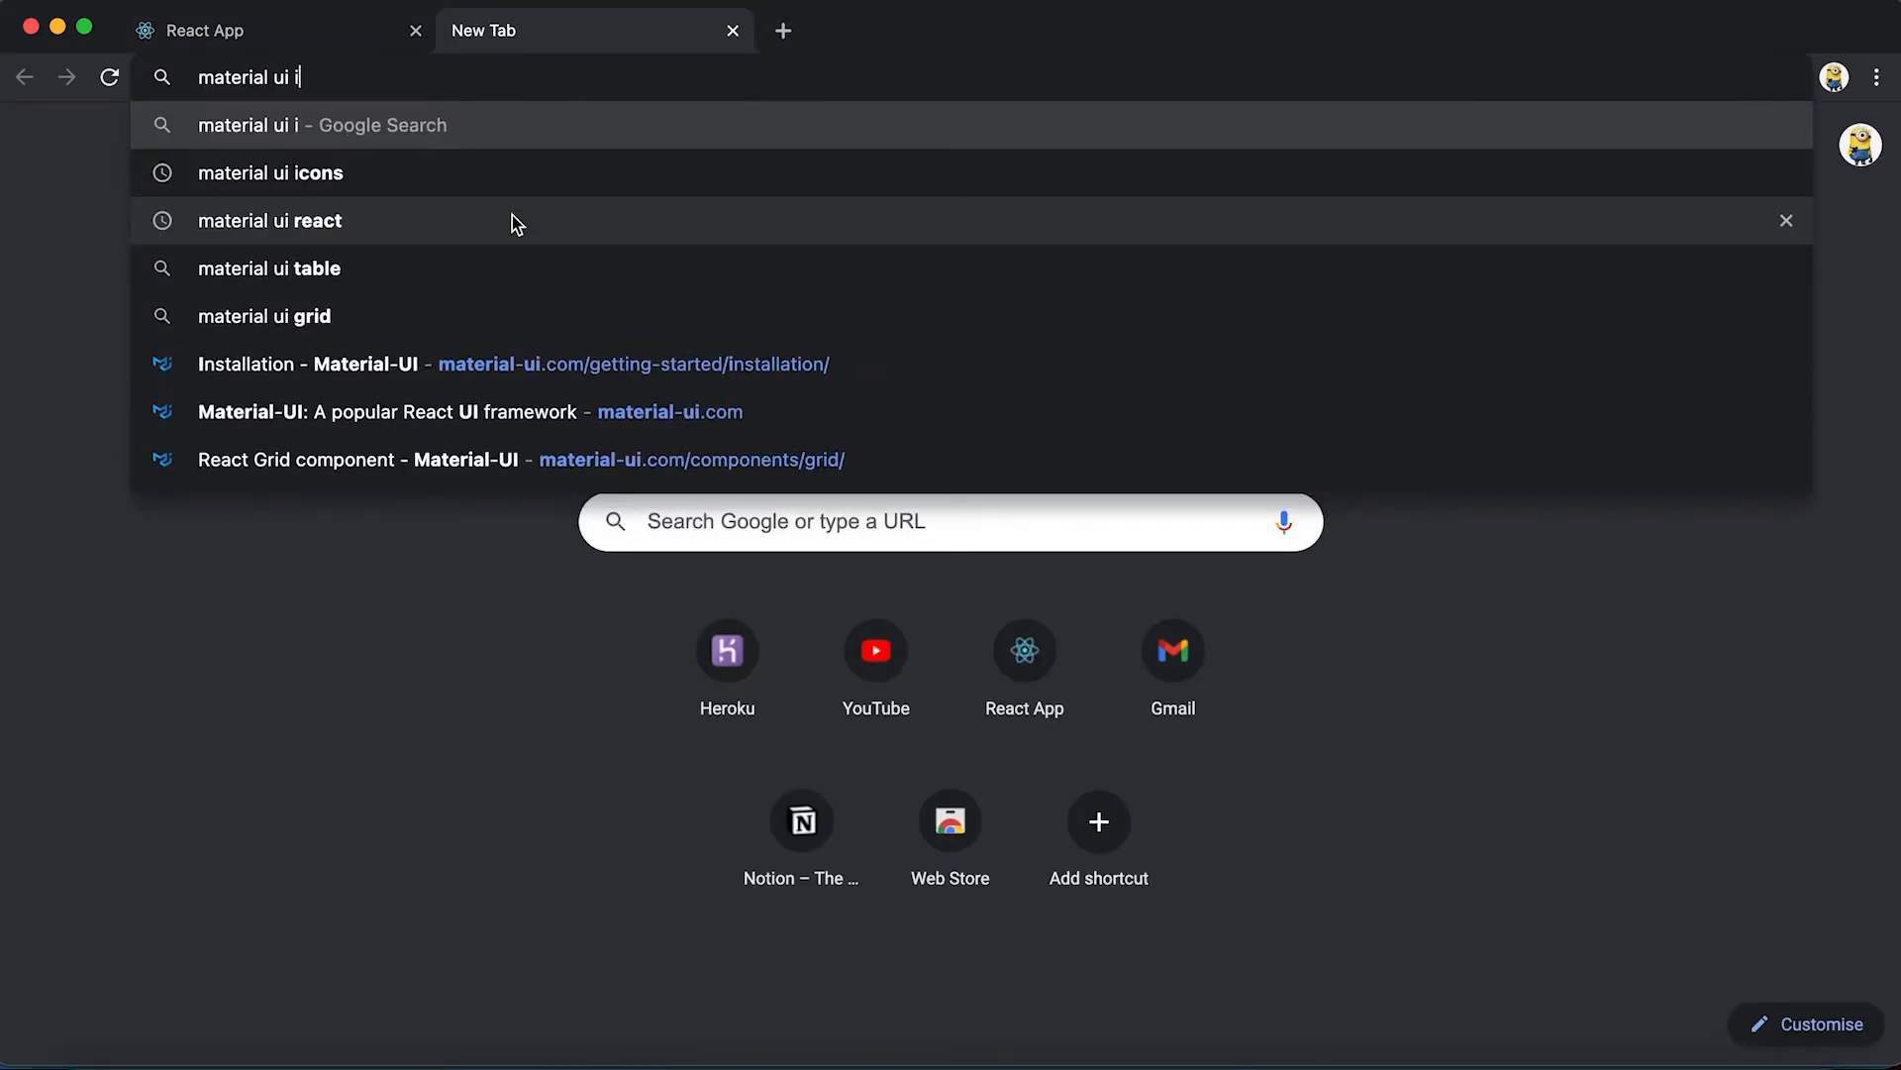
# Find the Add icon in the Material Icons docs and select its AddIcon import statement
pyautogui.click(270, 172)
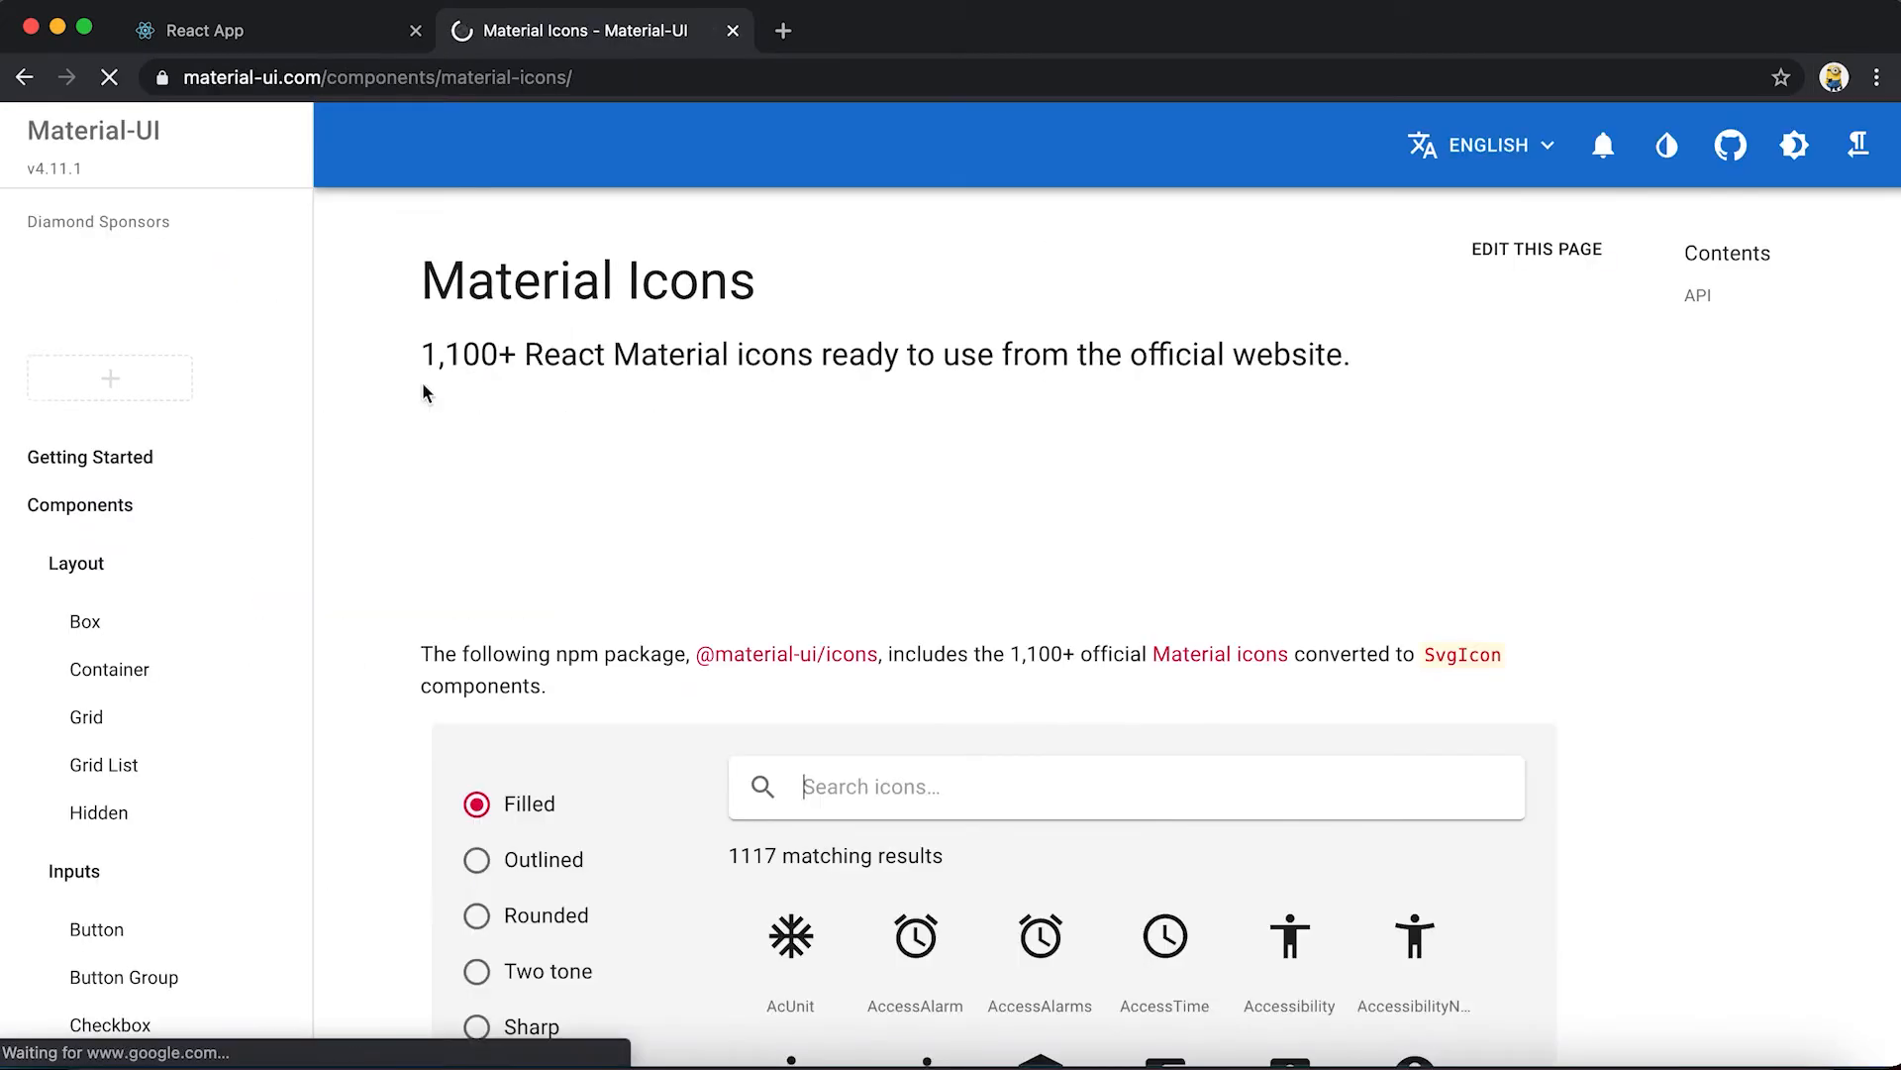
pyautogui.scroll(-3)
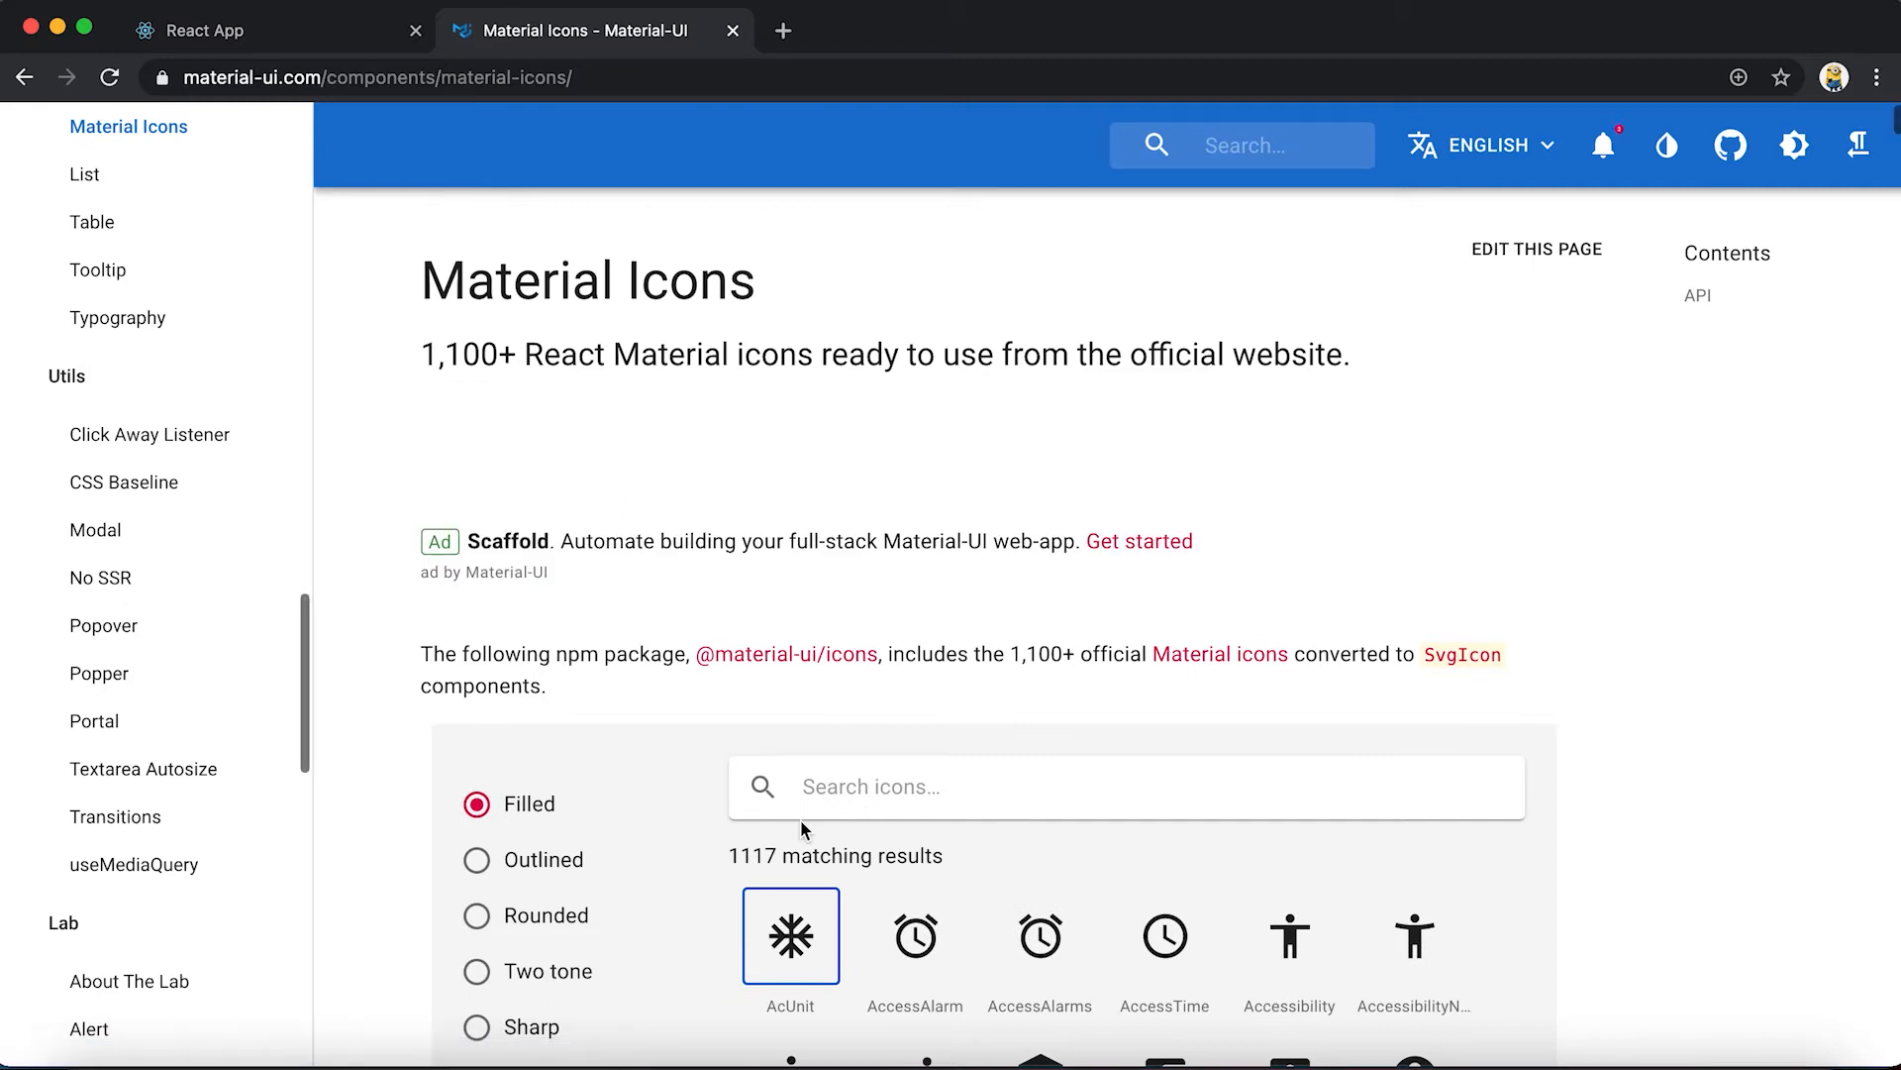
pyautogui.write('add')
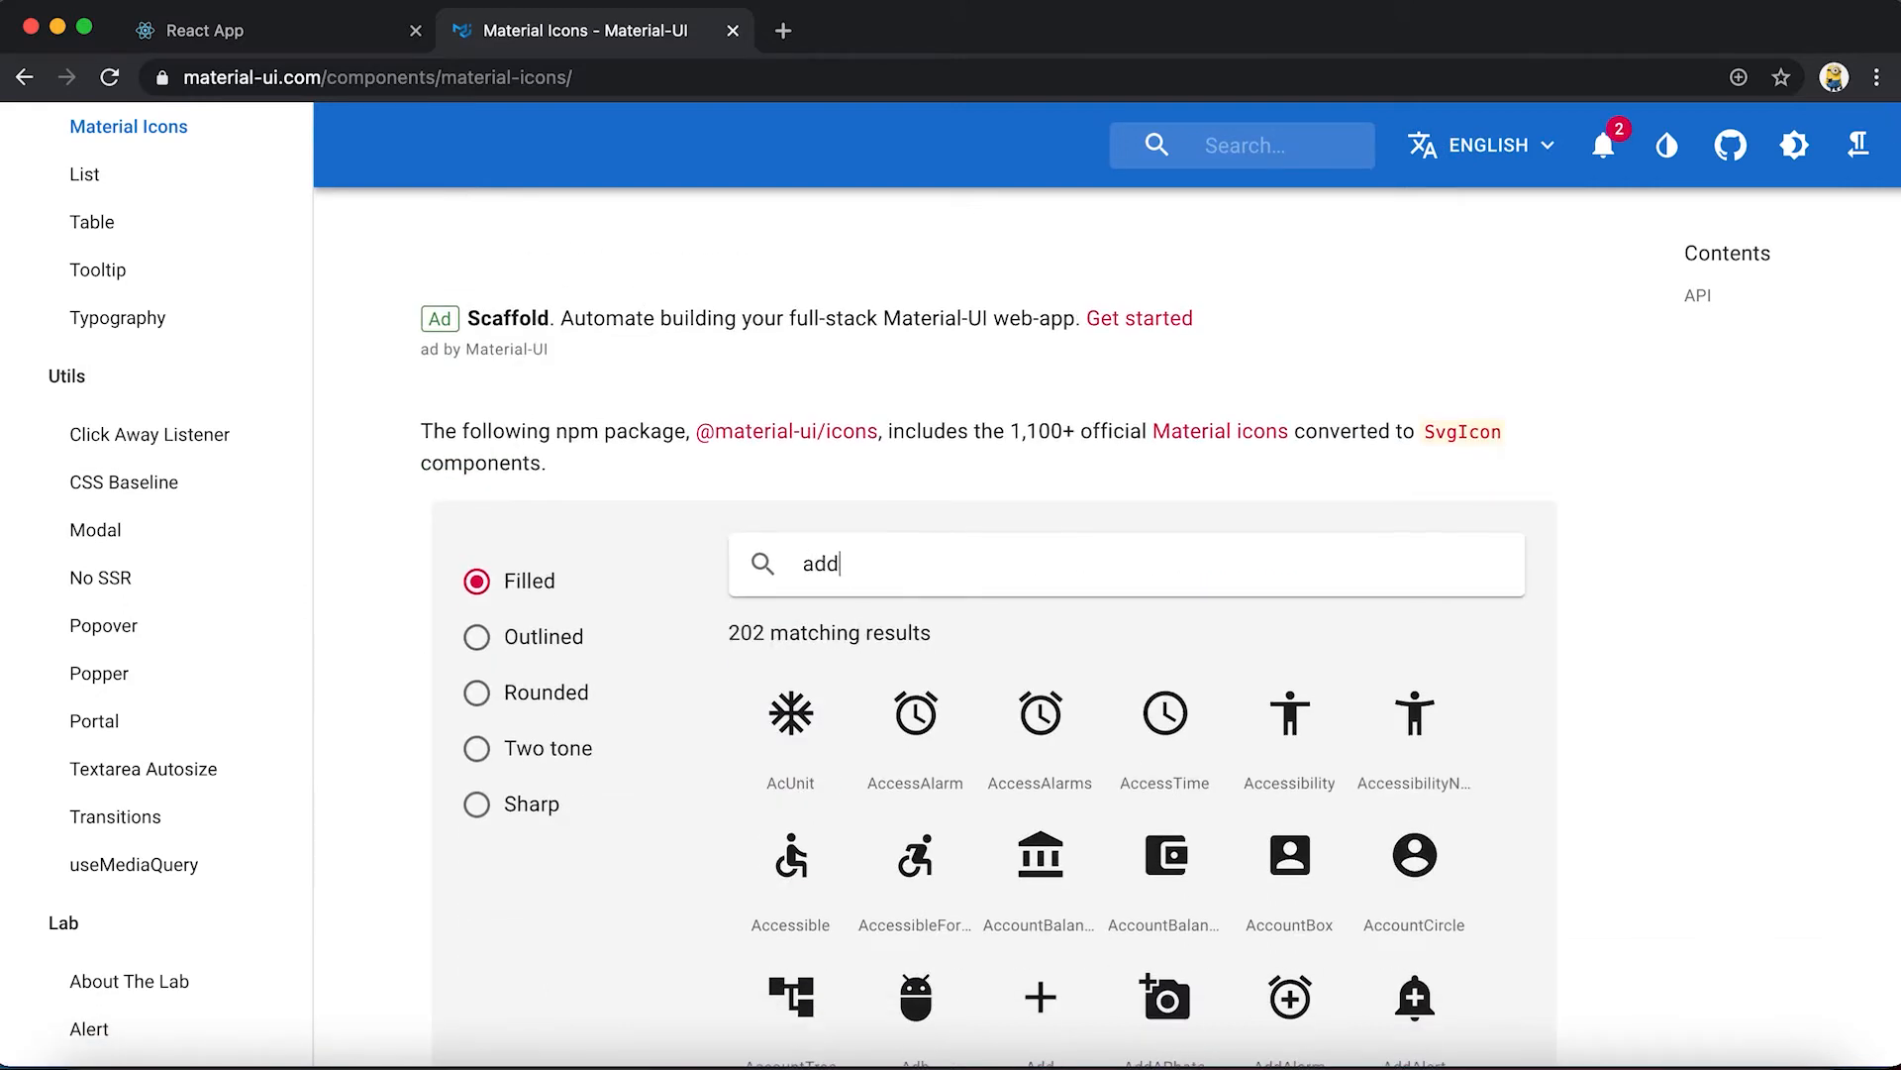
pyautogui.click(1037, 996)
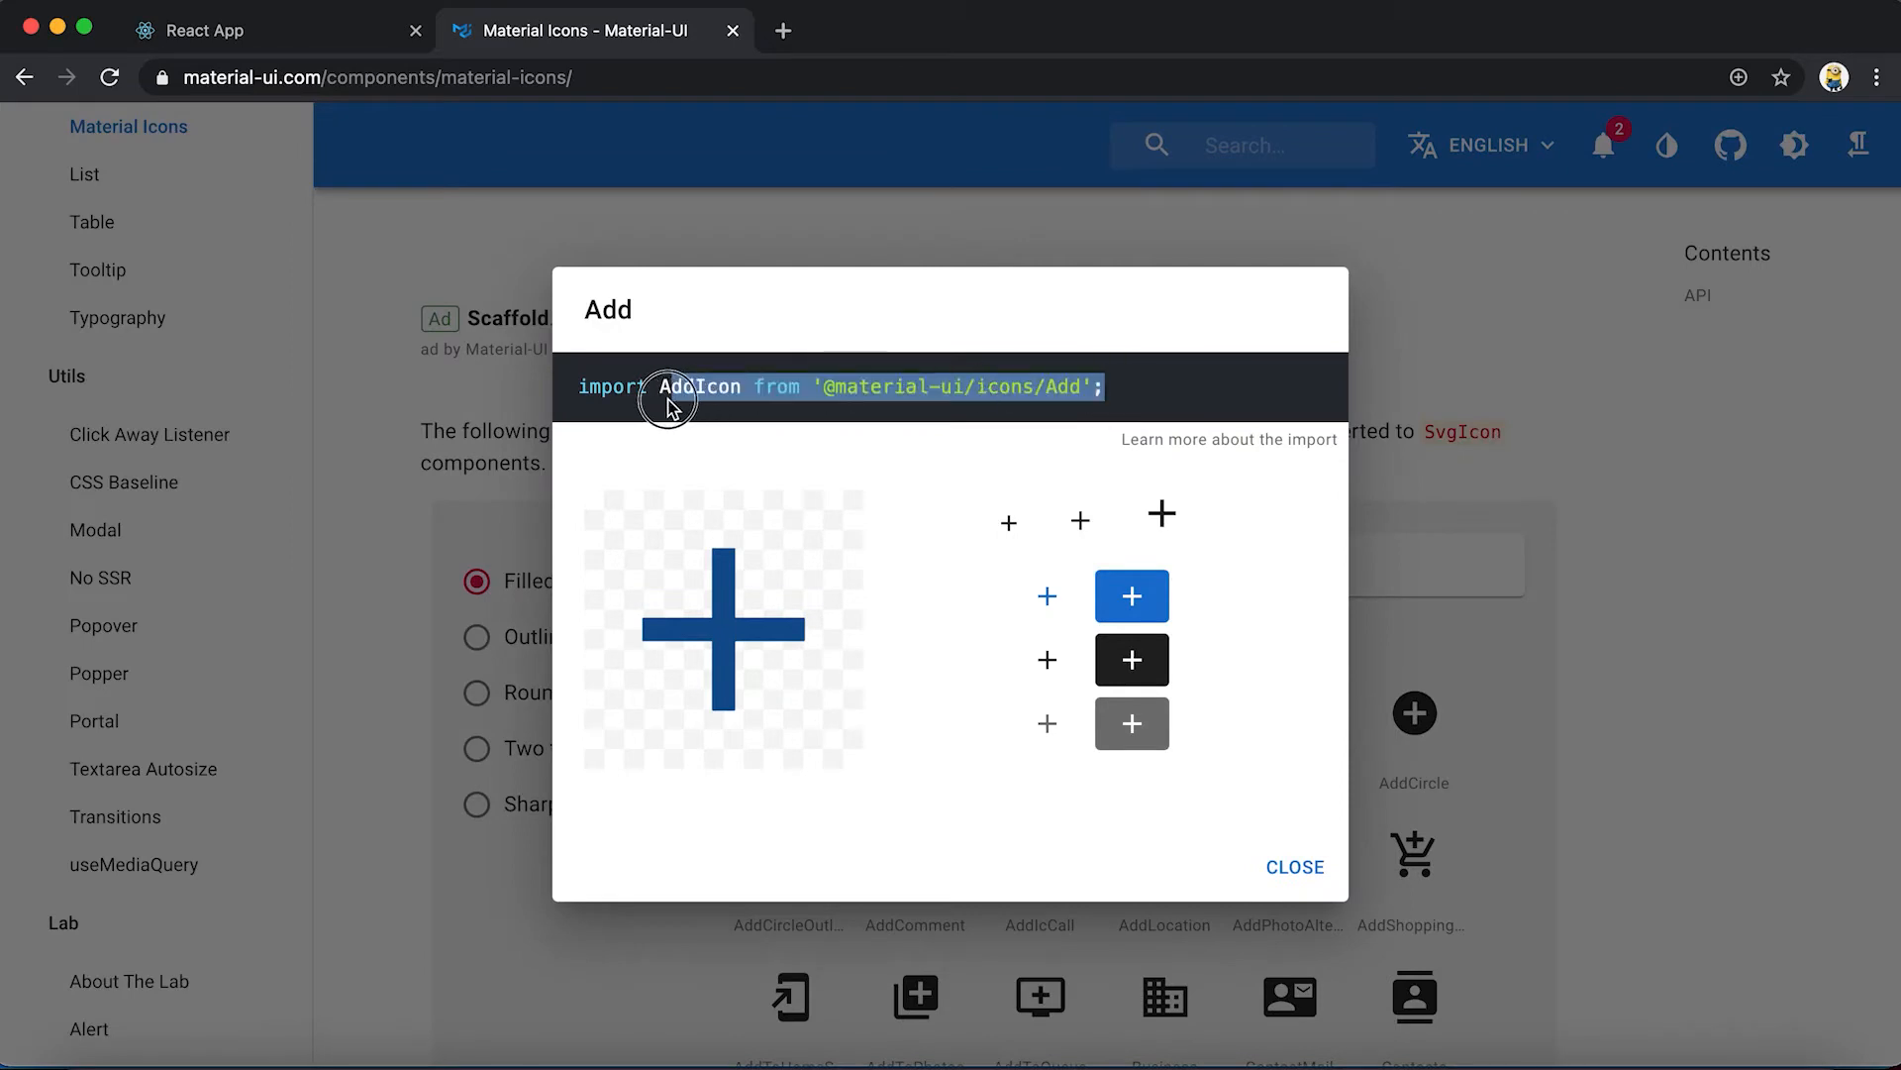
pyautogui.tripleClick(839, 387)
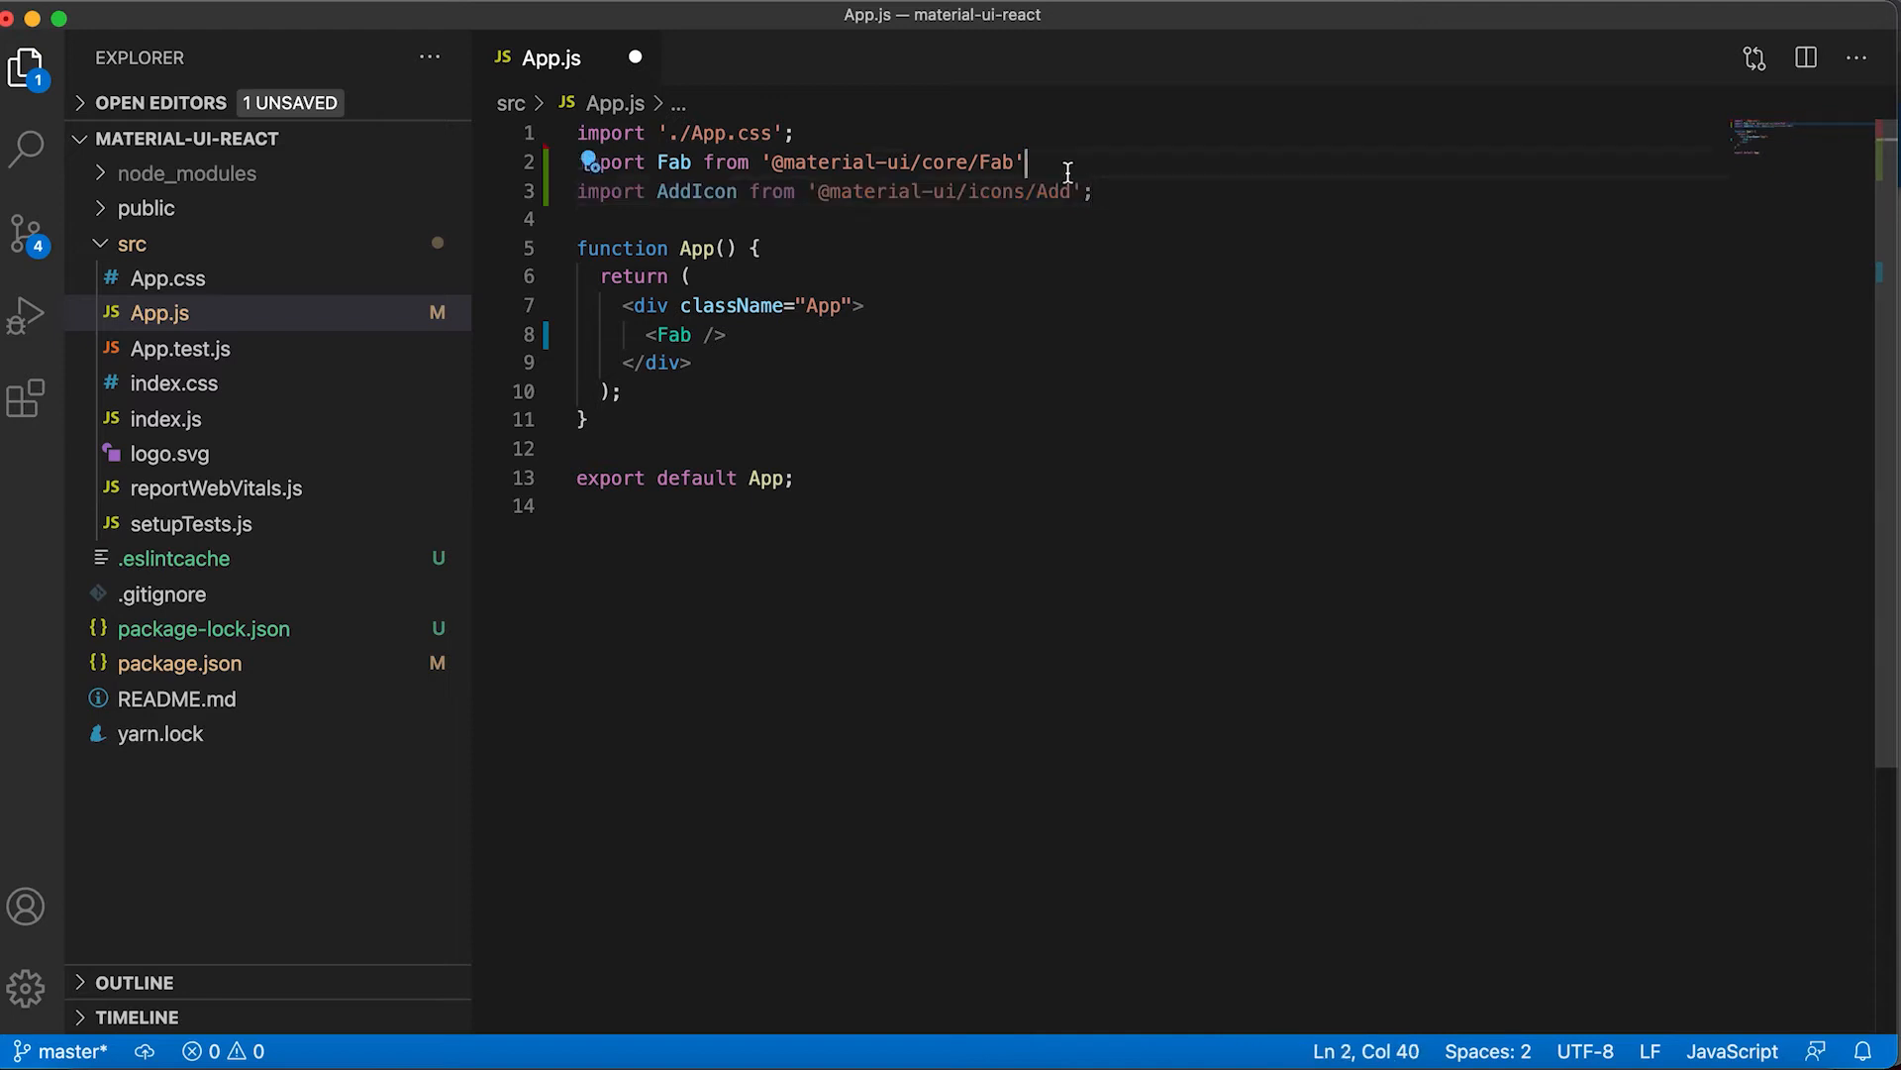
# Close the Fab with </Fab>, place <AddIcon/> inside it, and save App.js
pyautogui.press('cmd+s')
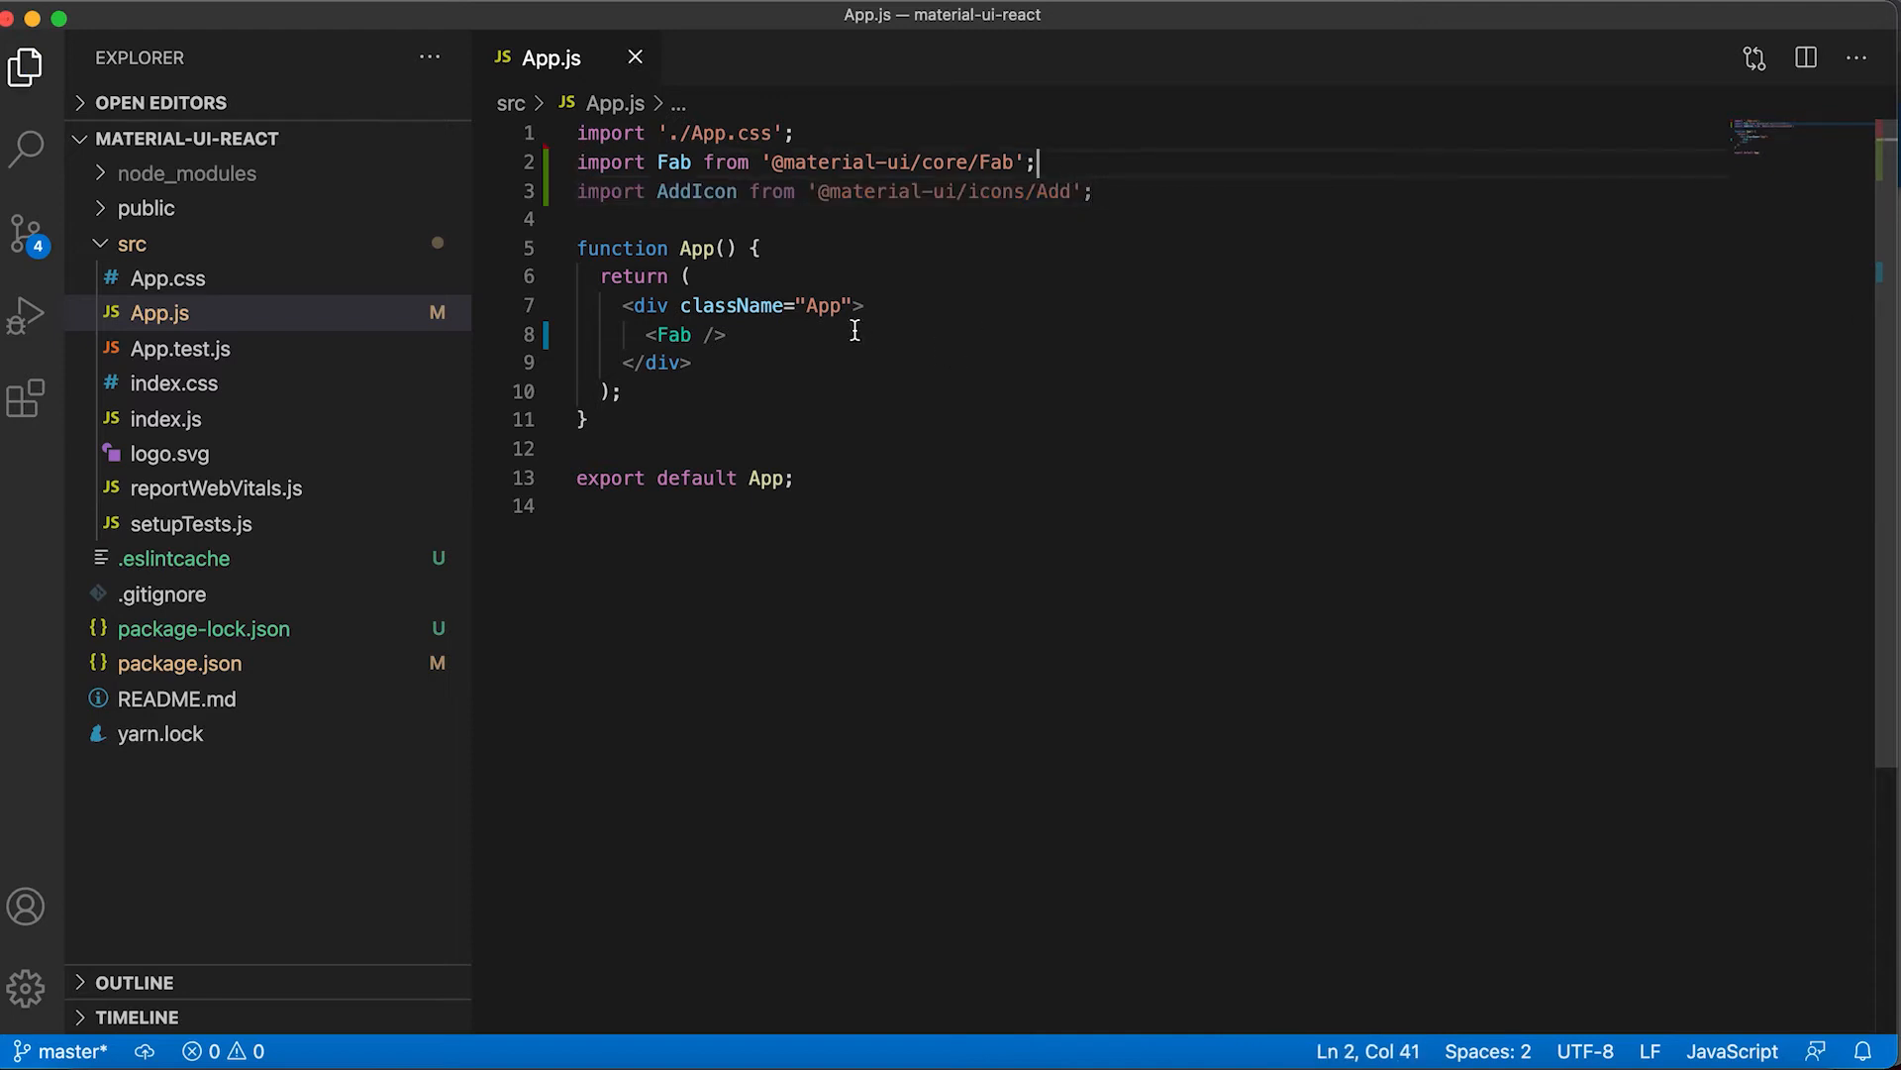
pyautogui.click(691, 335)
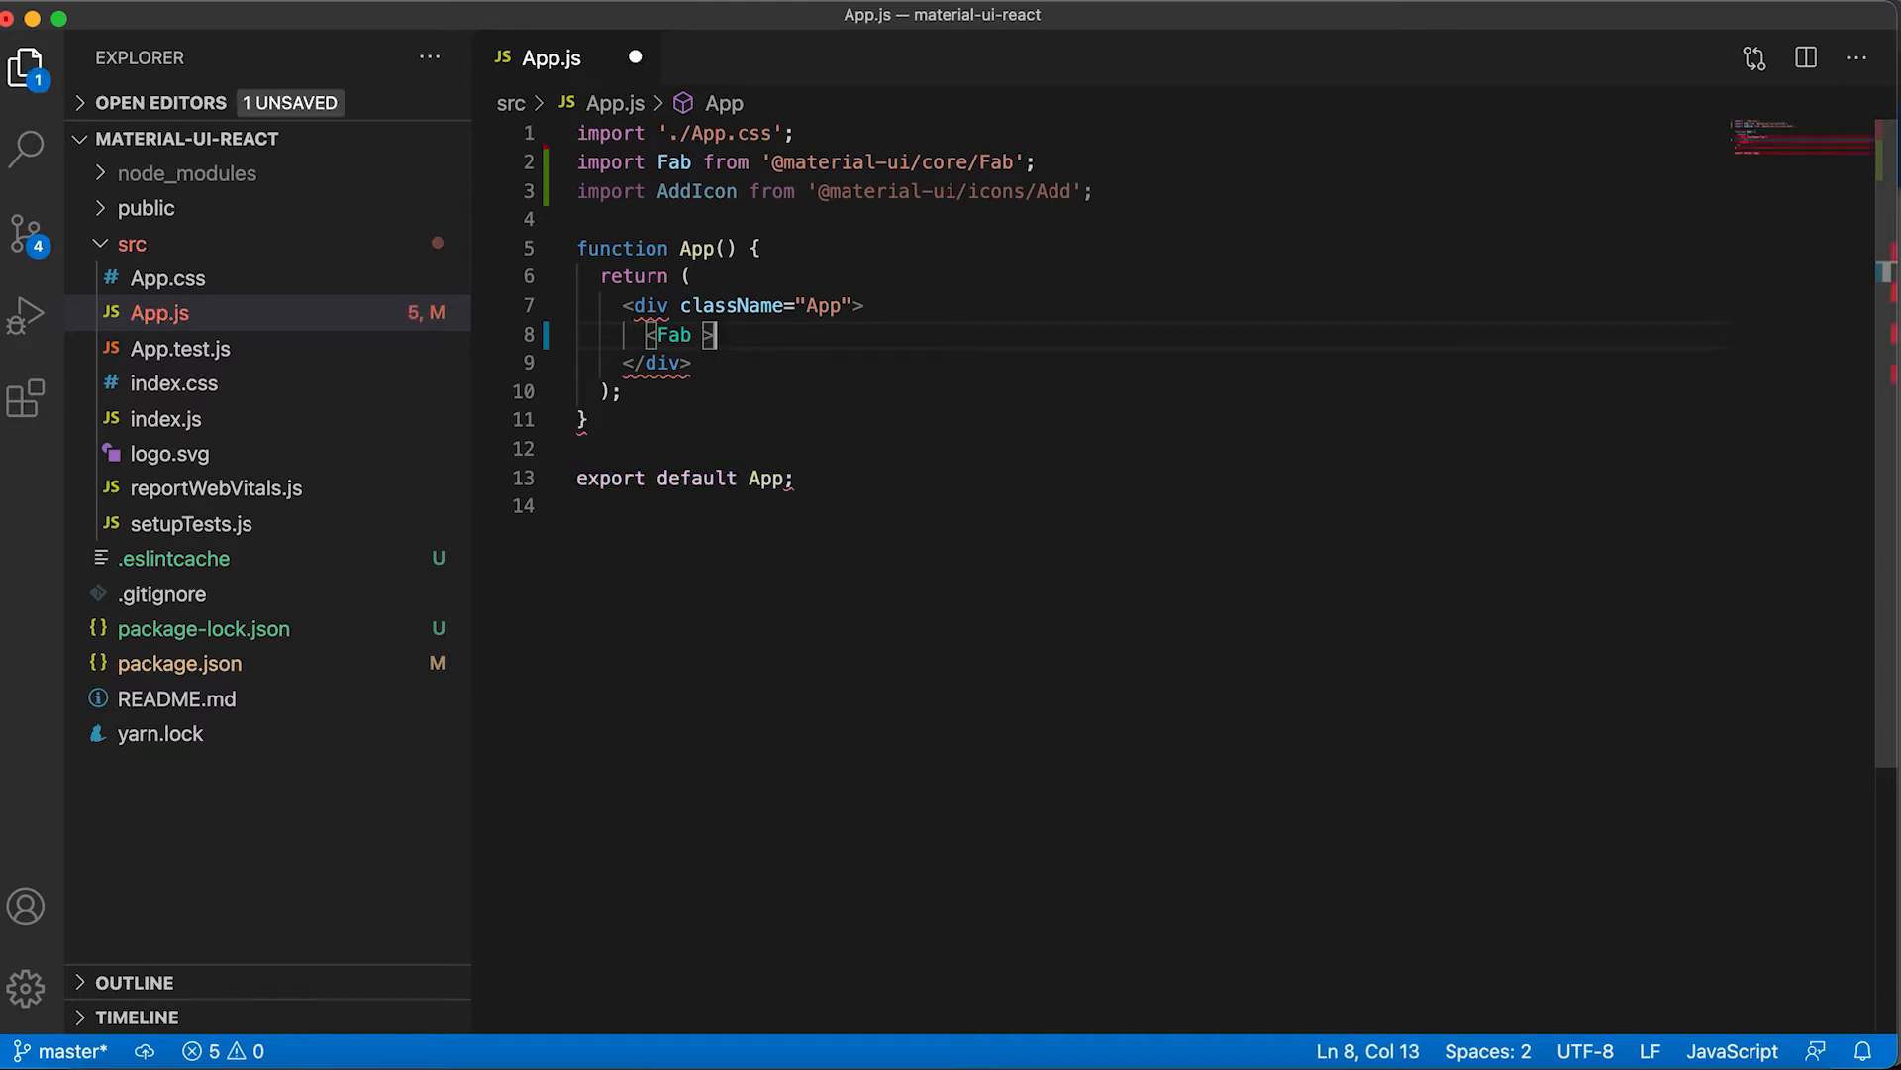
pyautogui.write('</Fab>')
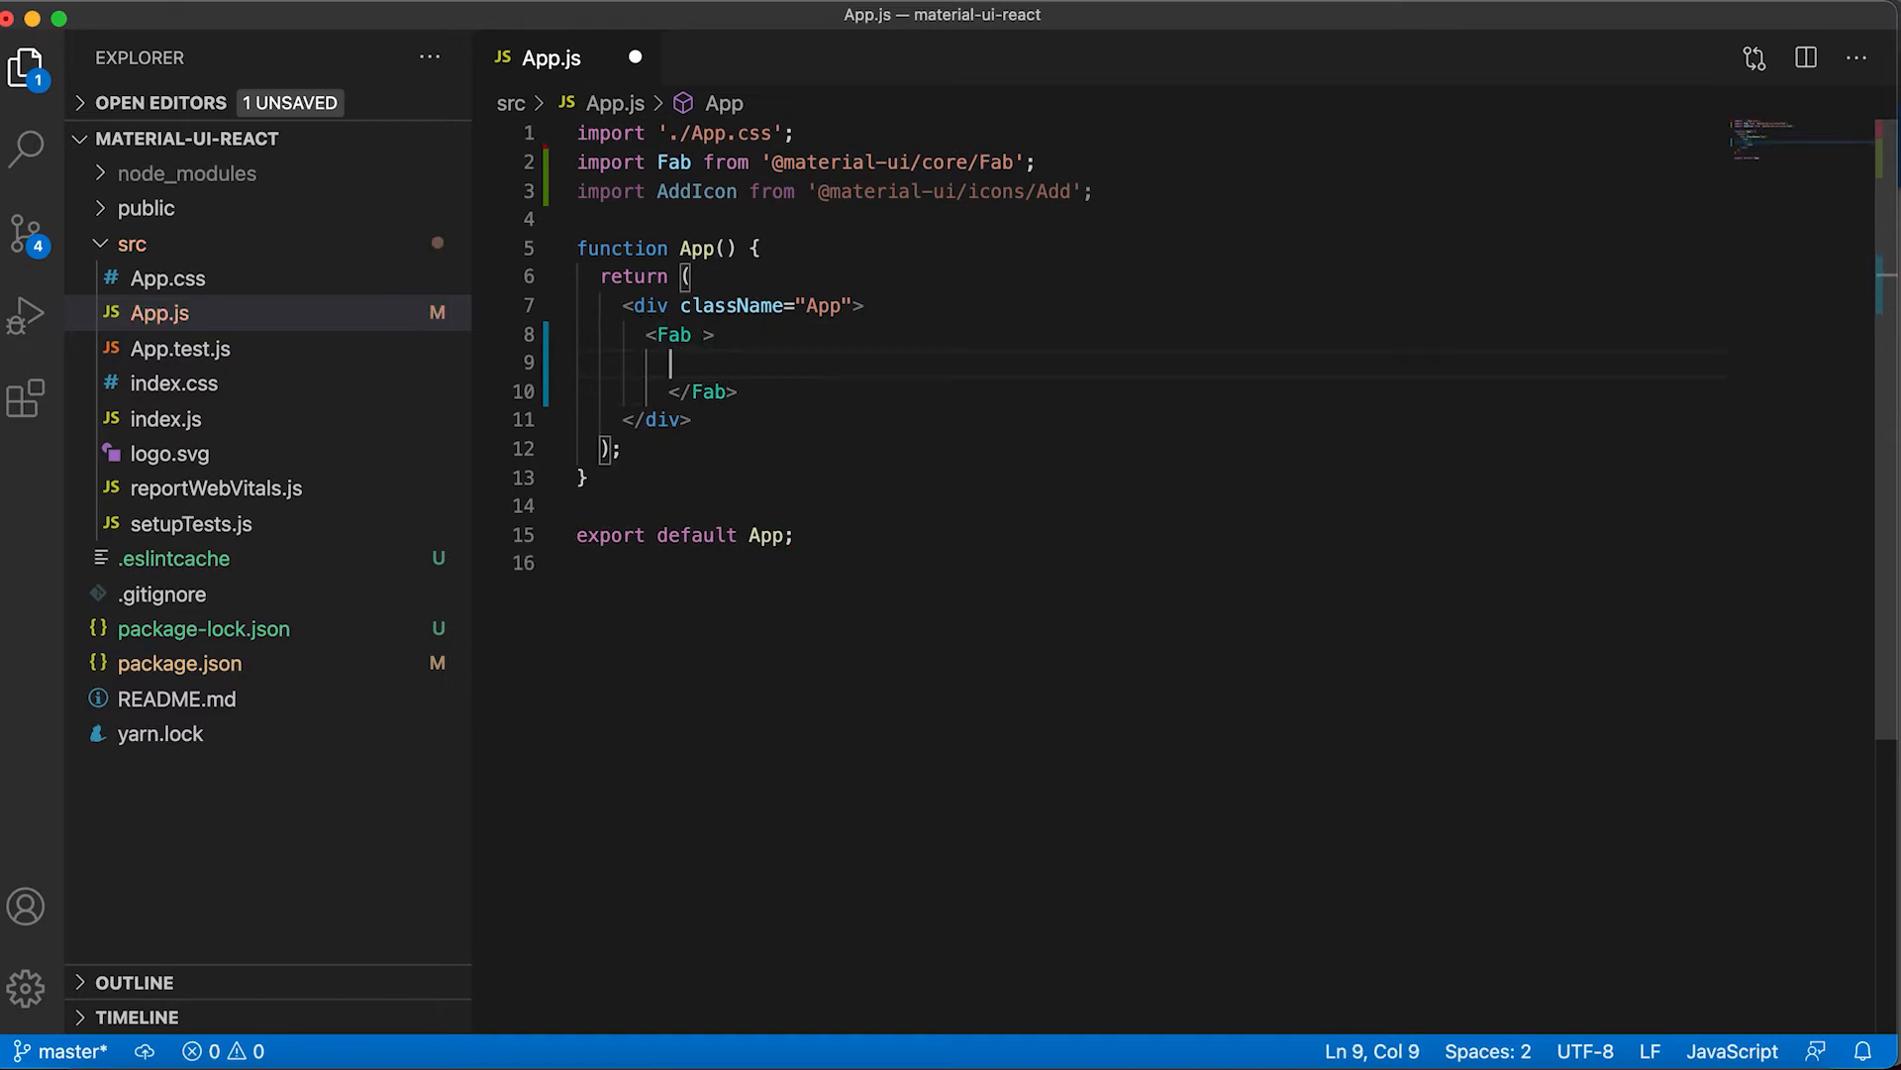
pyautogui.write('<AddIcon/>')
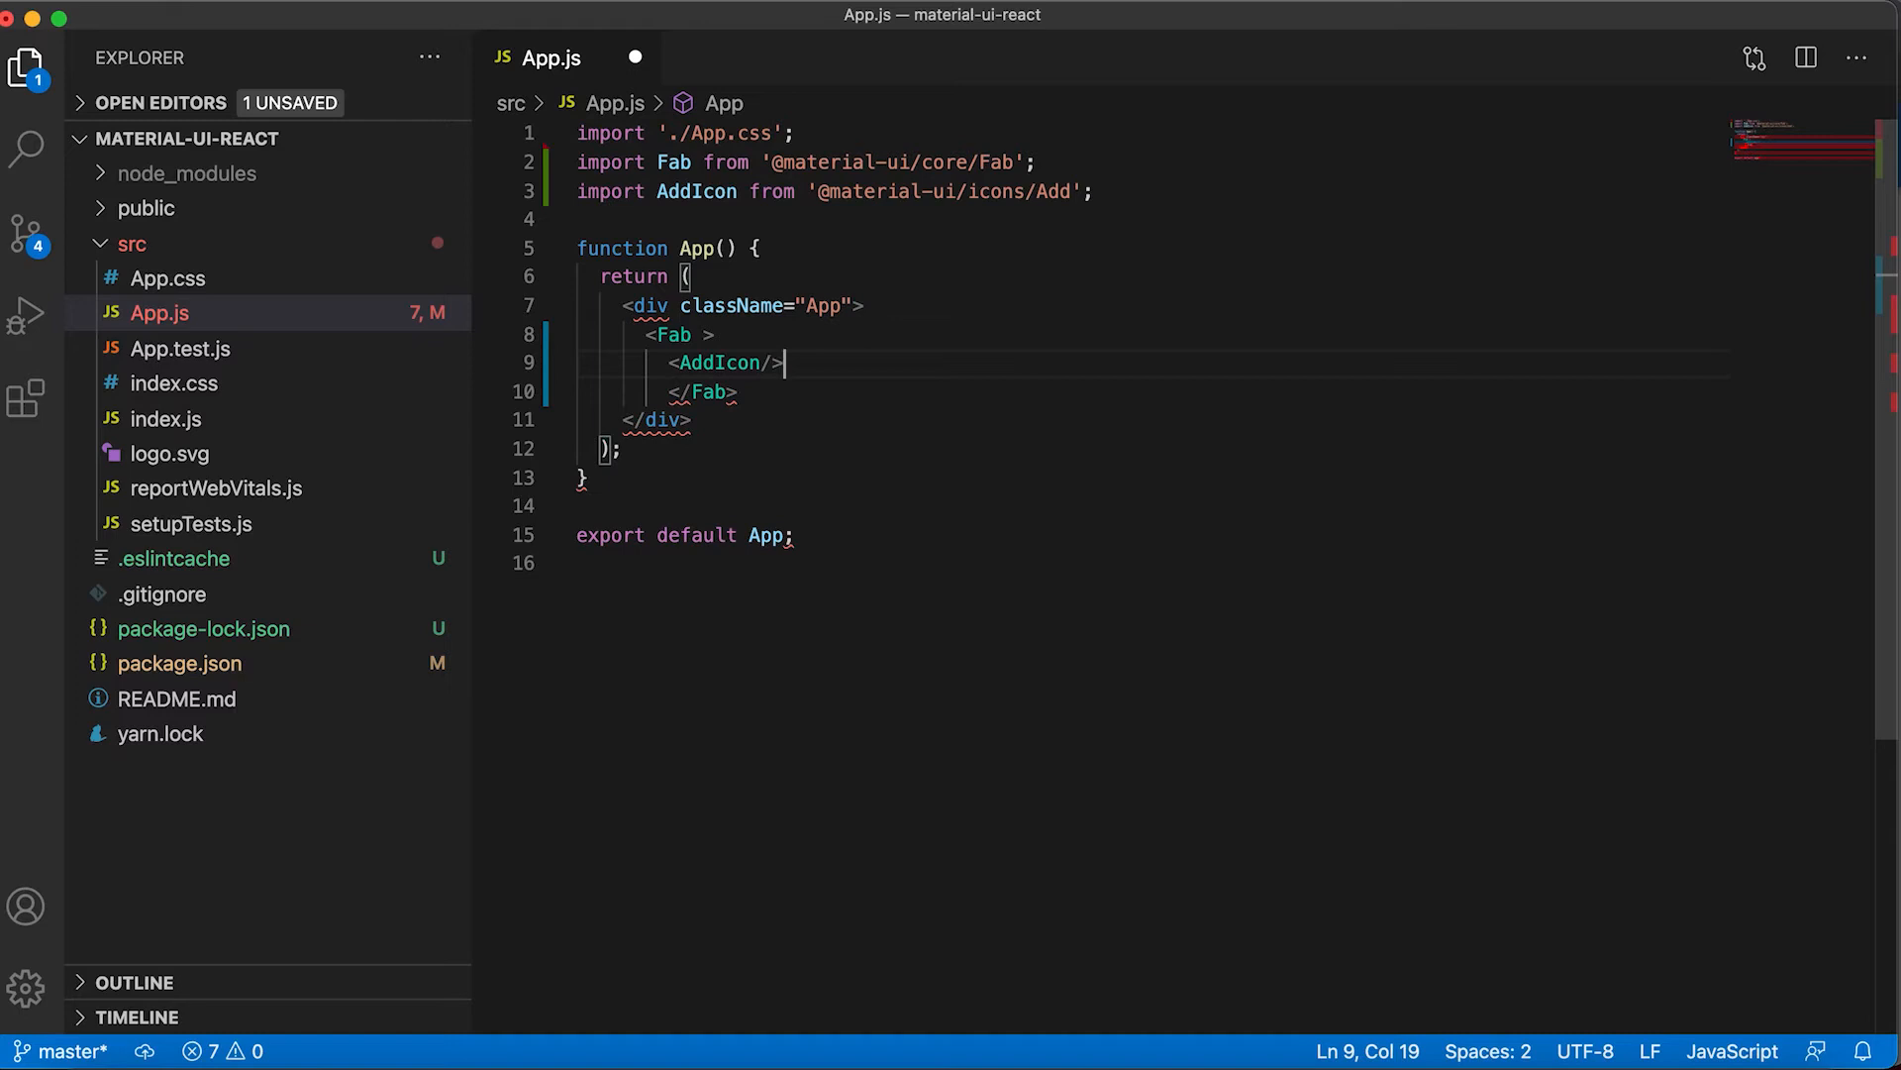
pyautogui.press('cmd+tab')
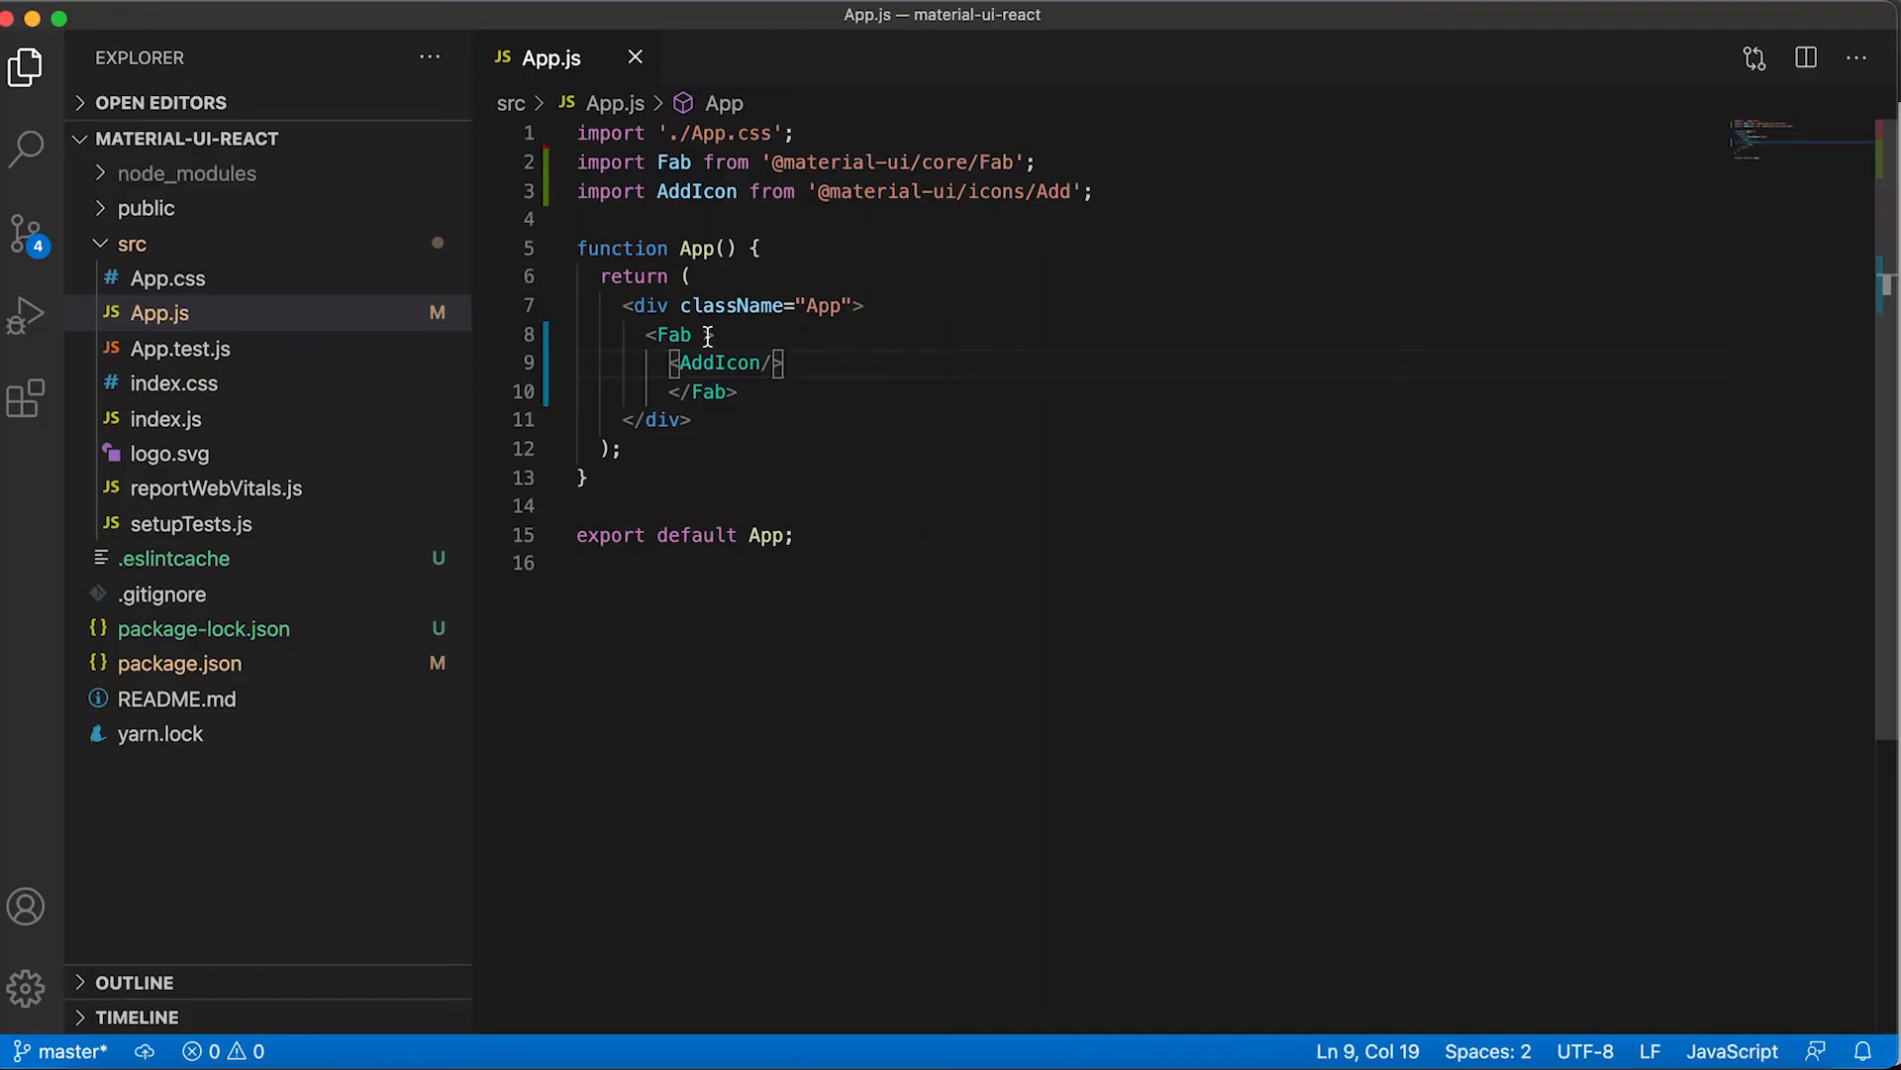
# Give the Fab a style prop with marginTop: 300
pyautogui.write('st')
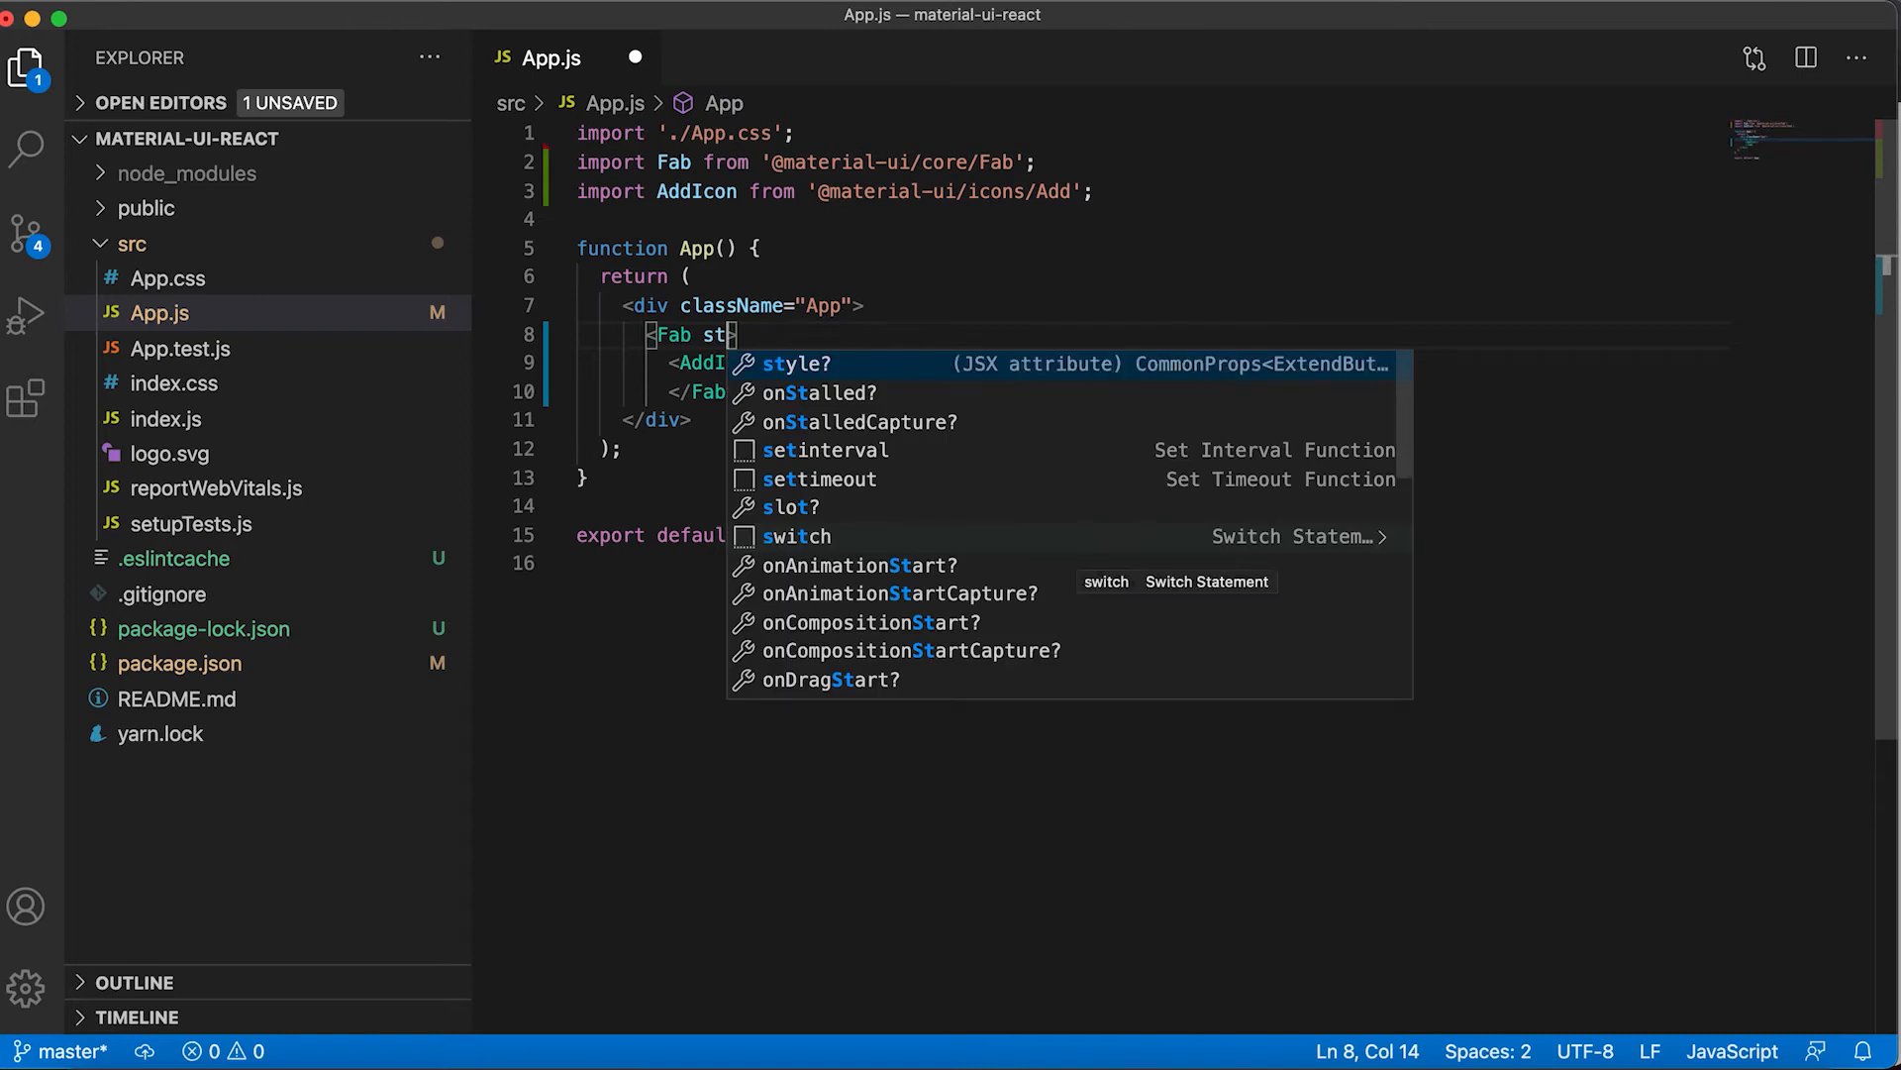
pyautogui.write('yle={{marginTop: }}>')
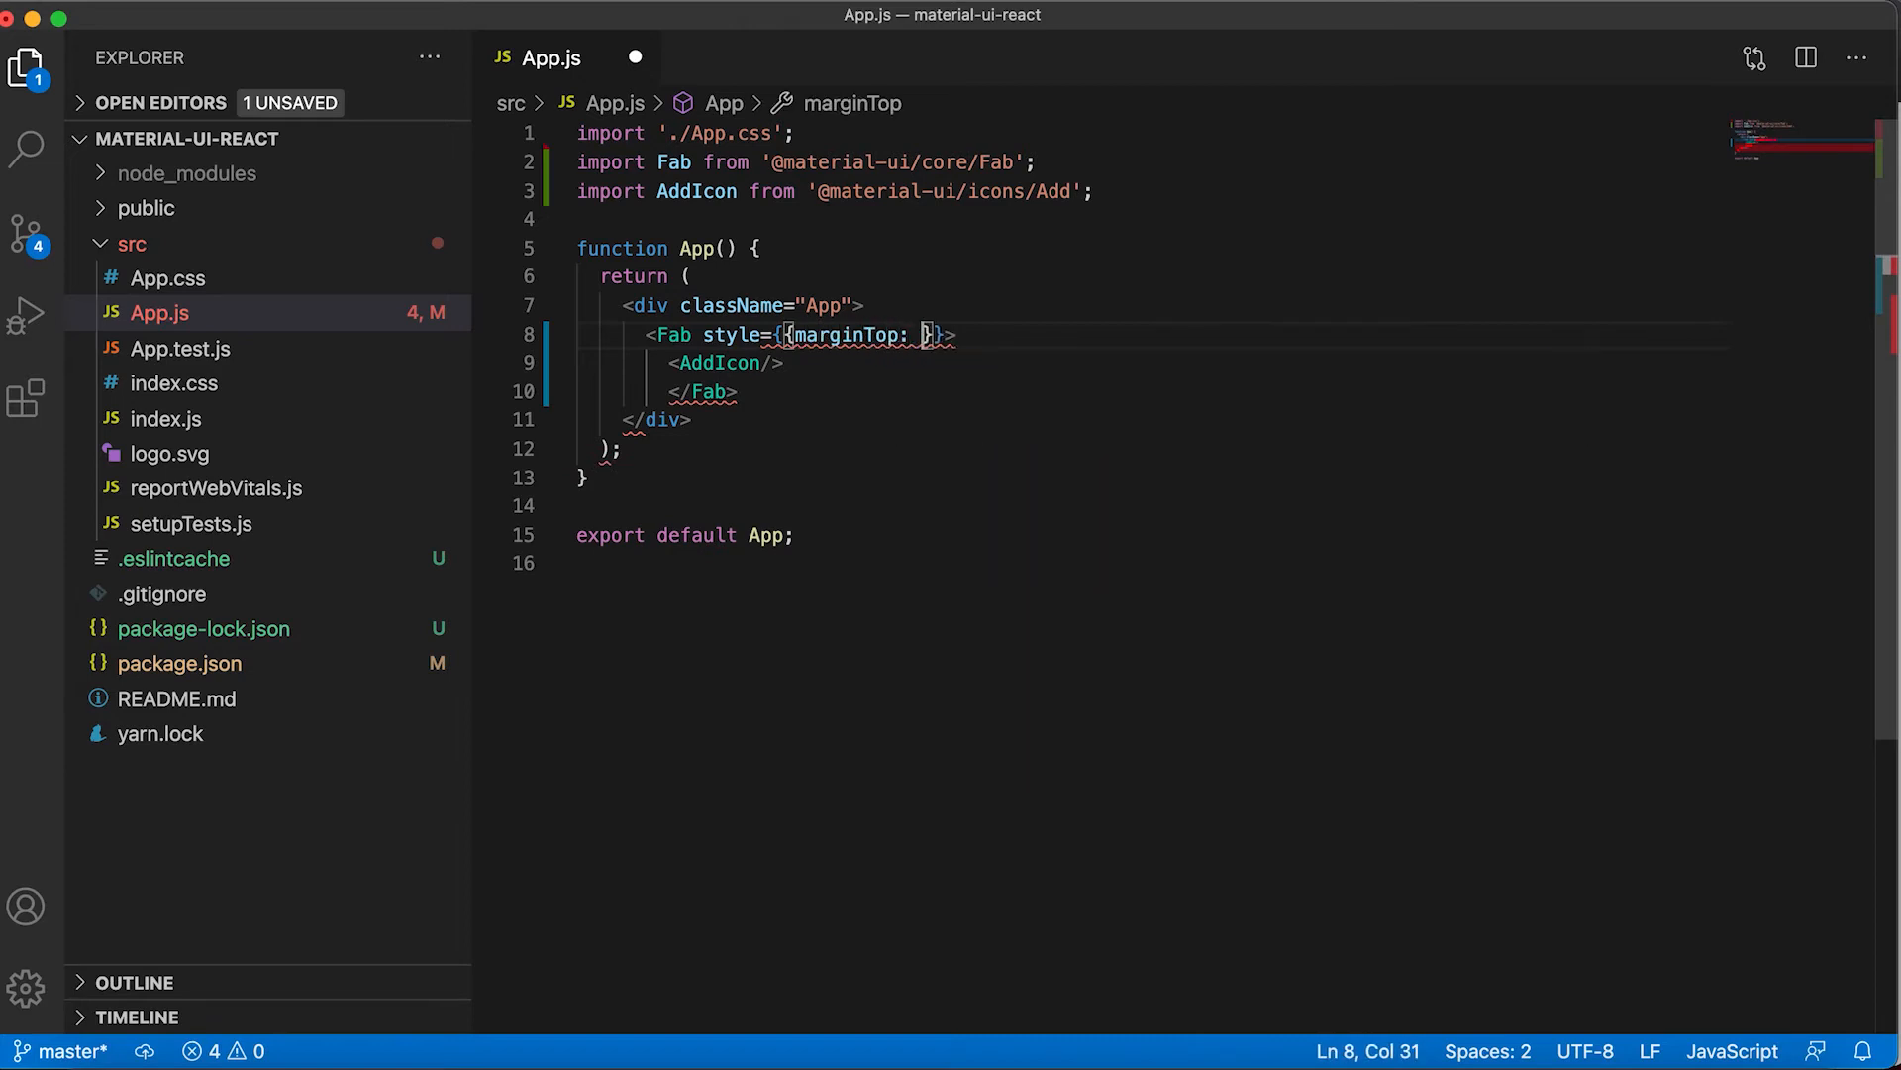
pyautogui.write('300')
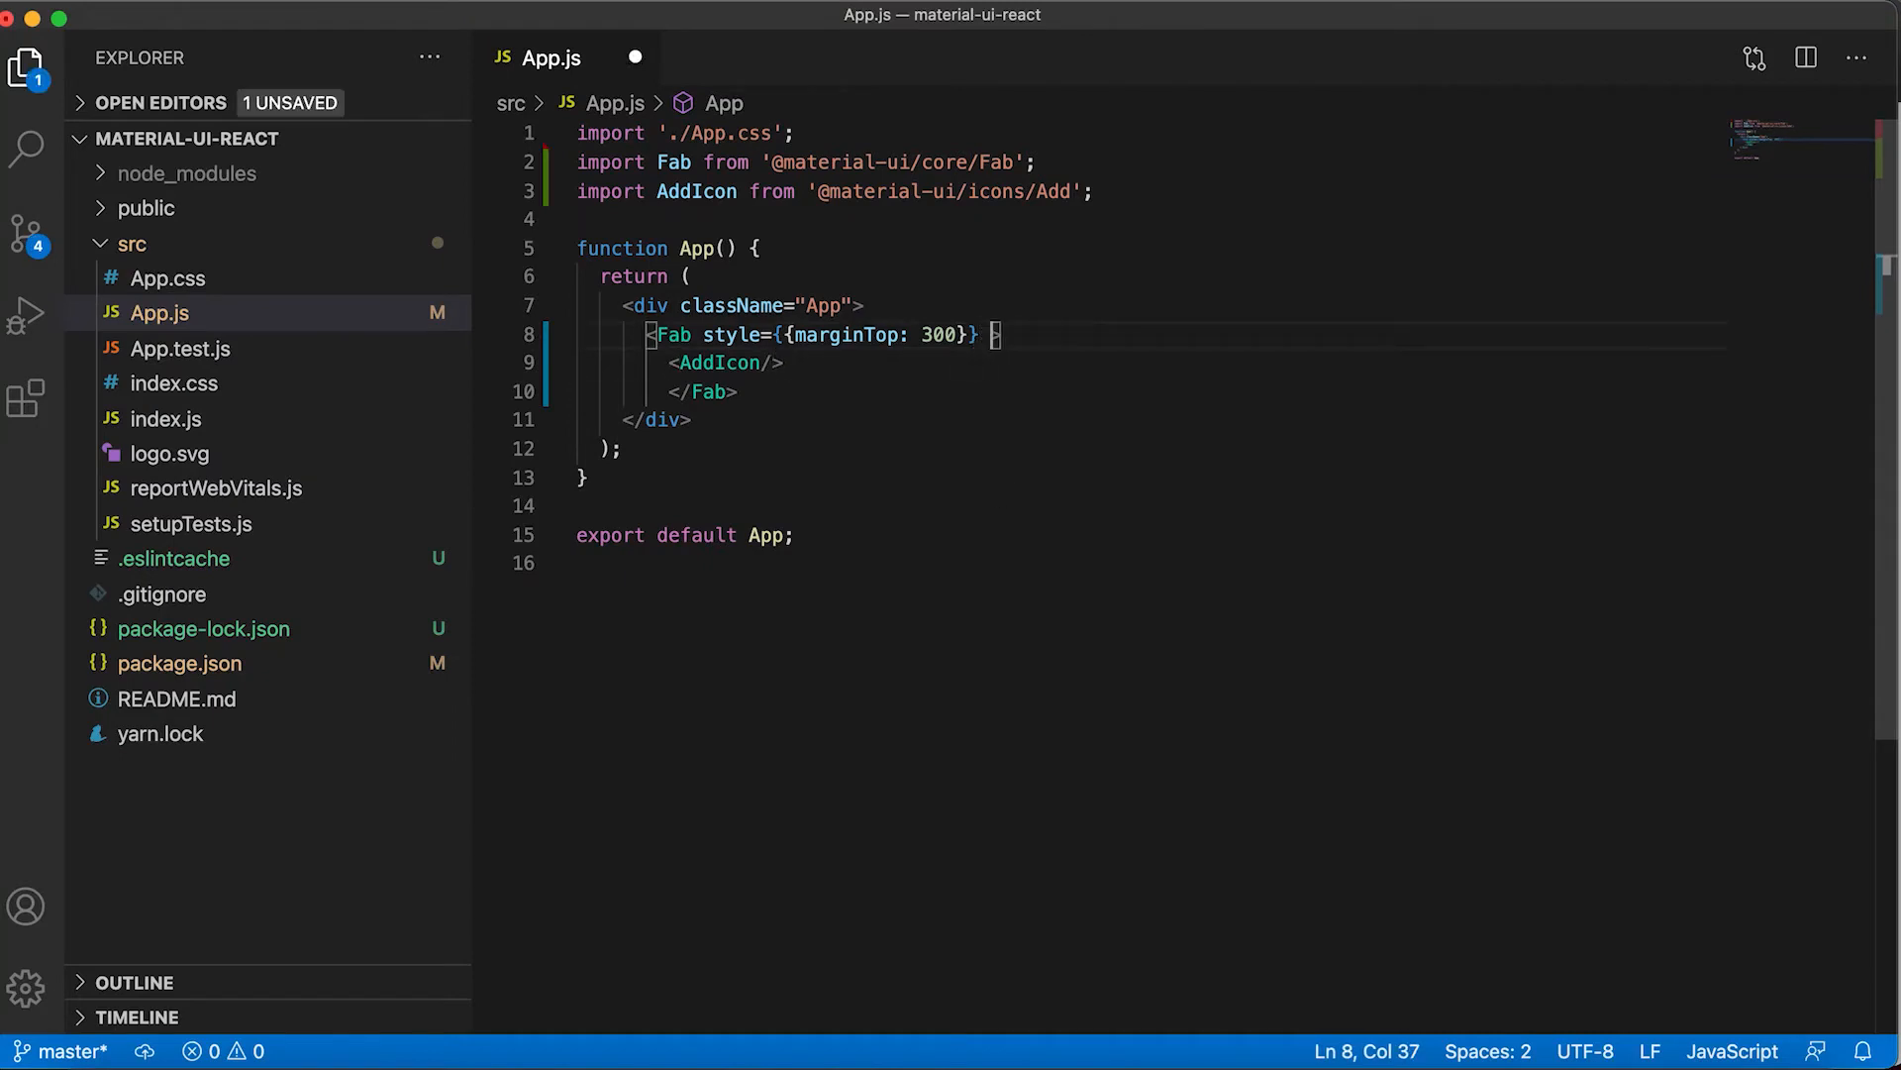
# Set the Fab to color='primary' and size='small'
pyautogui.write('color')
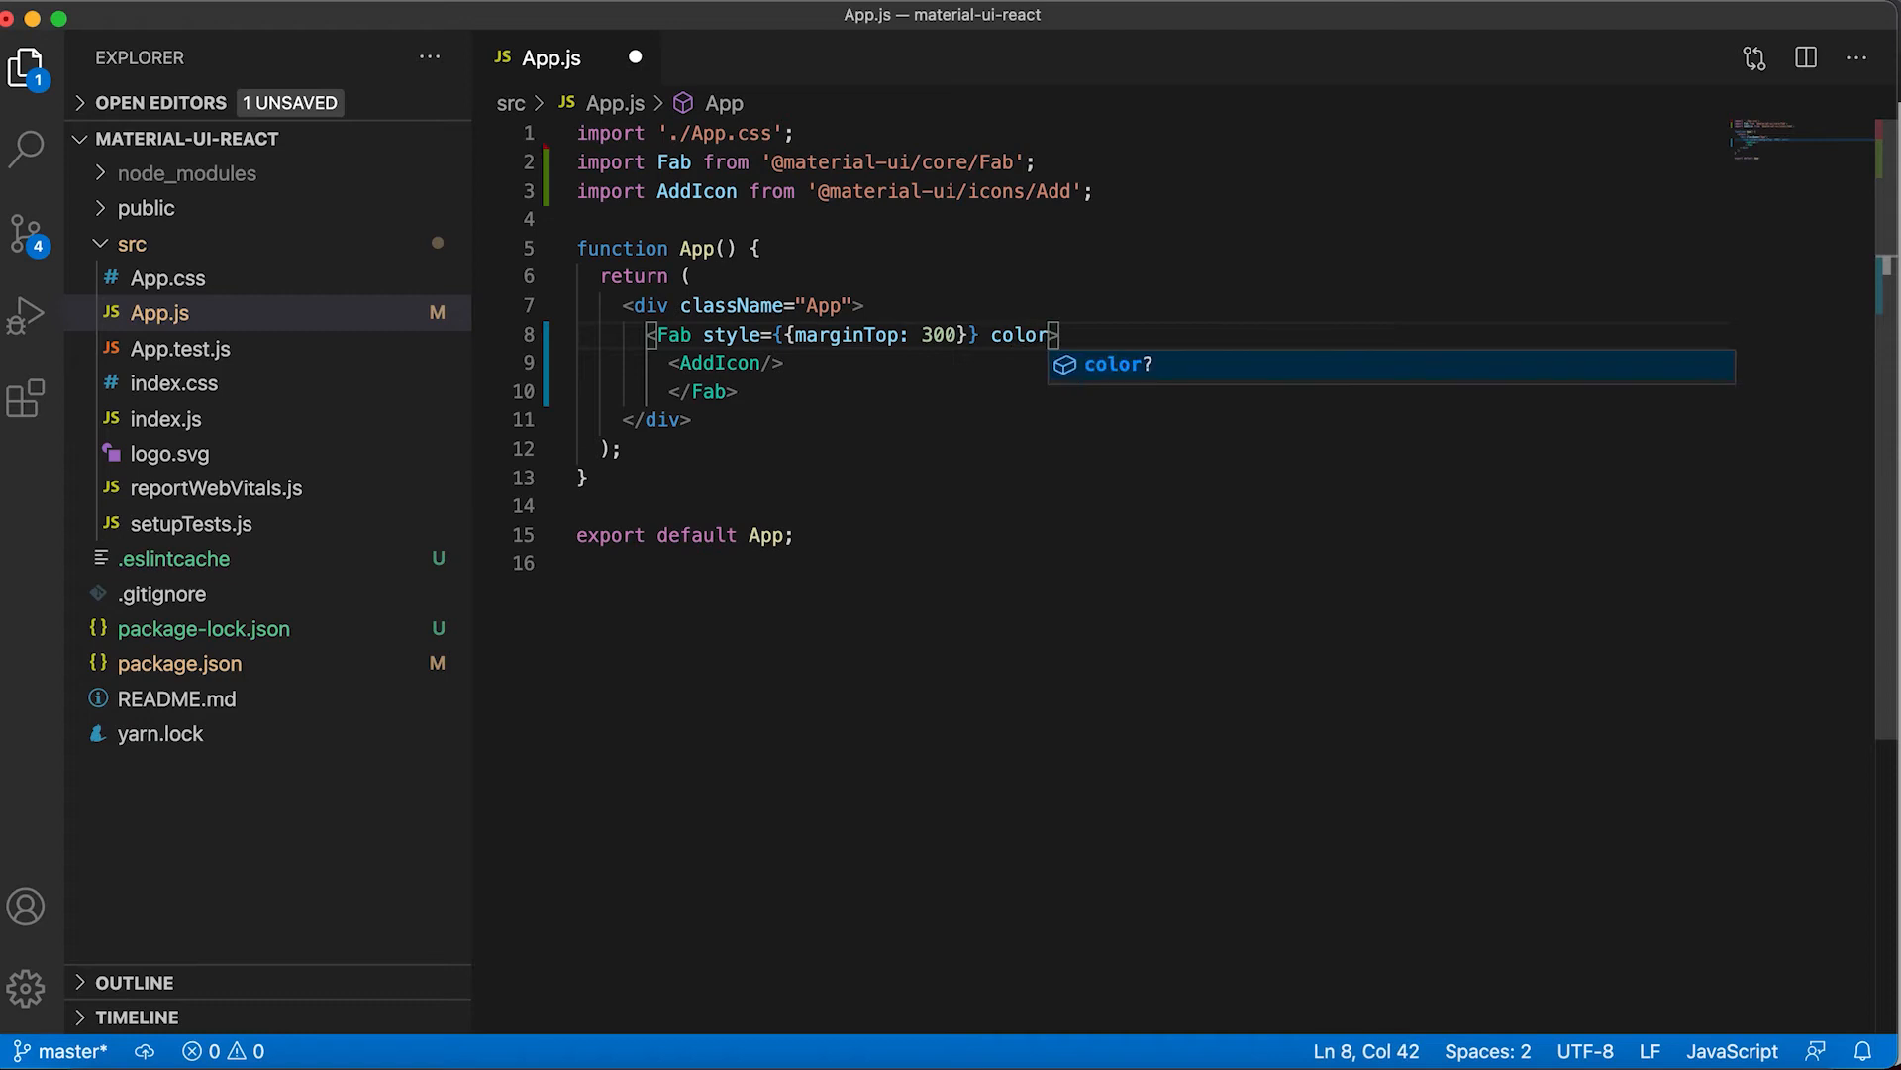
pyautogui.write("='secon")
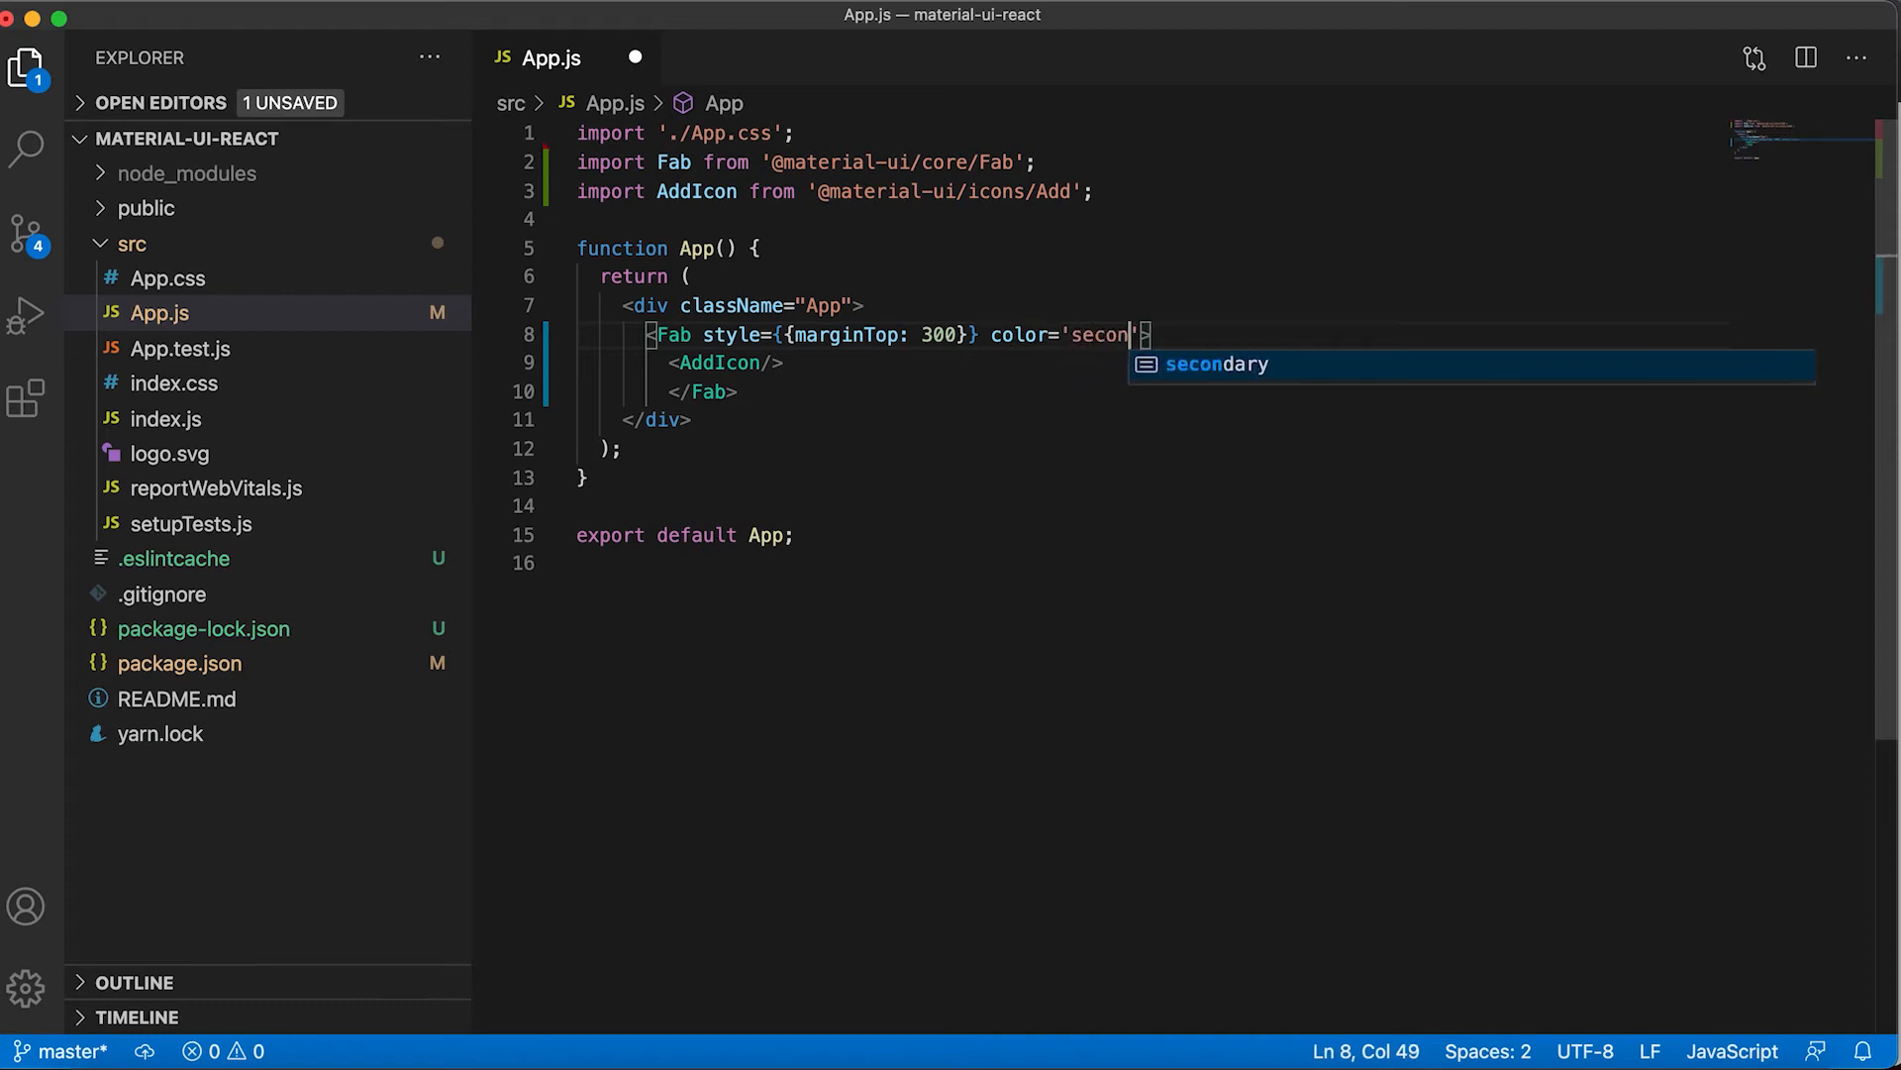
pyautogui.press('Tab')
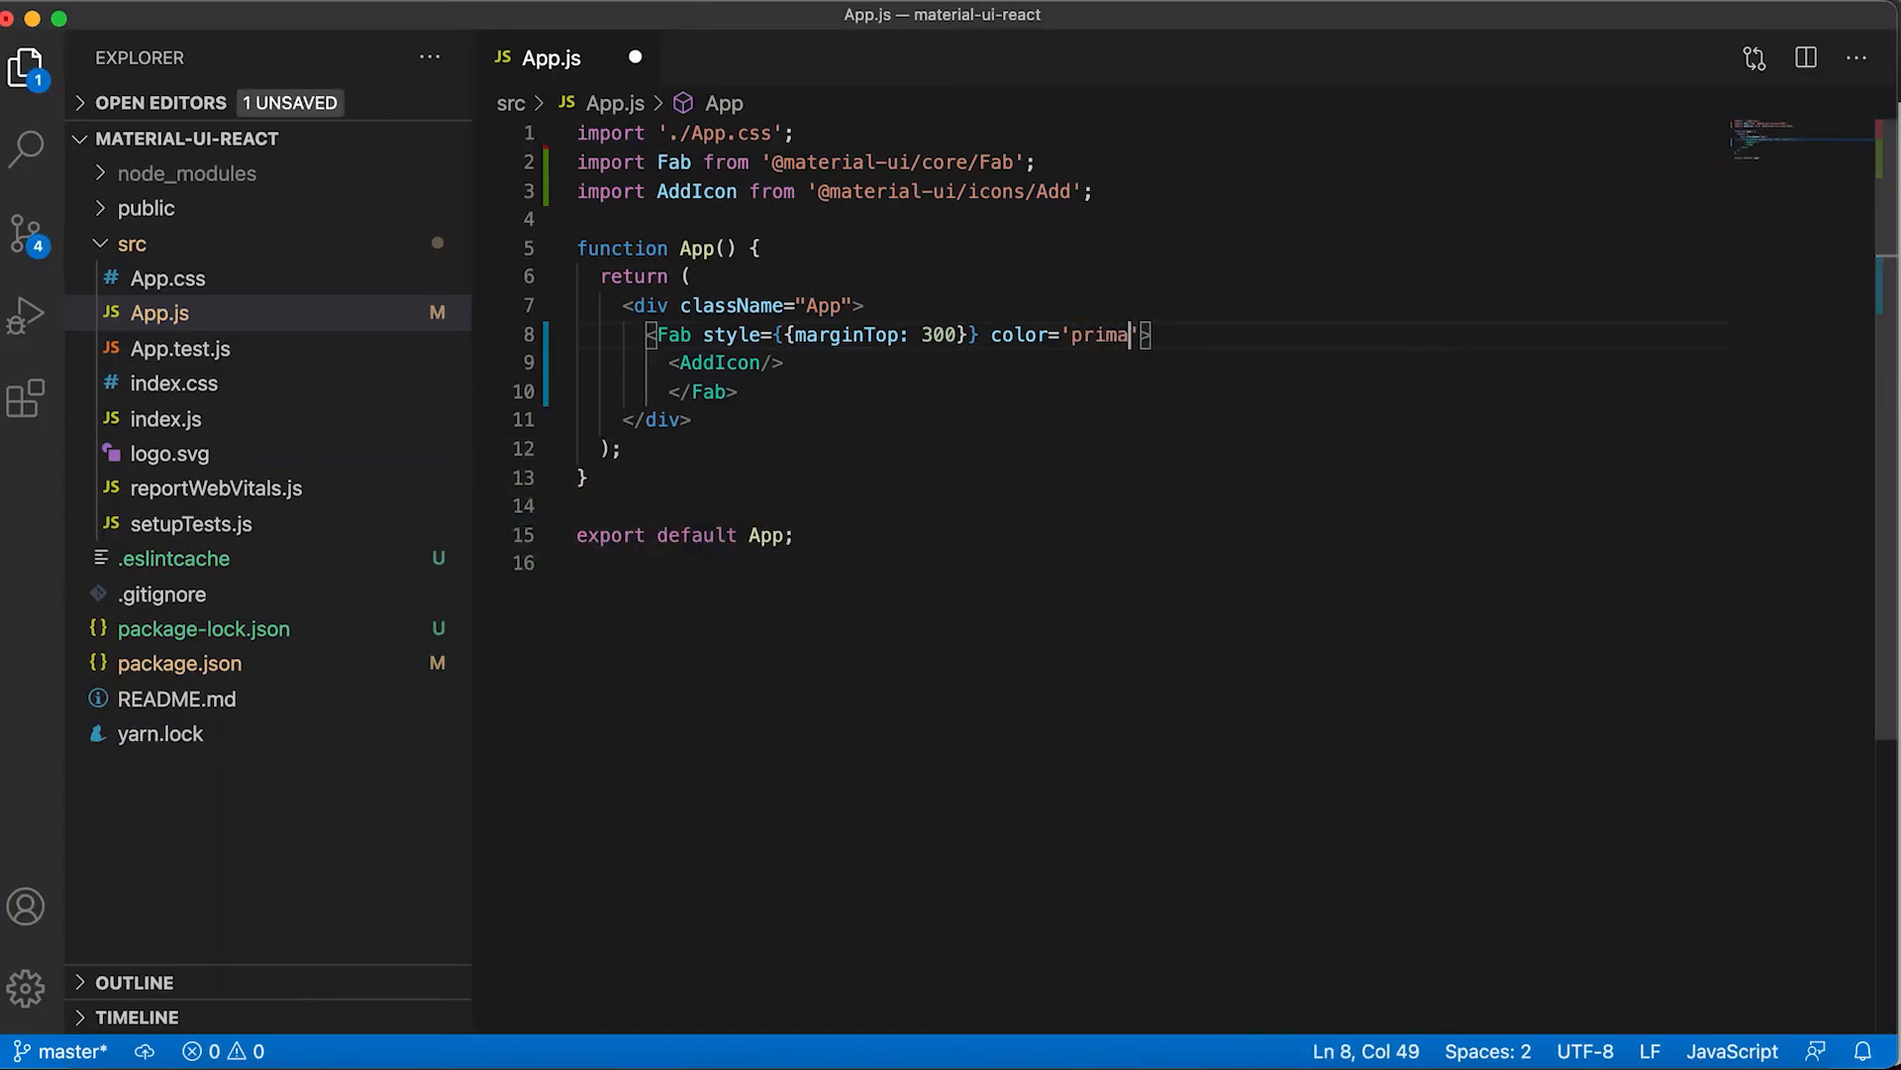
pyautogui.write('ry')
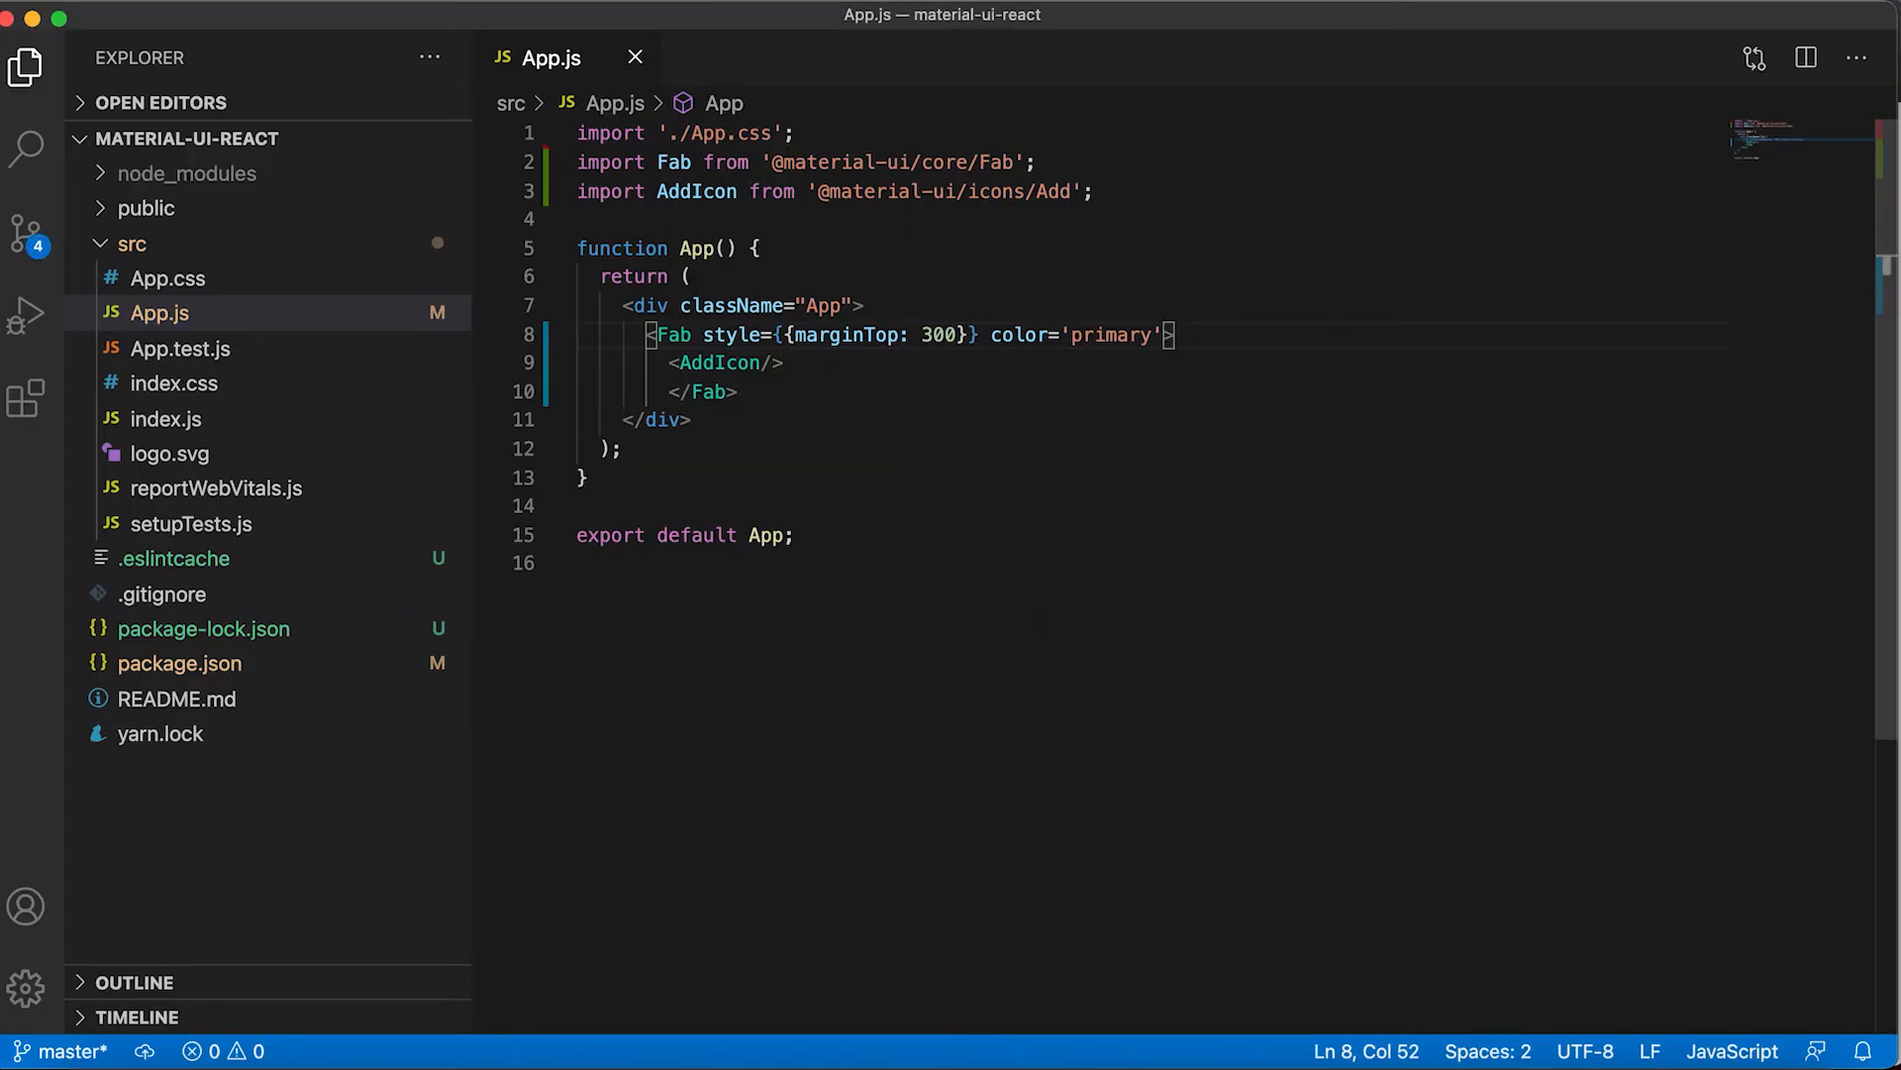
pyautogui.write('s')
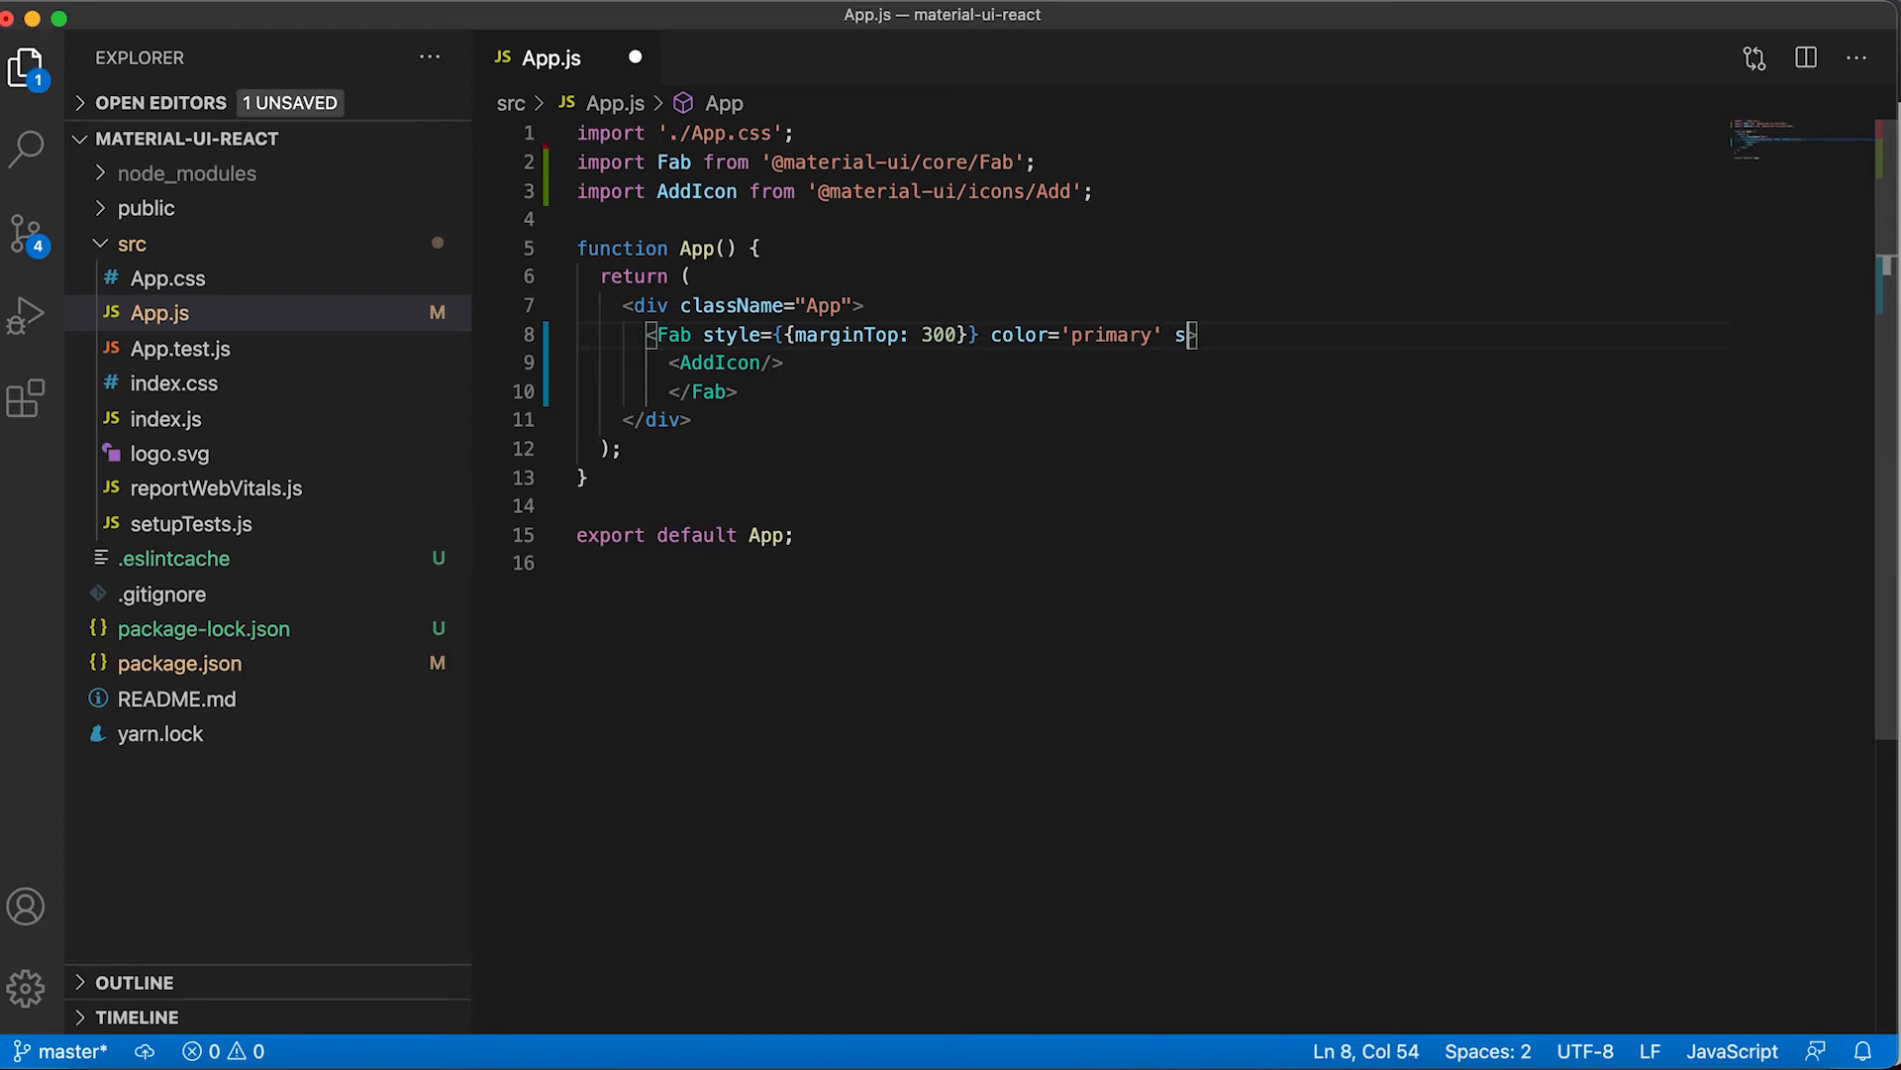
pyautogui.write("ize=''")
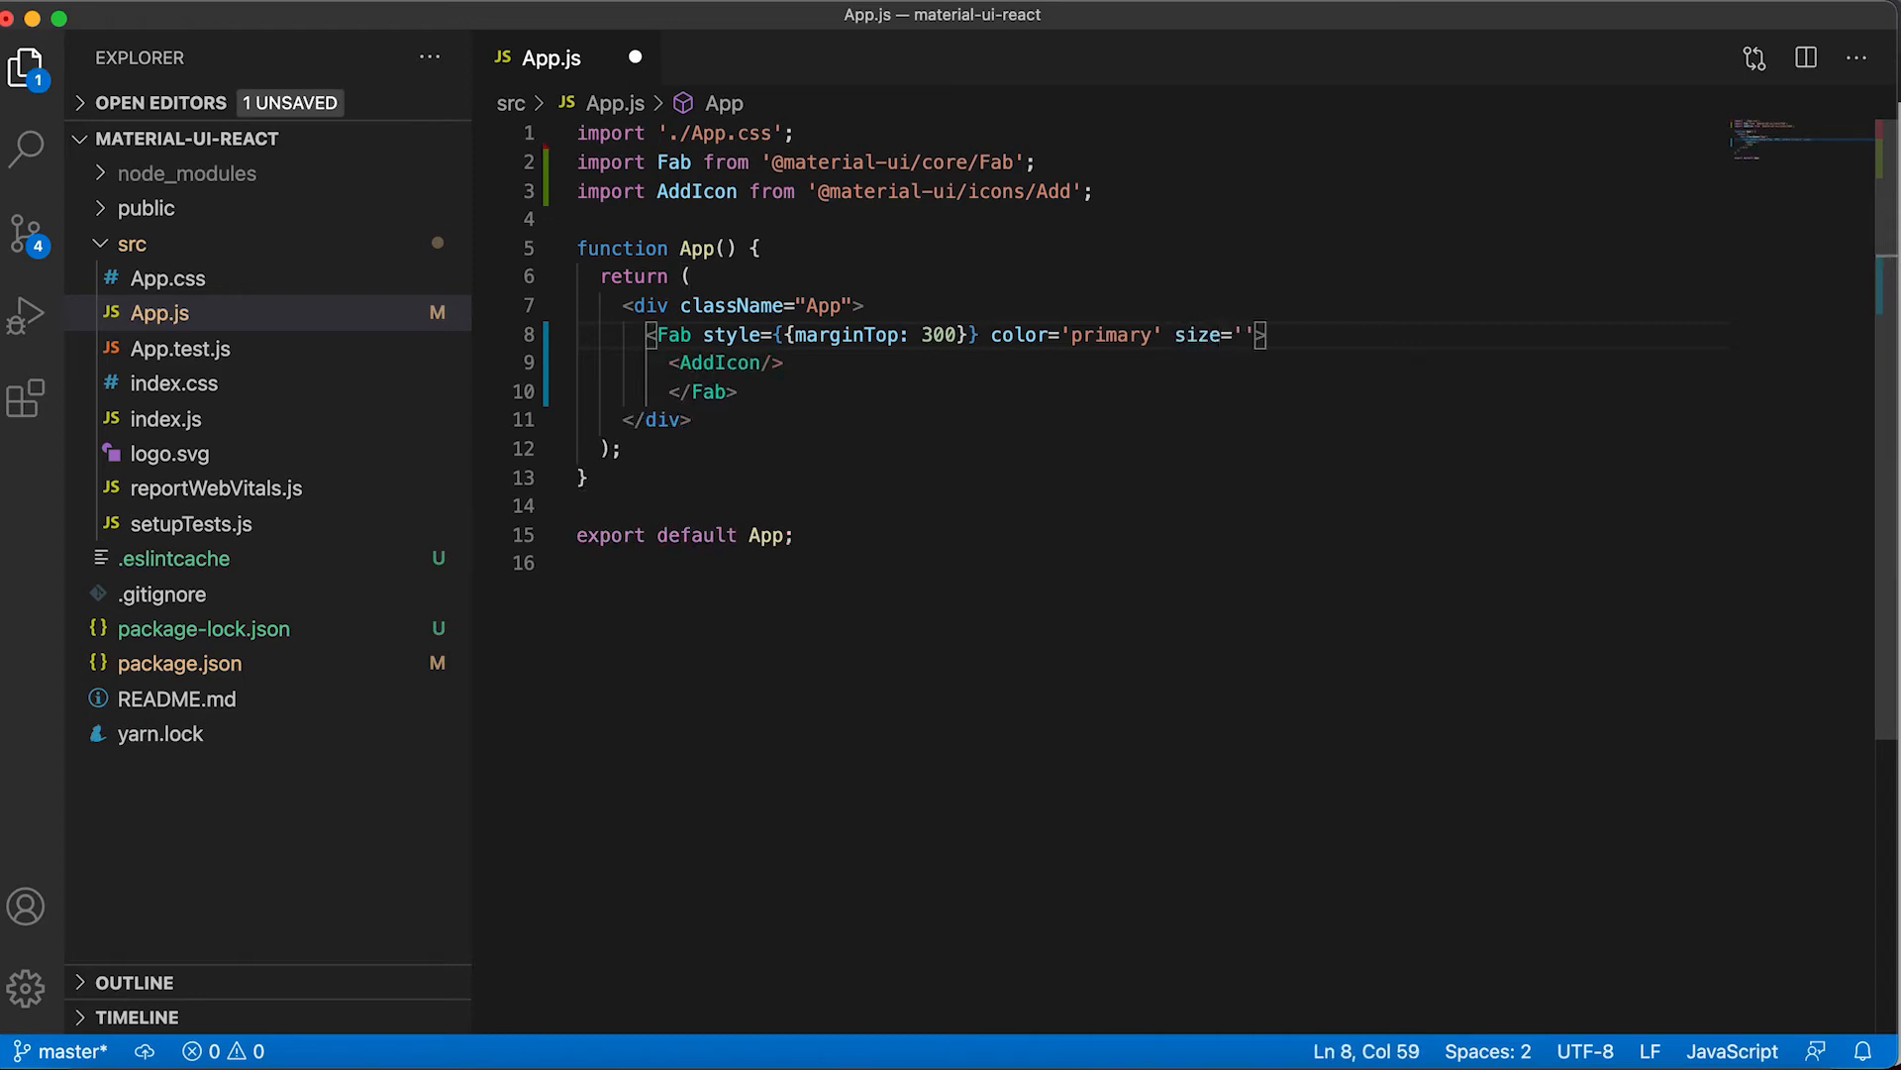
pyautogui.write('small')
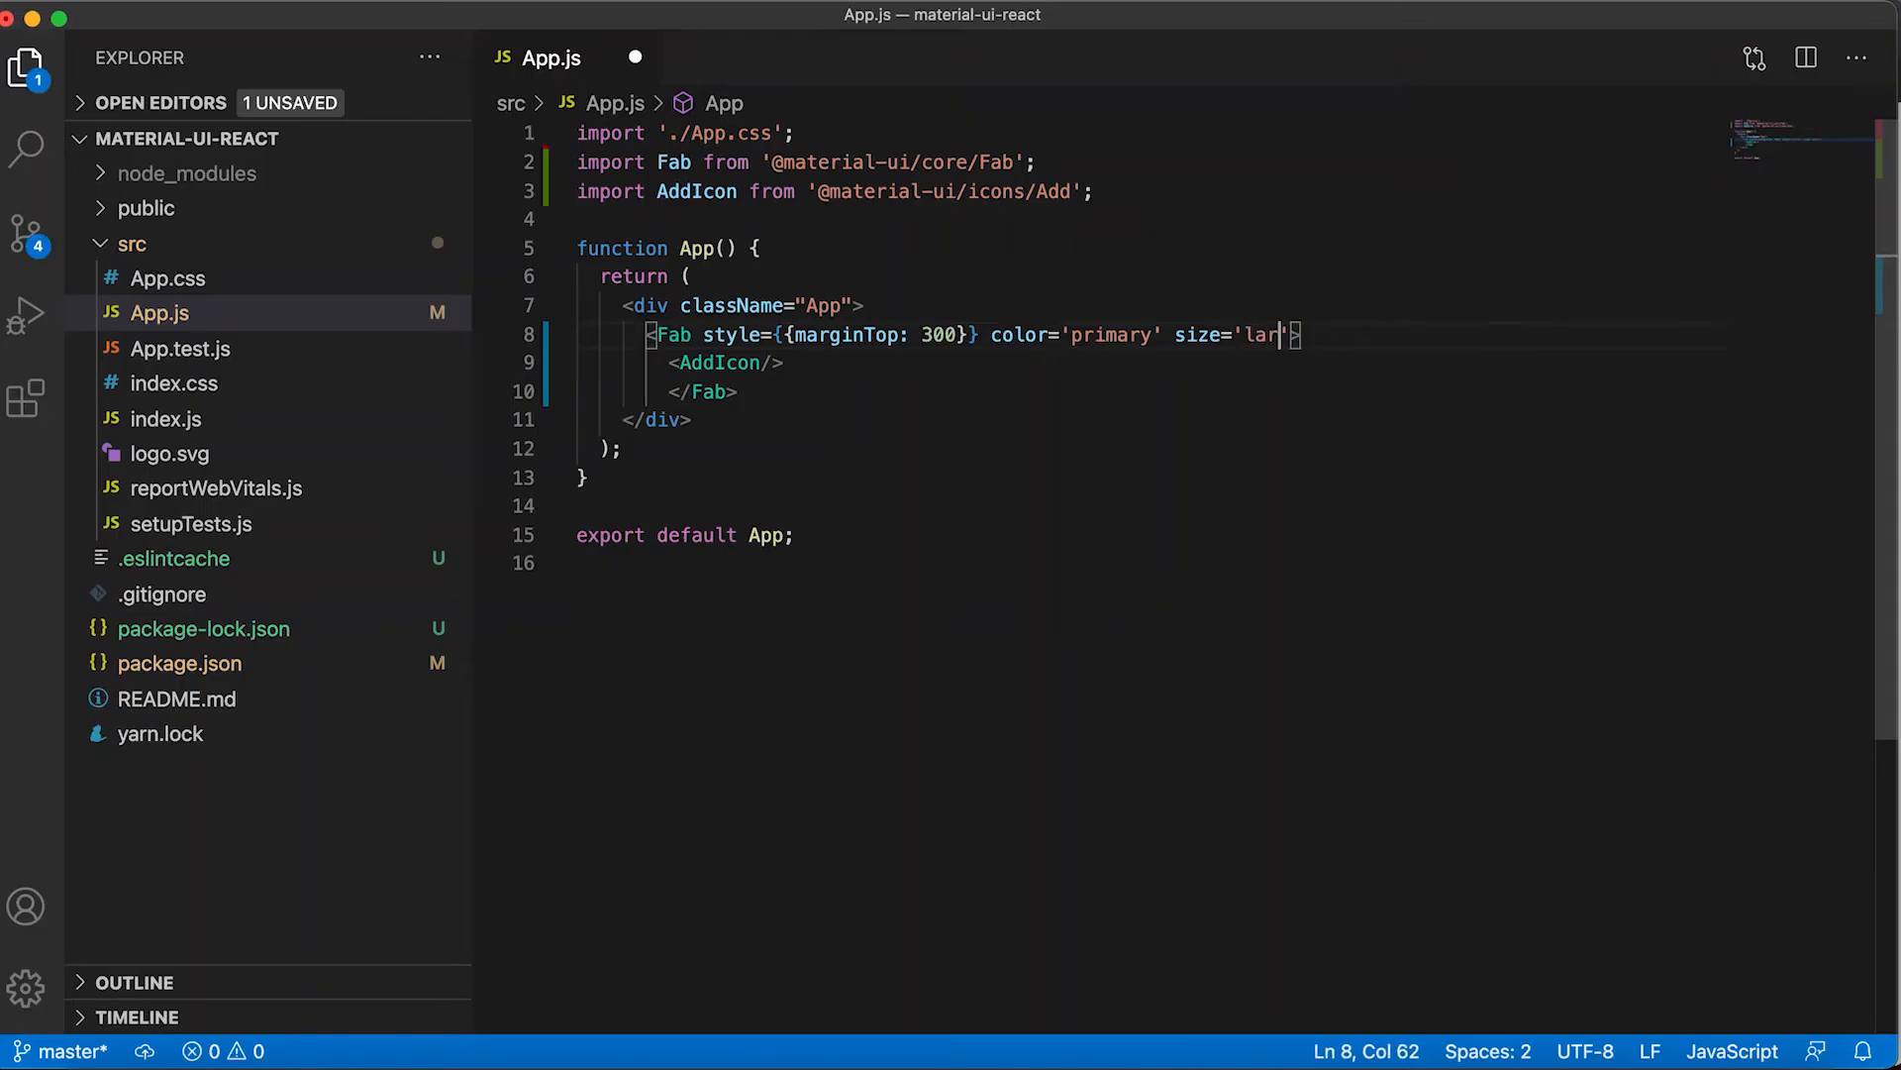
# Duplicate the Fab into three buttons sized small, medium and large, and save
pyautogui.press('Backspace')
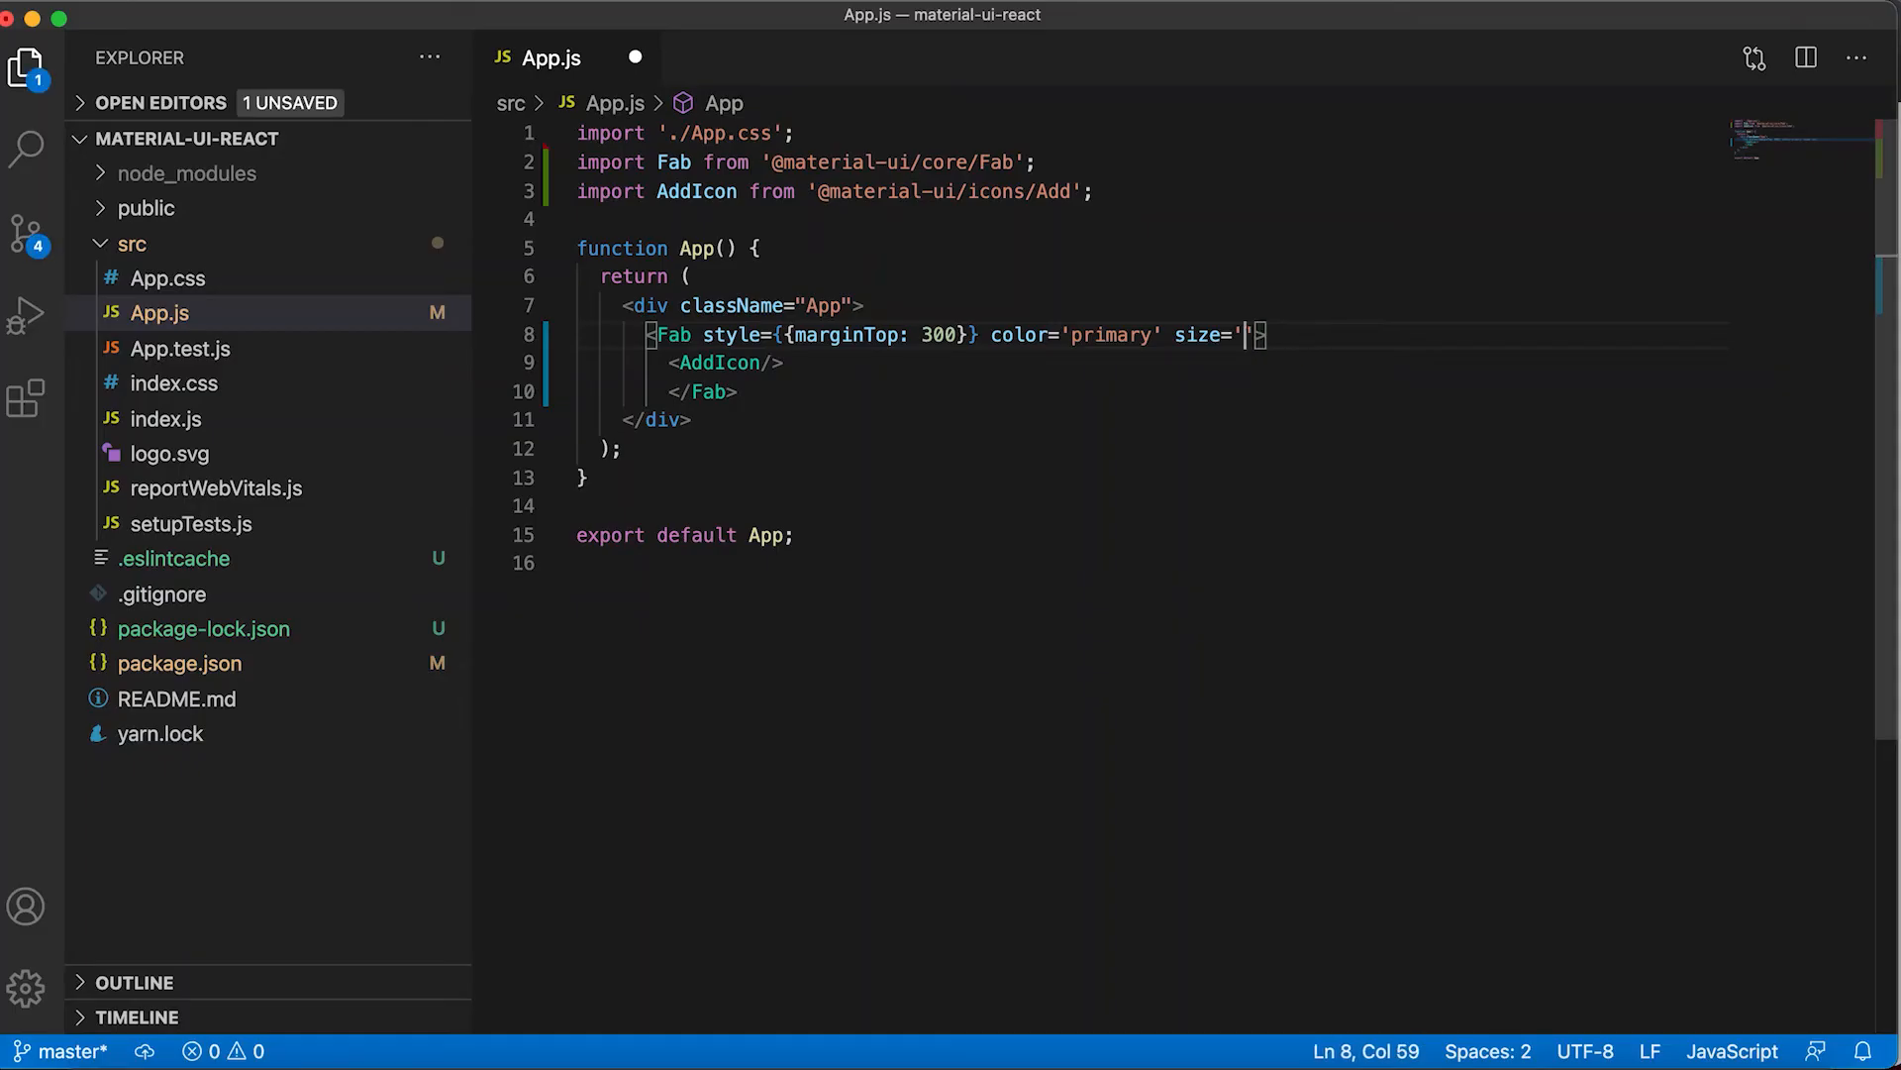
pyautogui.write('mid')
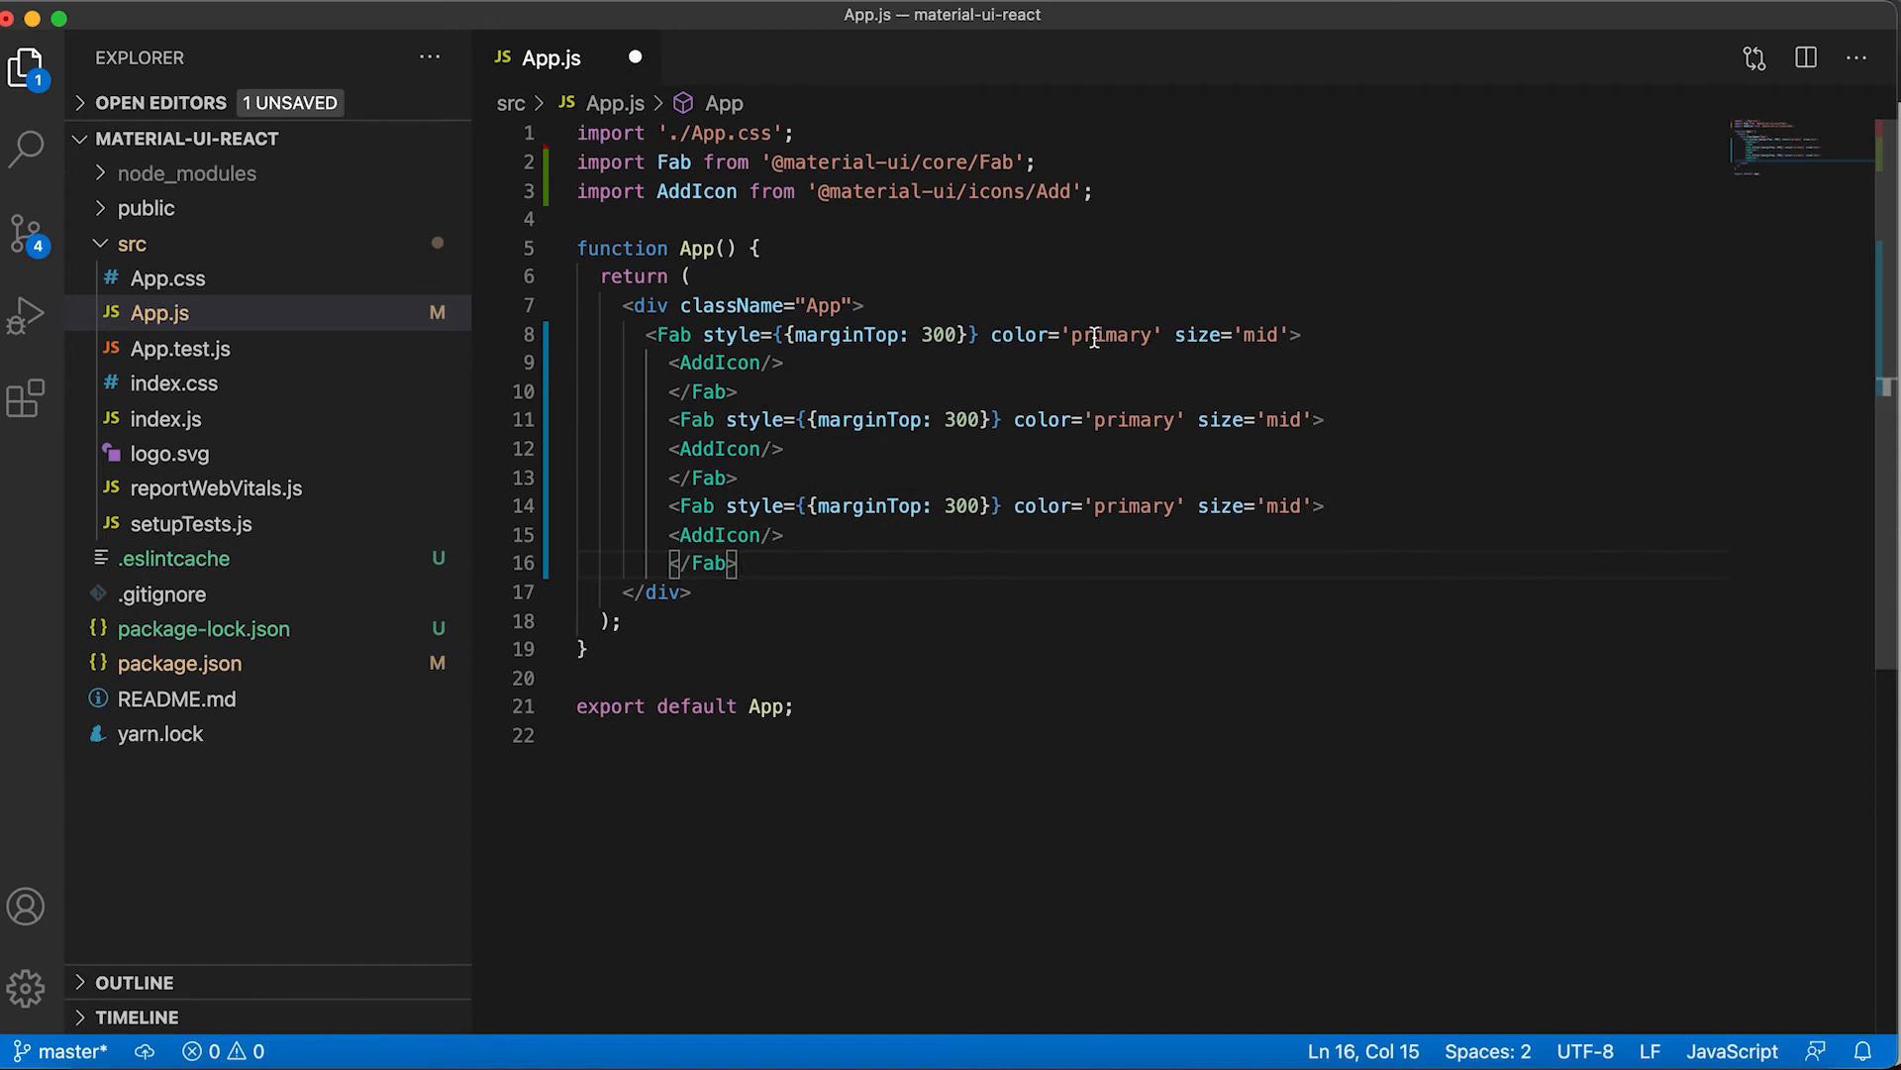
pyautogui.write('small')
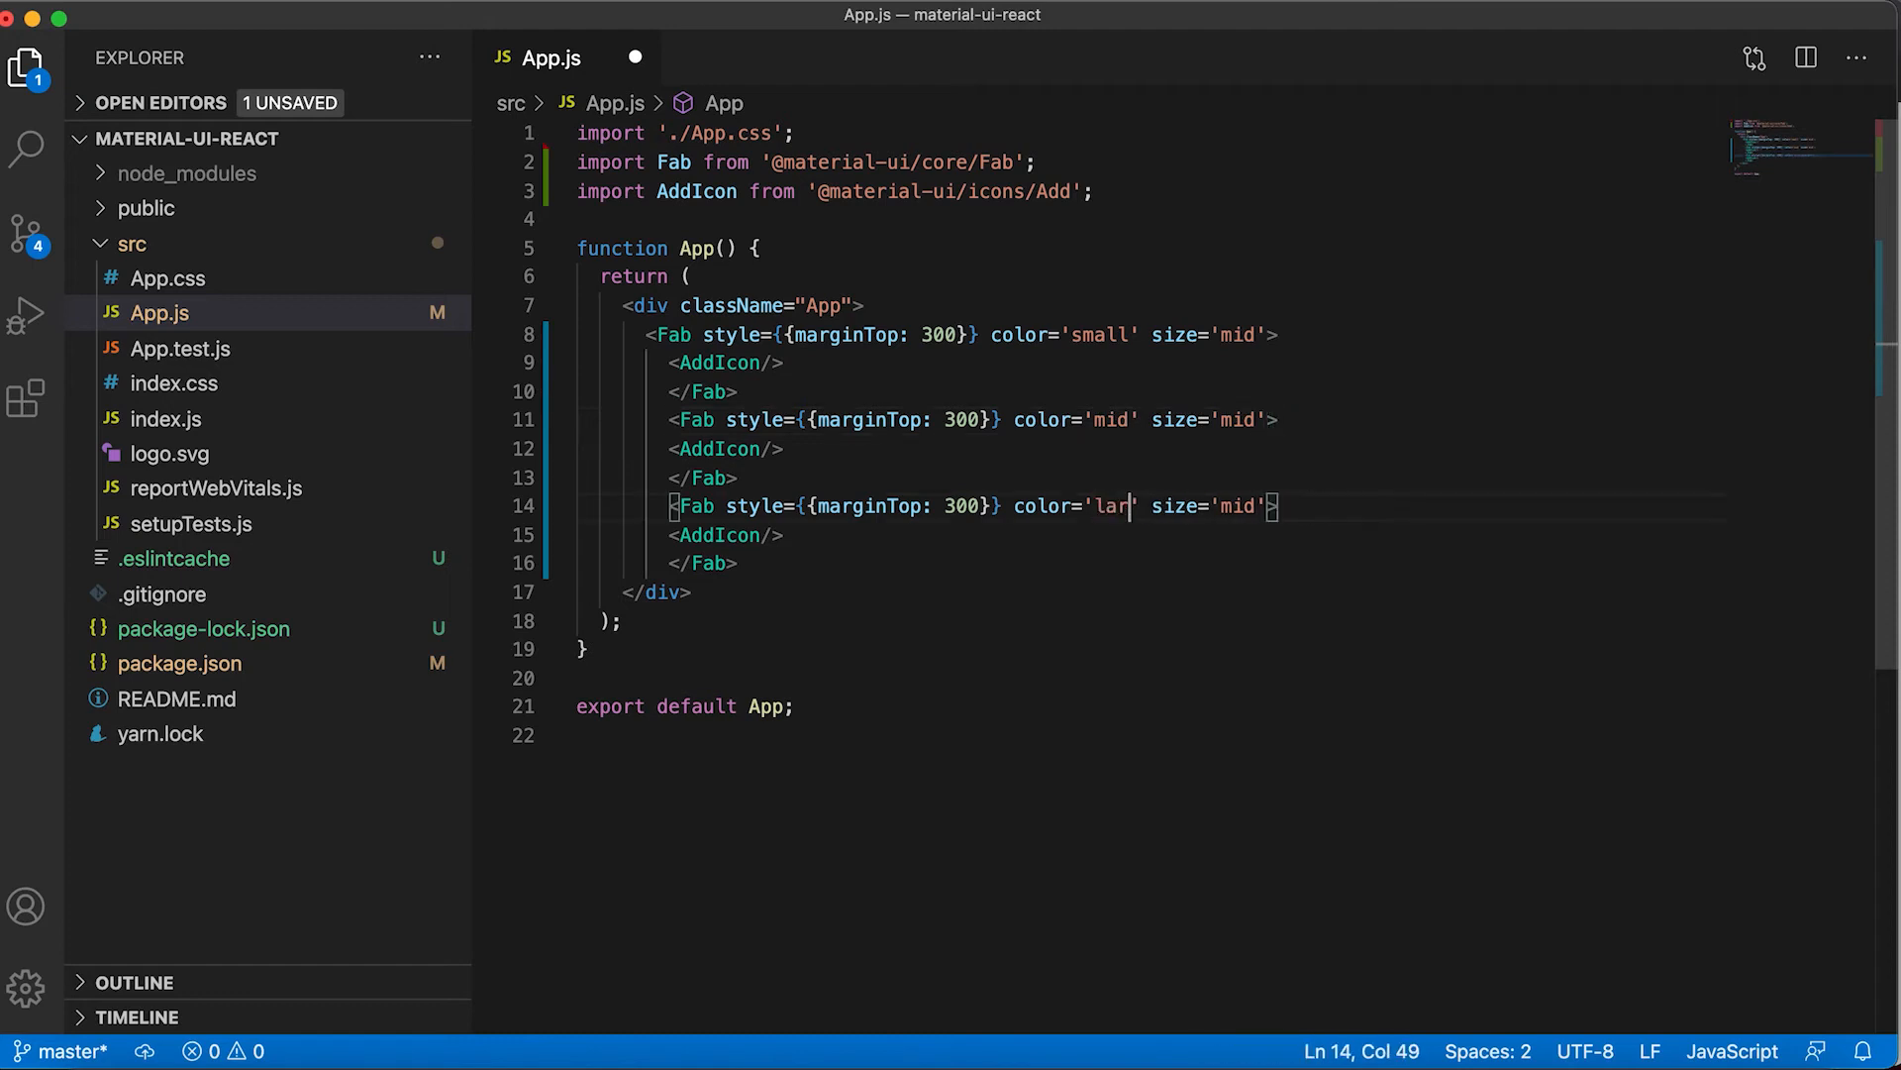
pyautogui.write('ge')
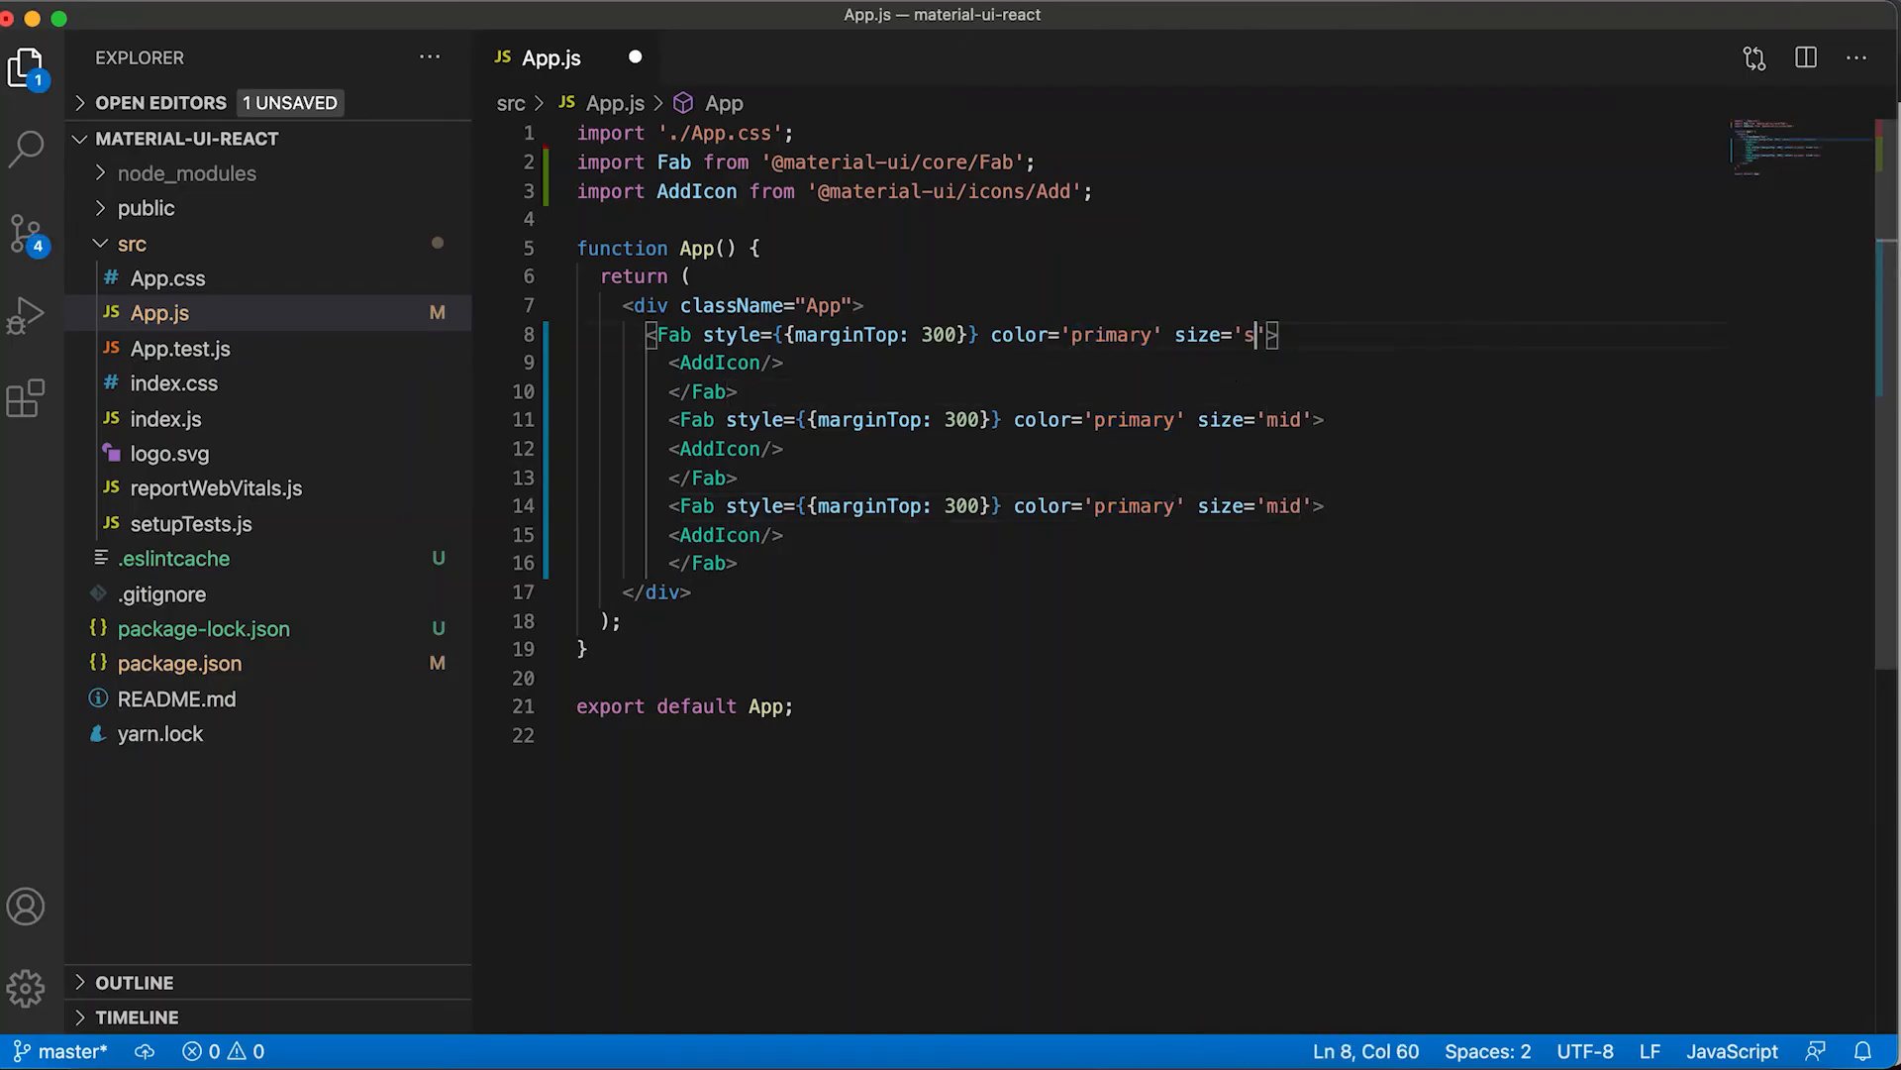
pyautogui.write('mall')
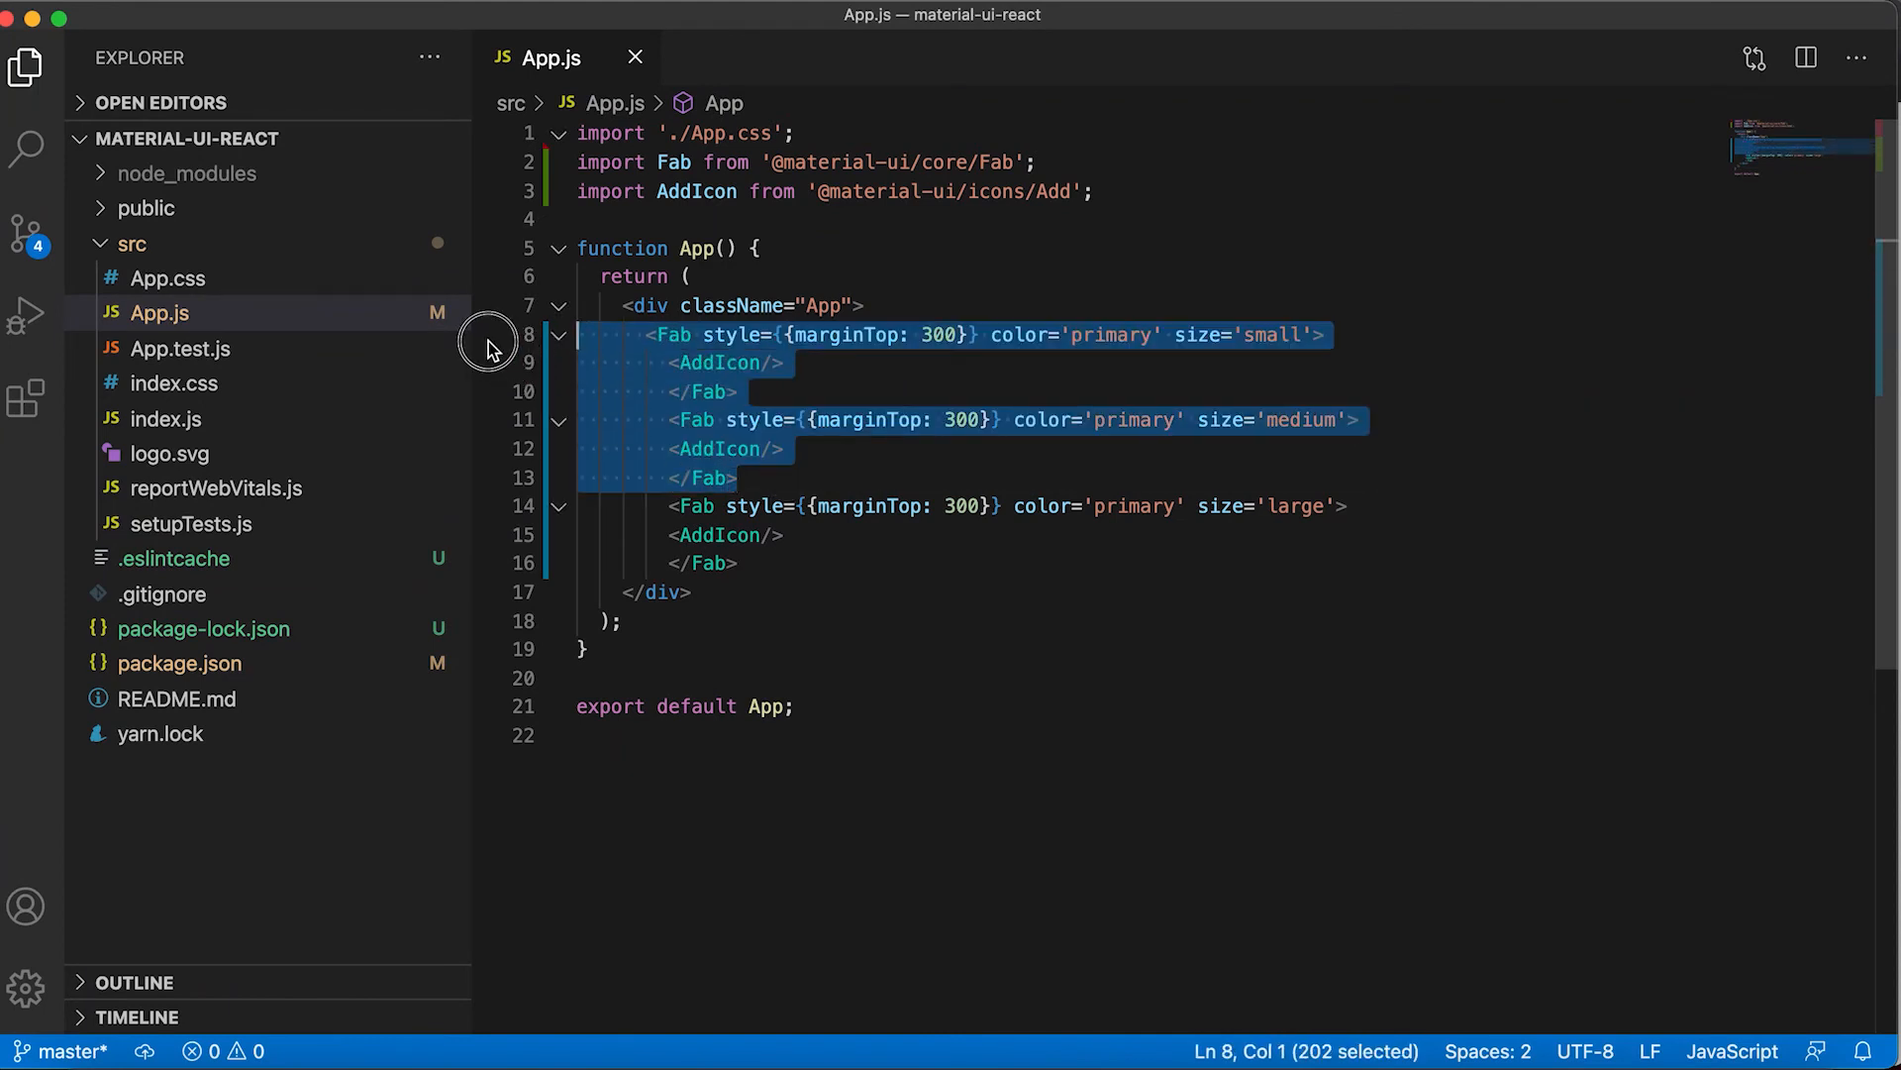
# Keep only the large Fab, make it variant='extended' with a 'Hello' label, and save
pyautogui.press('Delete')
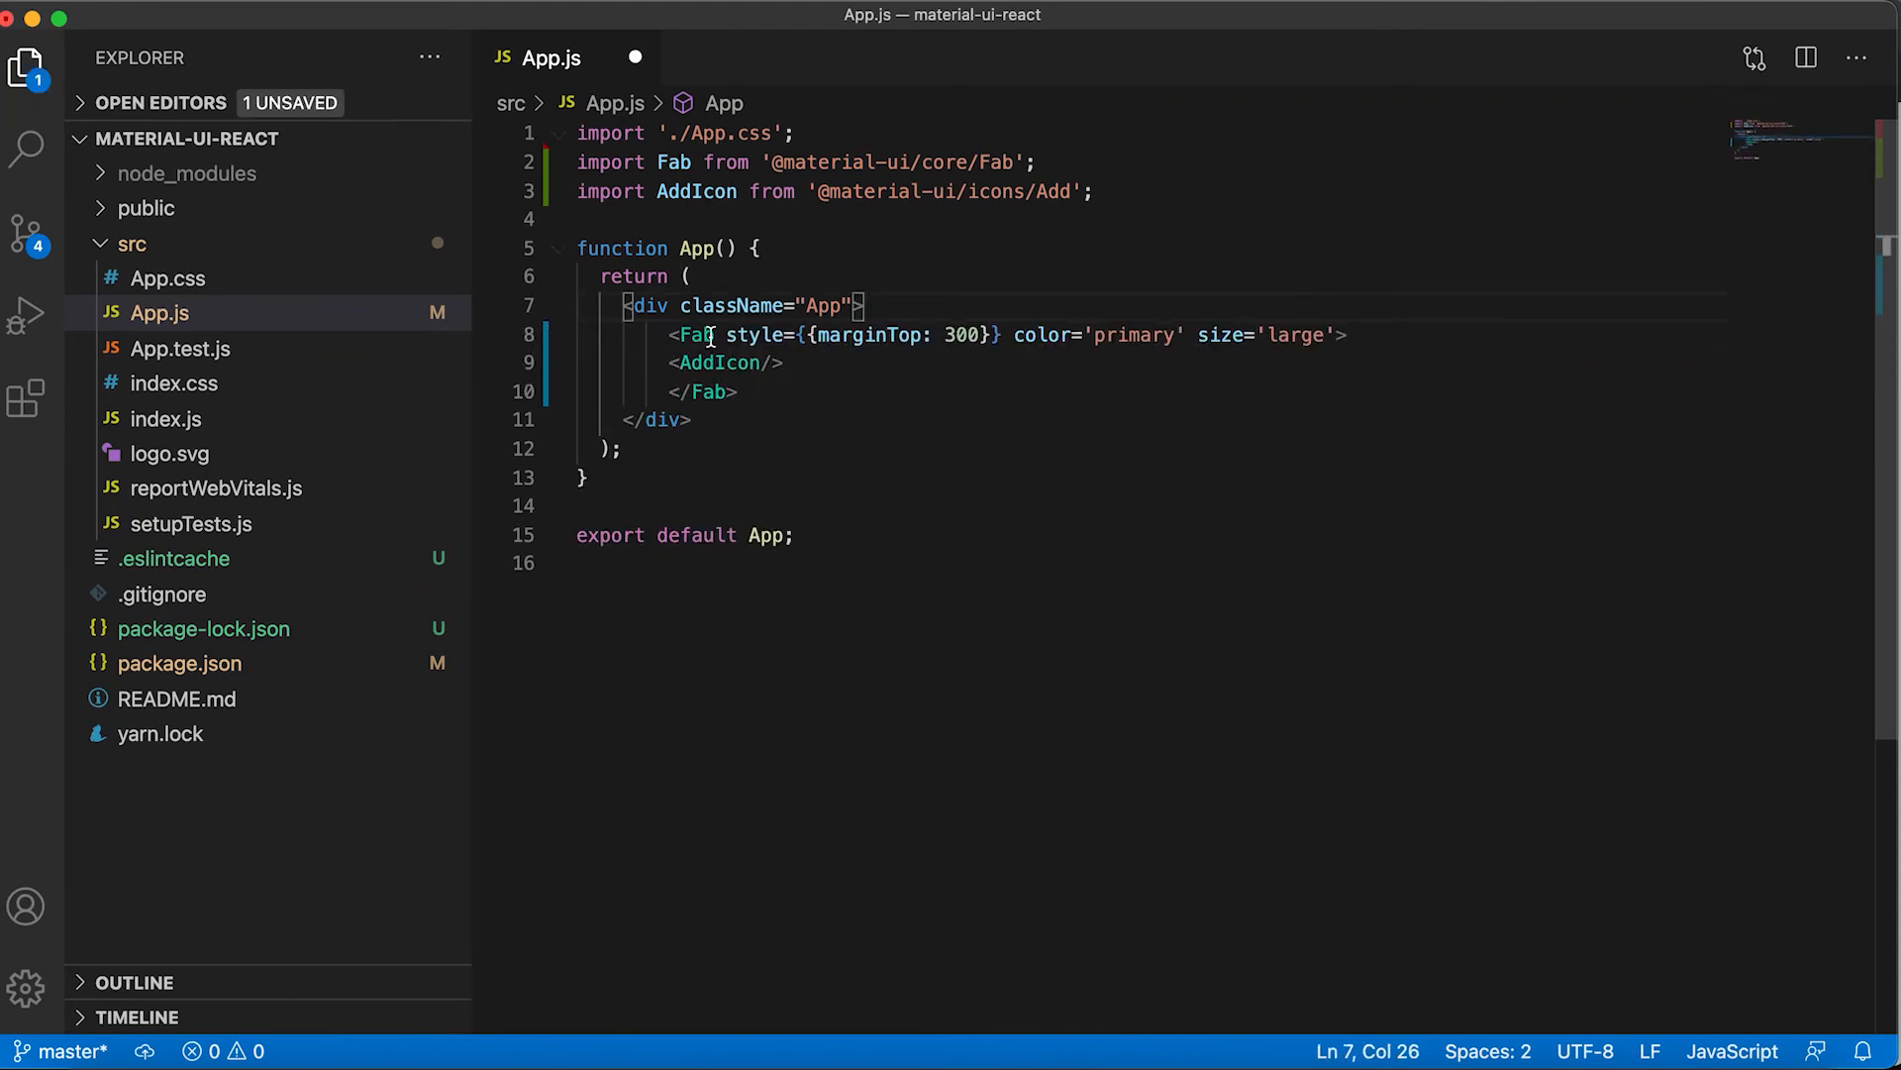
pyautogui.doubleClick(754, 335)
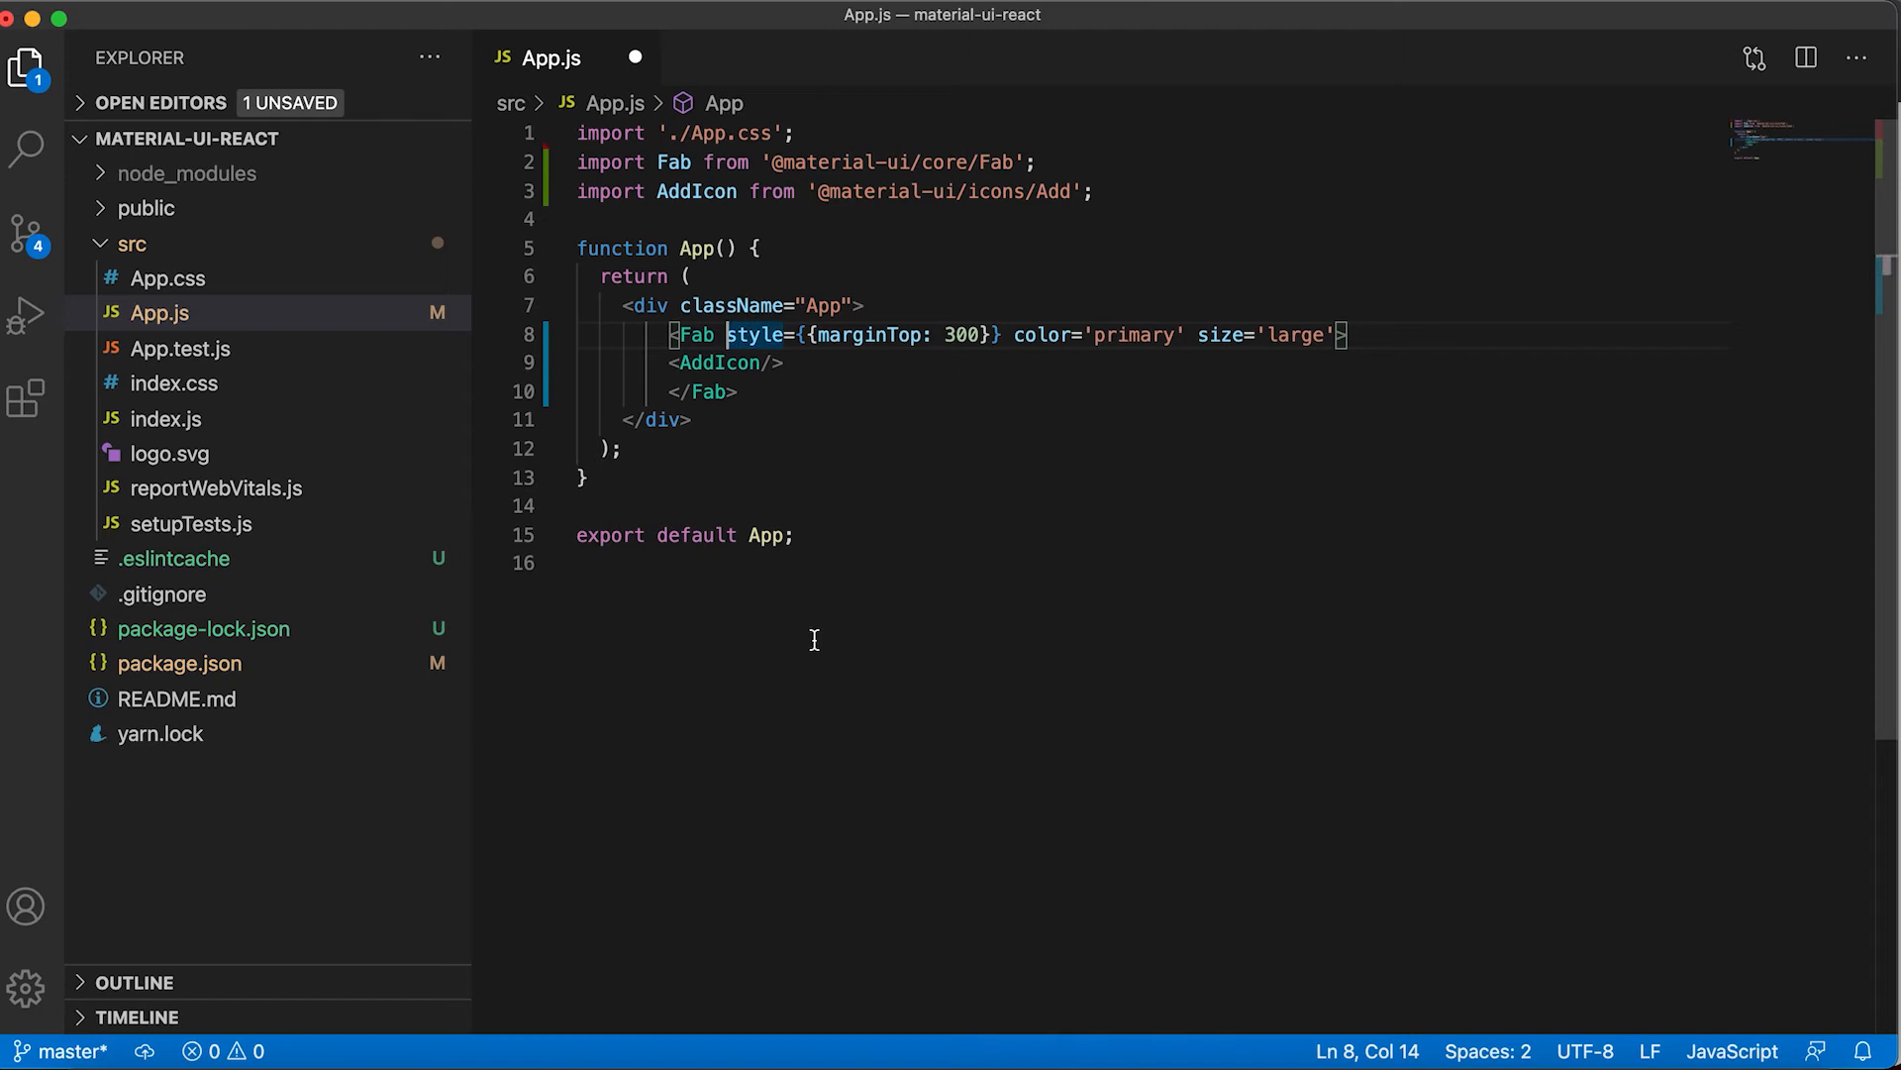
pyautogui.write('varia')
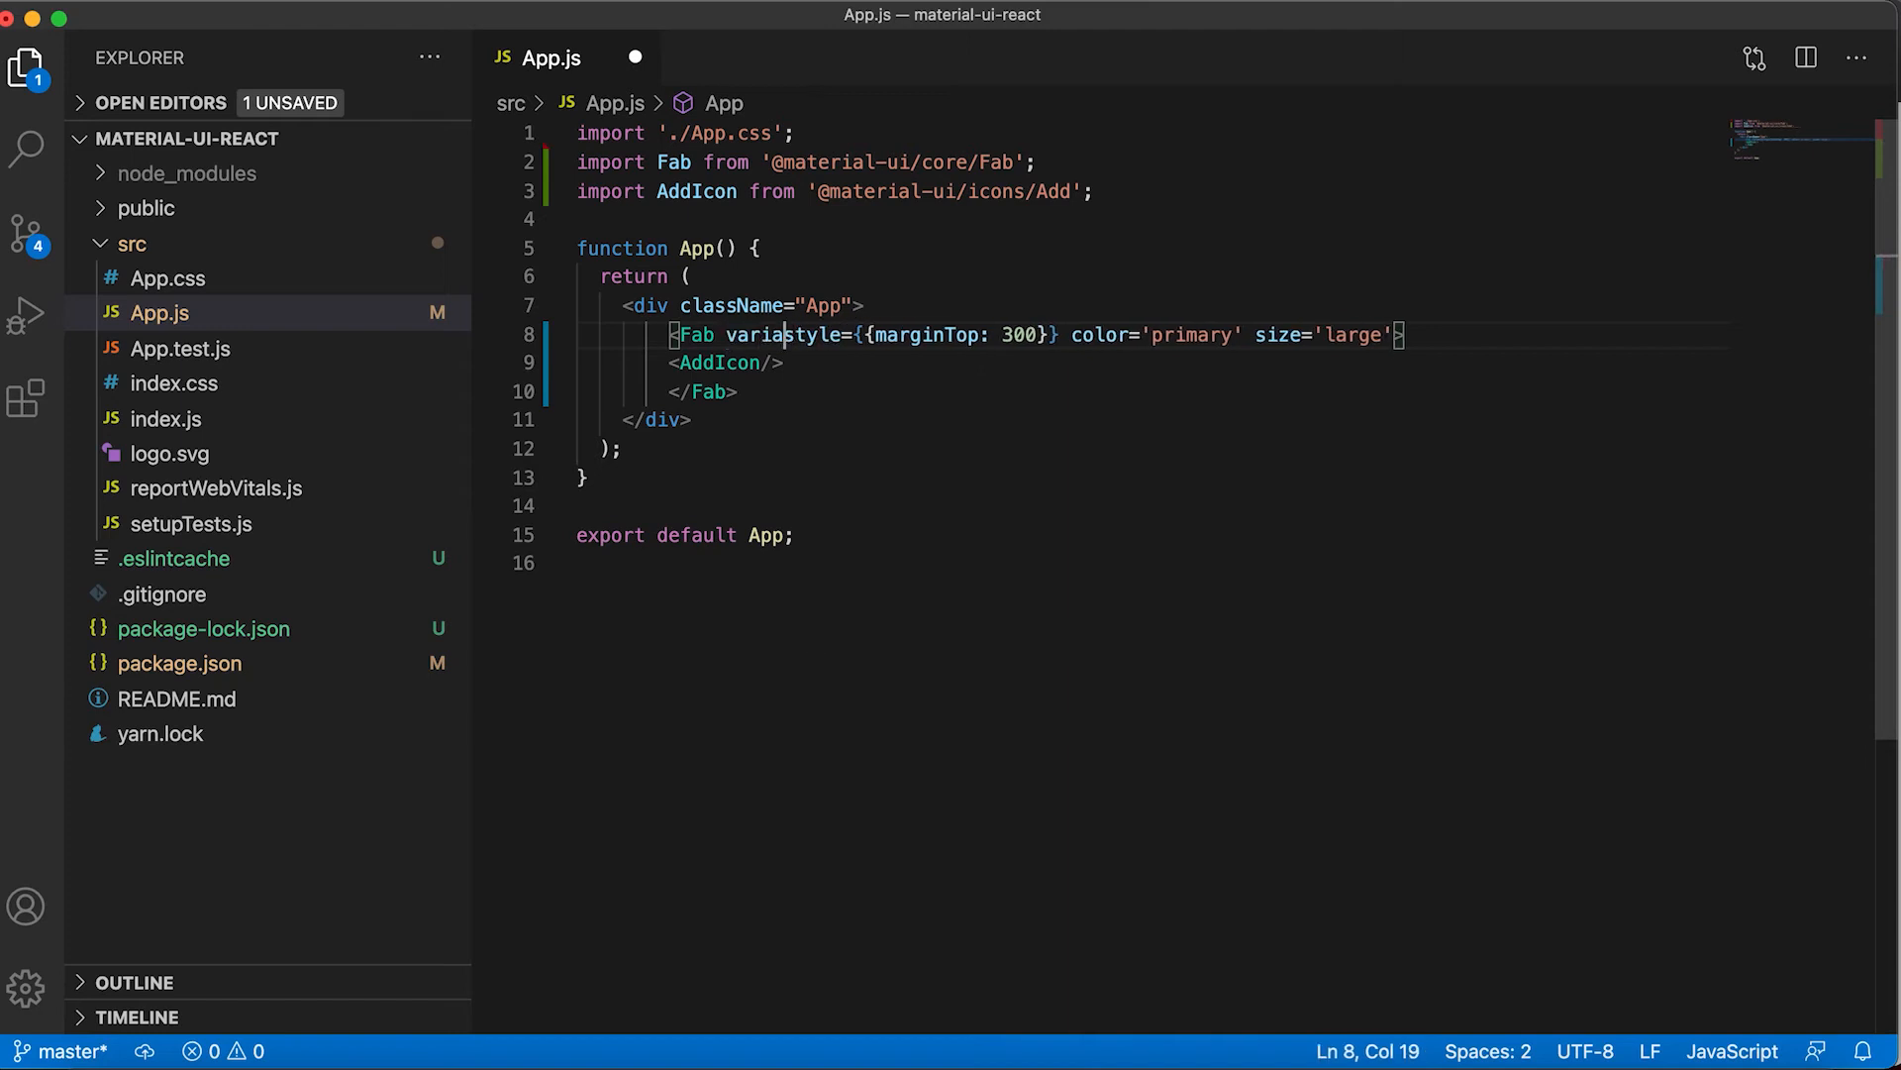
pyautogui.write('nt=')
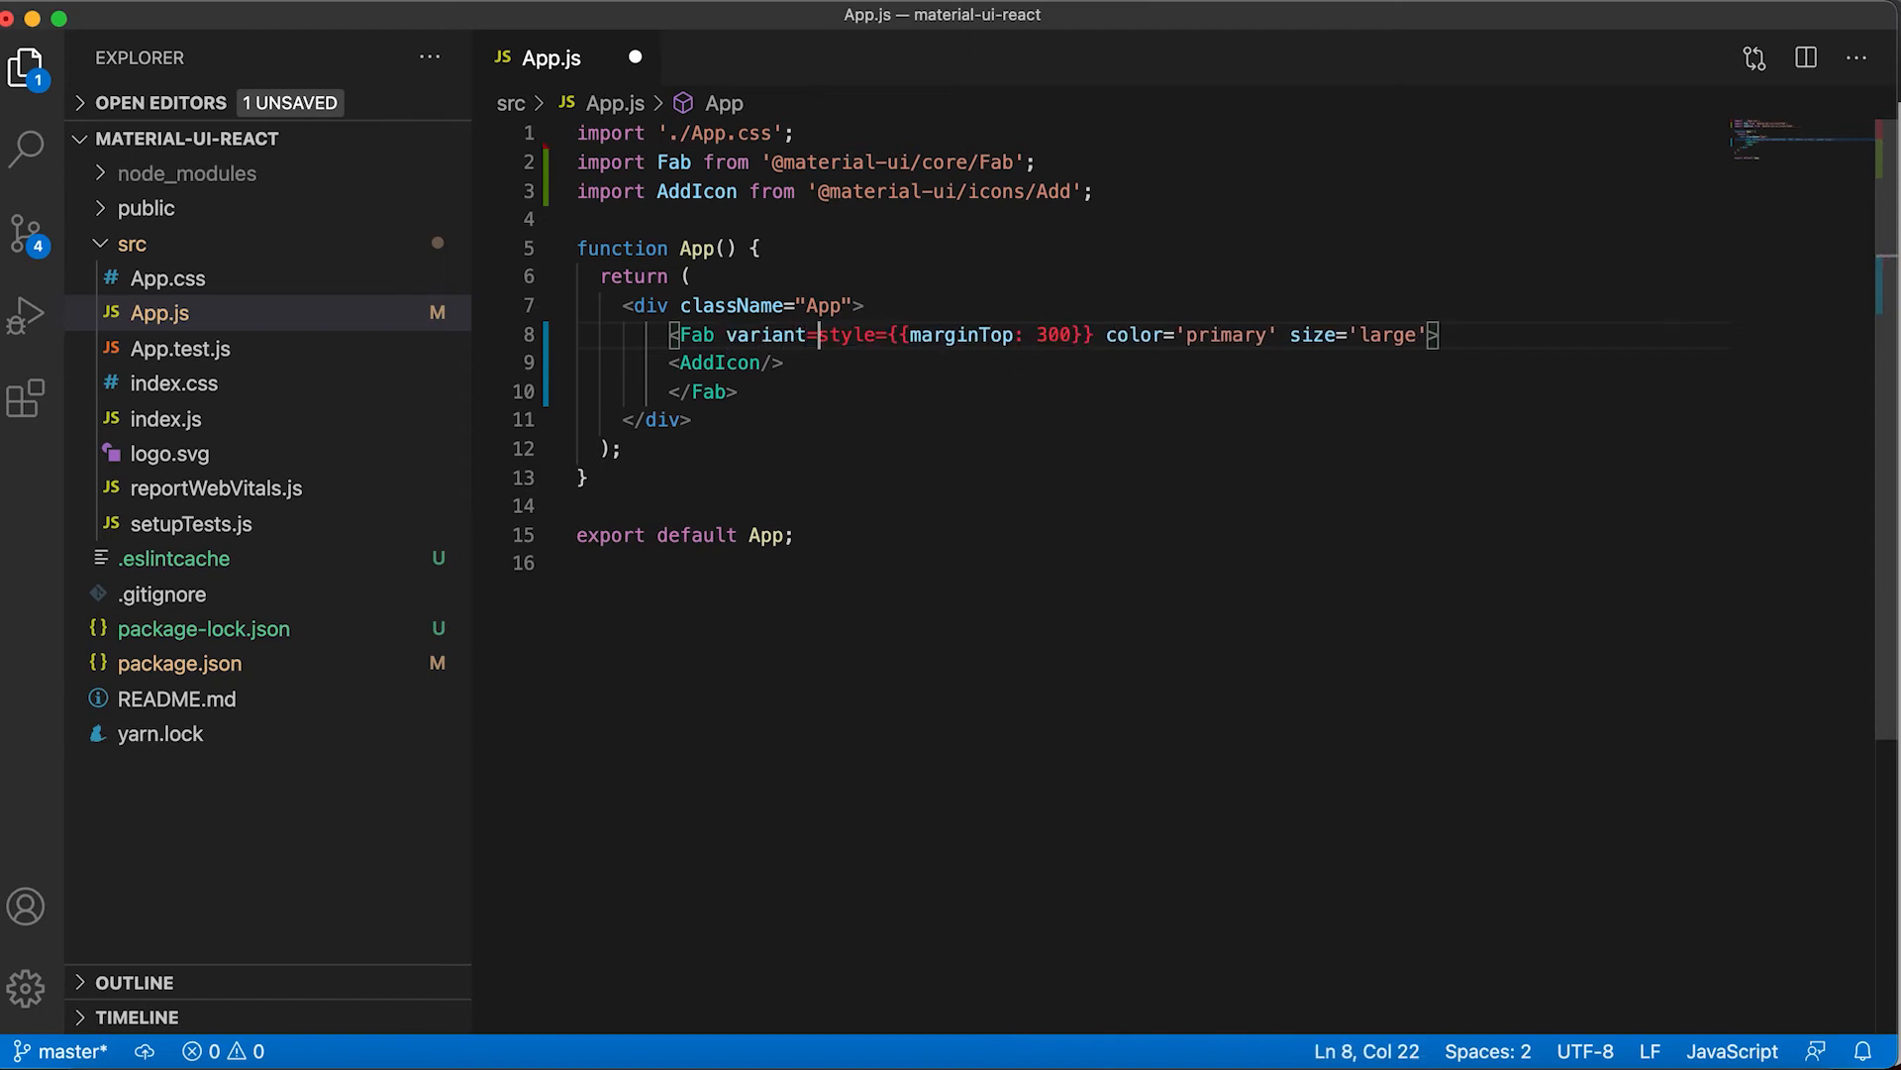
pyautogui.write("extended'")
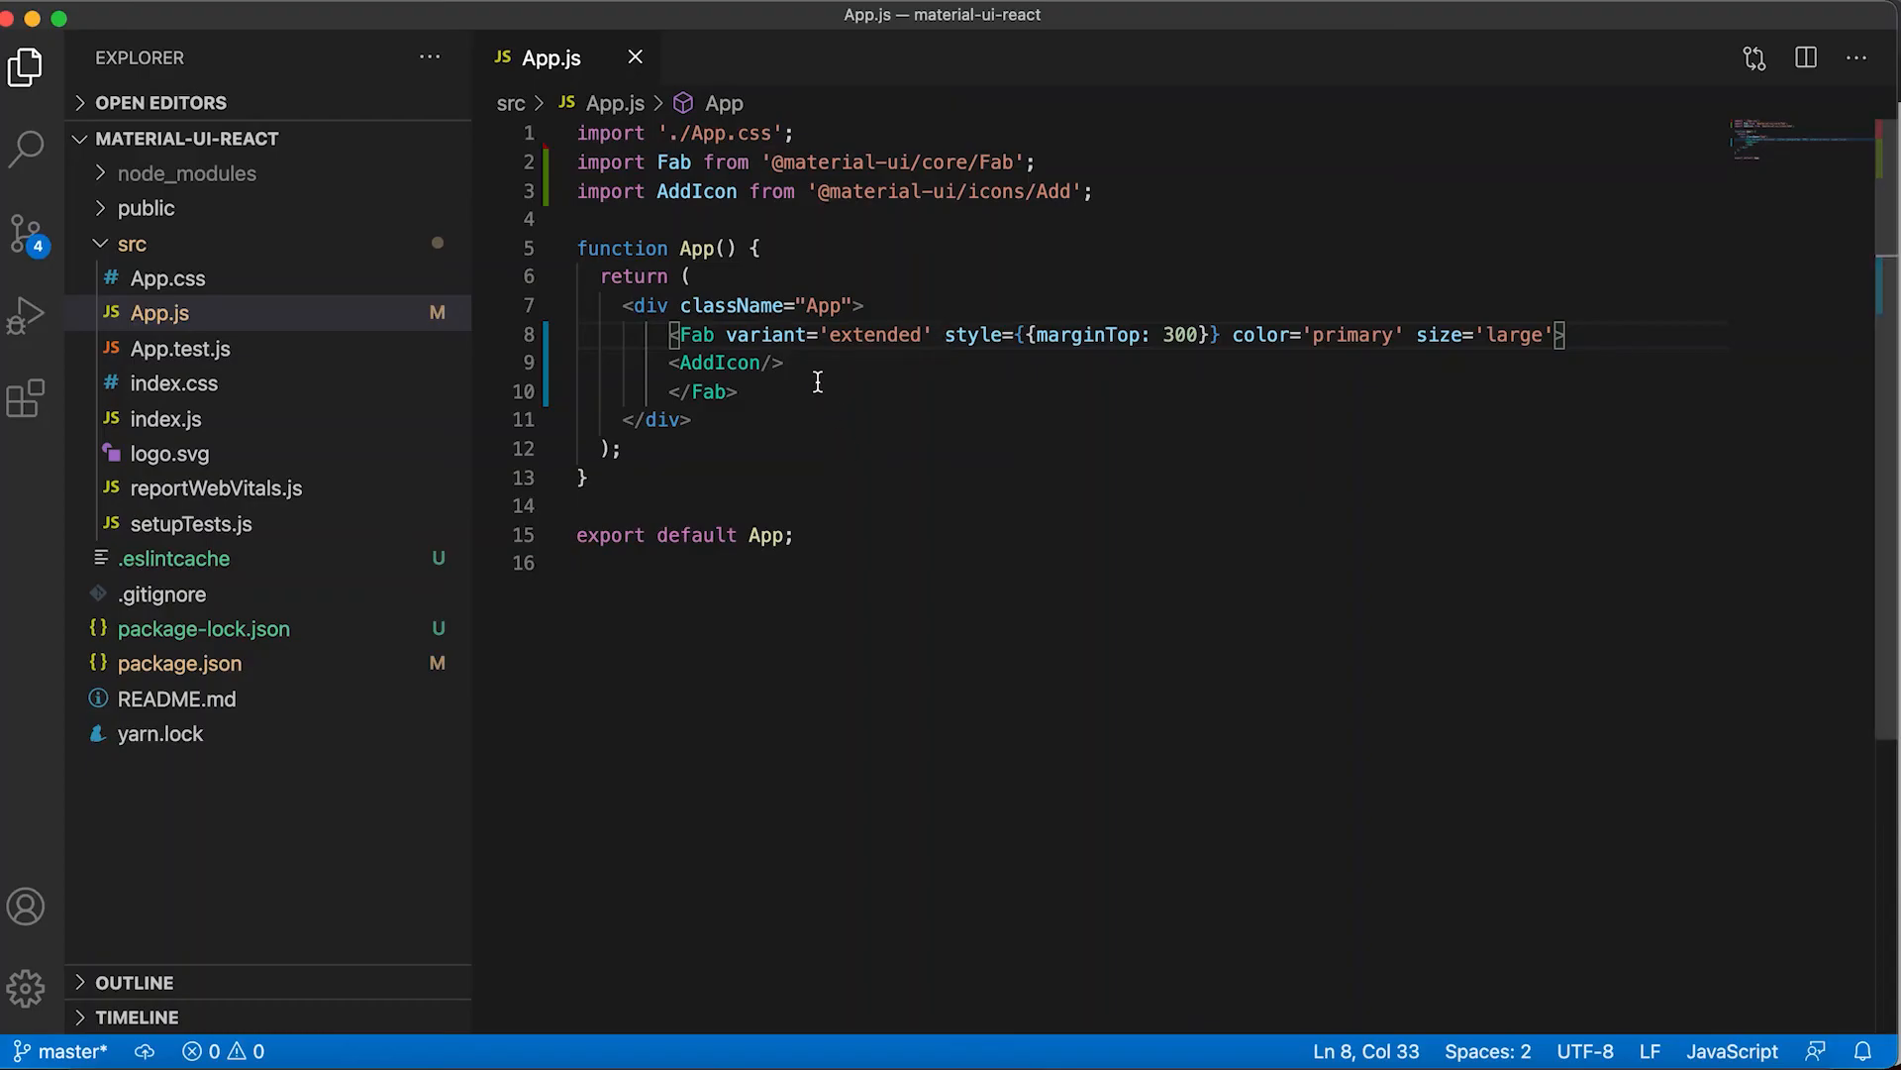
pyautogui.write('He')
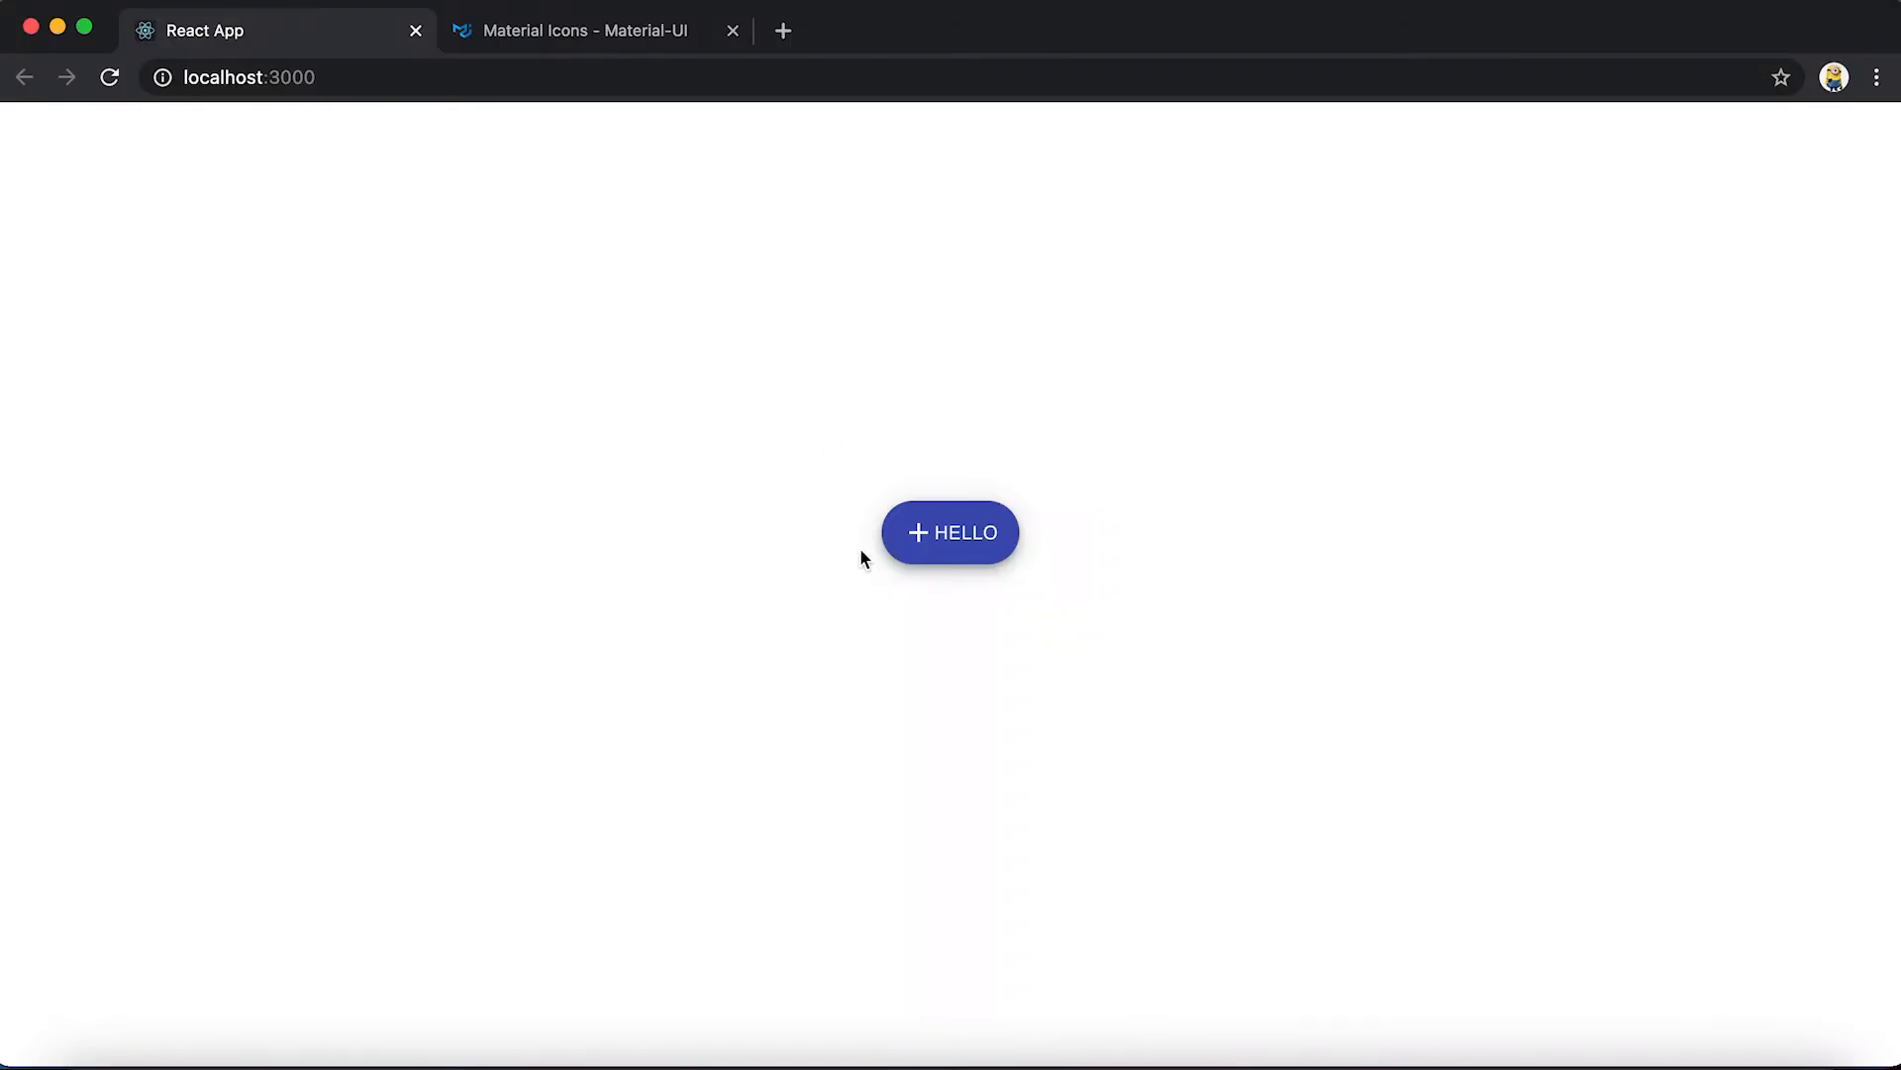
pyautogui.moveTo(1058, 569)
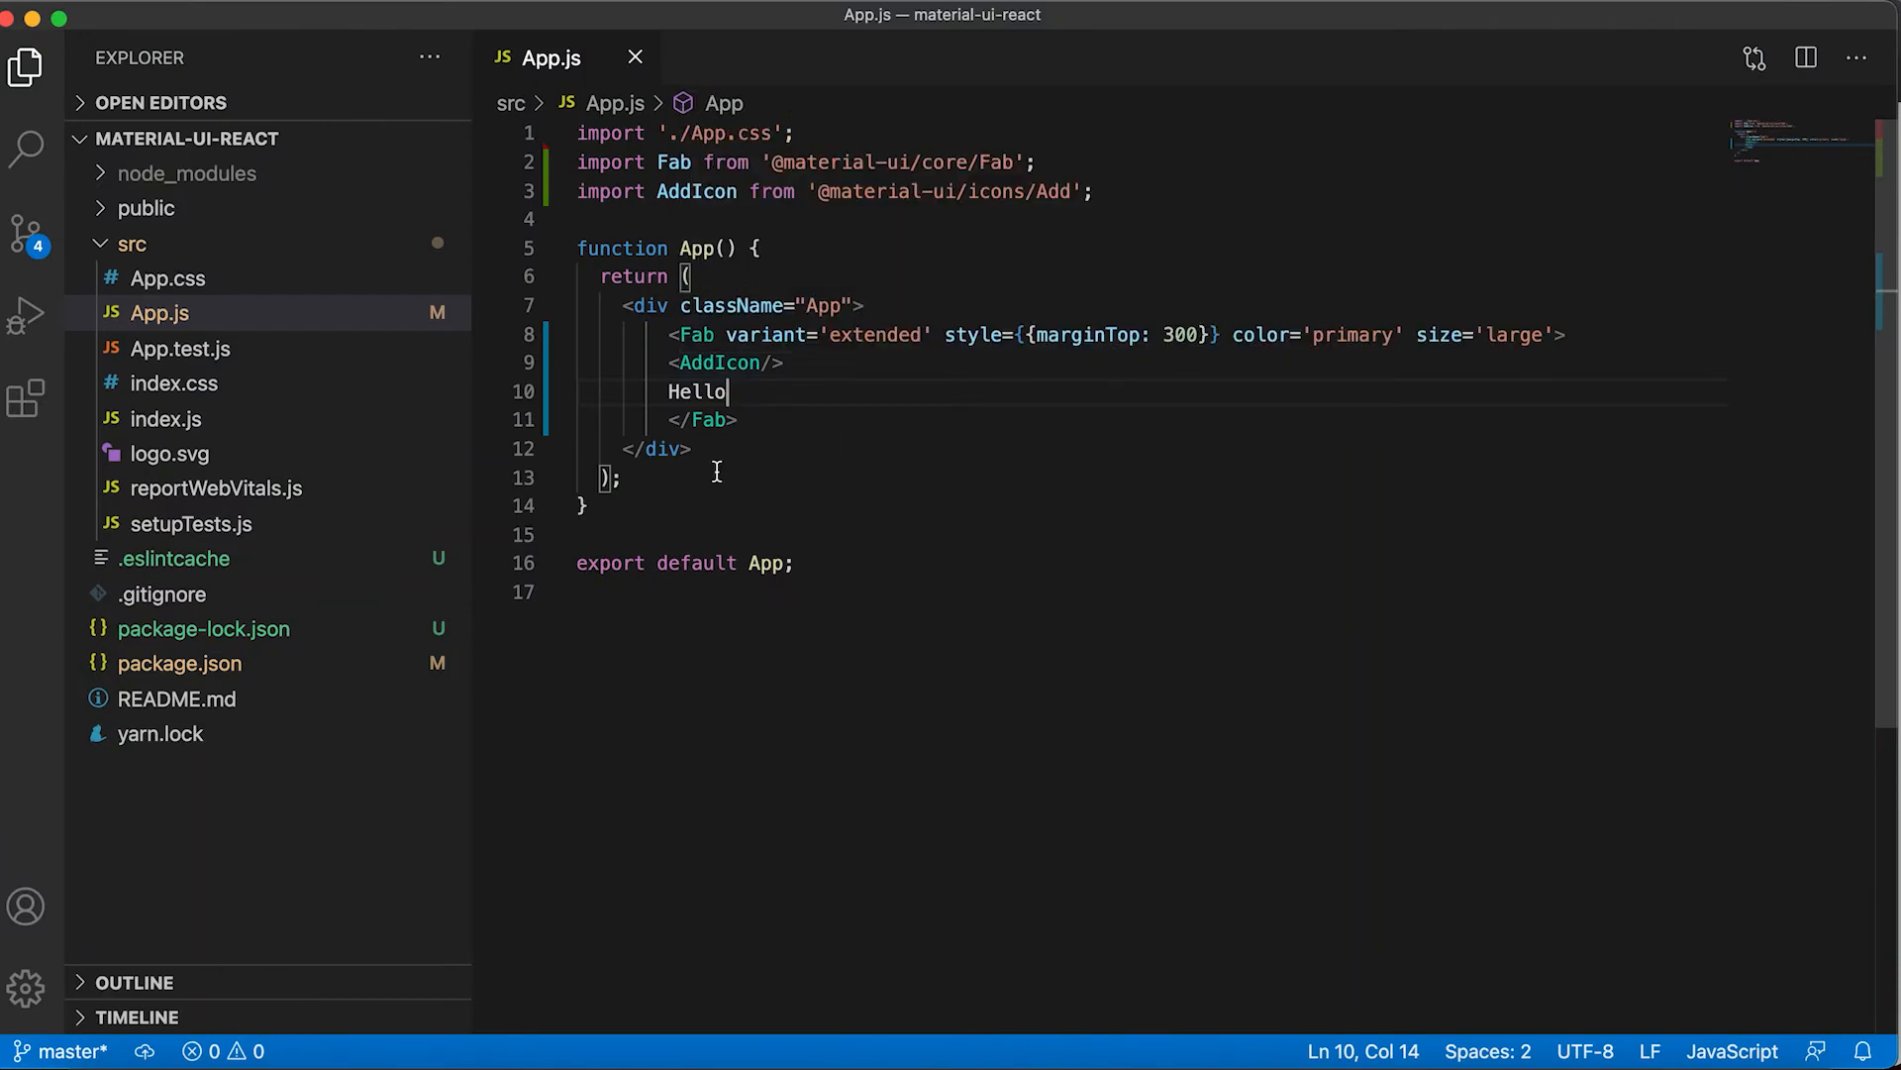
# Return to App.js and open a blank line above the Fab element
pyautogui.click(739, 420)
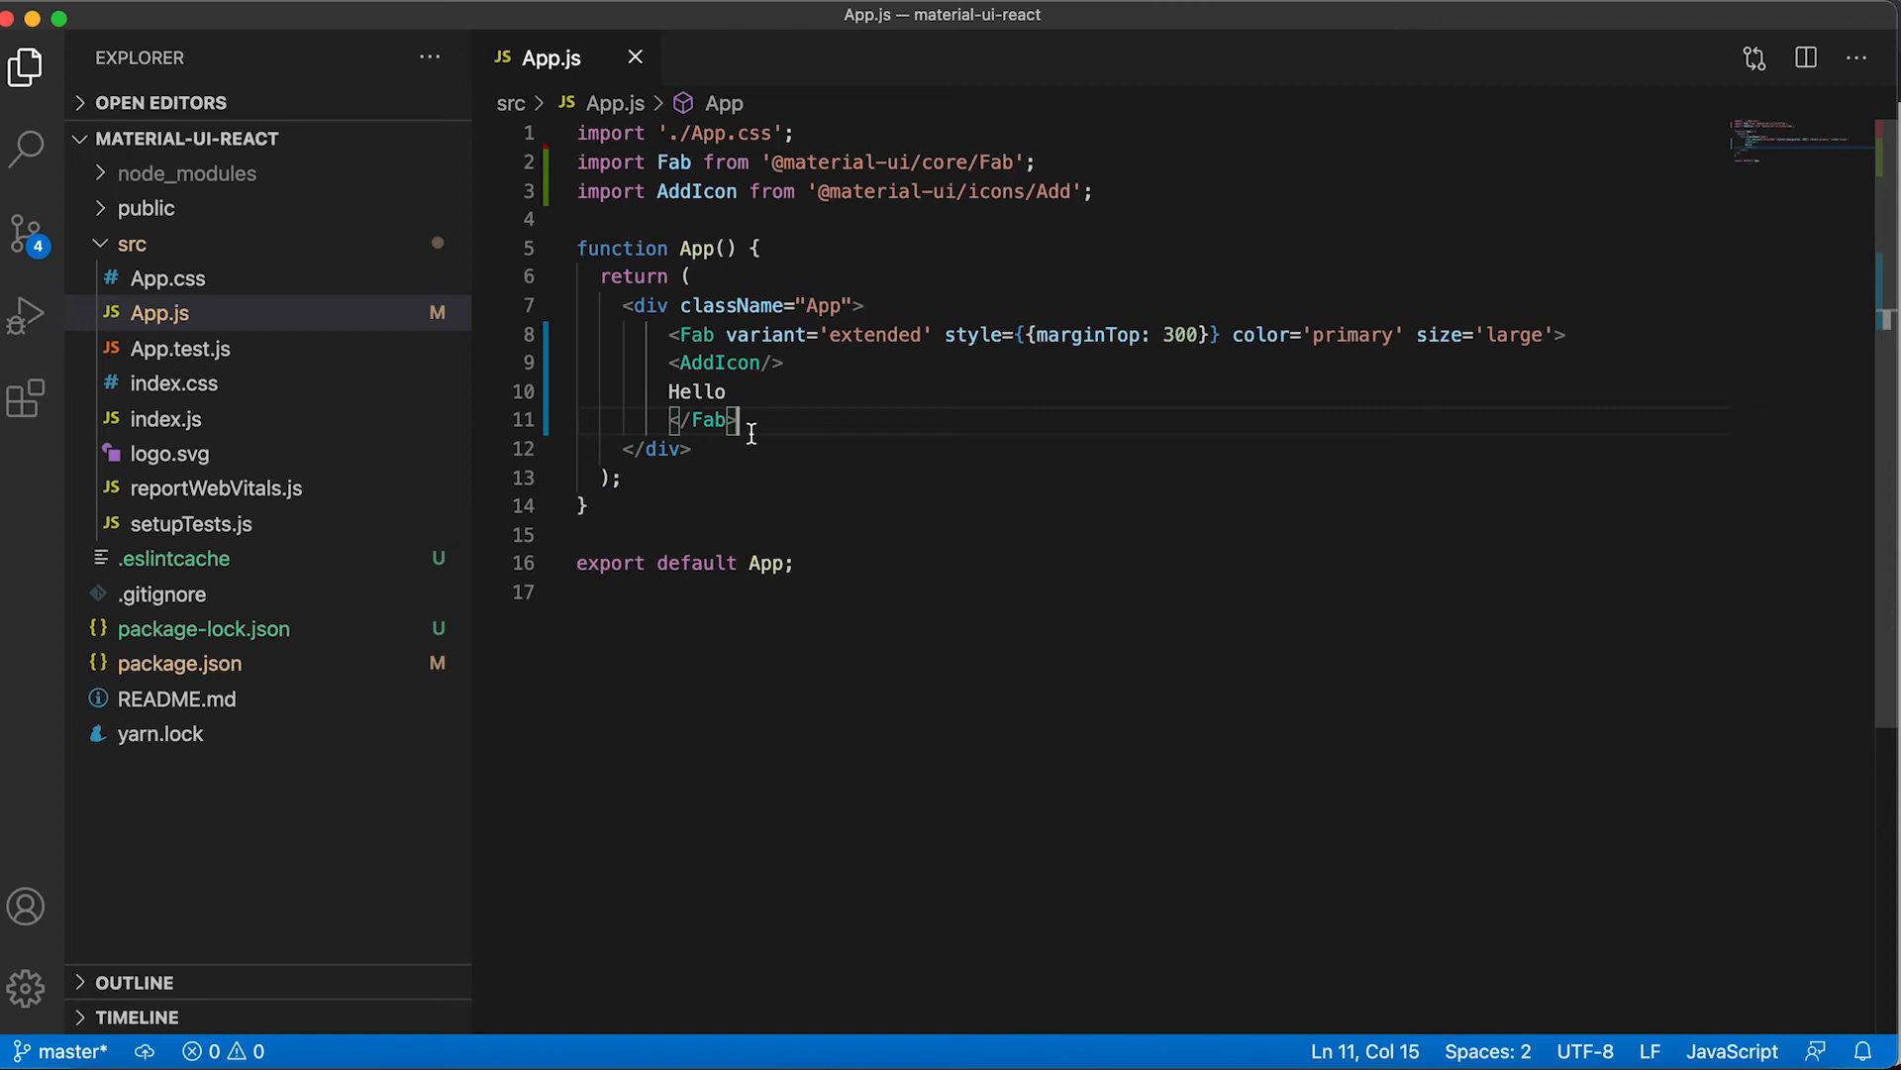
pyautogui.click(862, 305)
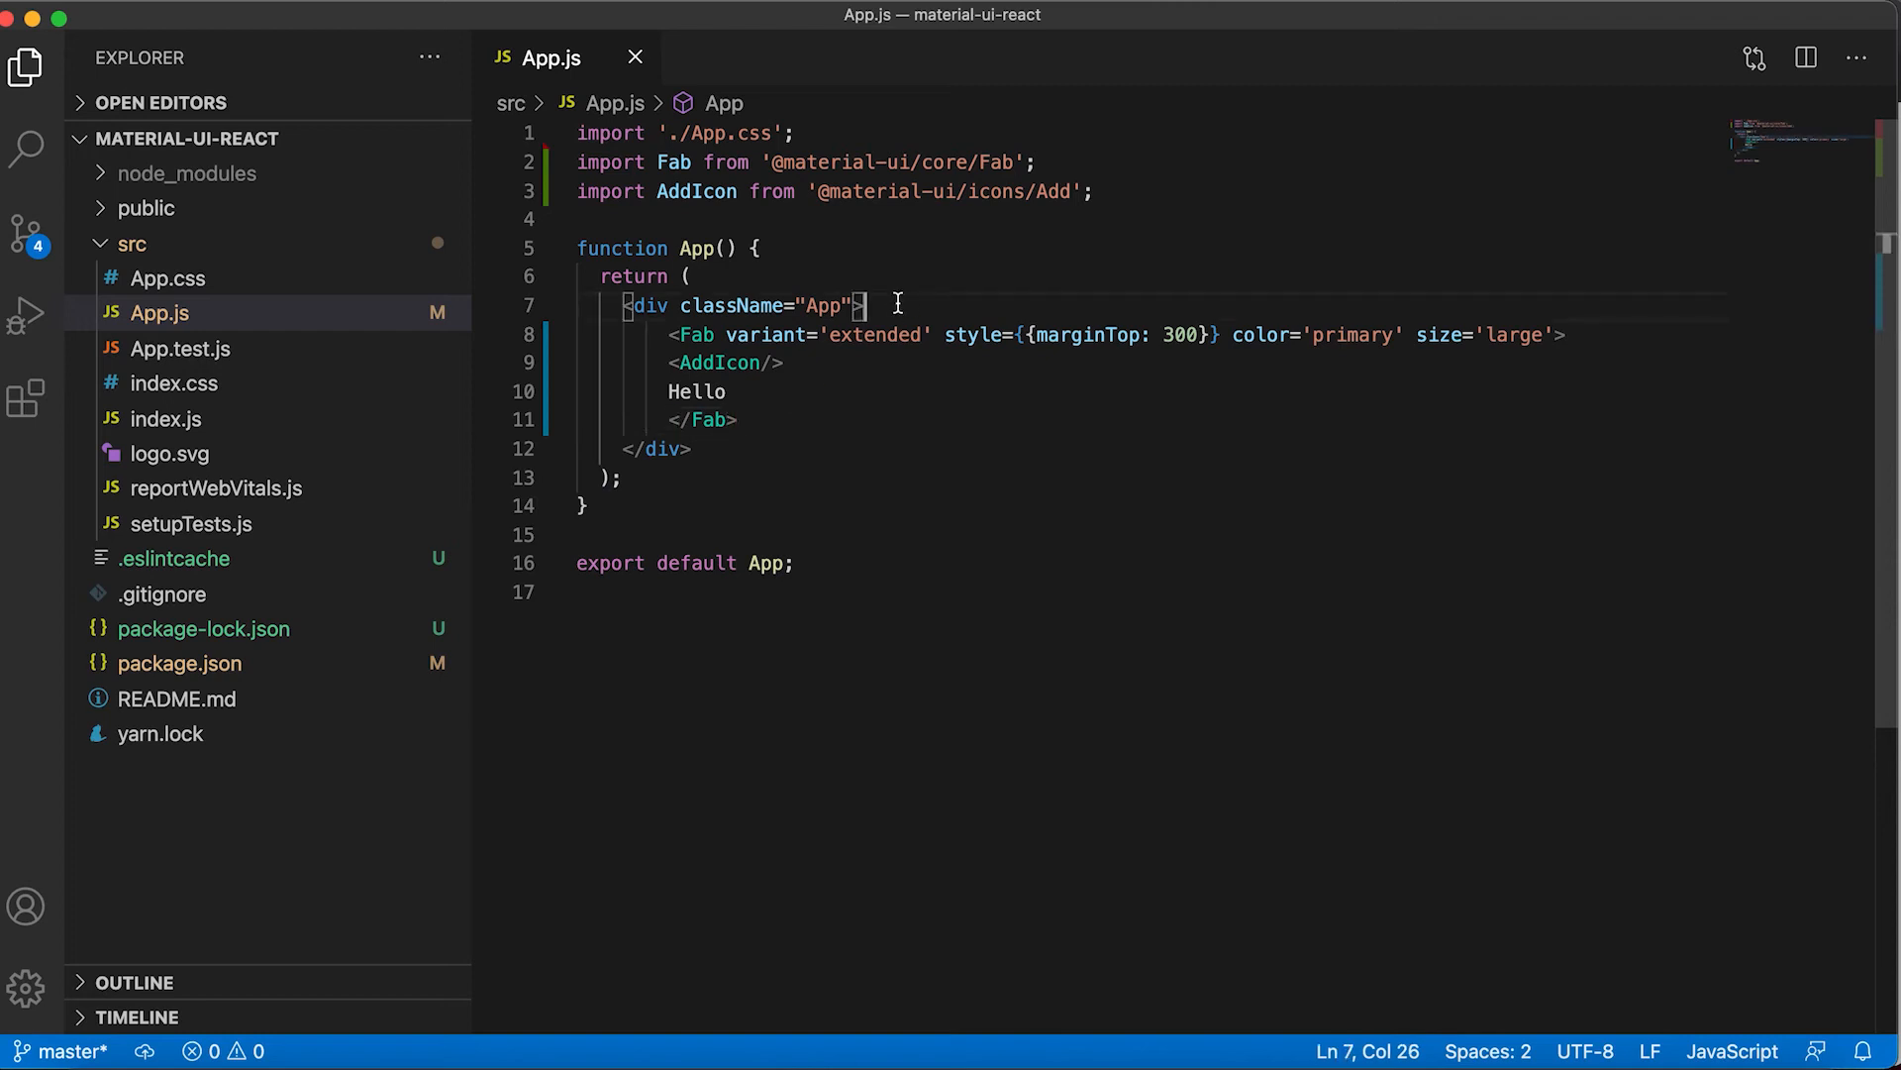
pyautogui.press('Enter')
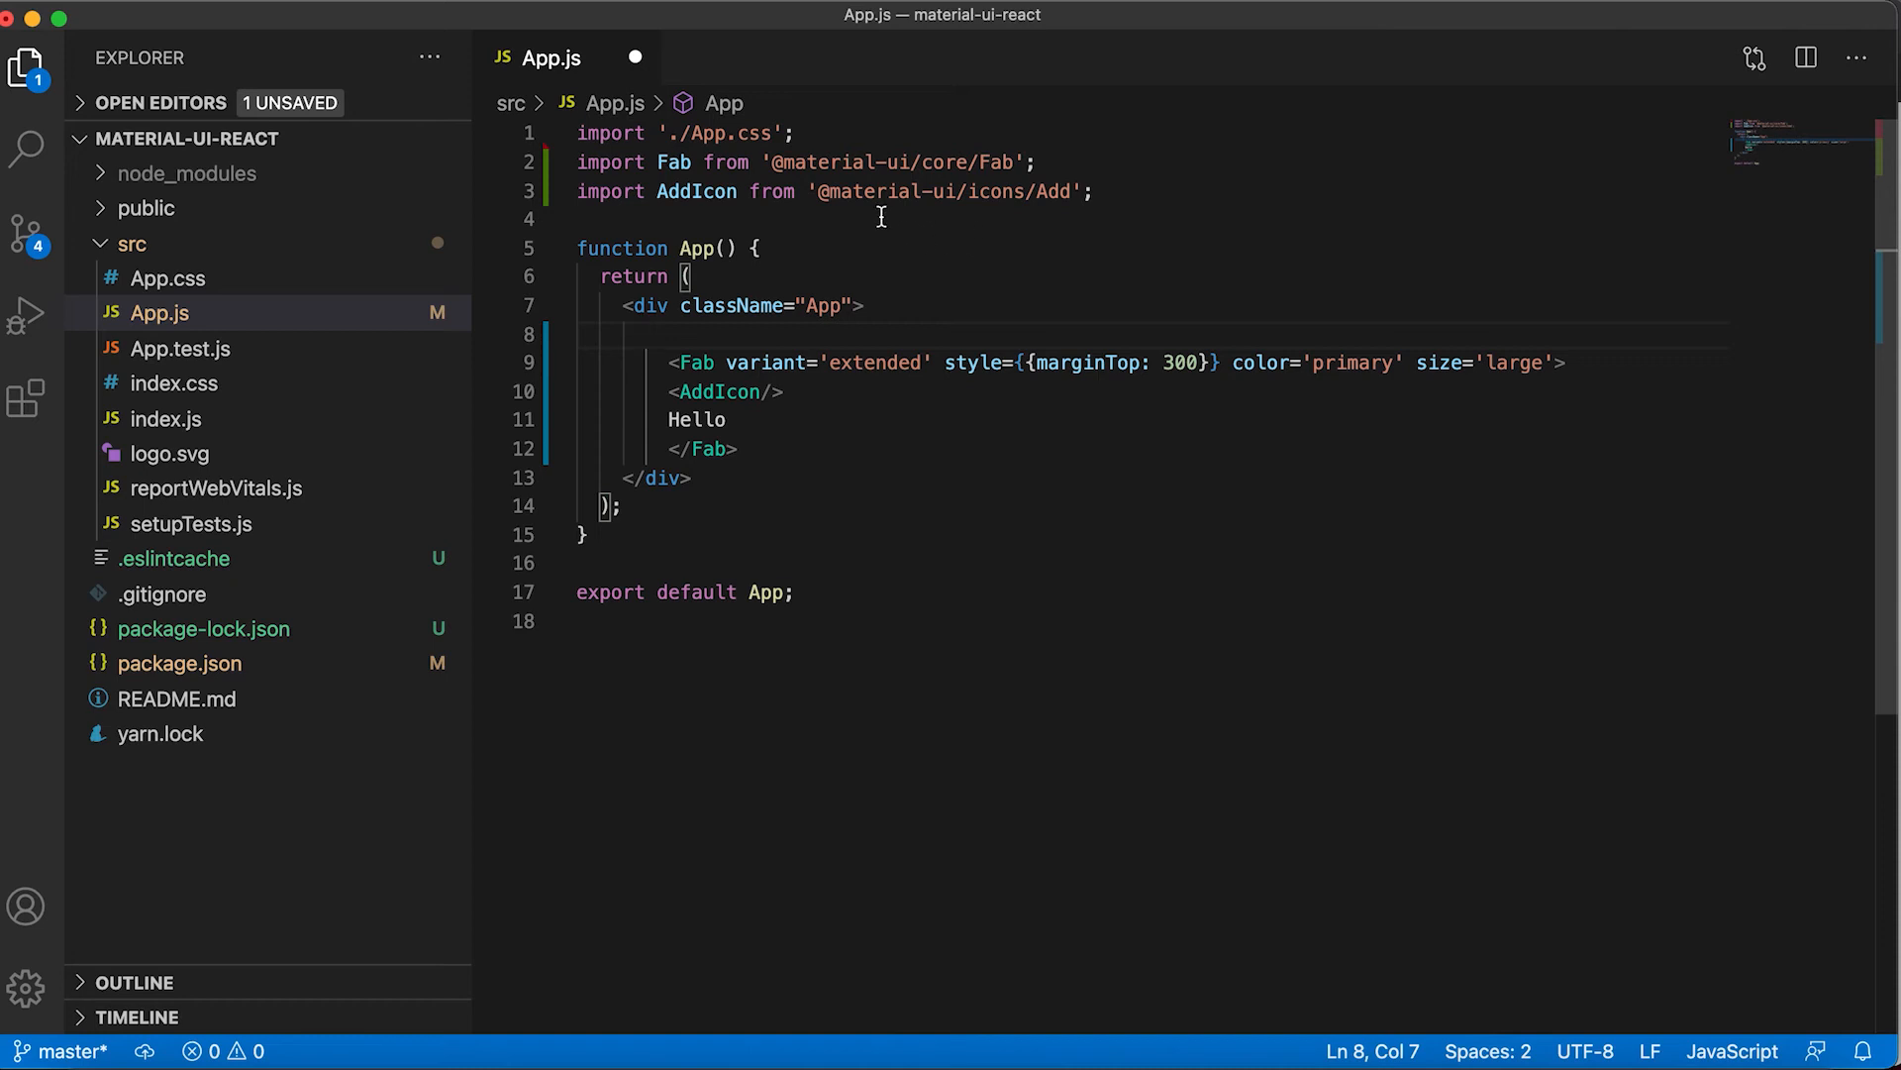
pyautogui.write('impor')
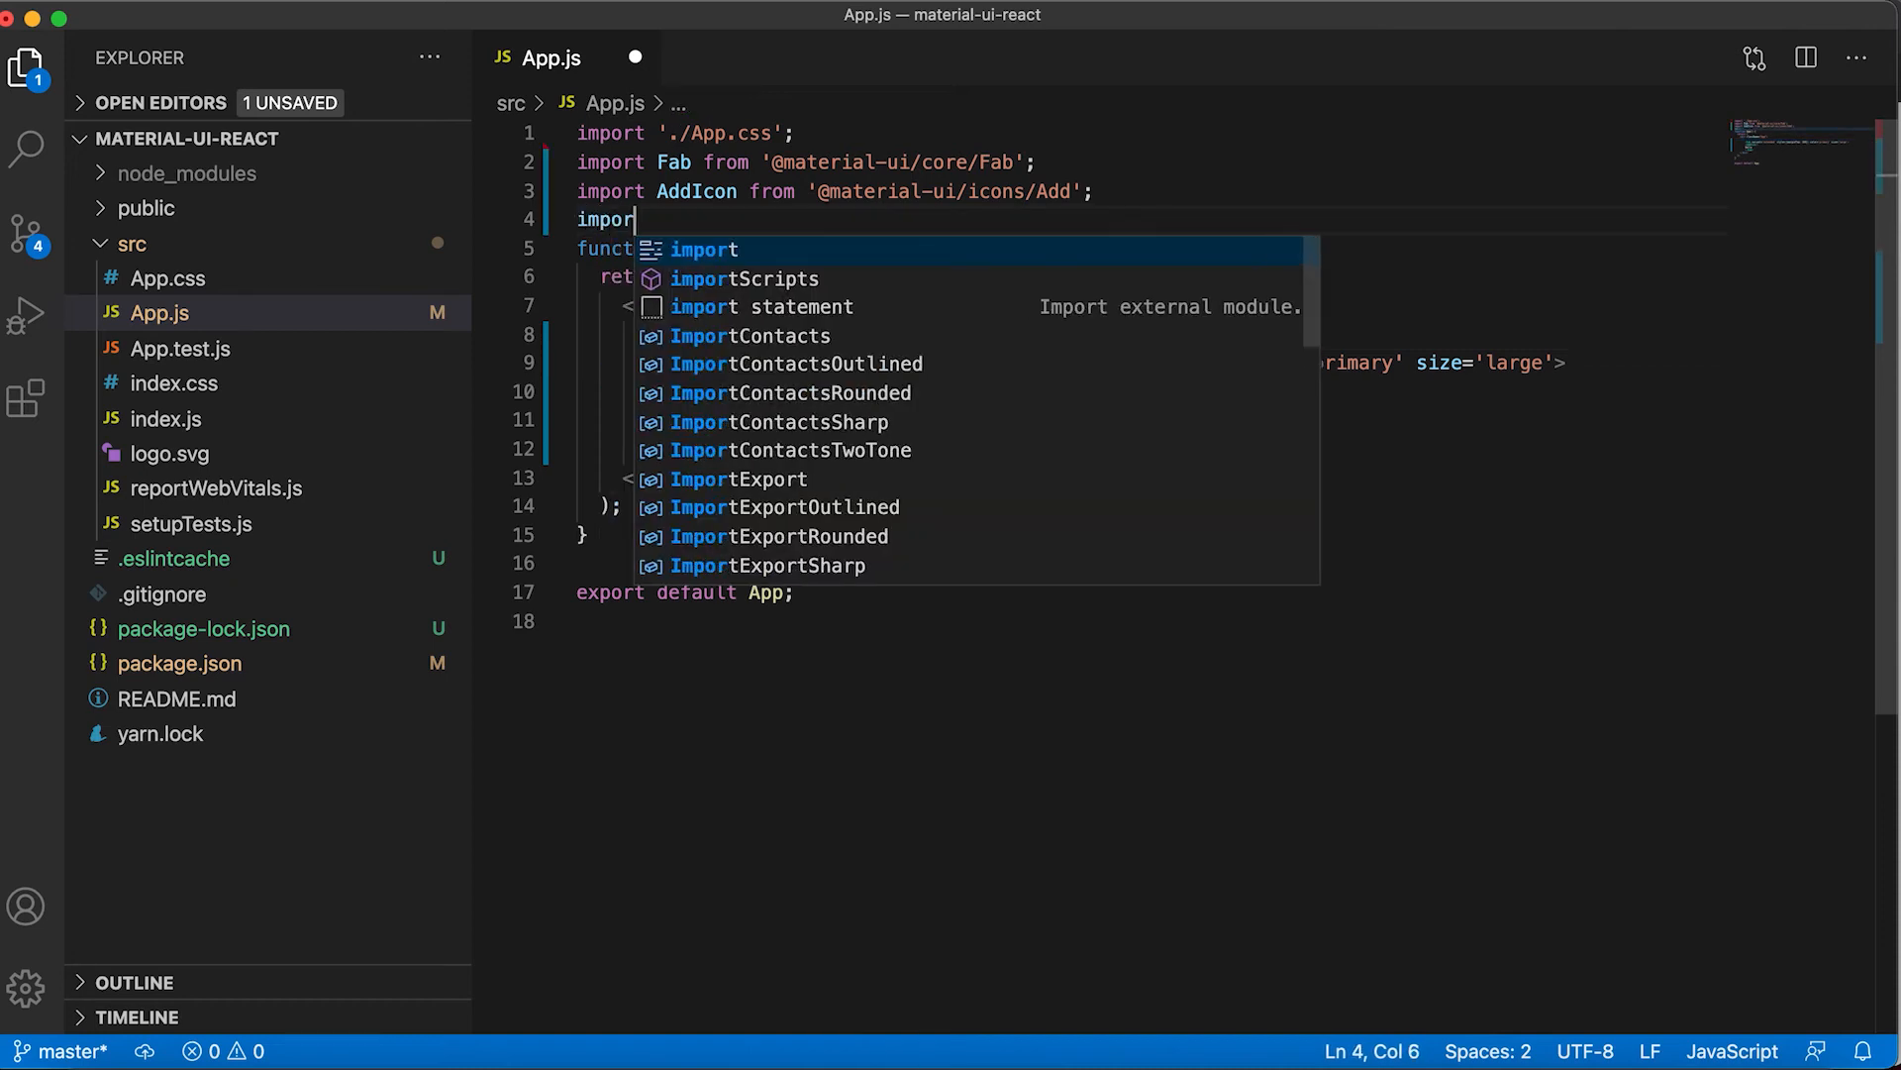
pyautogui.write('Zoom')
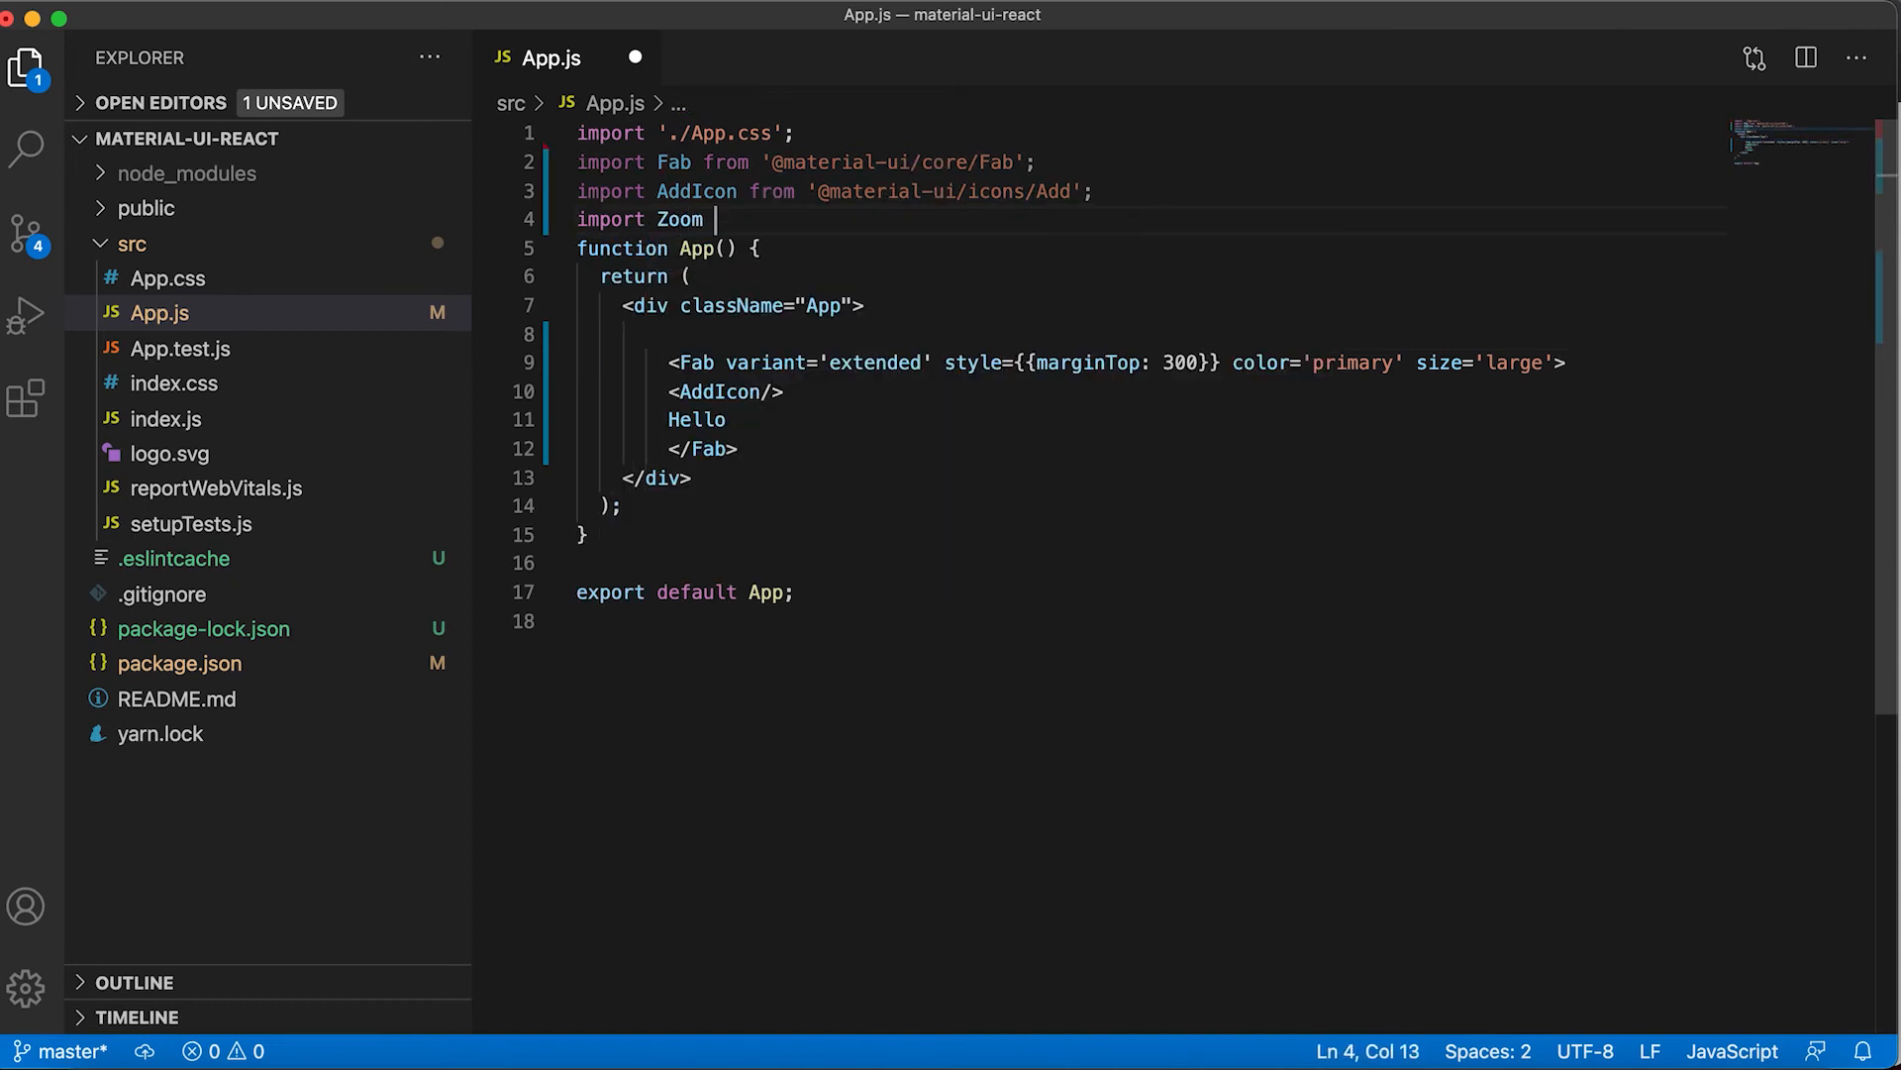
pyautogui.write("from '")
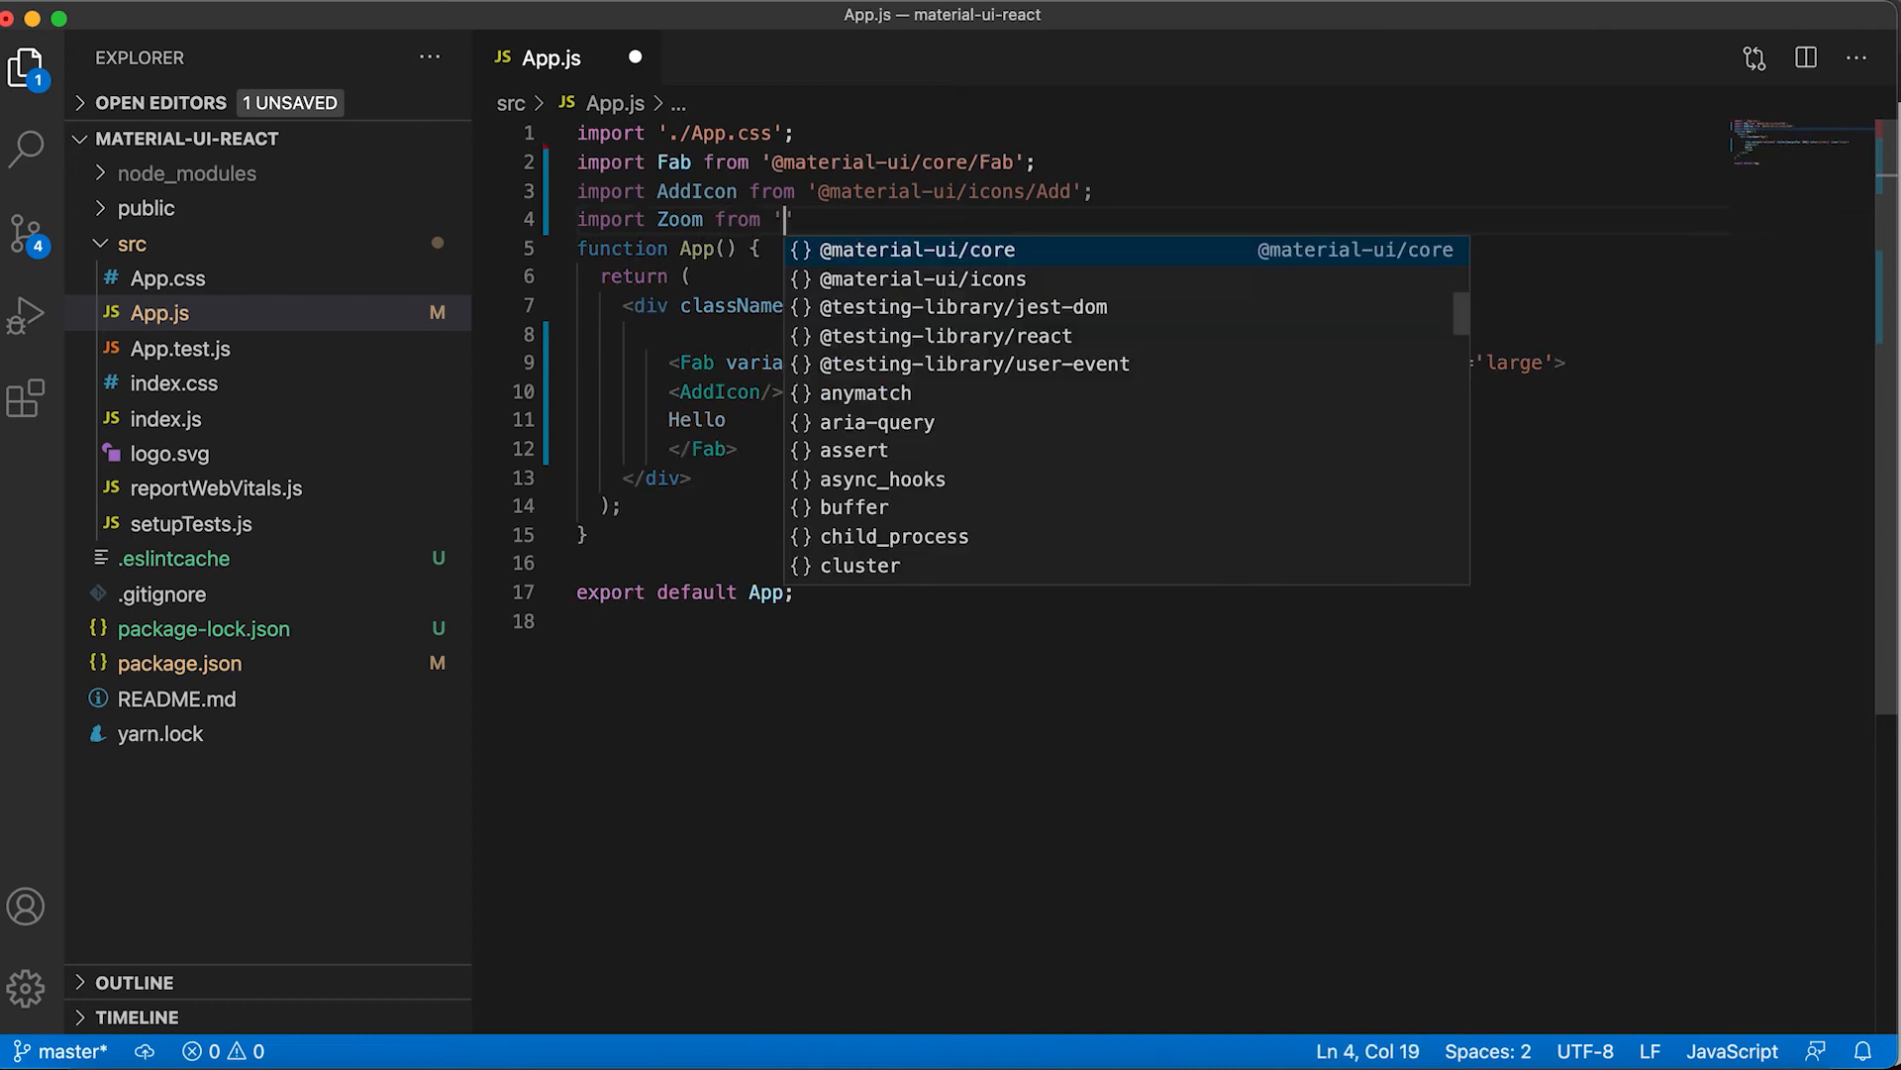
pyautogui.write("@material-ui/core/Zoom'")
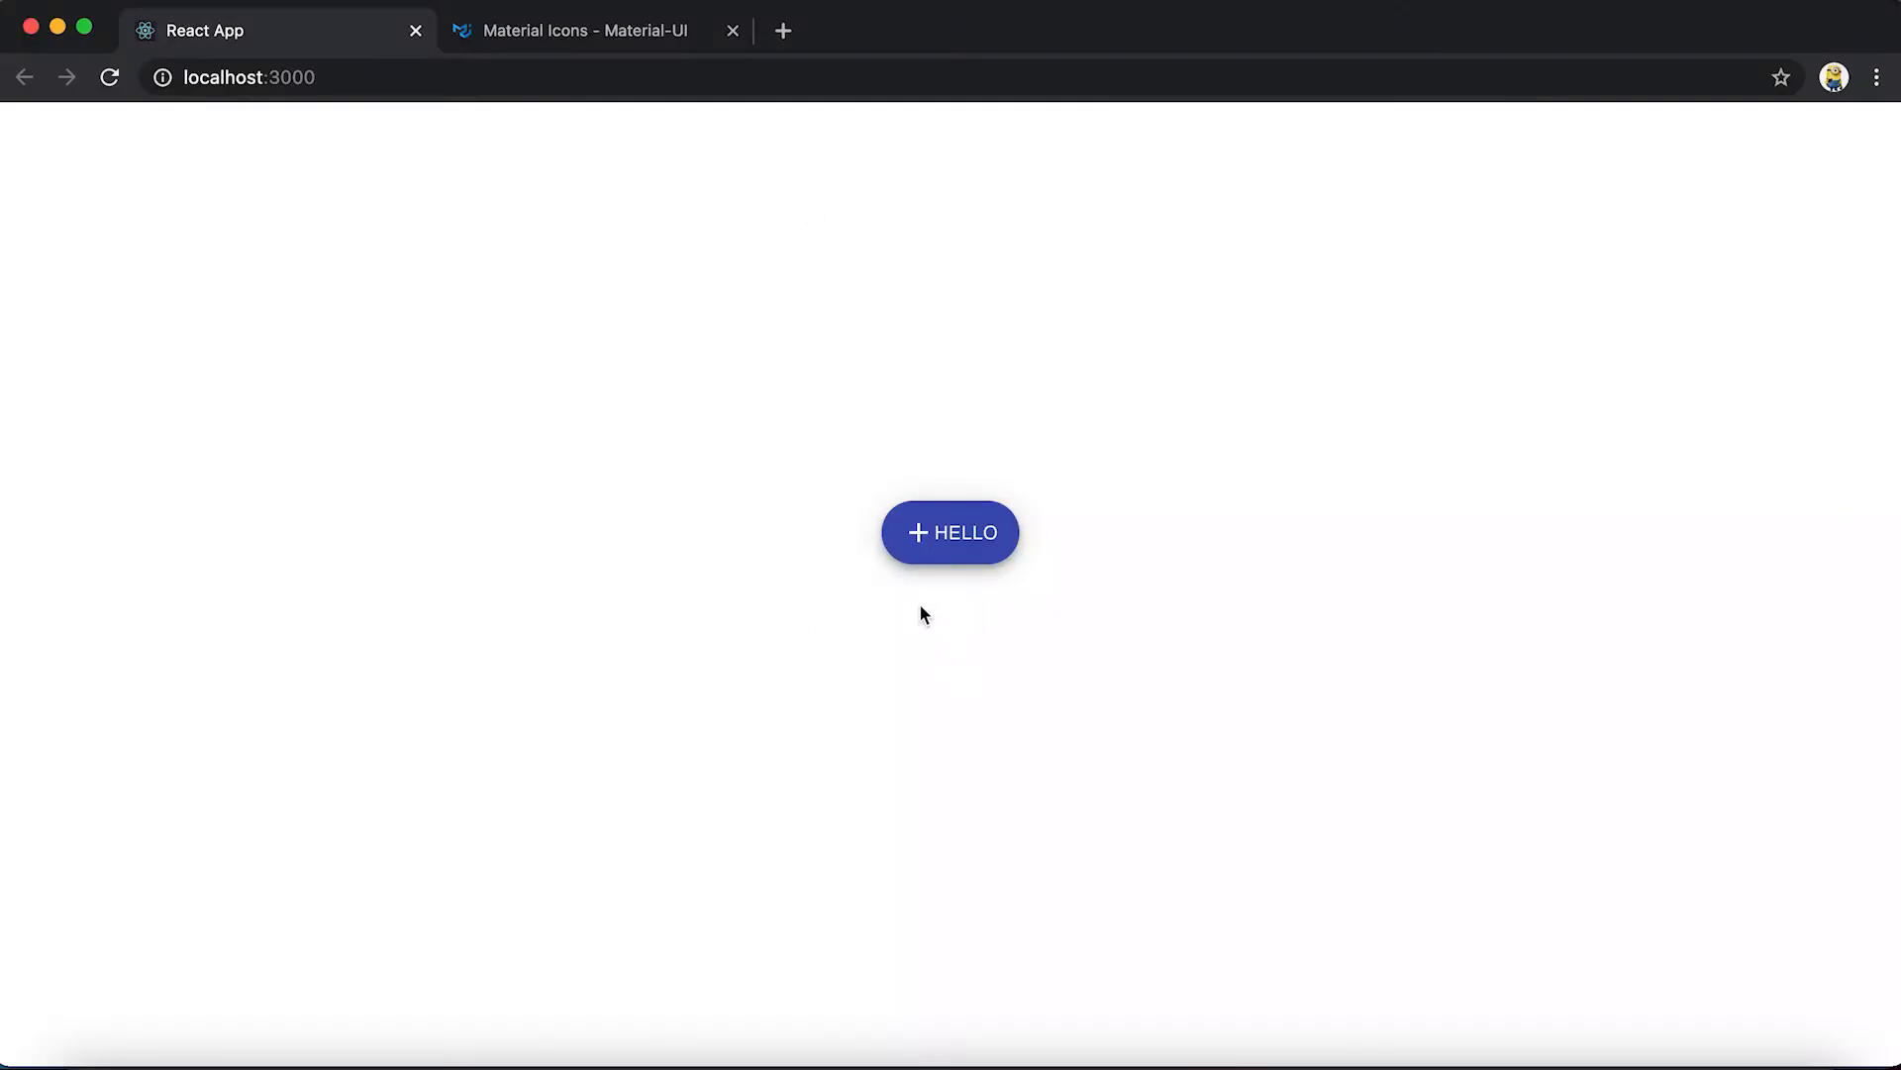
pyautogui.moveTo(1036, 509)
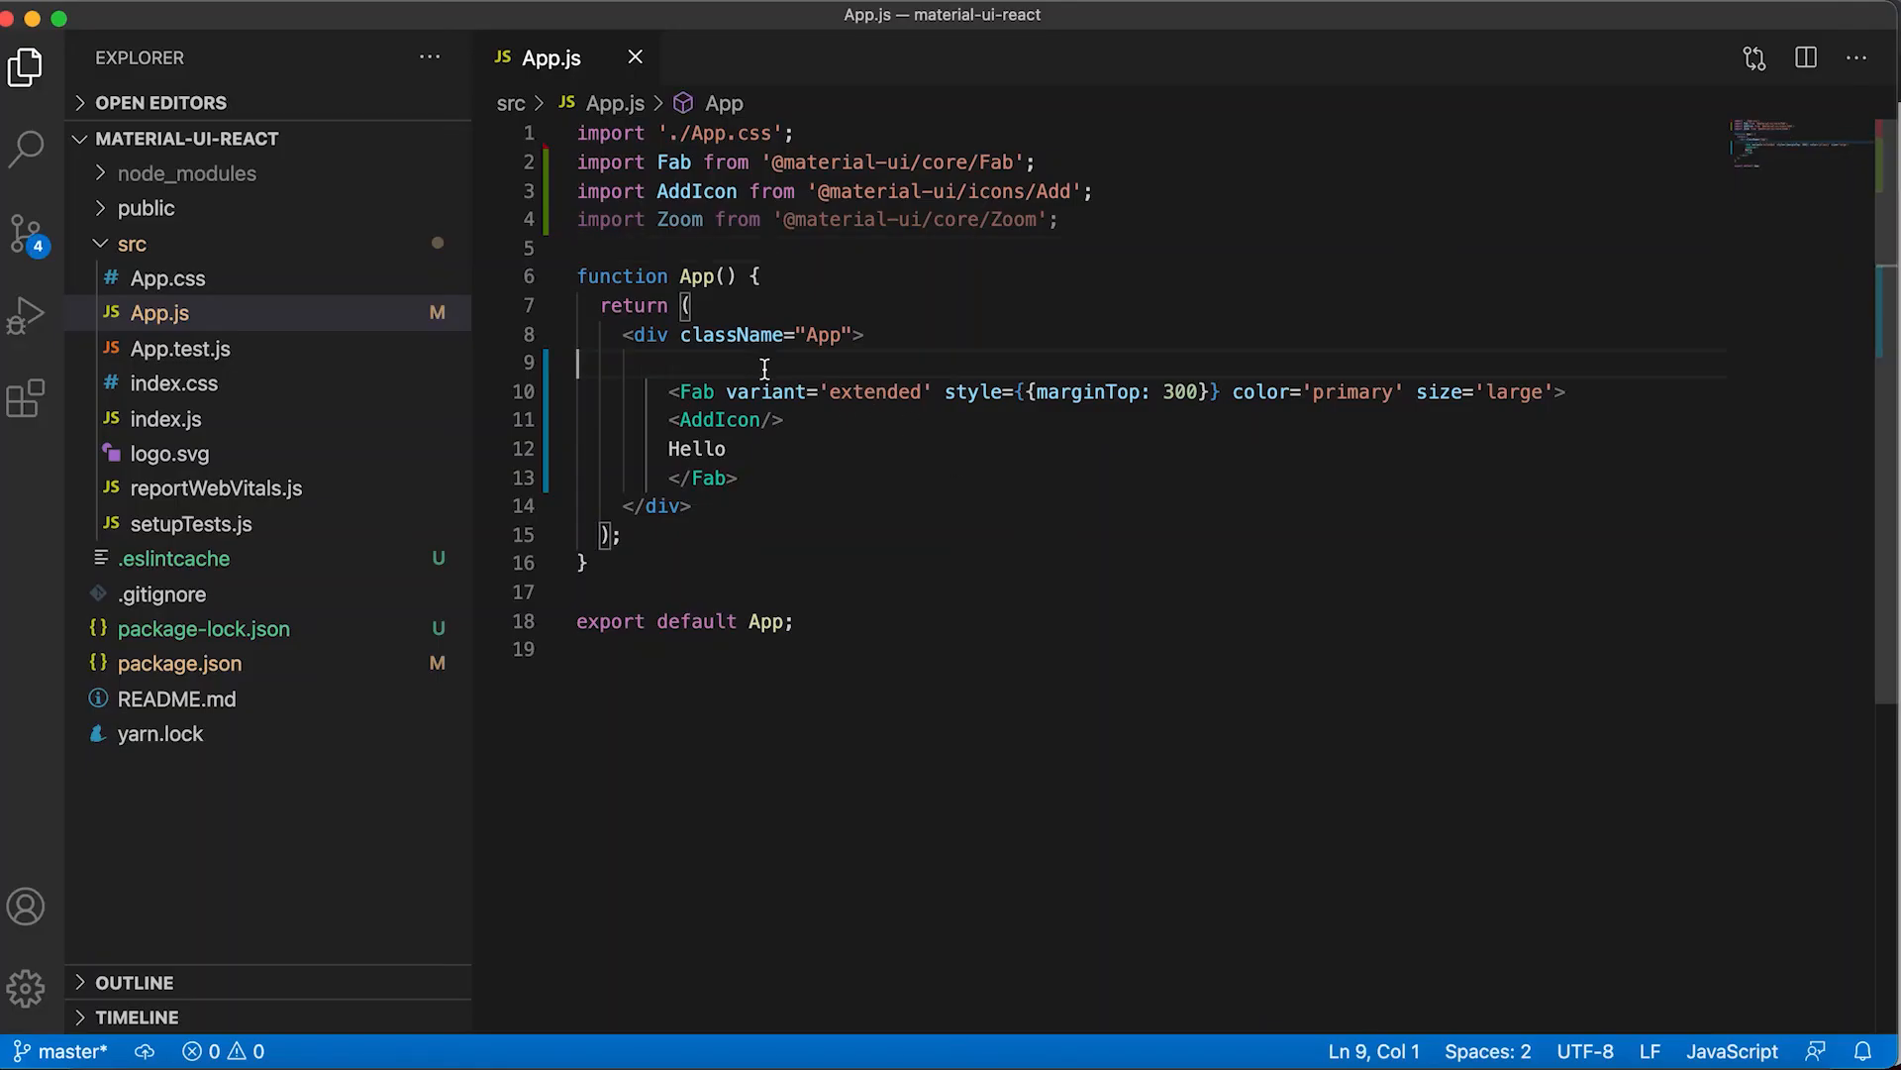
# Wrap the Fab in <zoom in={true} timeout={{enter: 500, exit: 500}}> and save
pyautogui.write('<z')
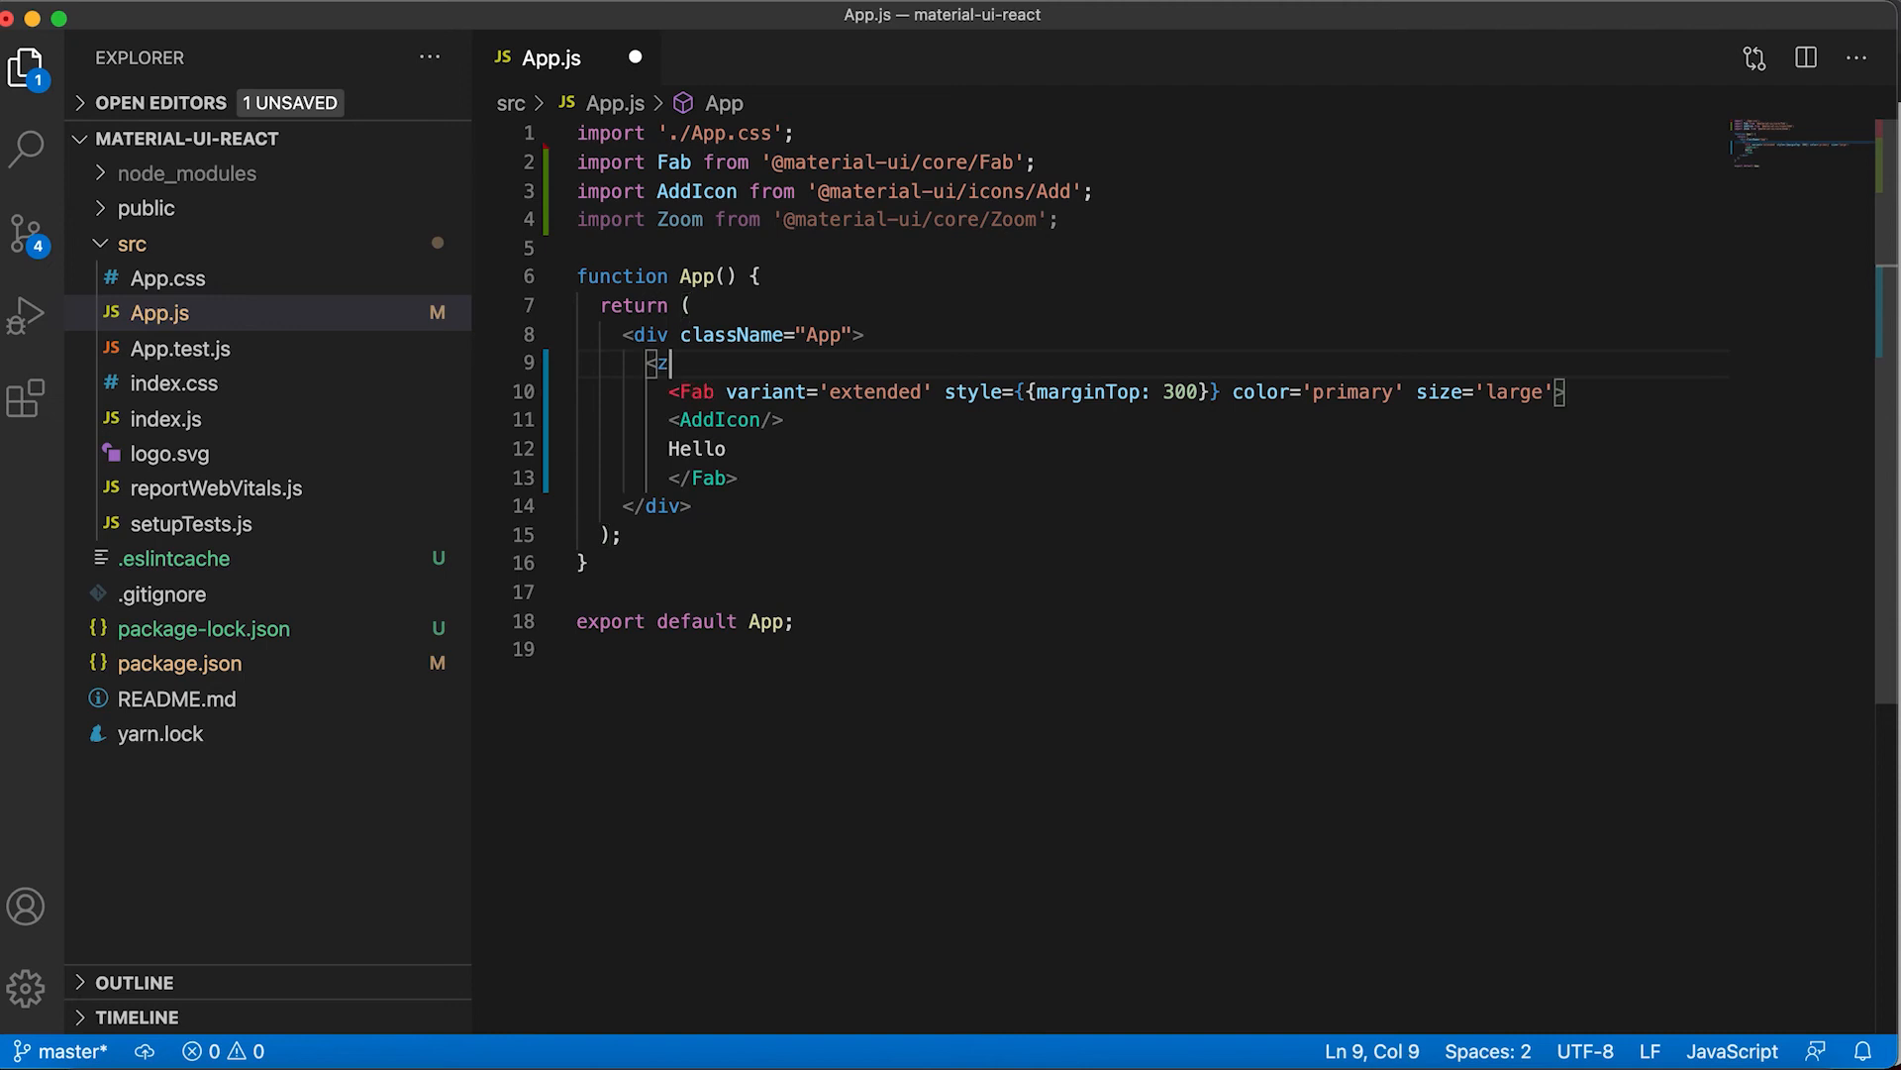
pyautogui.write('oom')
pyautogui.write('in =')
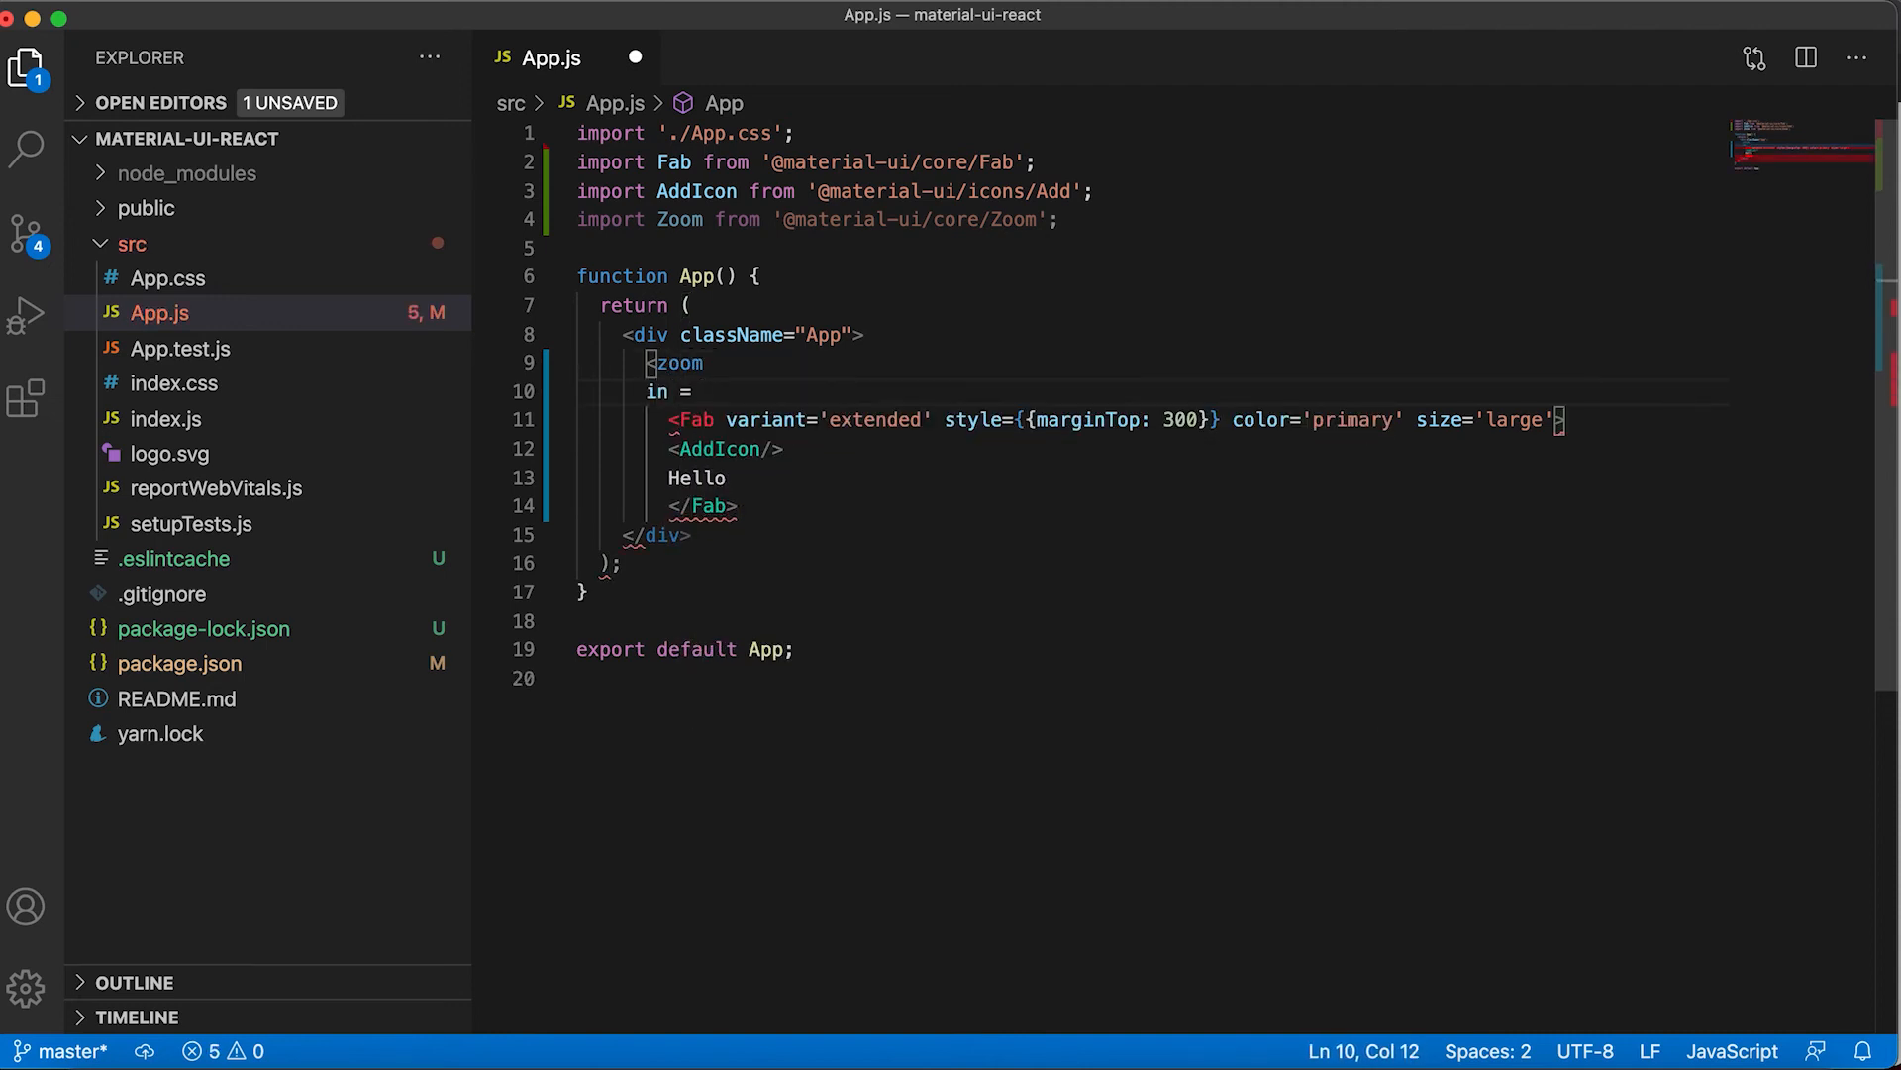
pyautogui.write('{true}')
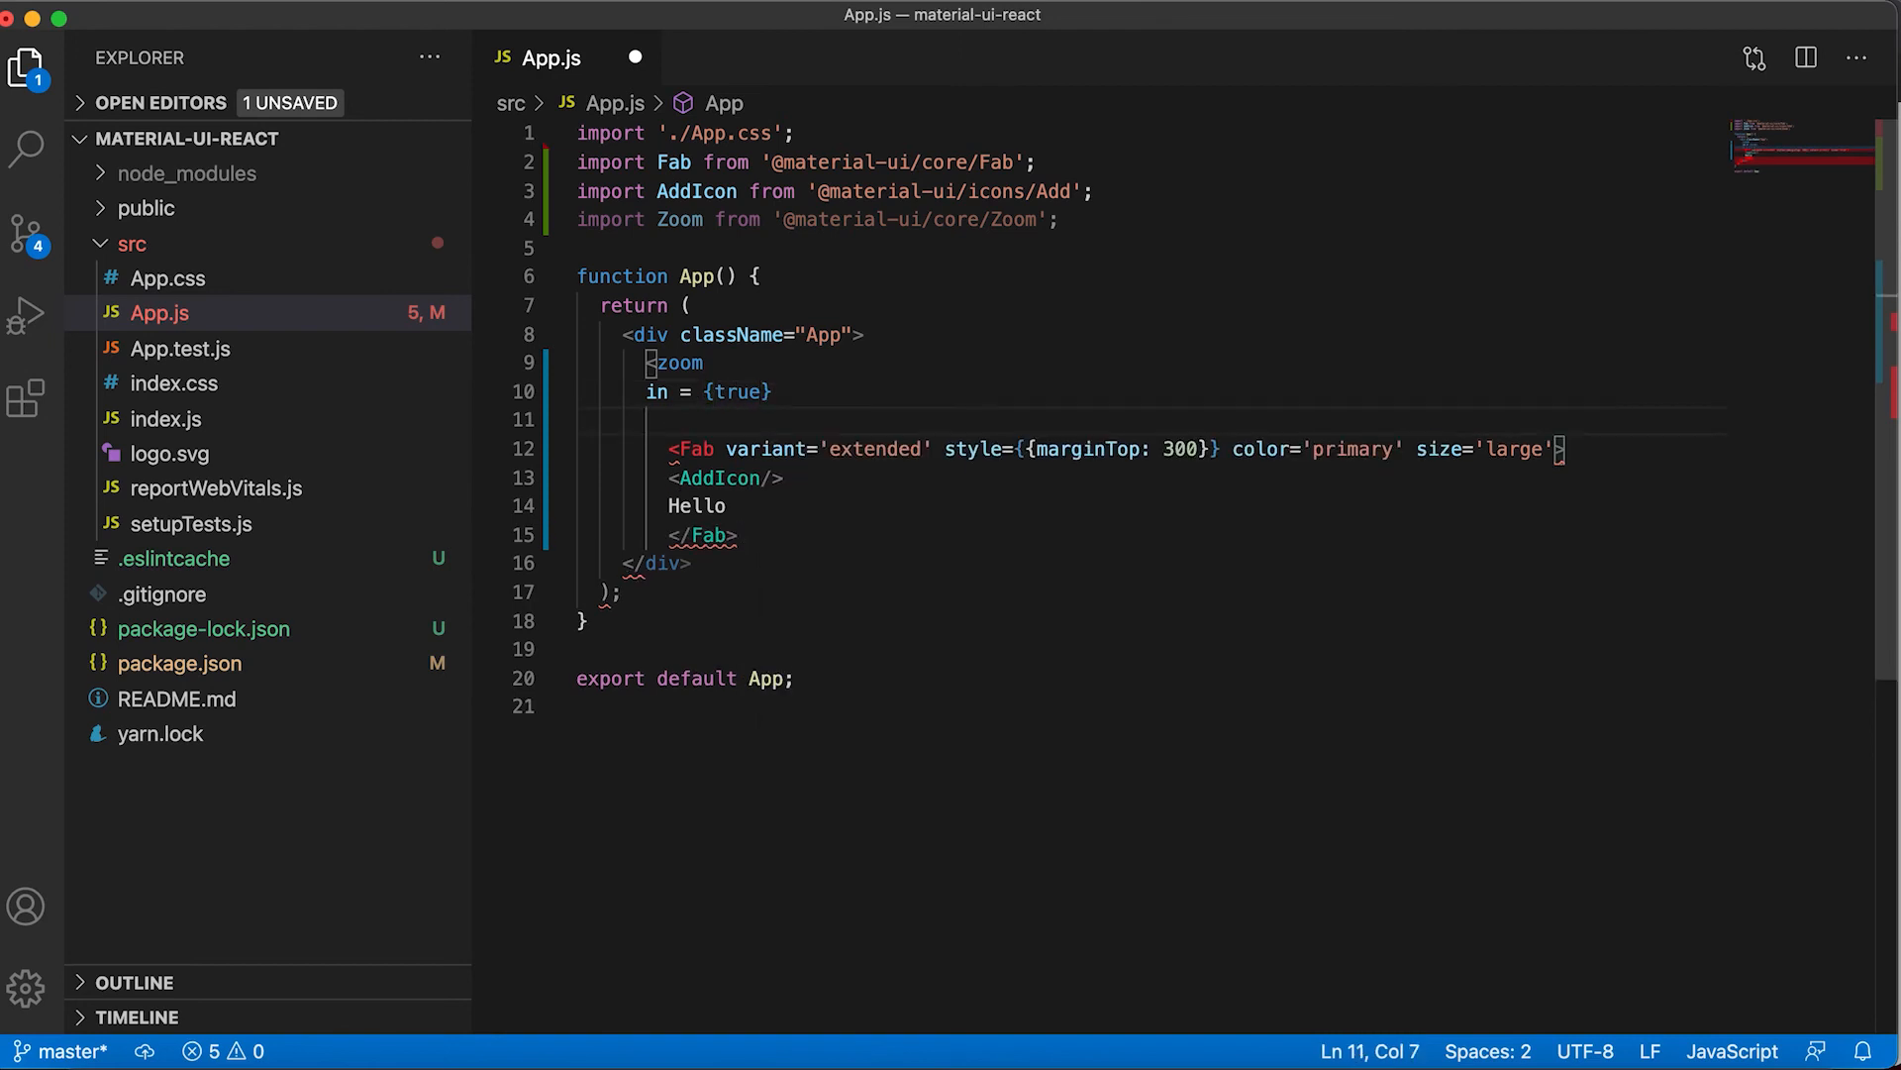
pyautogui.write('timeout= {{')
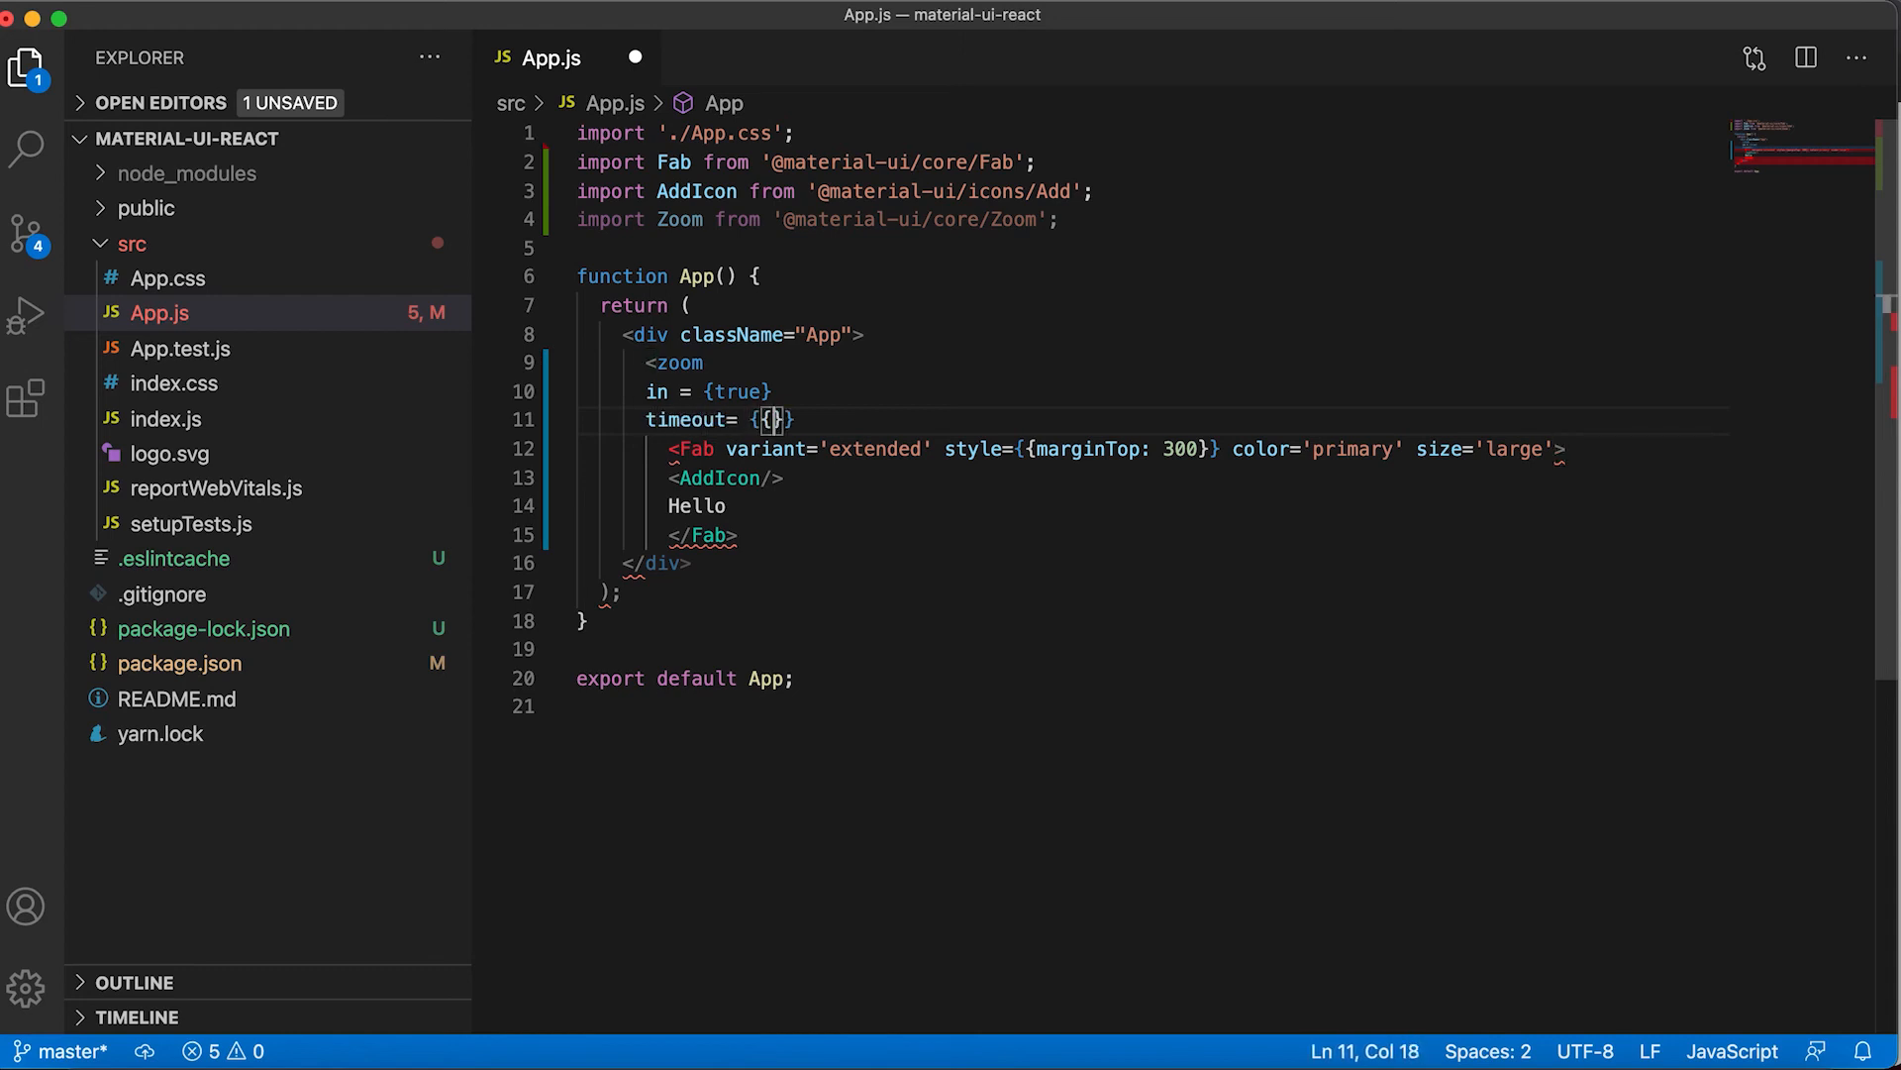
pyautogui.write('enter')
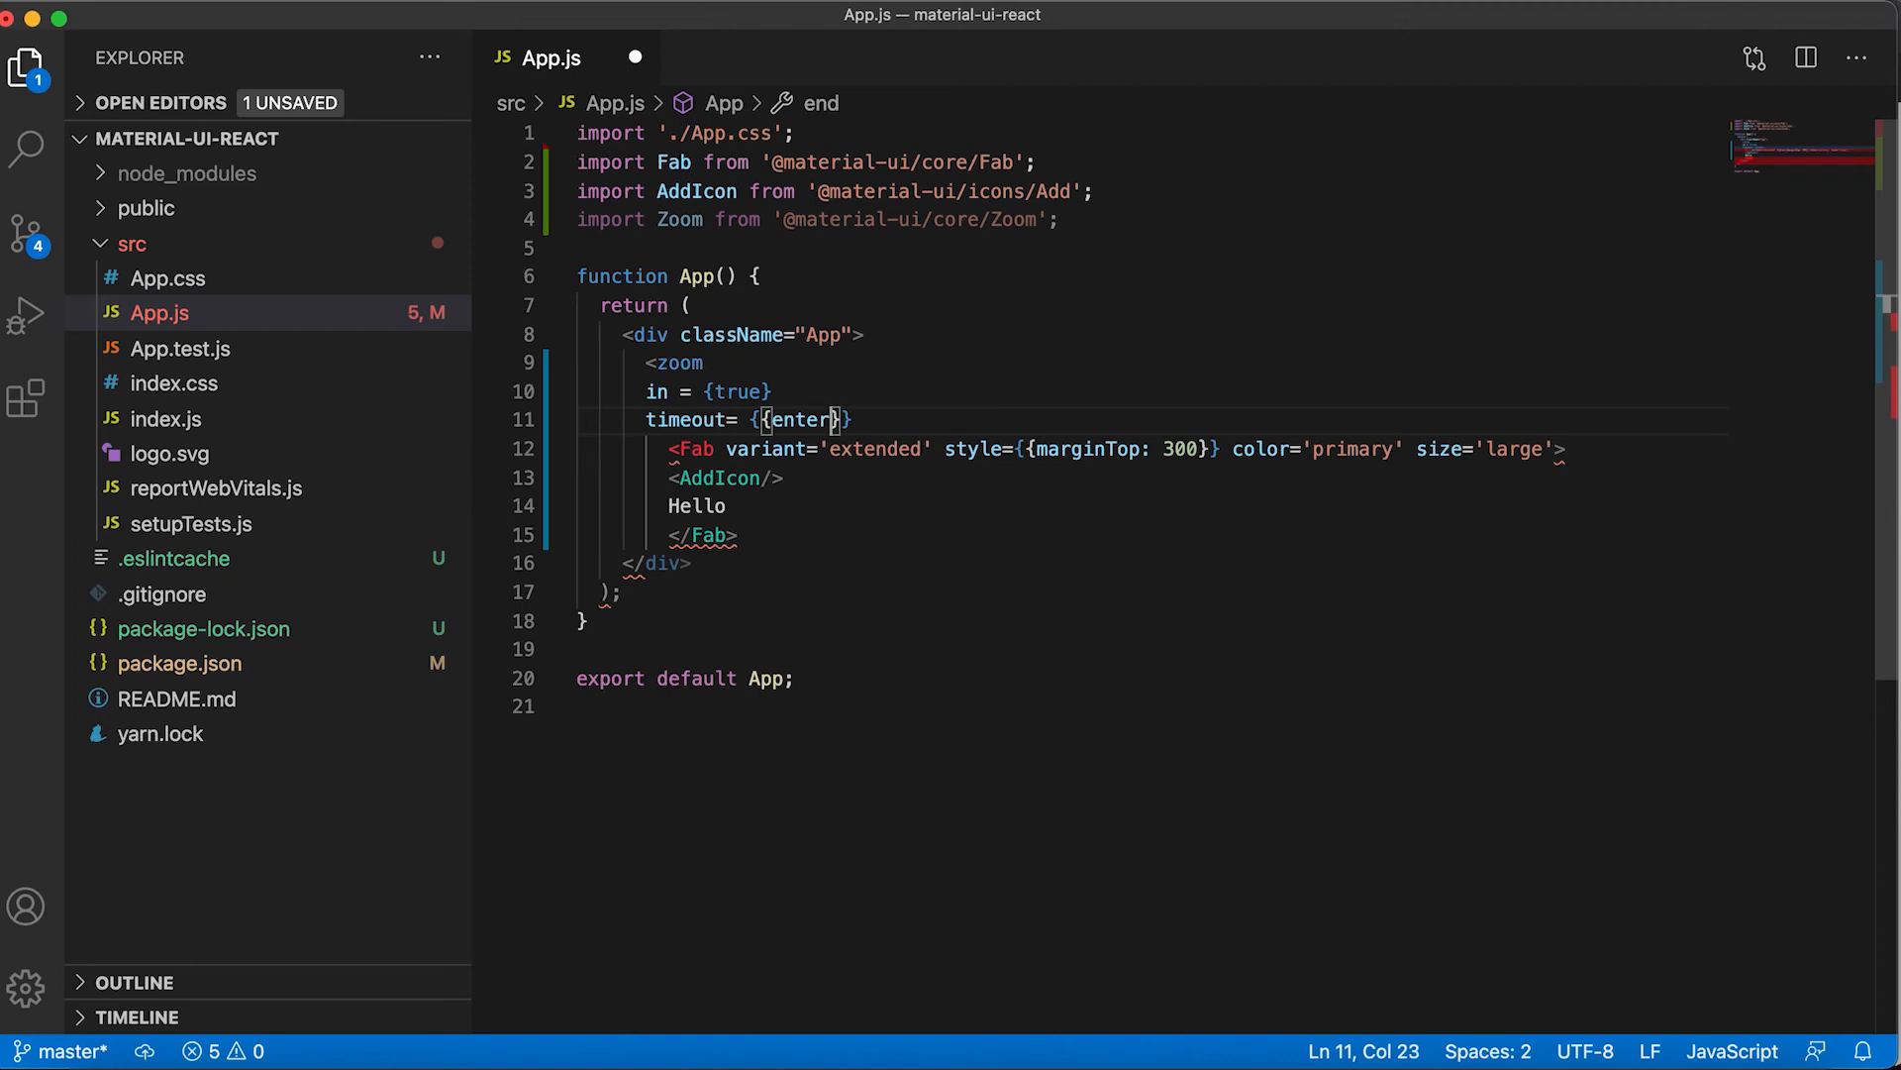
pyautogui.write(': 5')
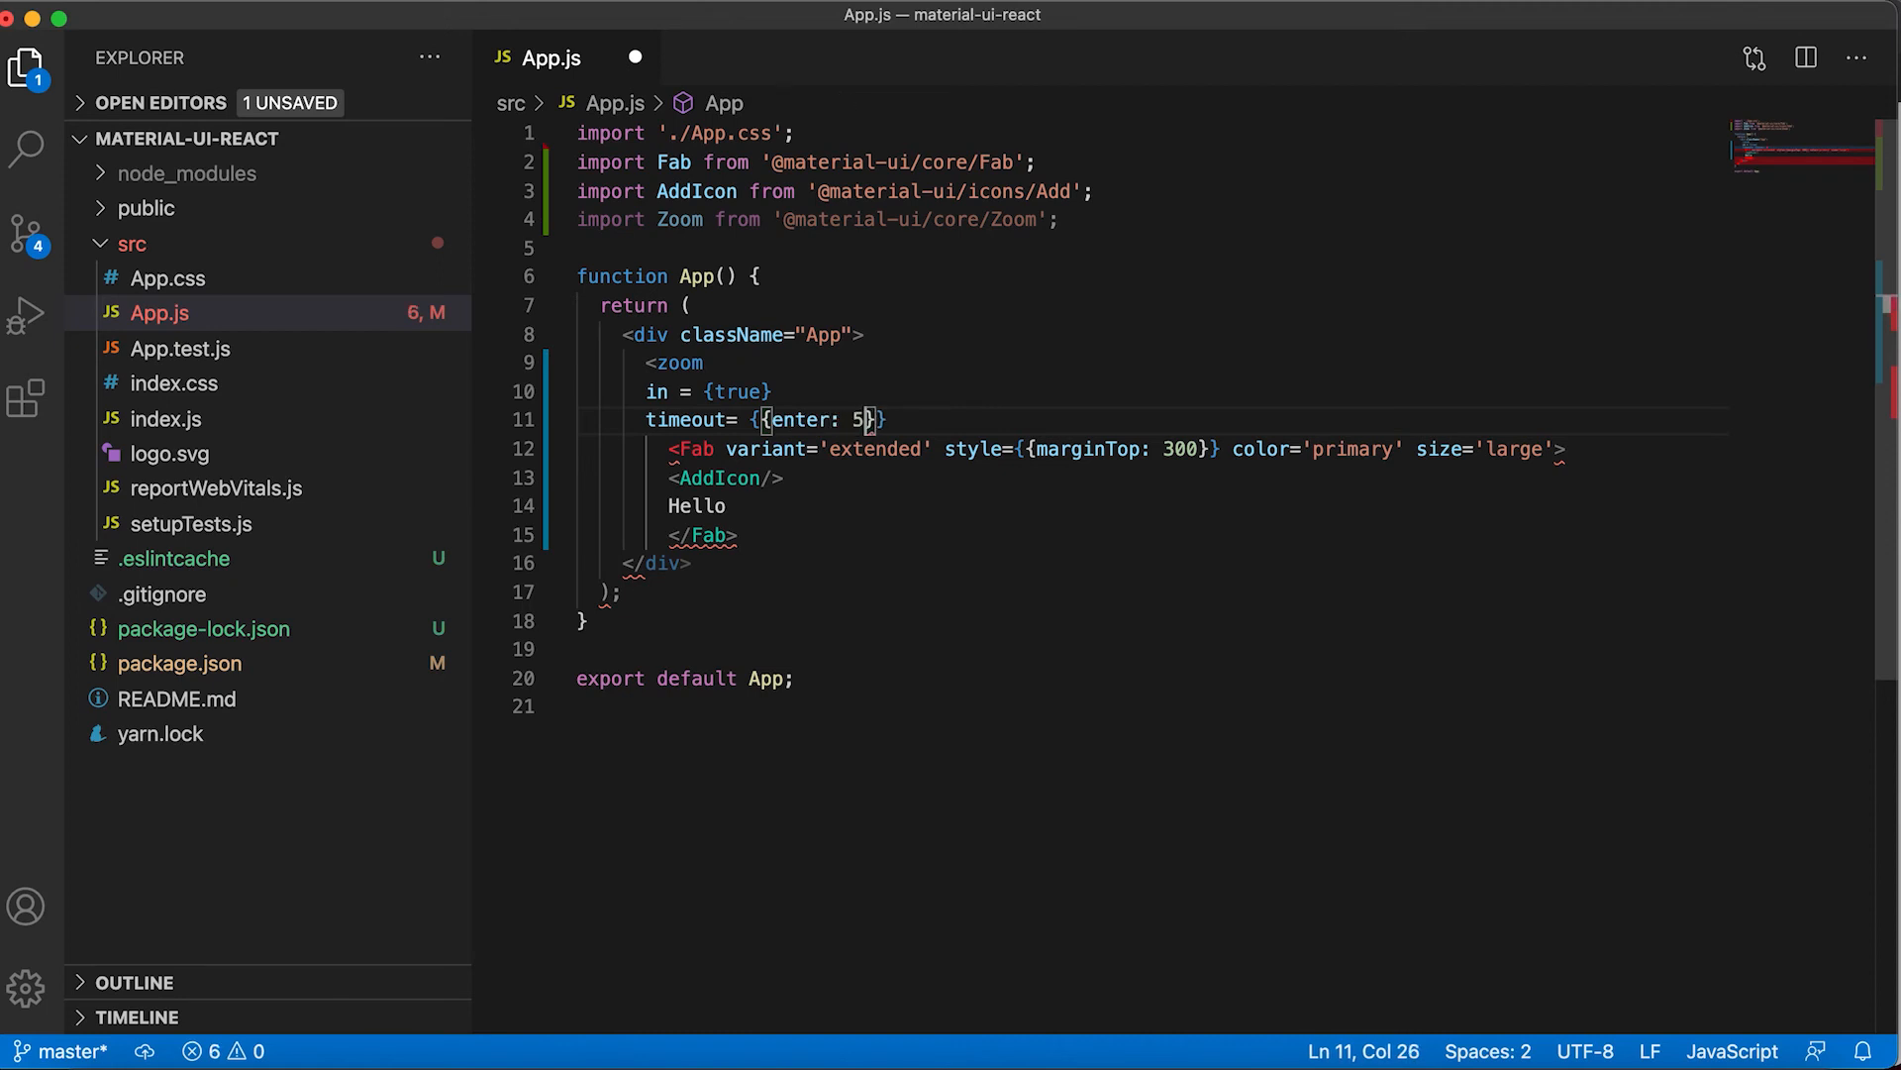
pyautogui.write('00, exit: 5')
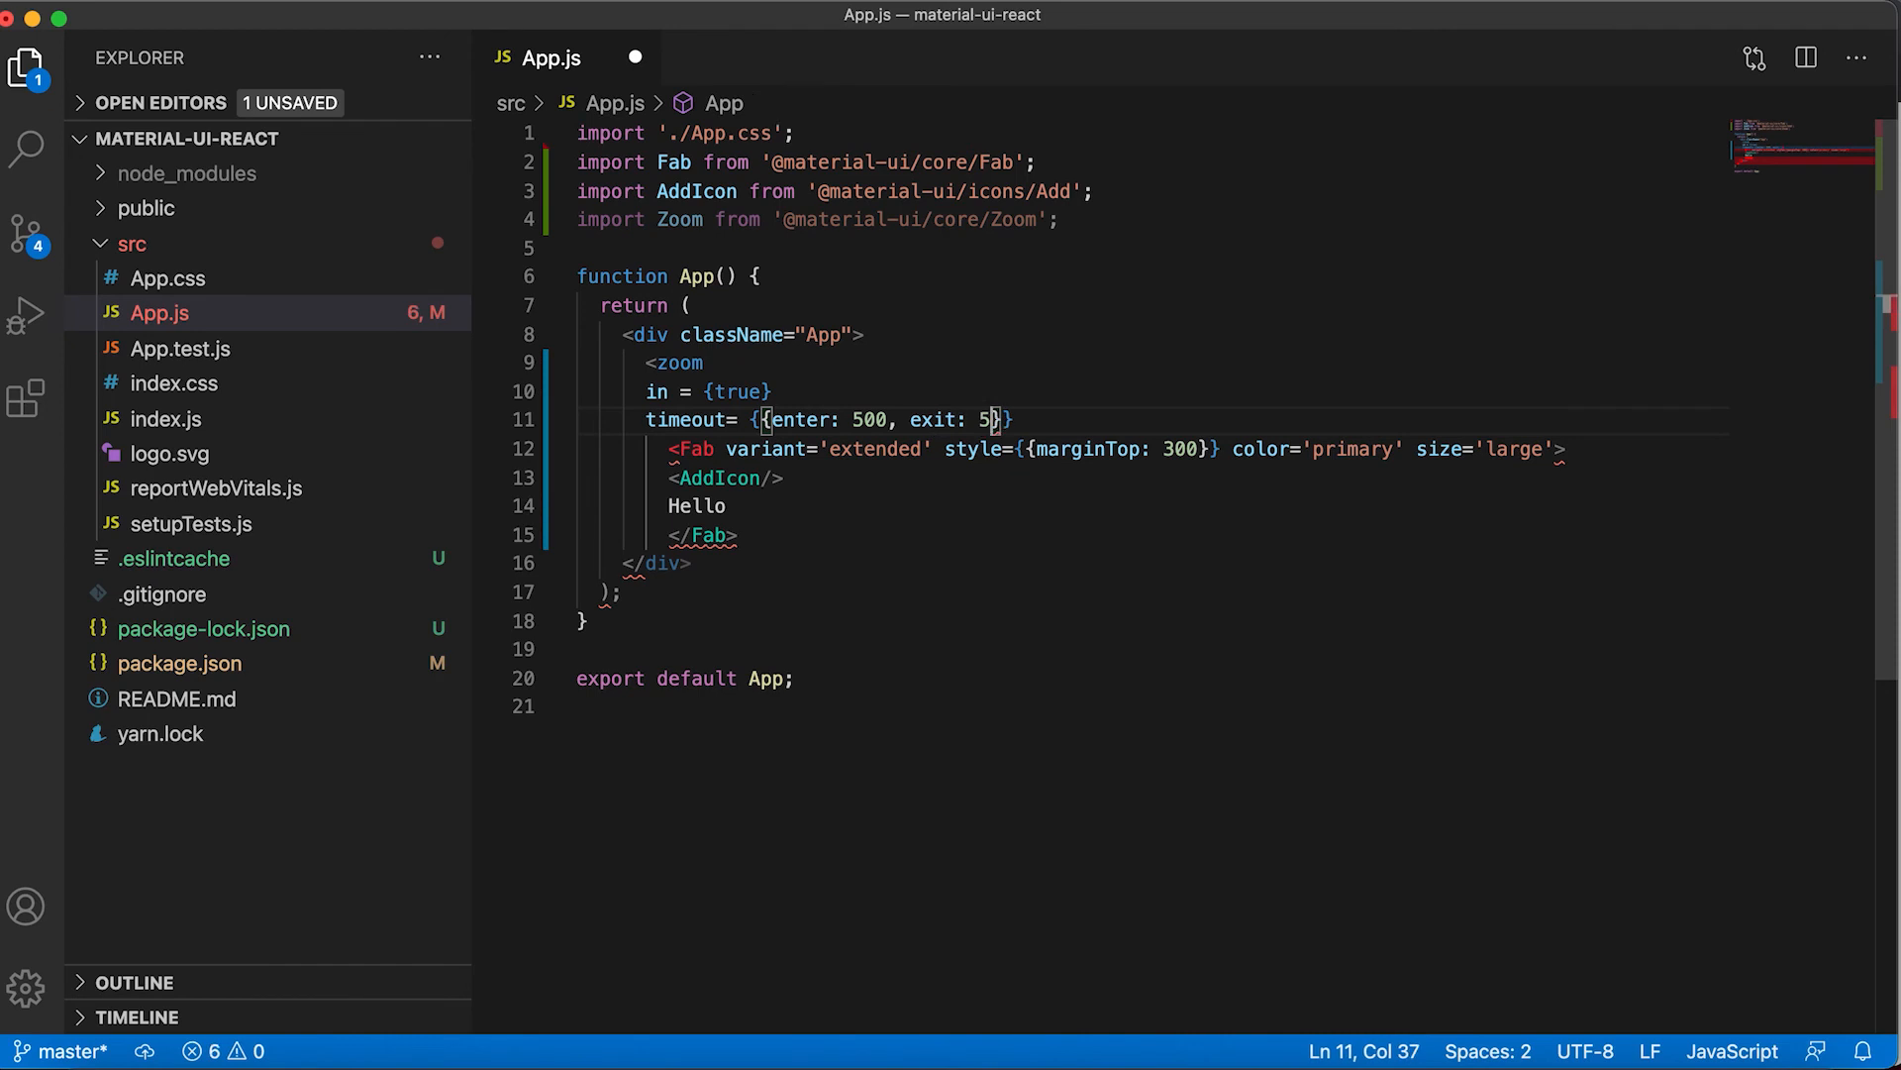
pyautogui.write('00')
pyautogui.write('>')
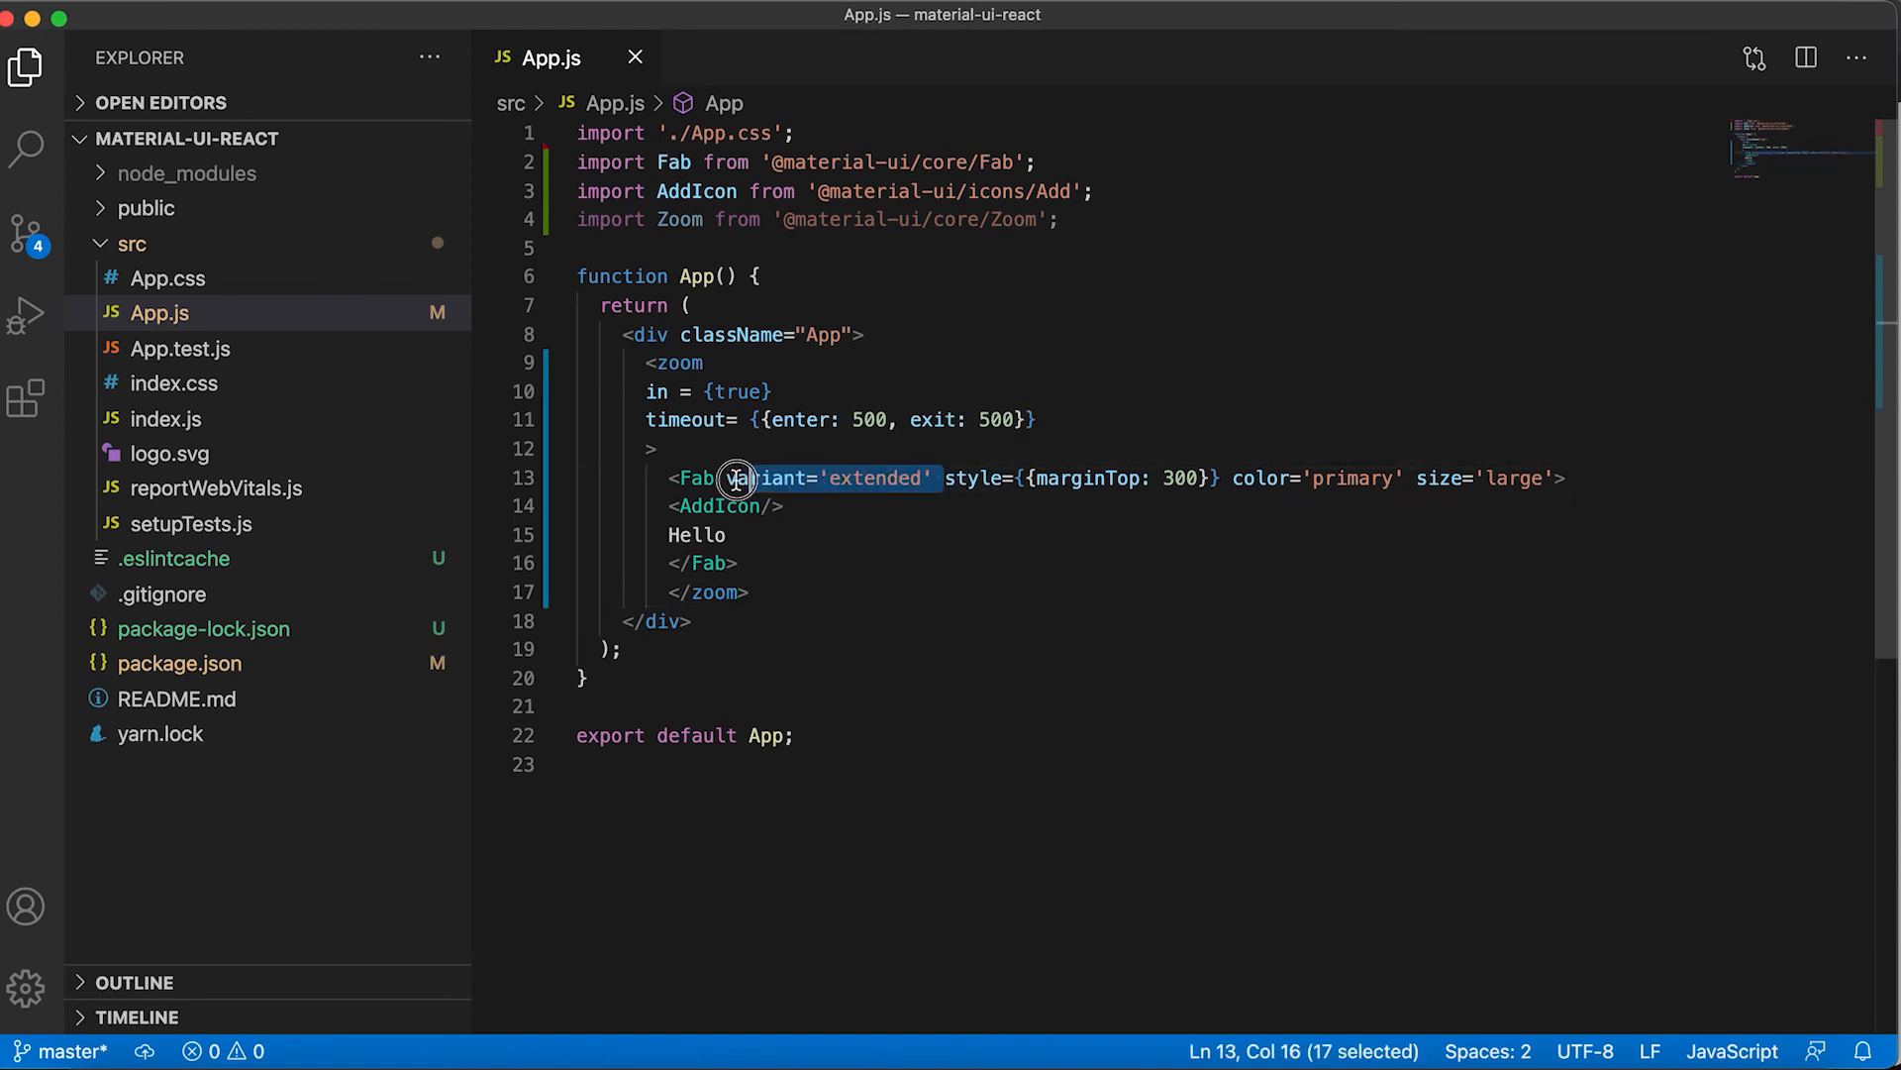
# Delete variant='extended' and Hello from the Fab, add unmountOnExit, and rename the tag to Zoom
pyautogui.press('Delete')
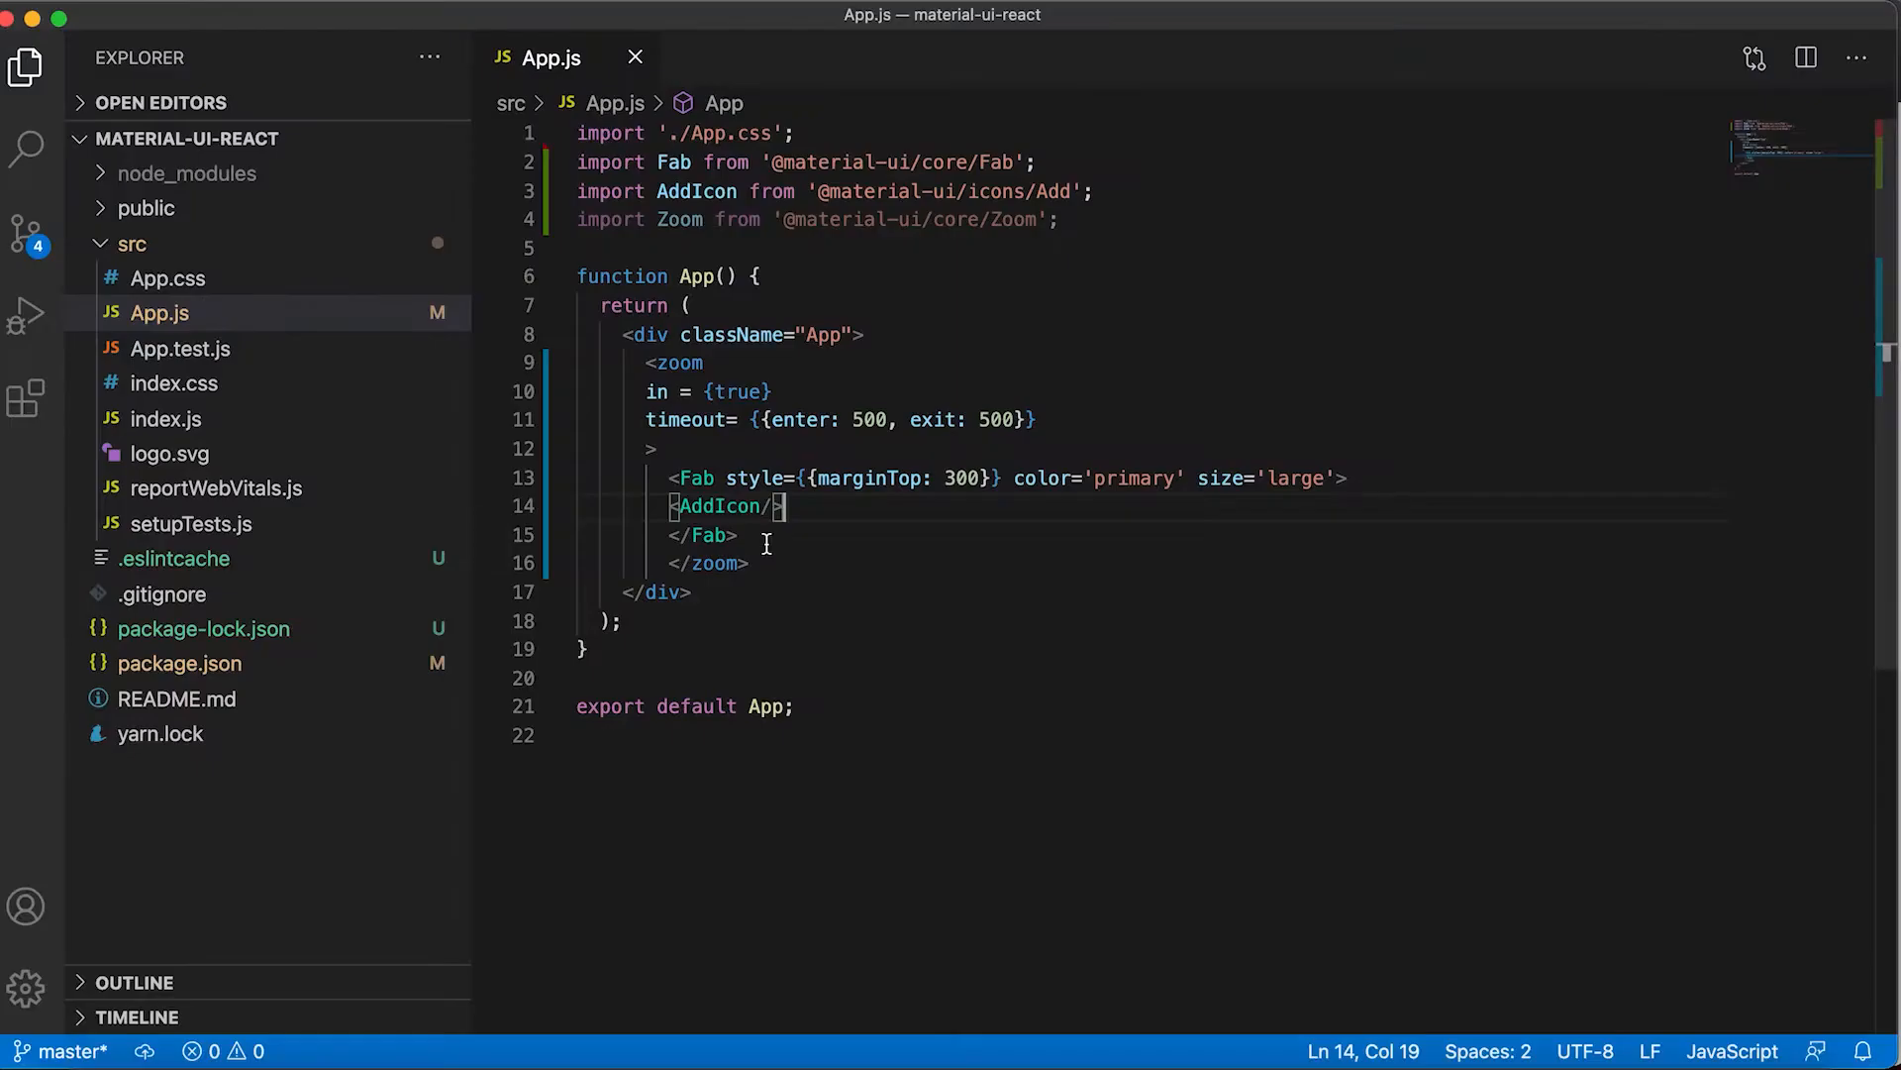
pyautogui.press('enter')
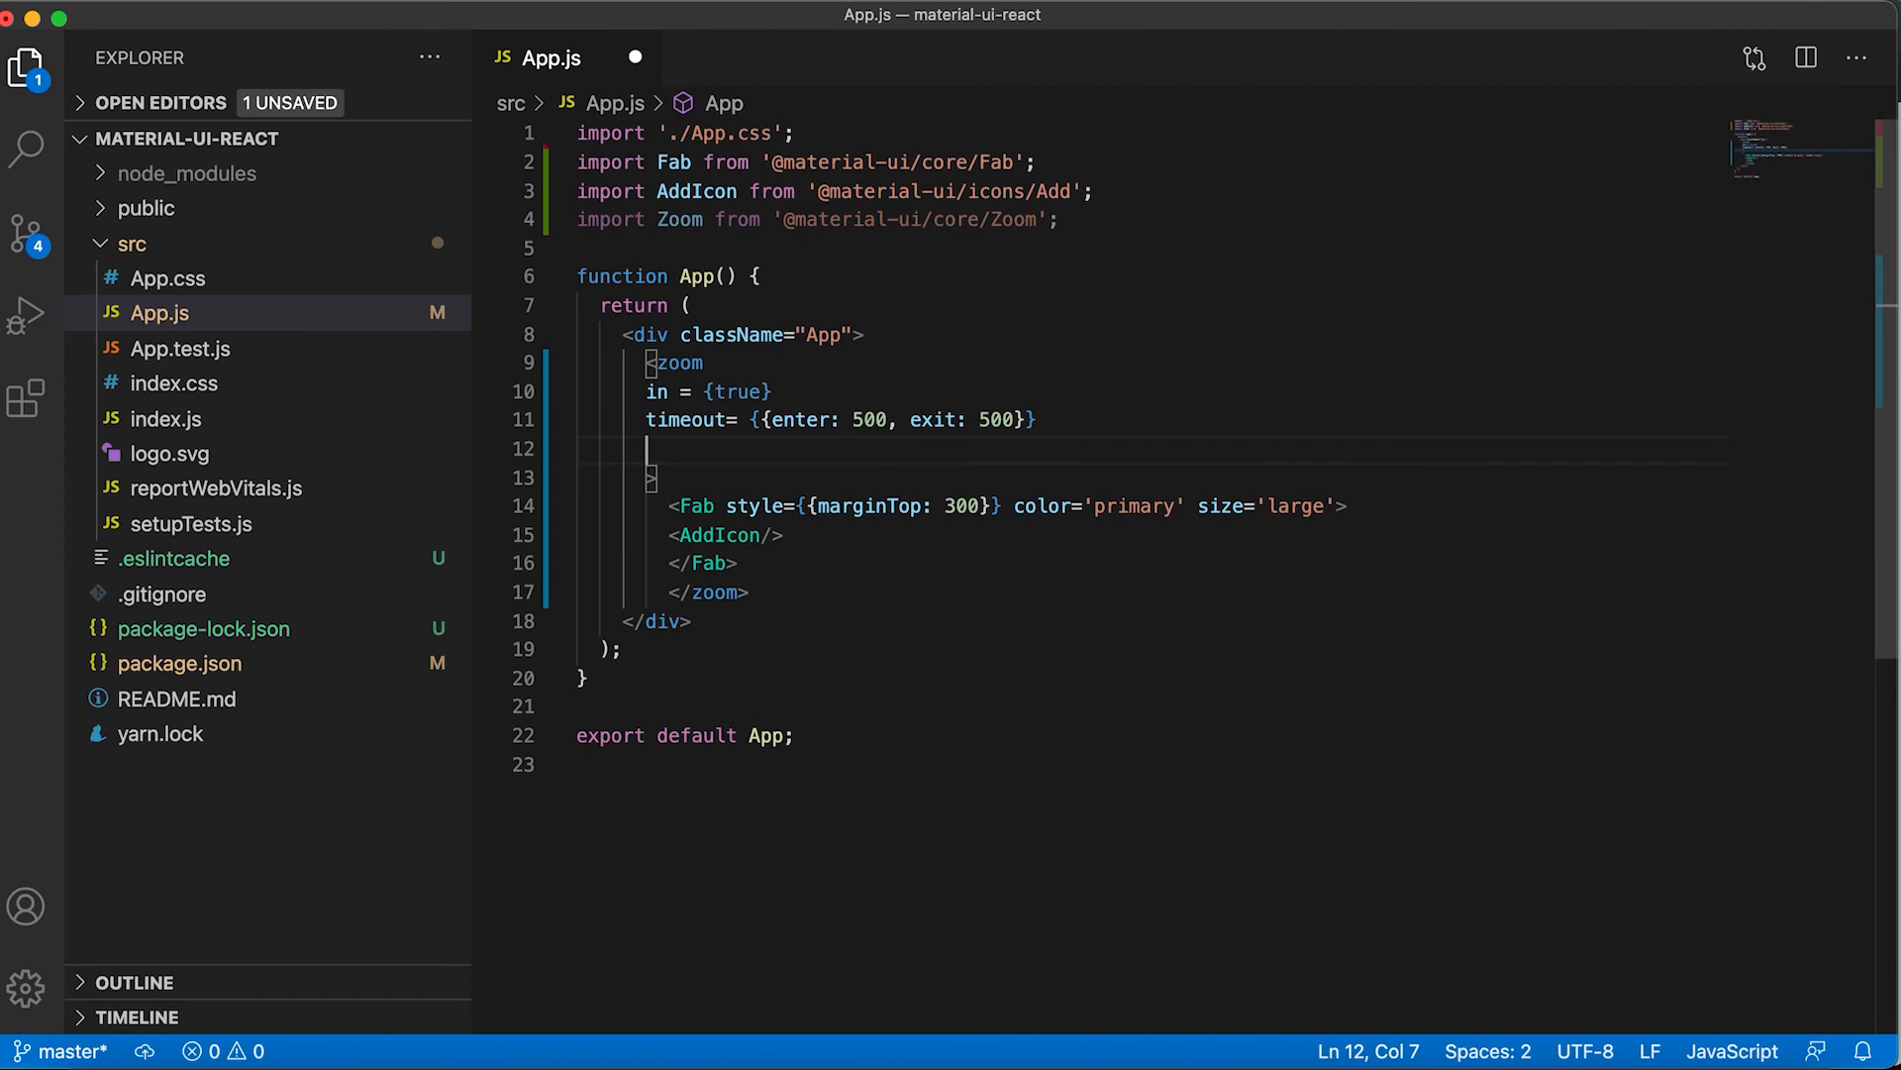
pyautogui.write('unmountOn')
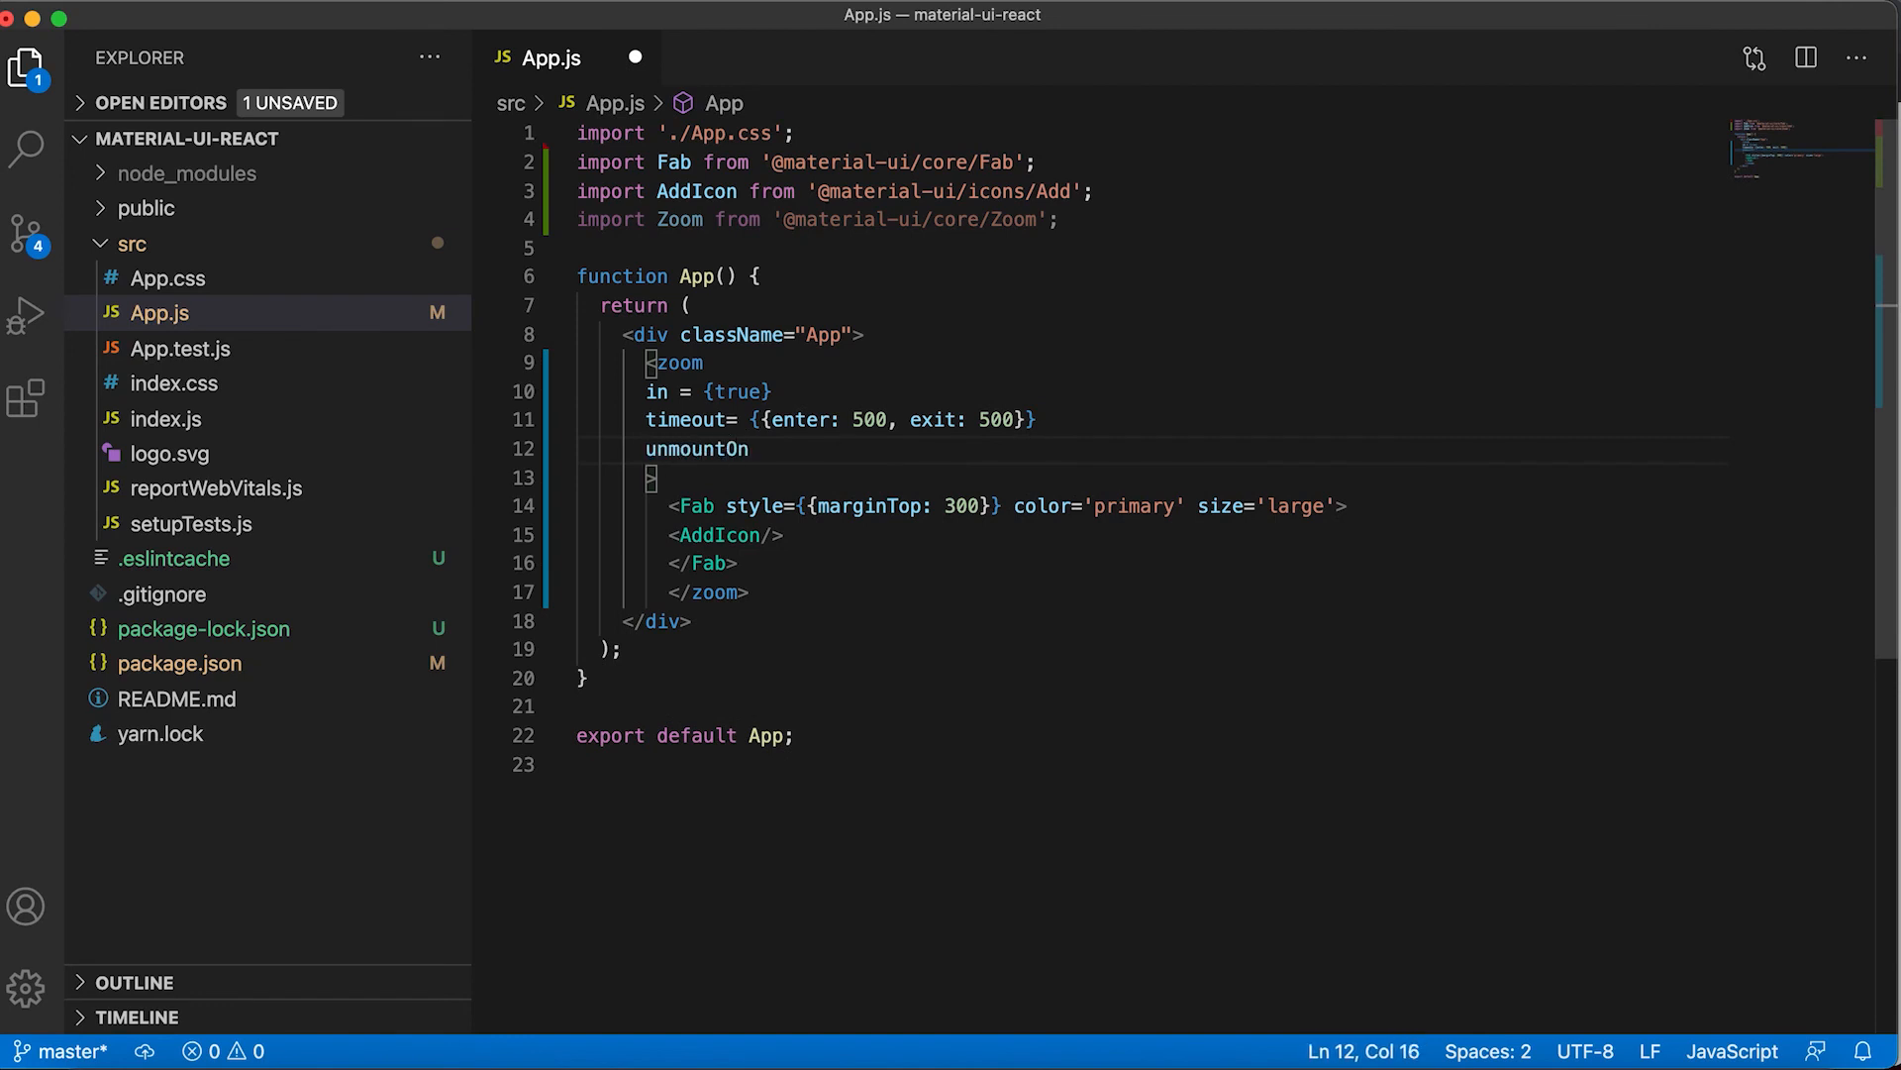
pyautogui.write('Exit')
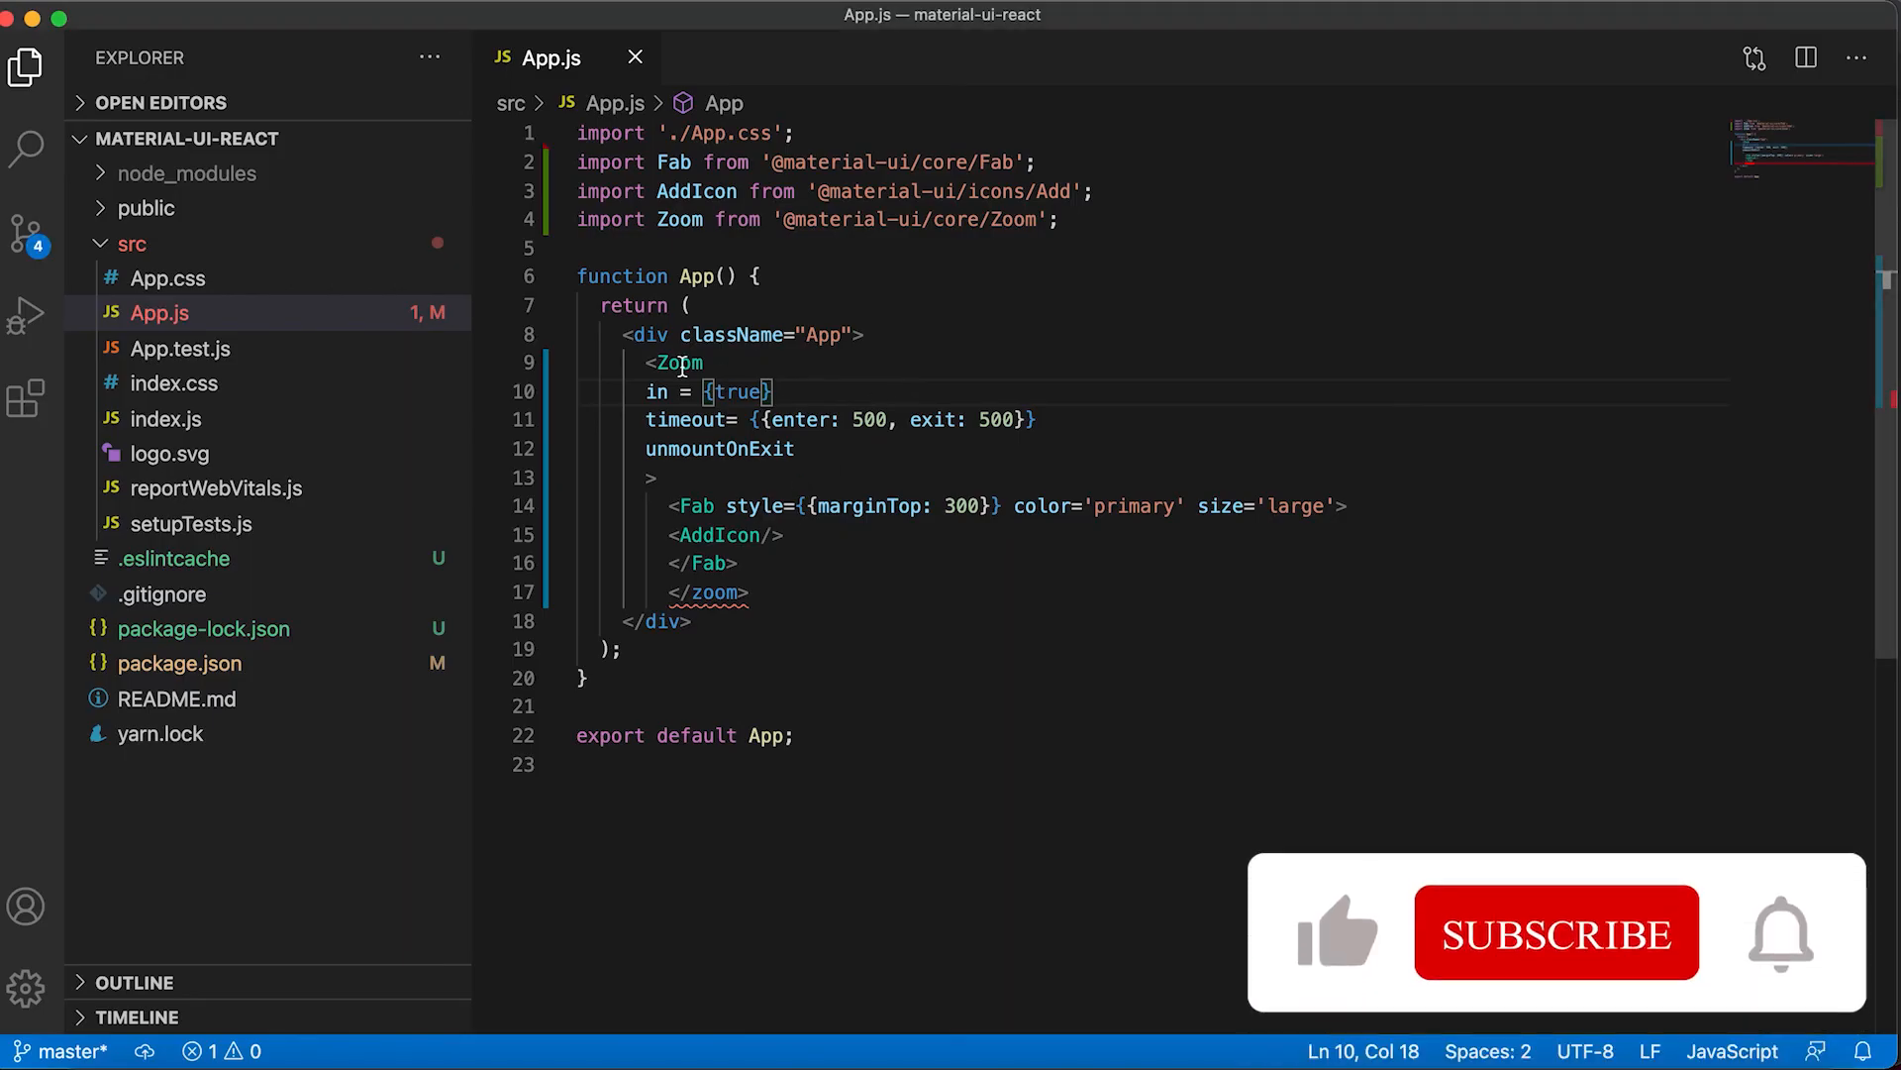
pyautogui.doubleClick(677, 362)
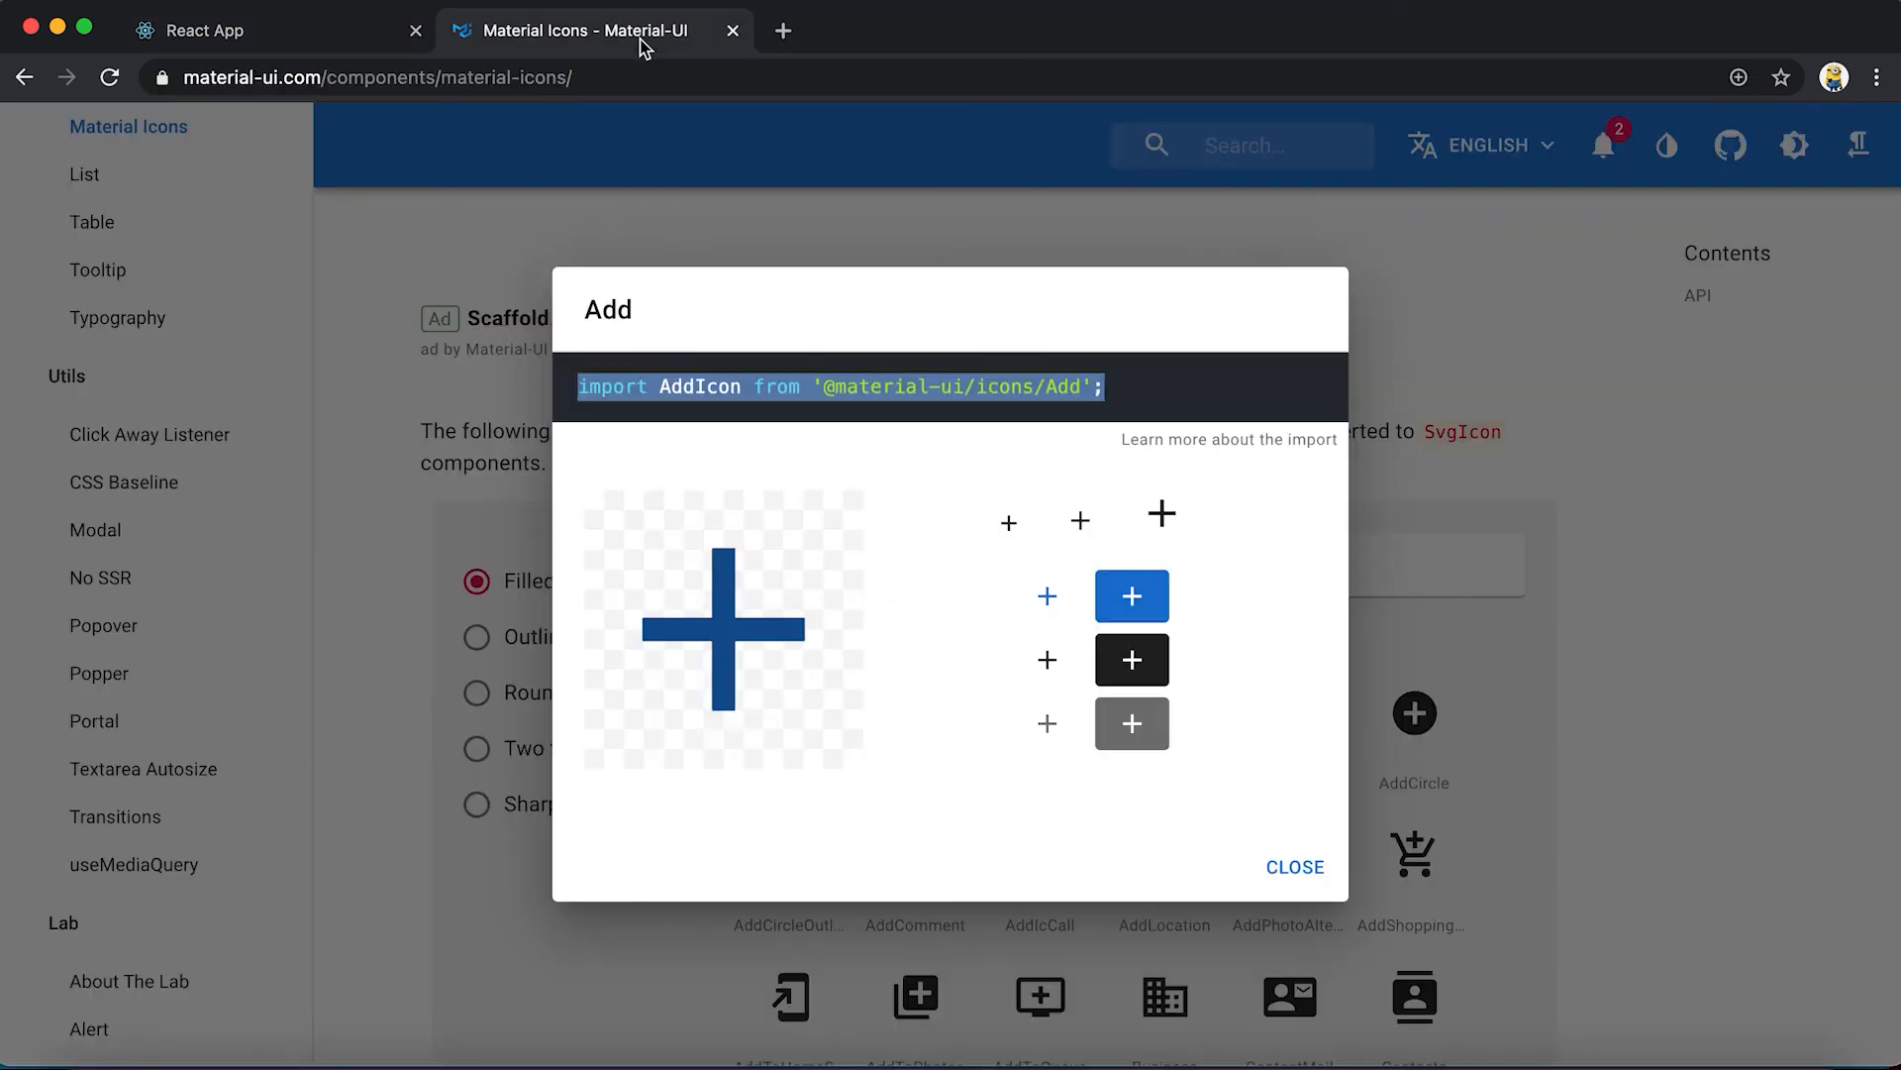
# Close the Add icon dialog and start a 'zoom m' search in the address bar
pyautogui.click(1293, 868)
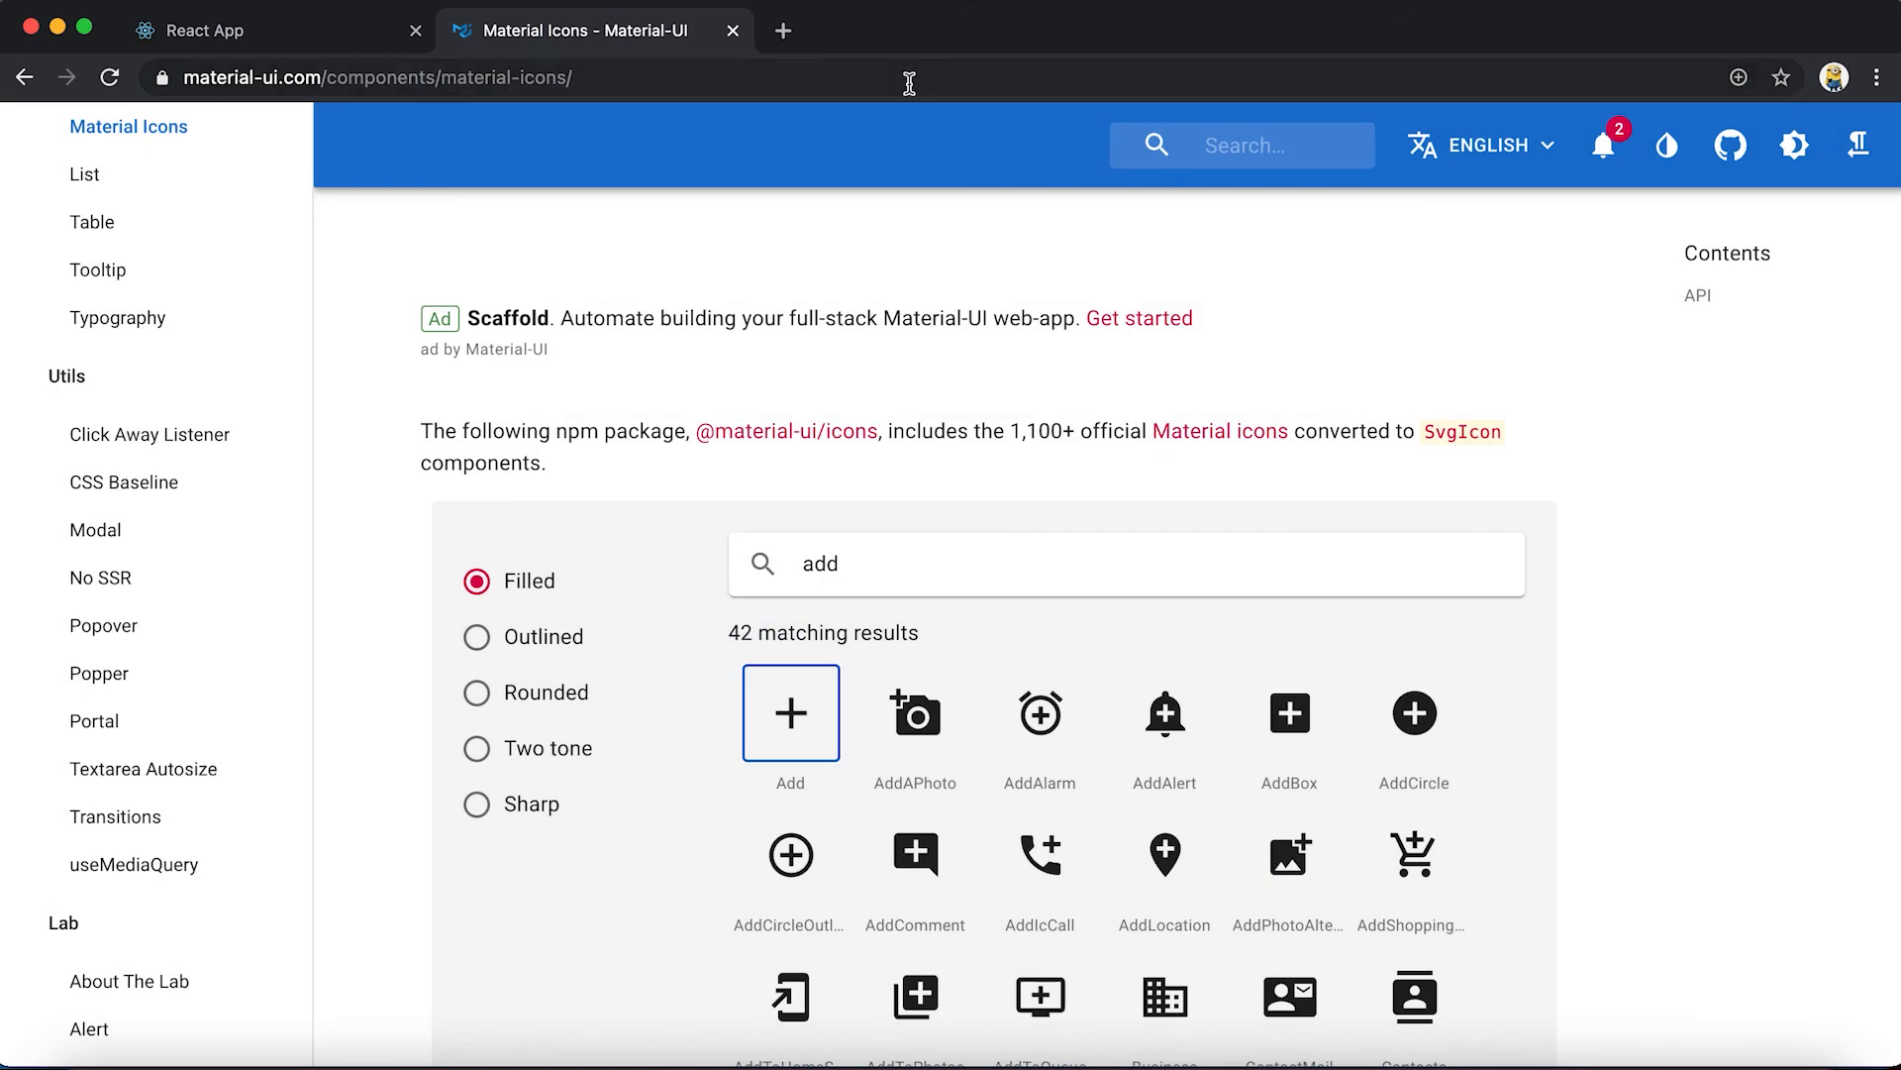
pyautogui.write('zoom m')
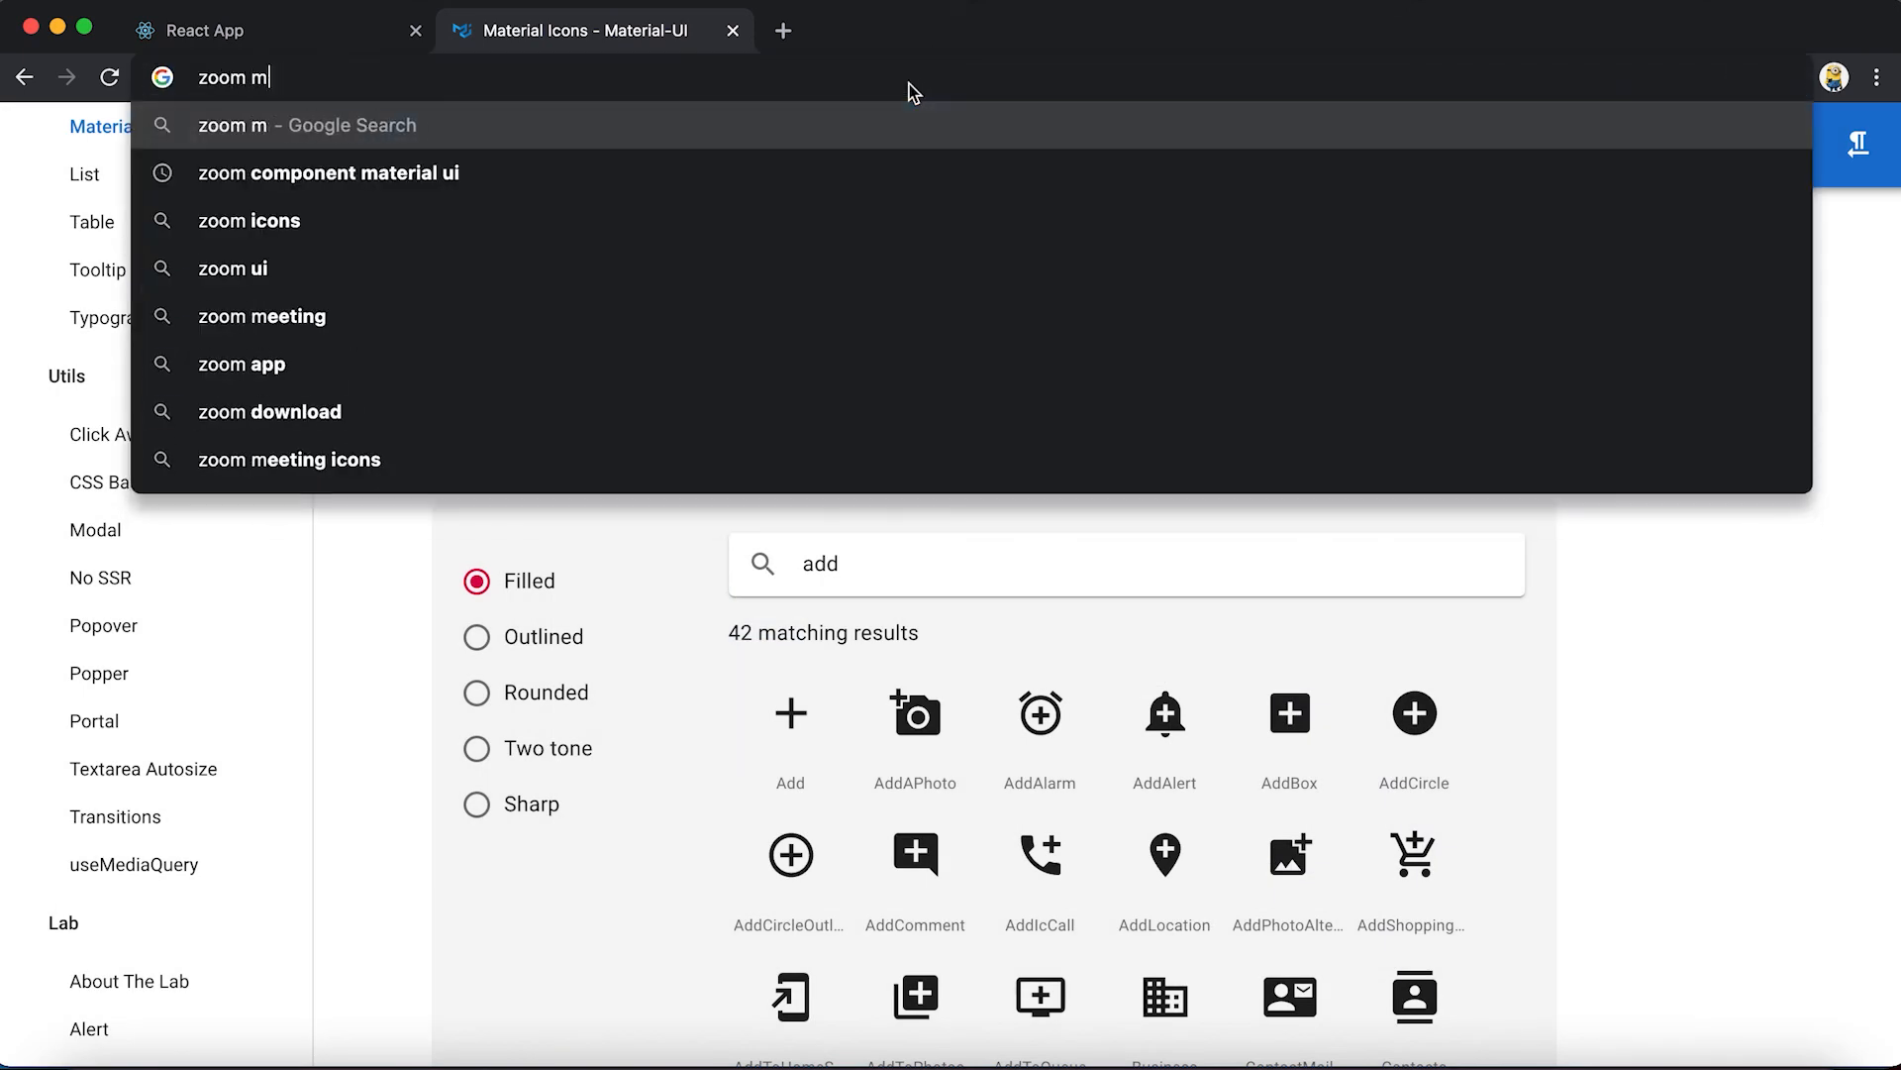
# Search 'zoom material ui', open the Zoom API - Material-UI page and scan its Props table
pyautogui.write('ateril ui')
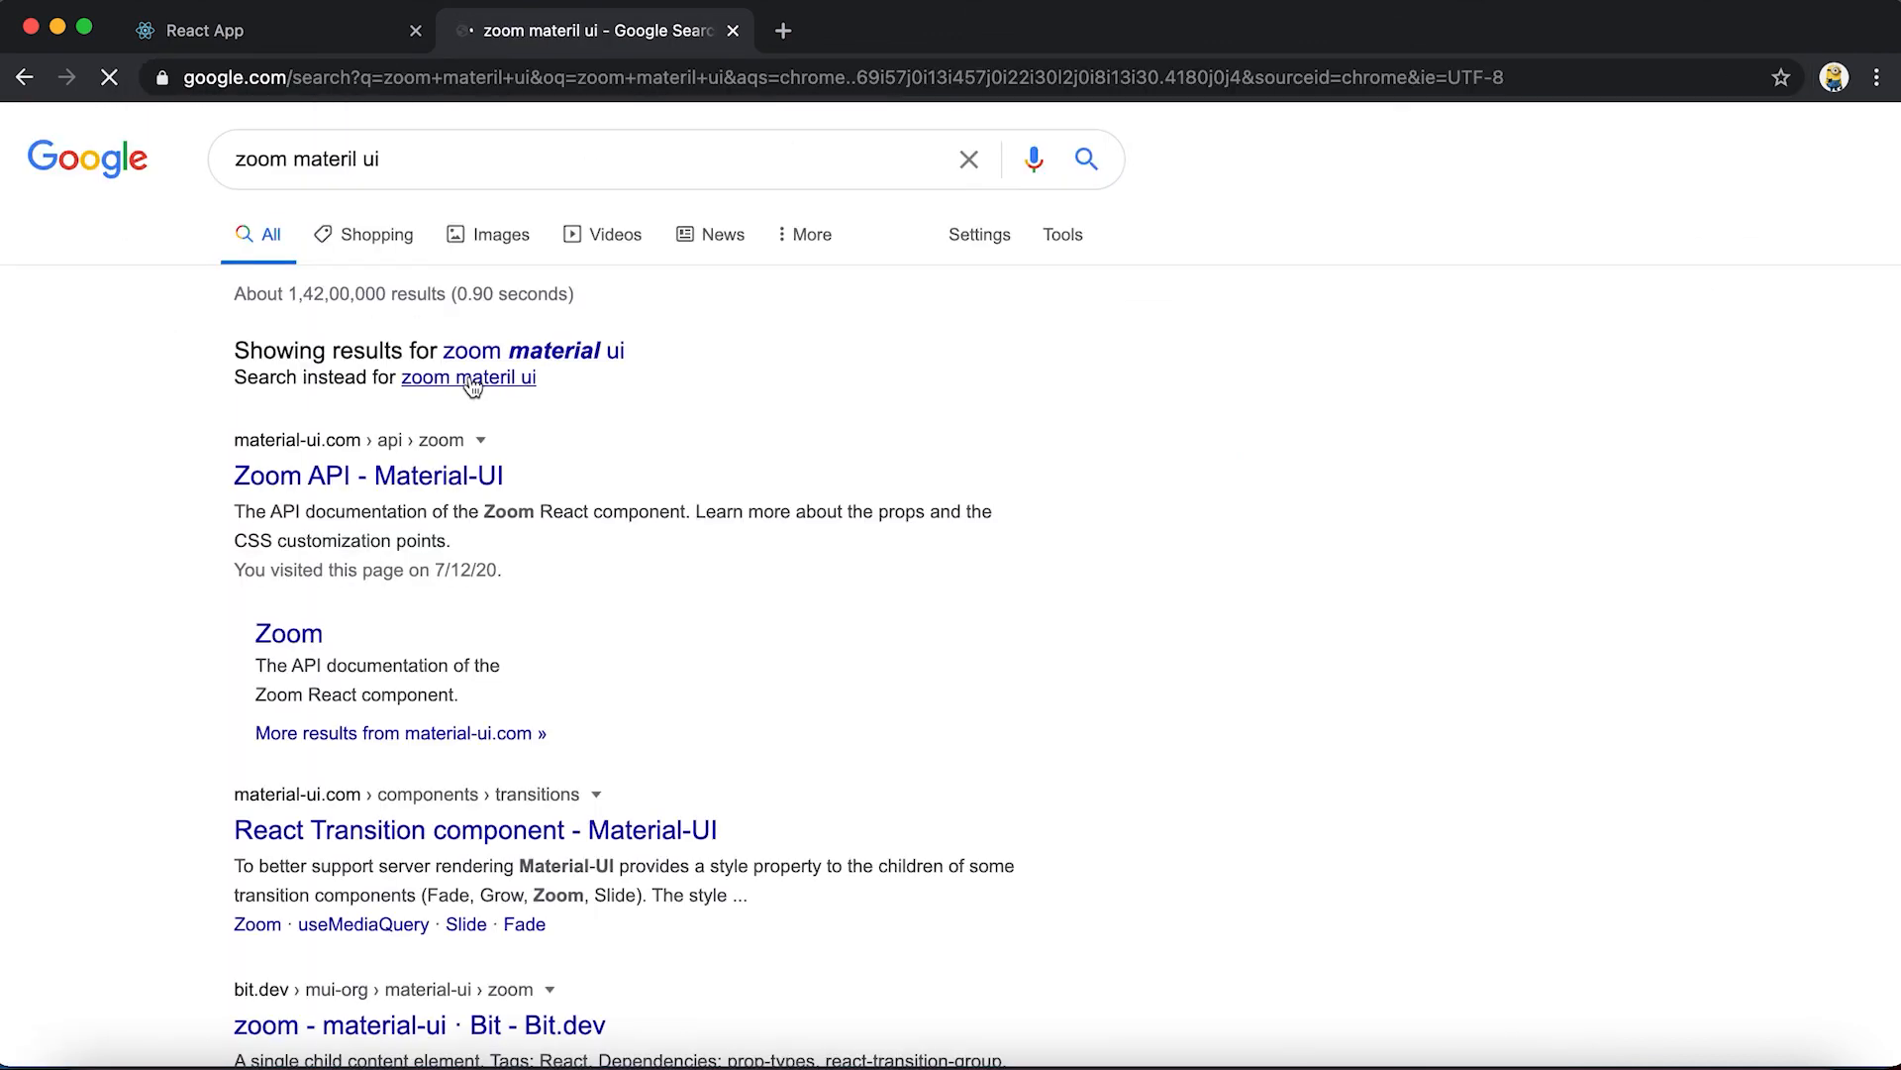
pyautogui.click(368, 473)
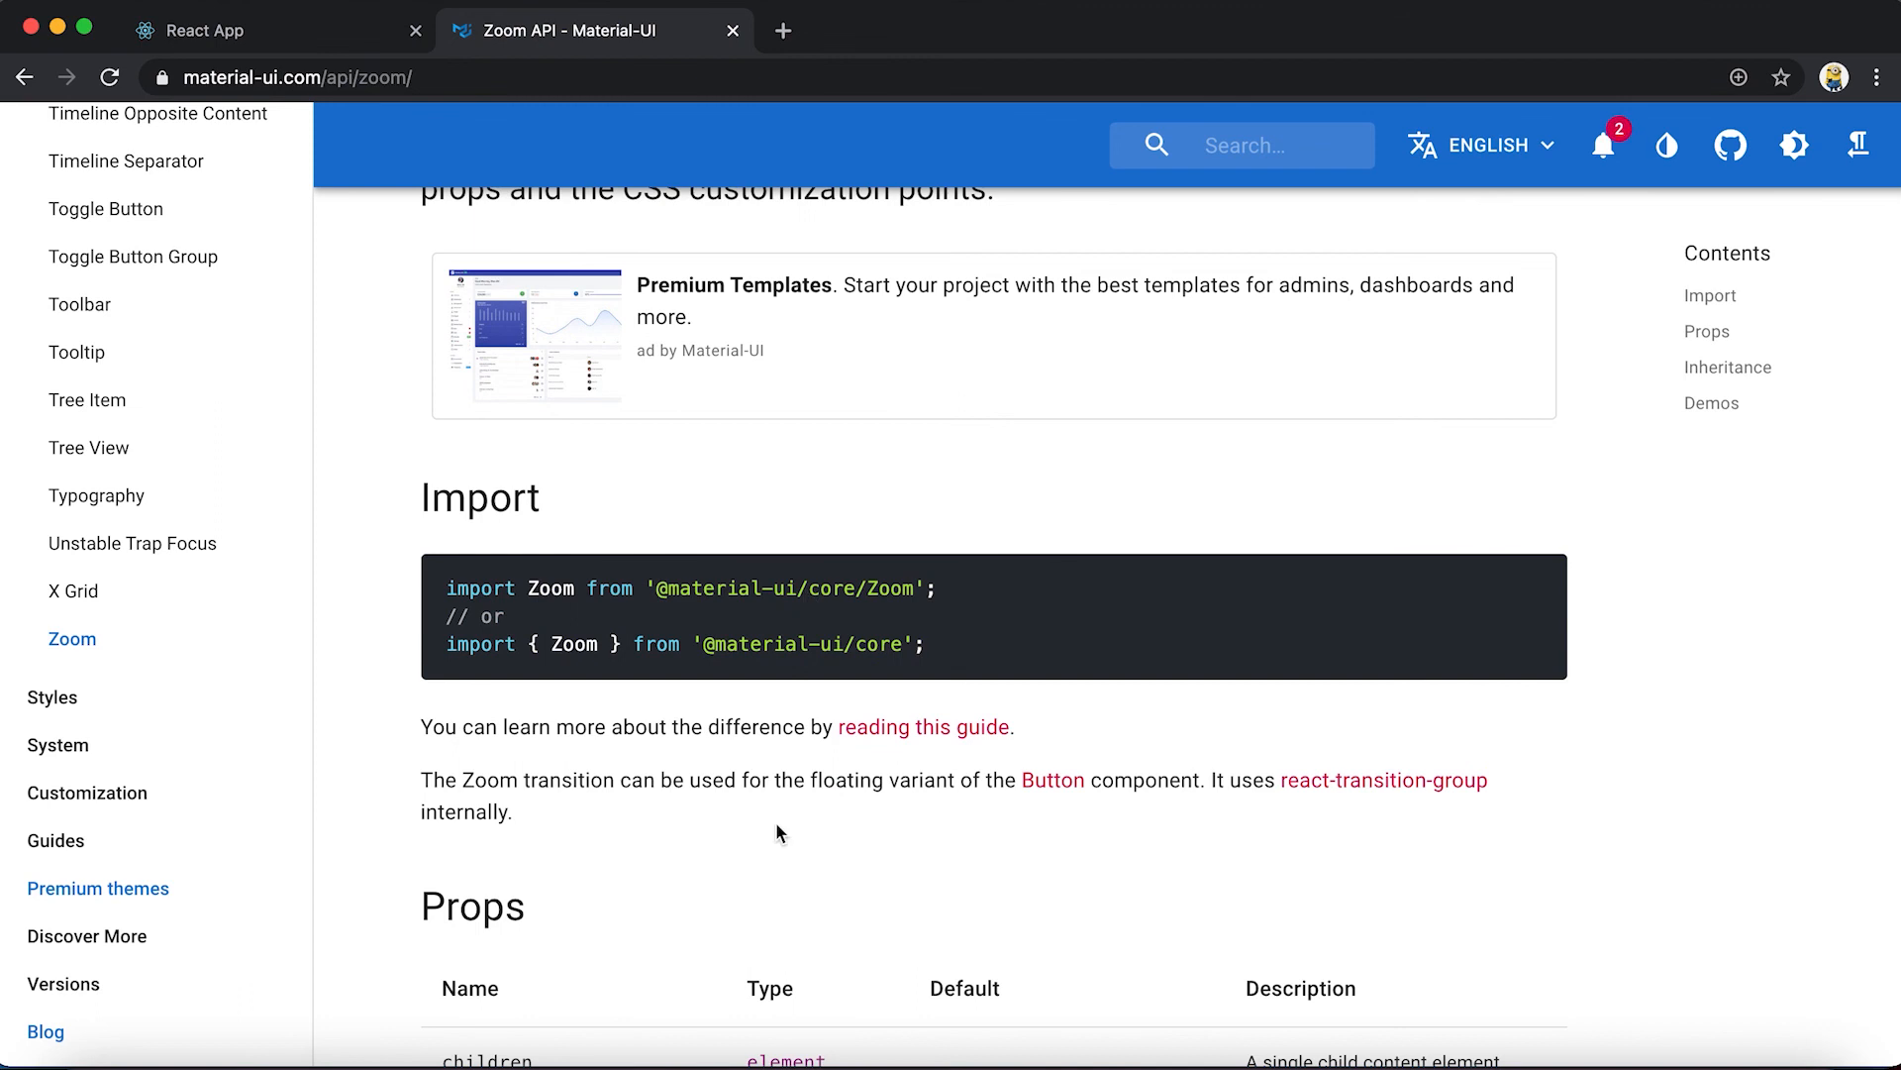
pyautogui.scroll(-3)
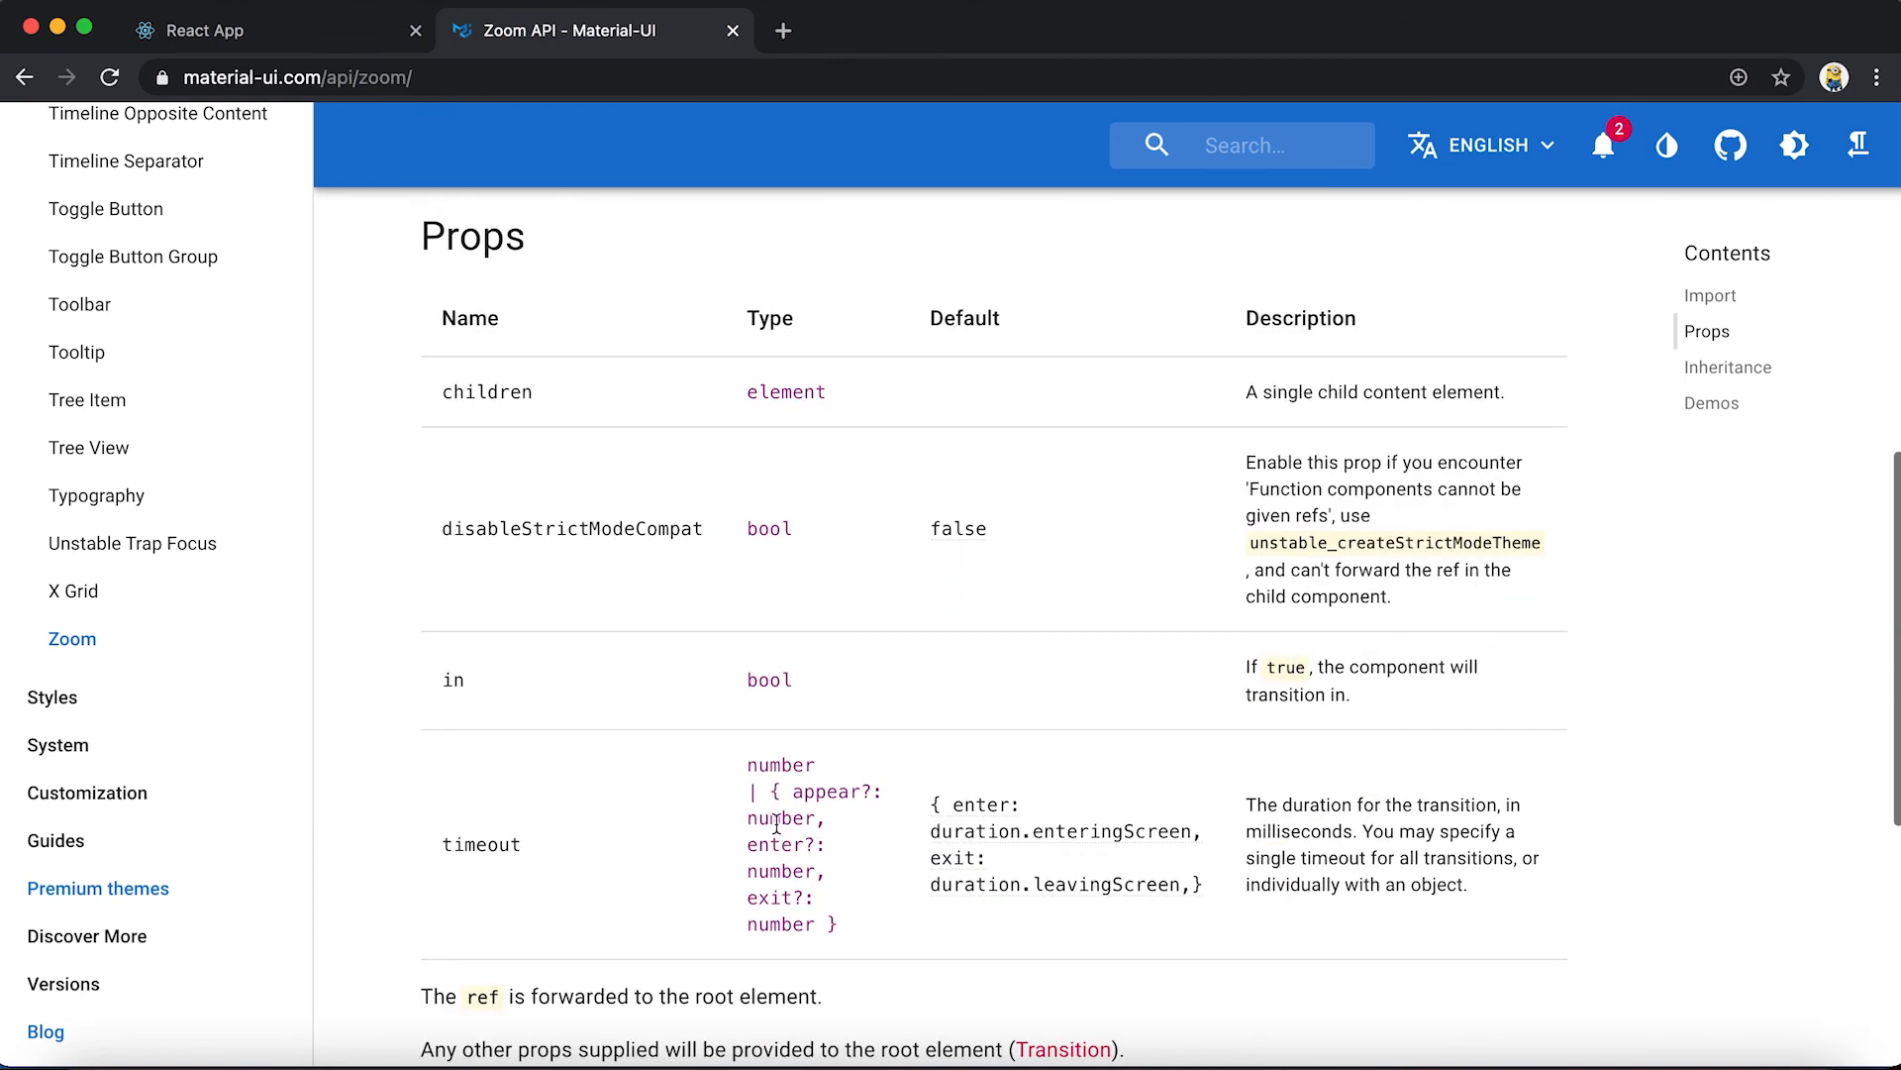
pyautogui.scroll(-3)
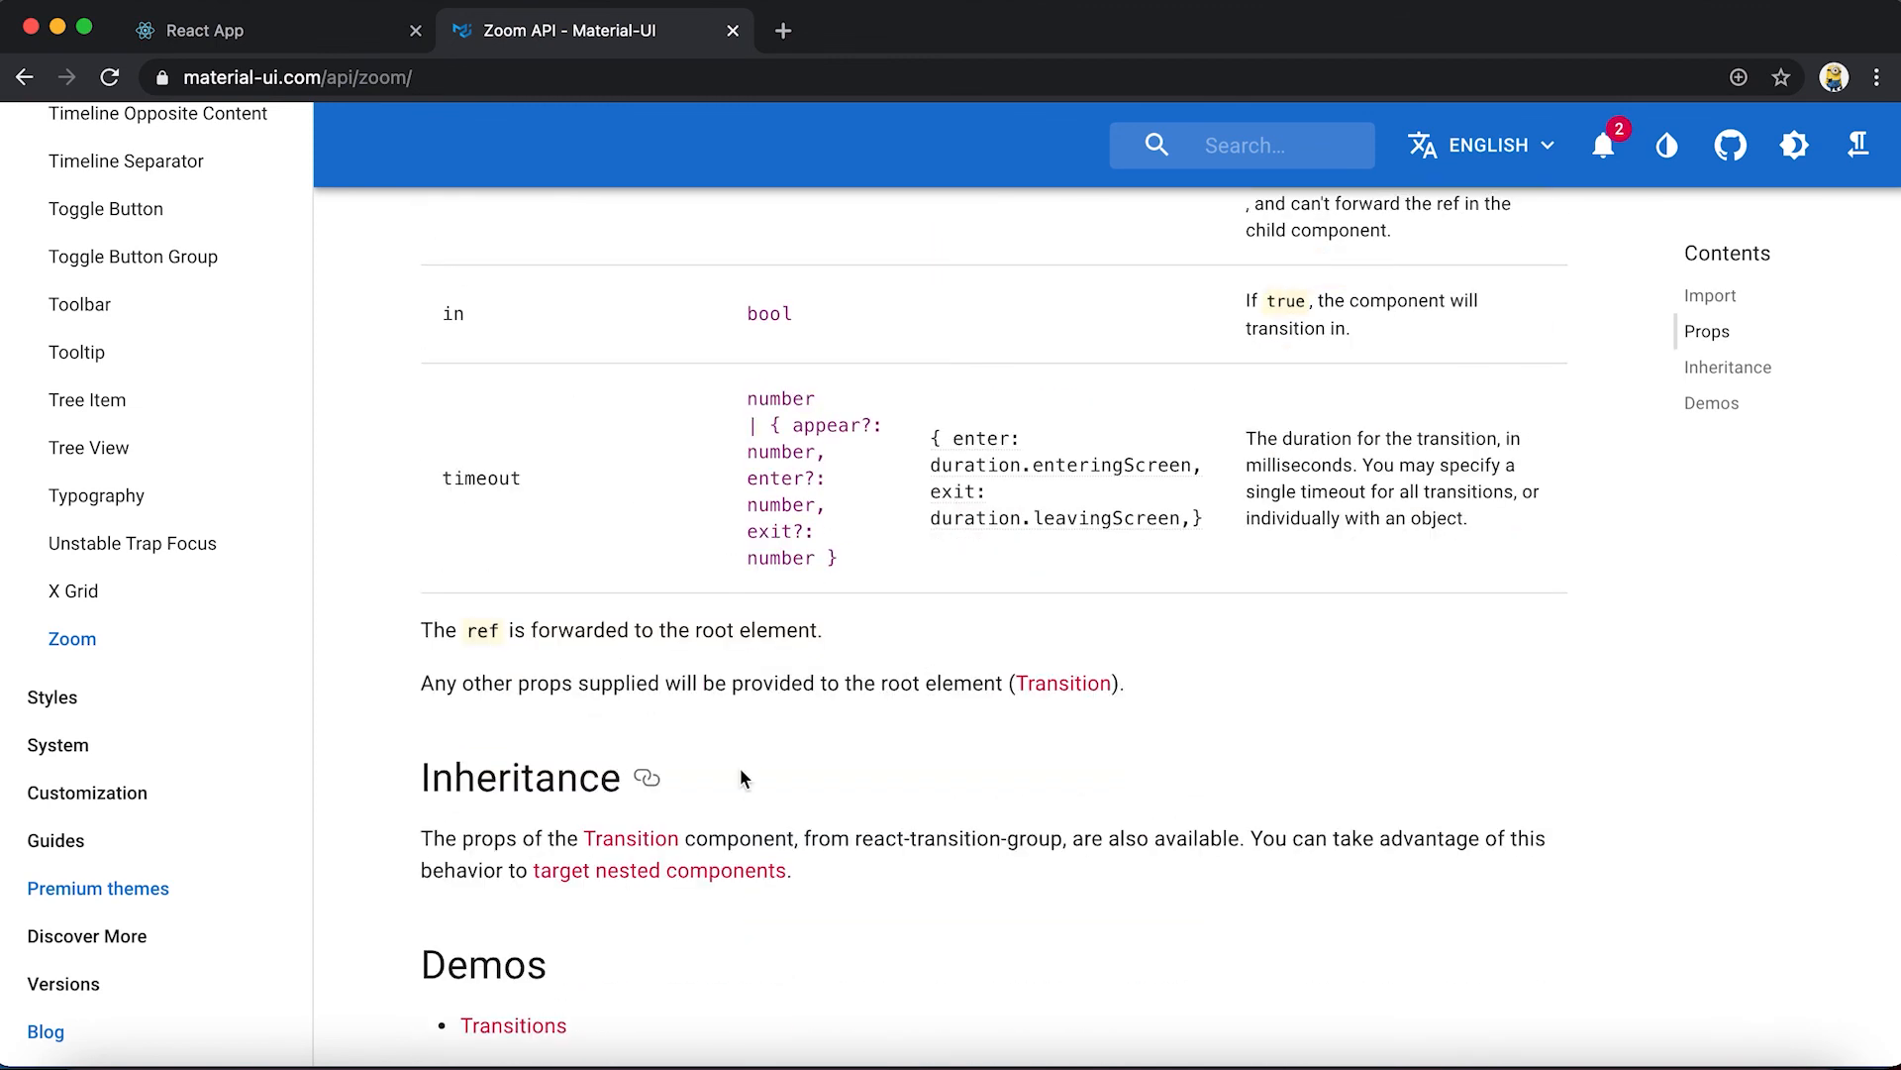
pyautogui.scroll(3)
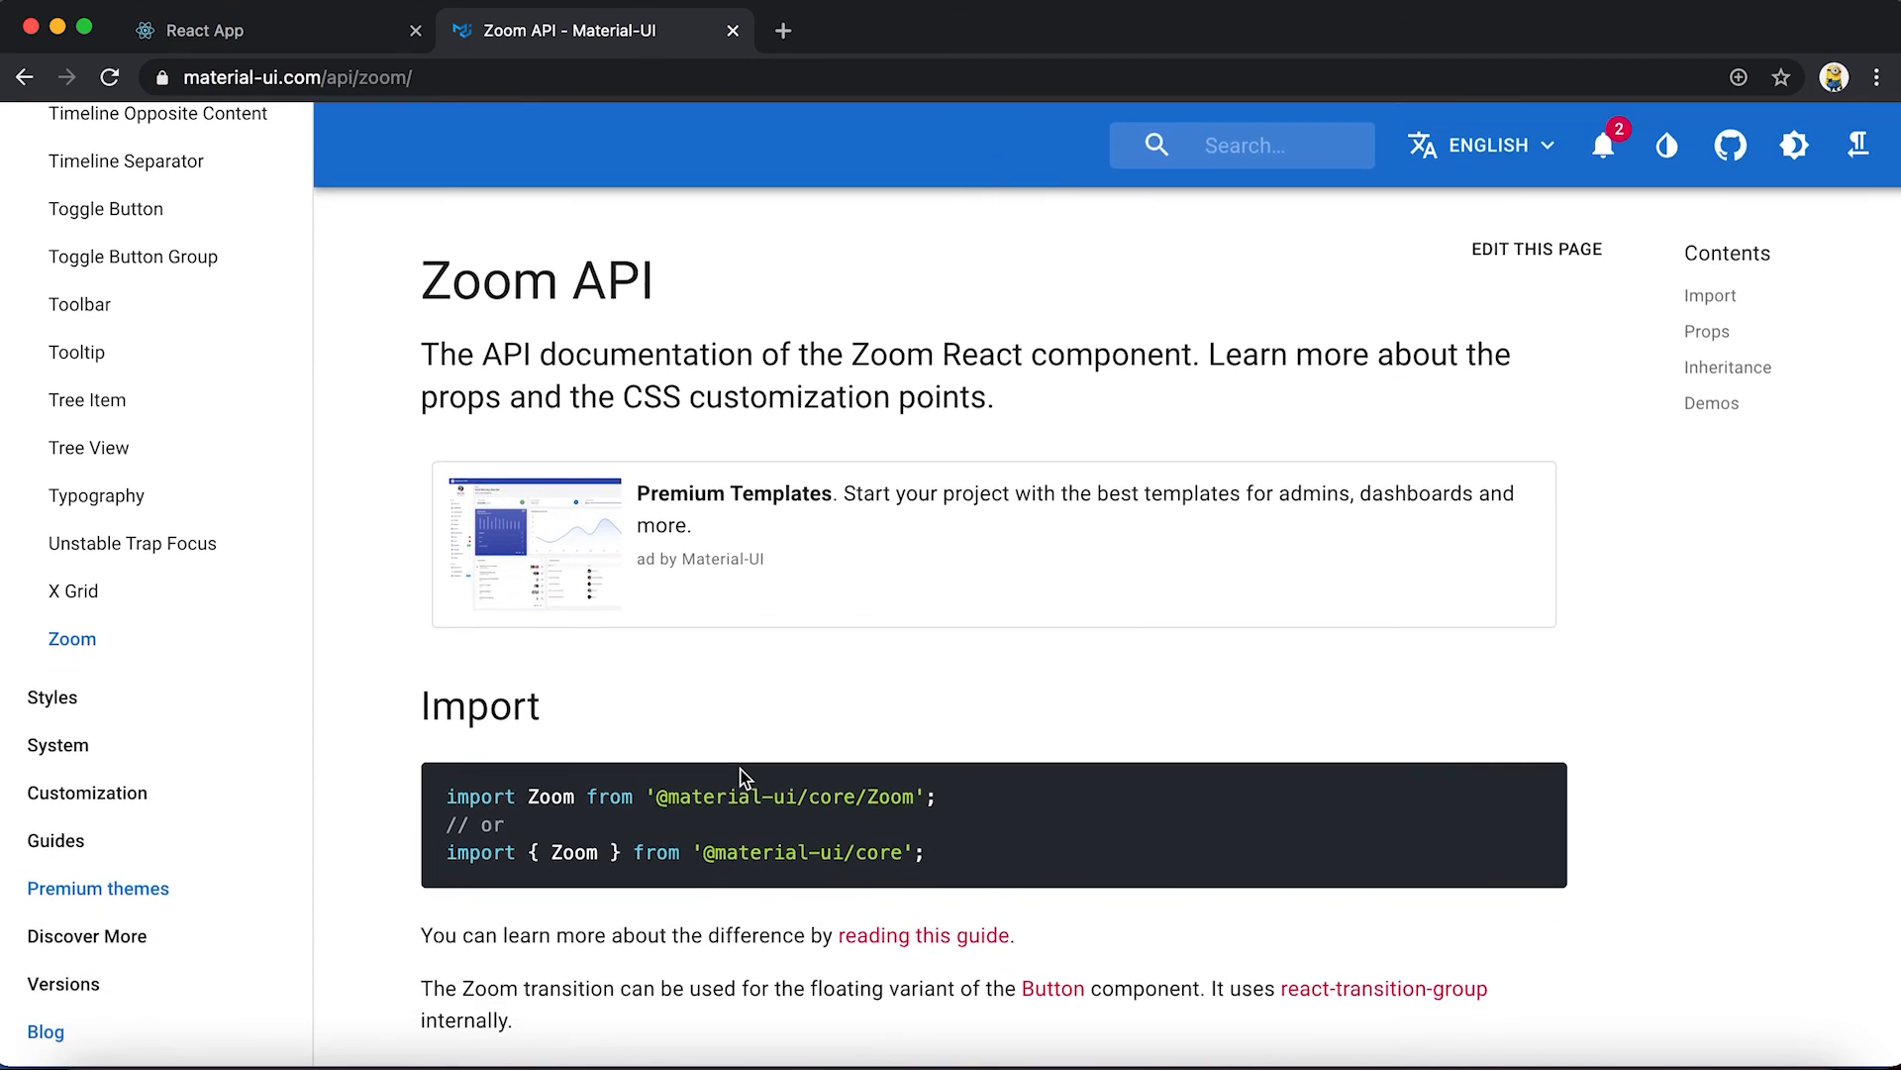
pyautogui.moveTo(546, 166)
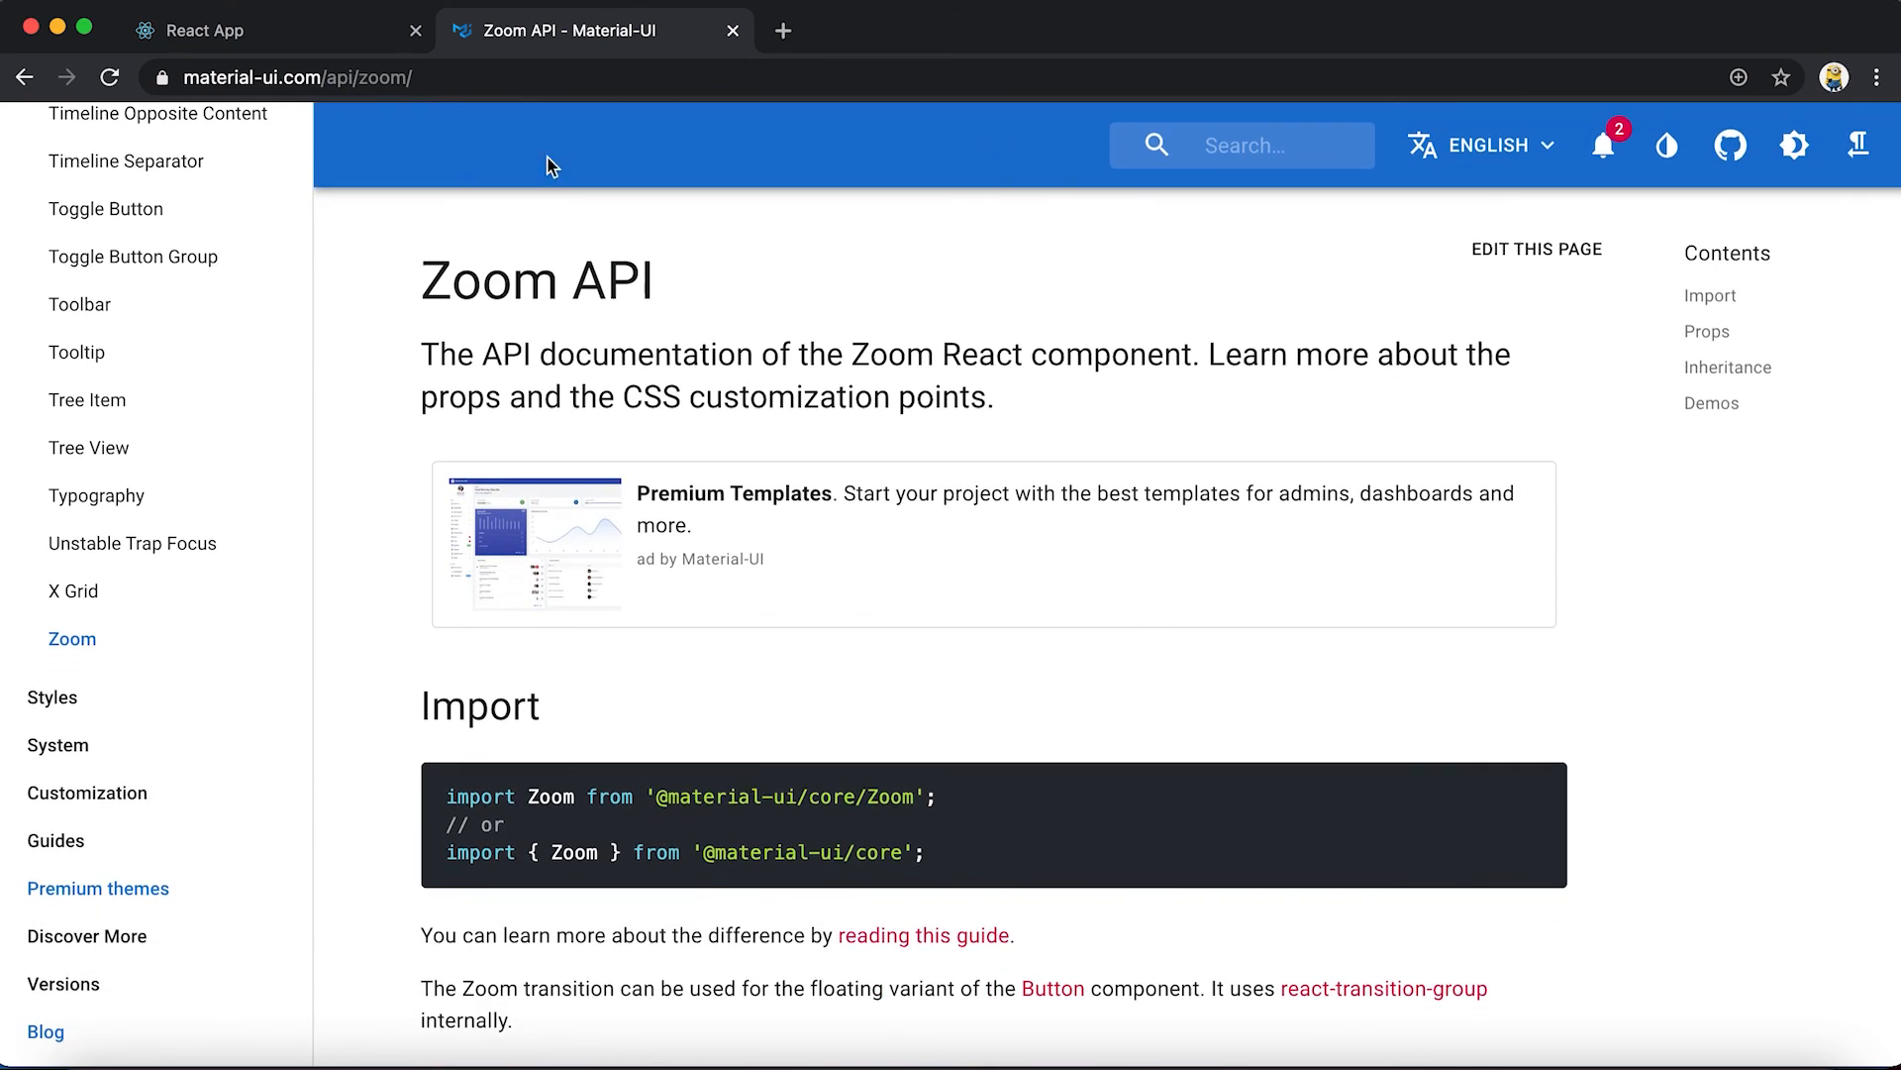